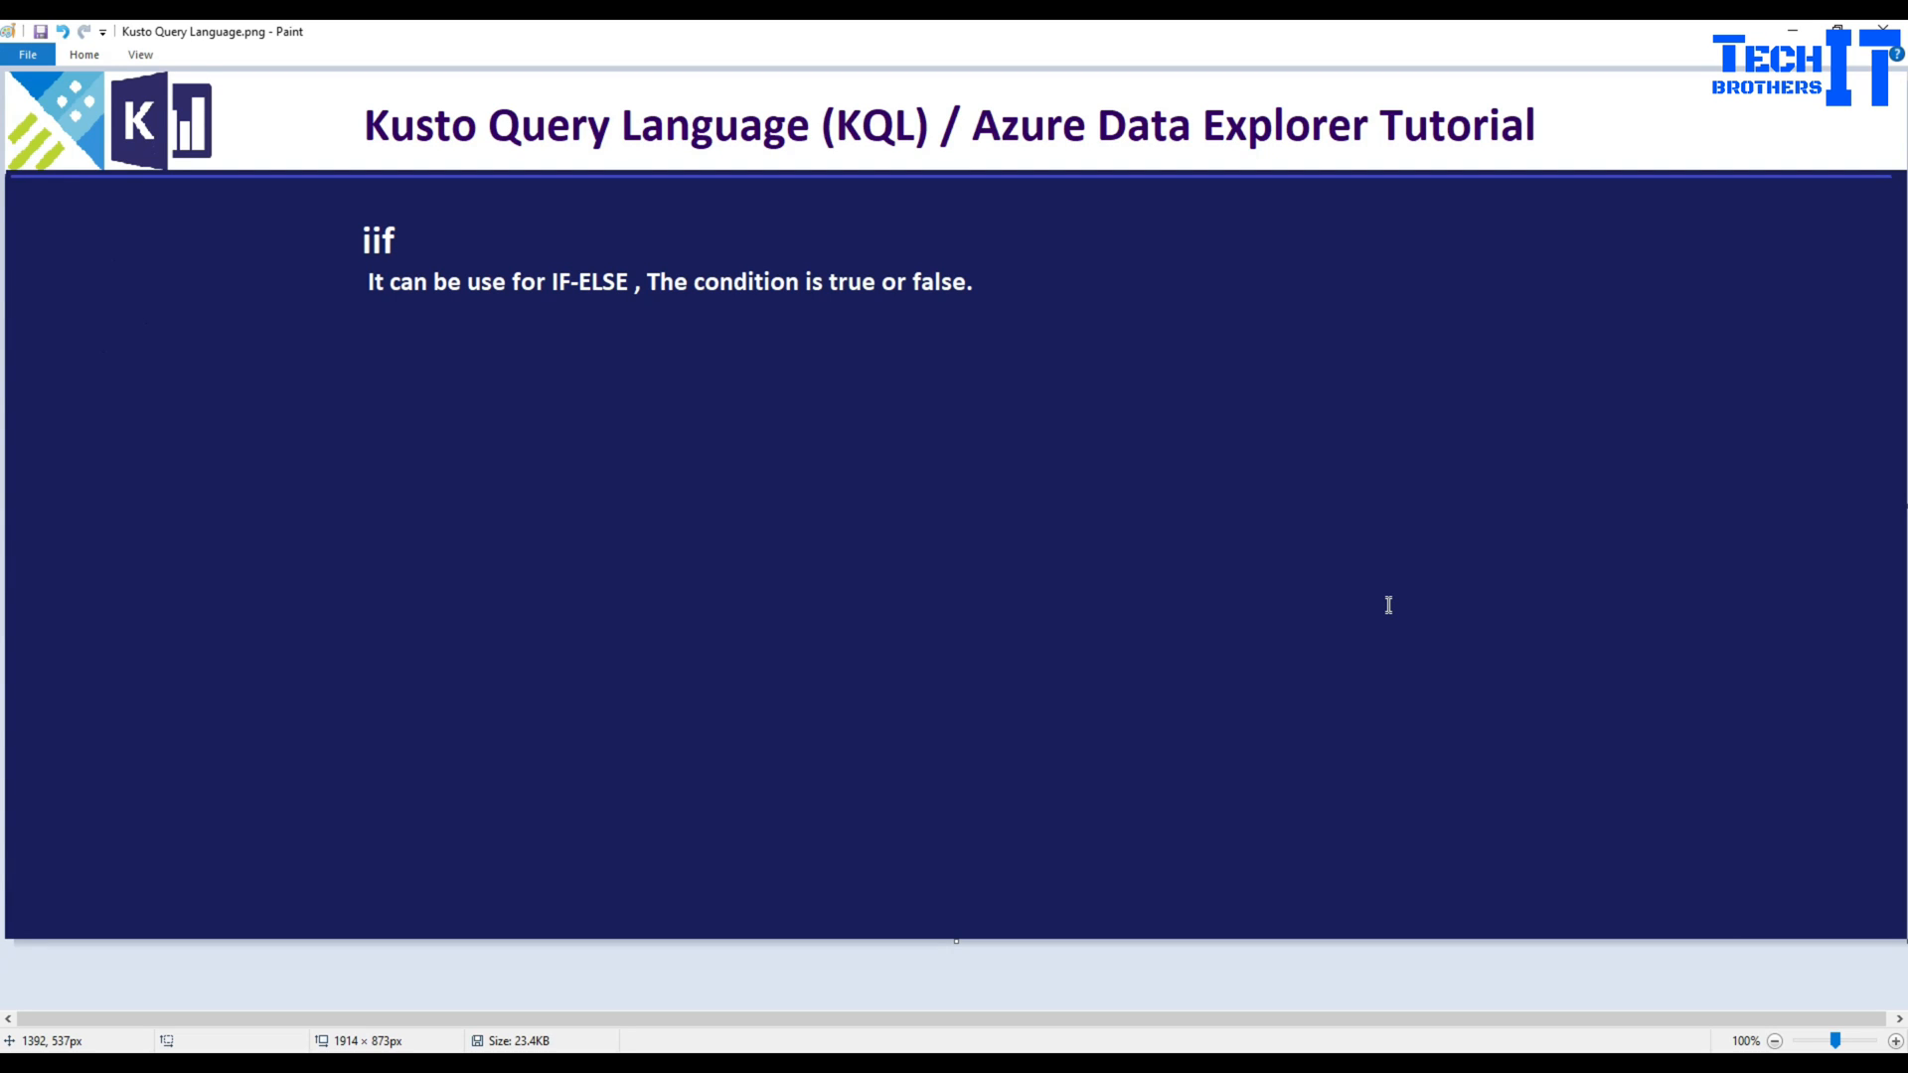
mouse_move(1286, 764)
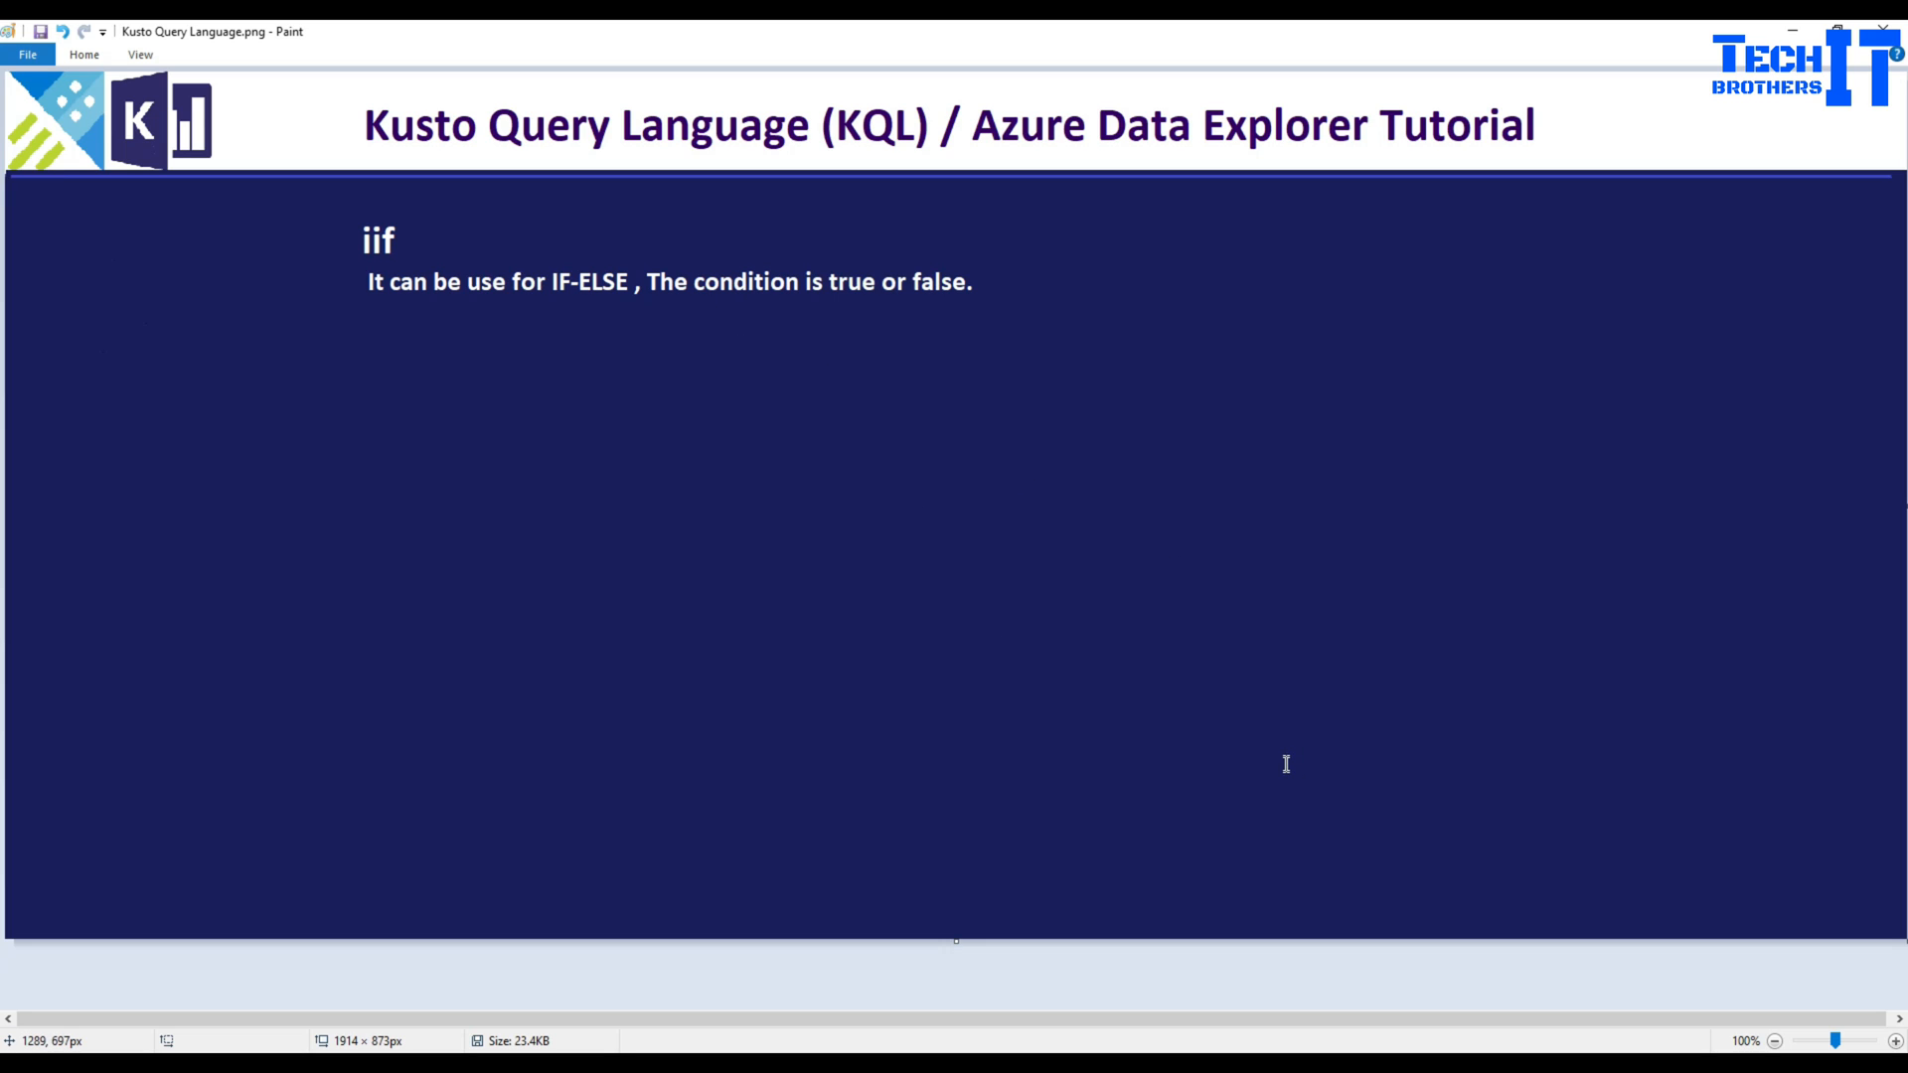
mouse_move(533, 668)
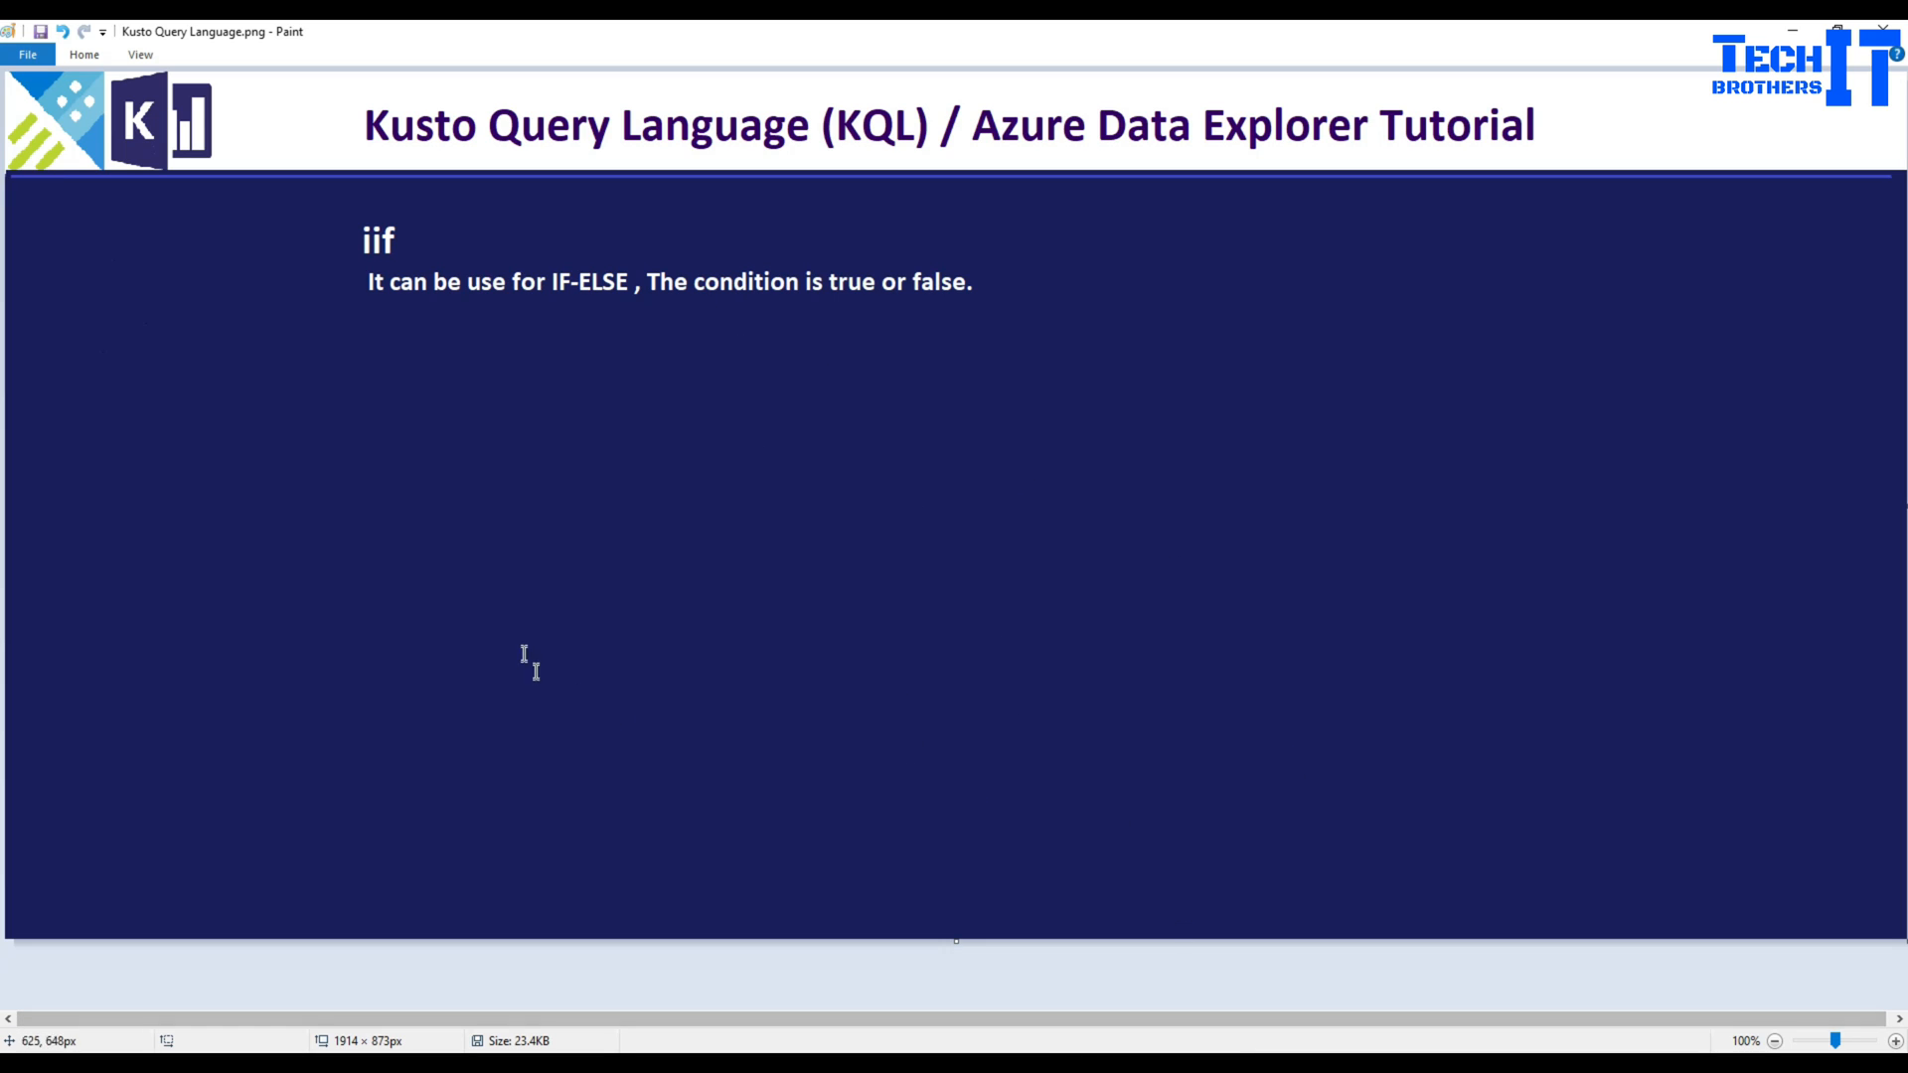
mouse_move(563, 285)
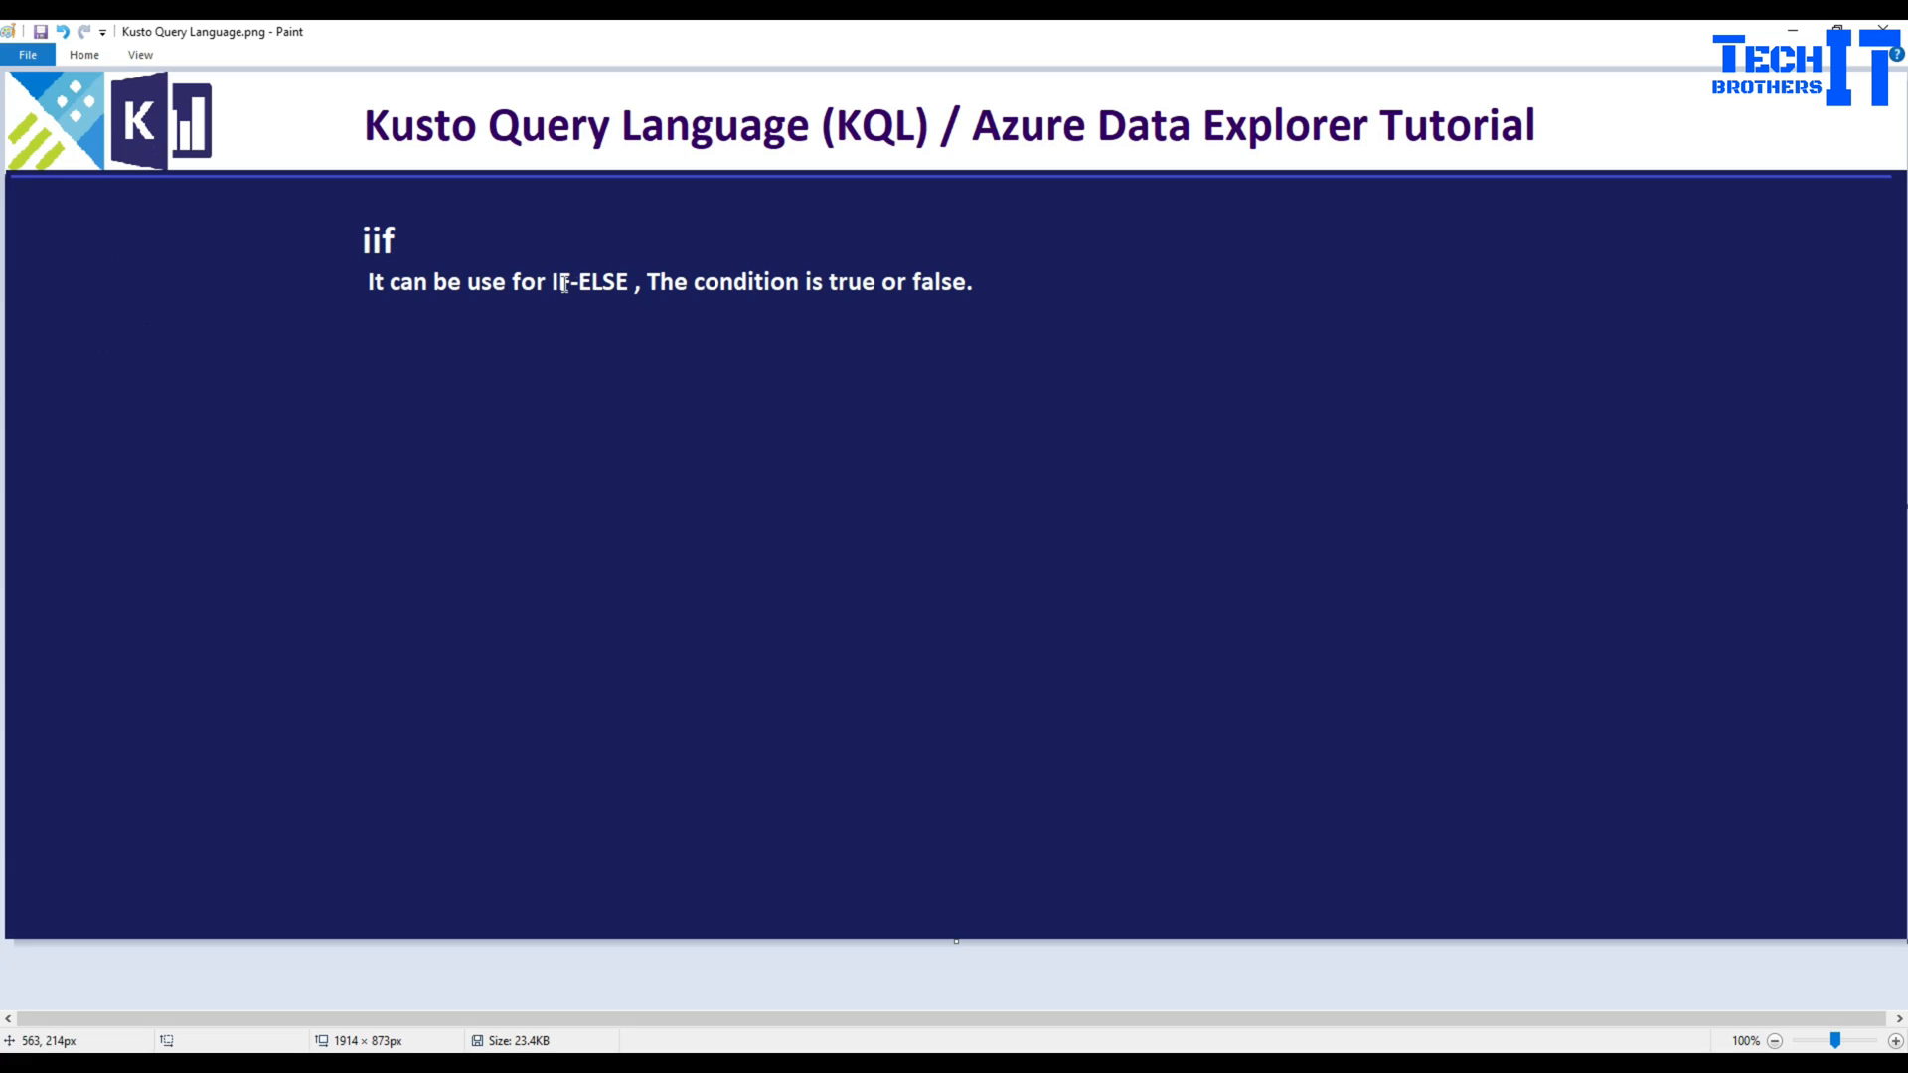
mouse_move(1199, 956)
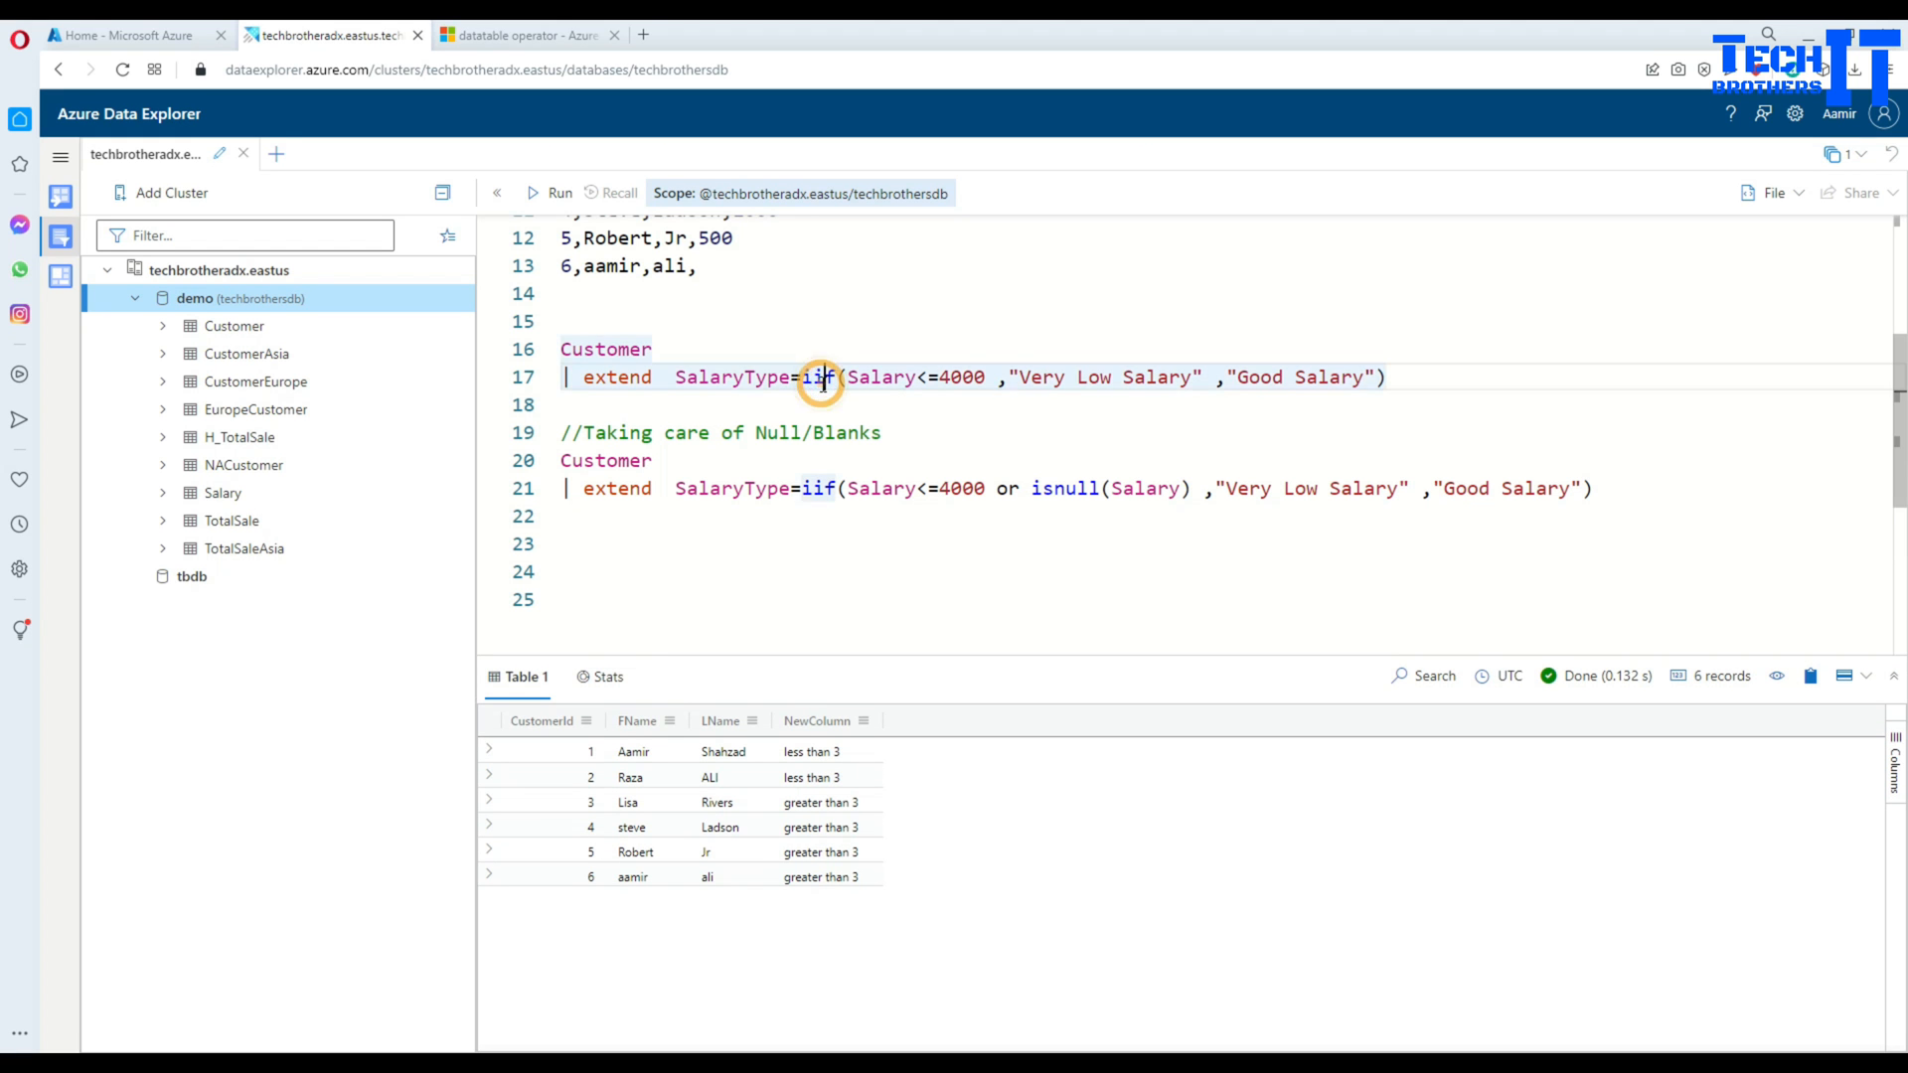
Step: Run the .drop, .create and .ingest inline commands for Customer, then begin typing Customer
scroll(up, 3)
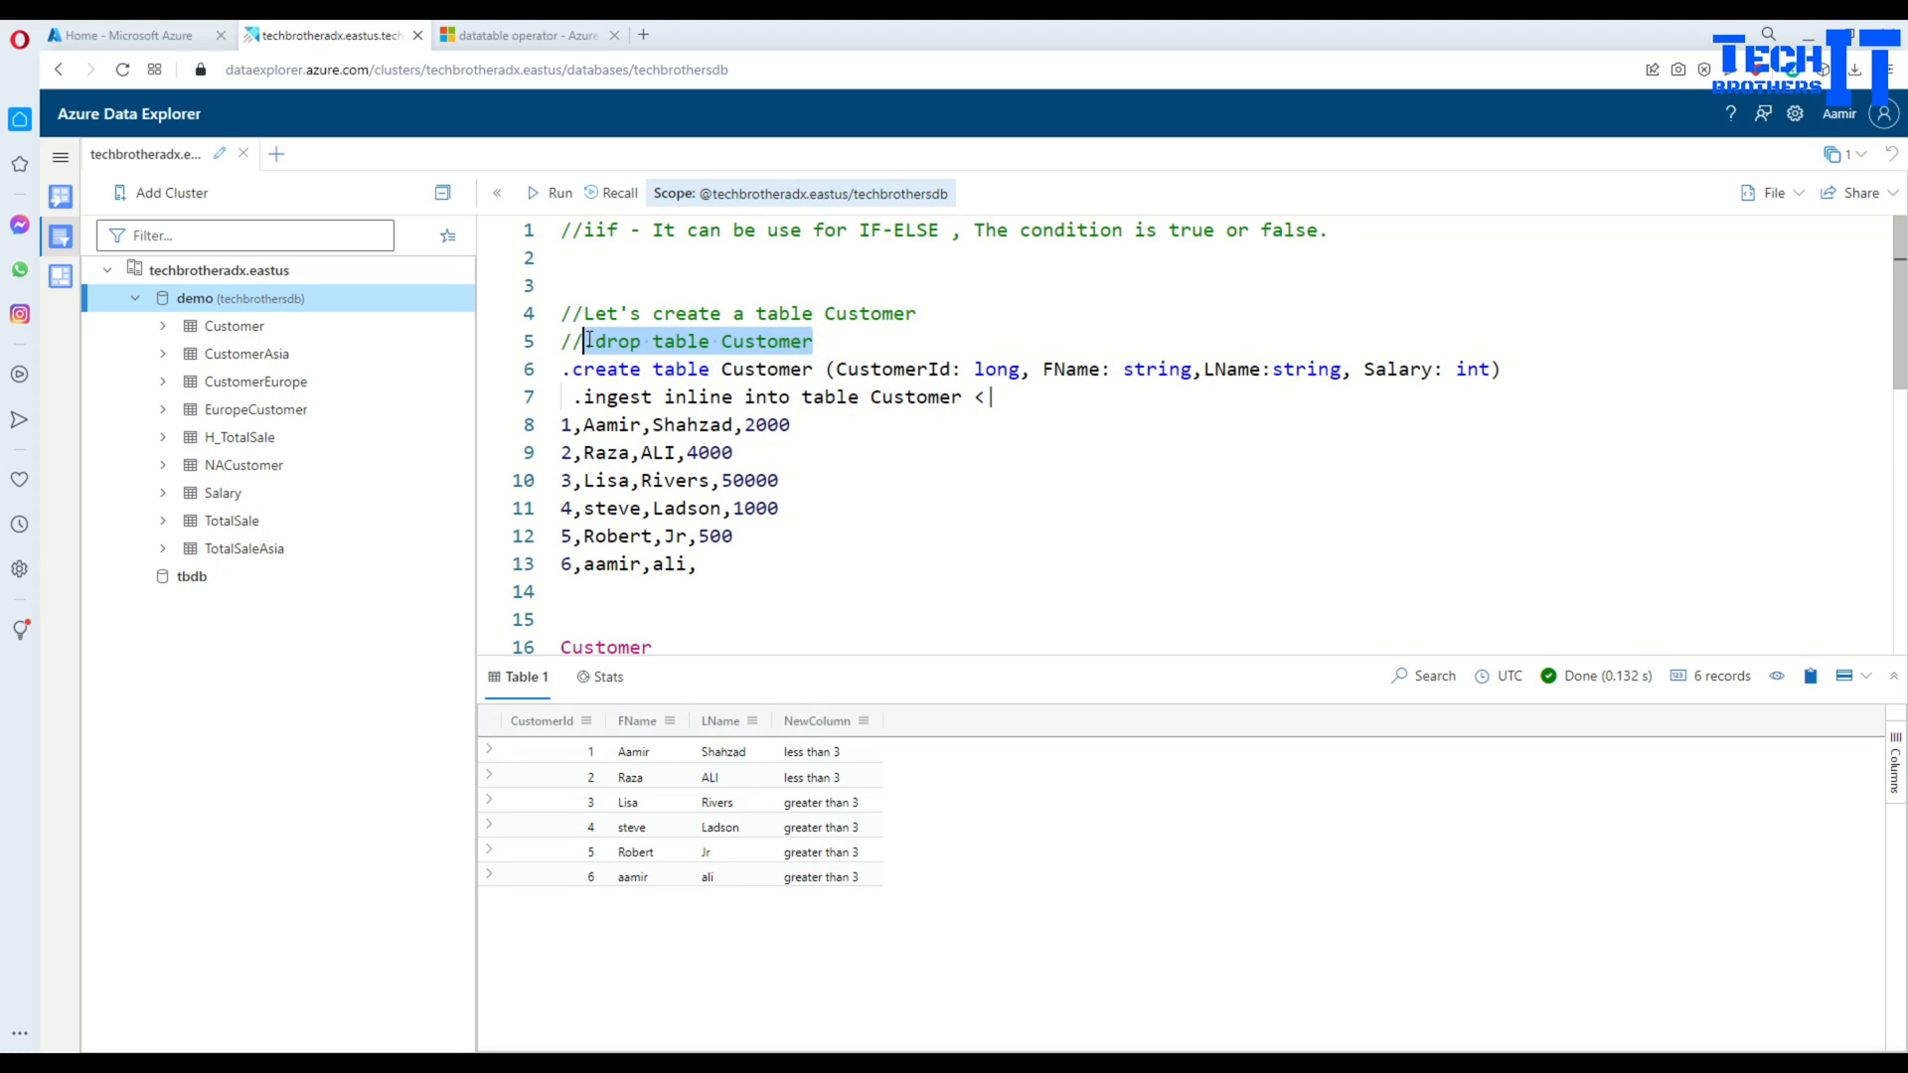
click(548, 193)
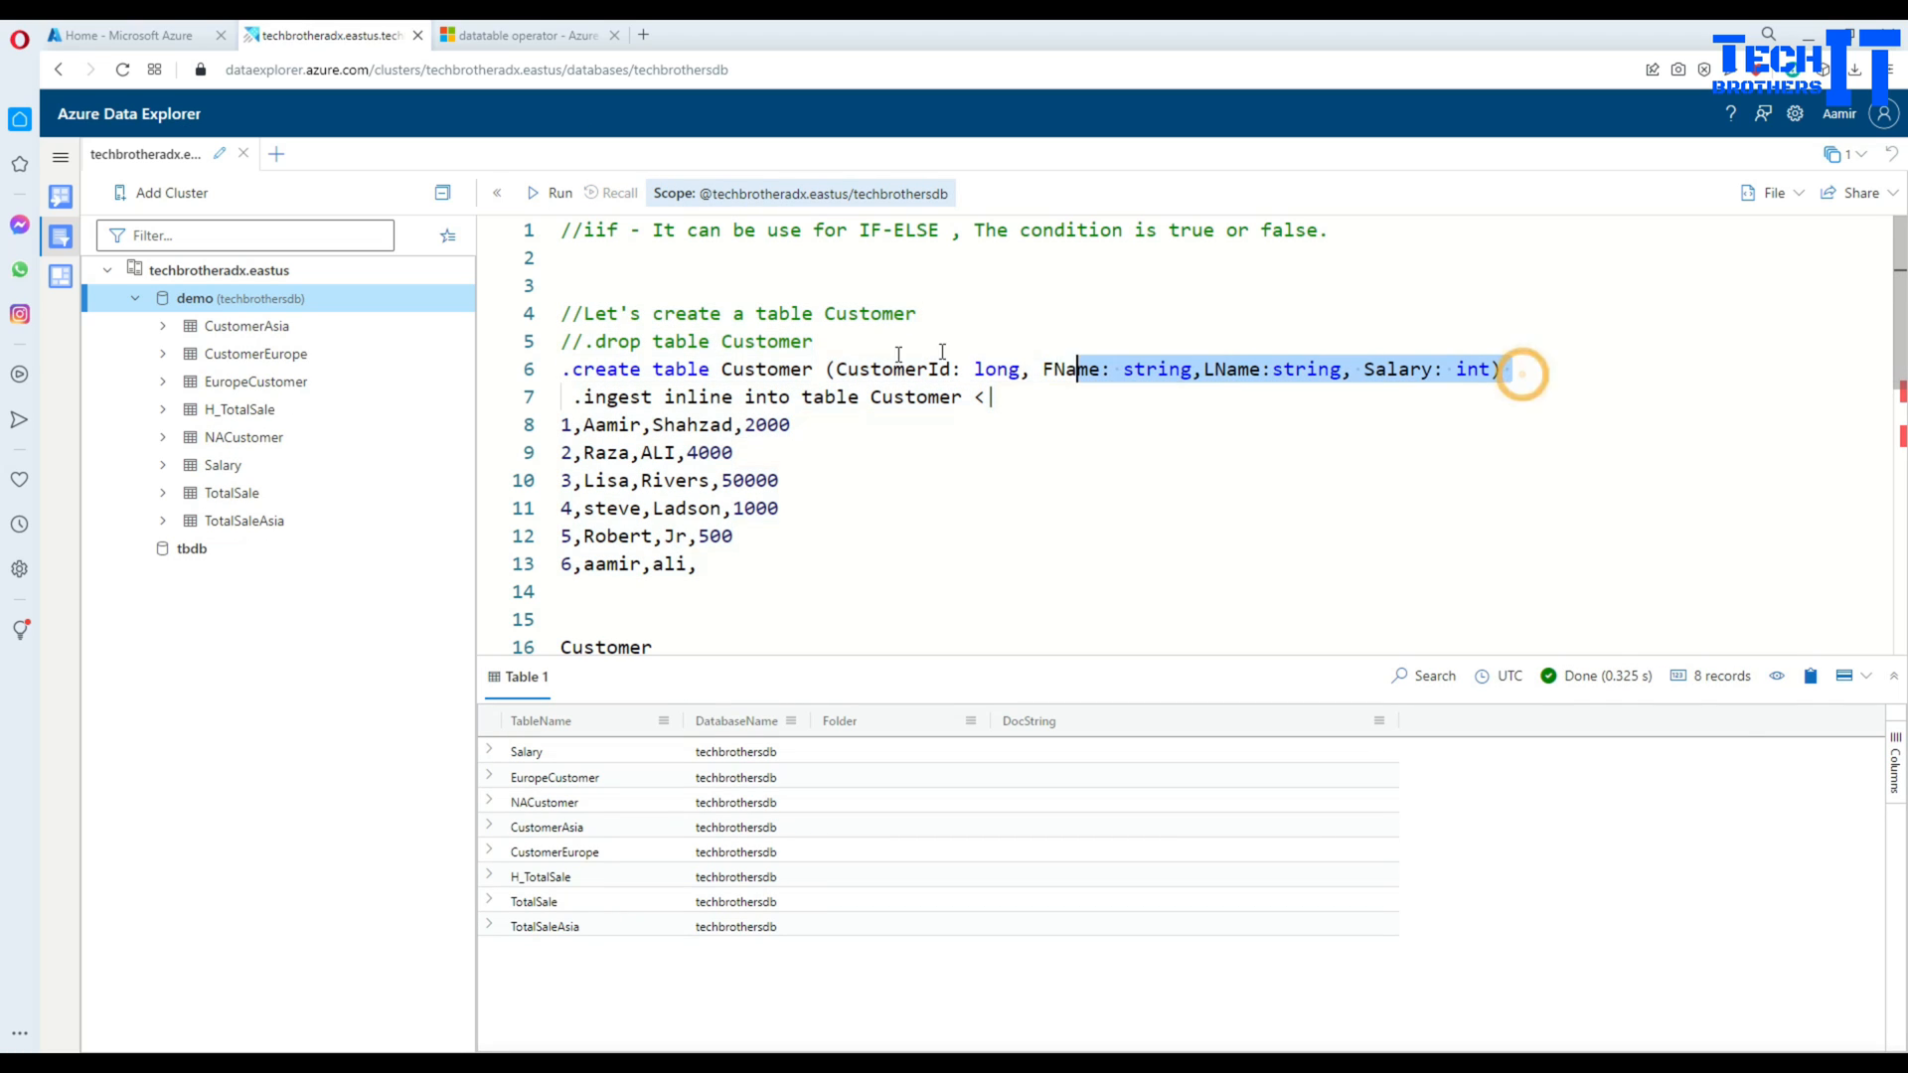
click(546, 193)
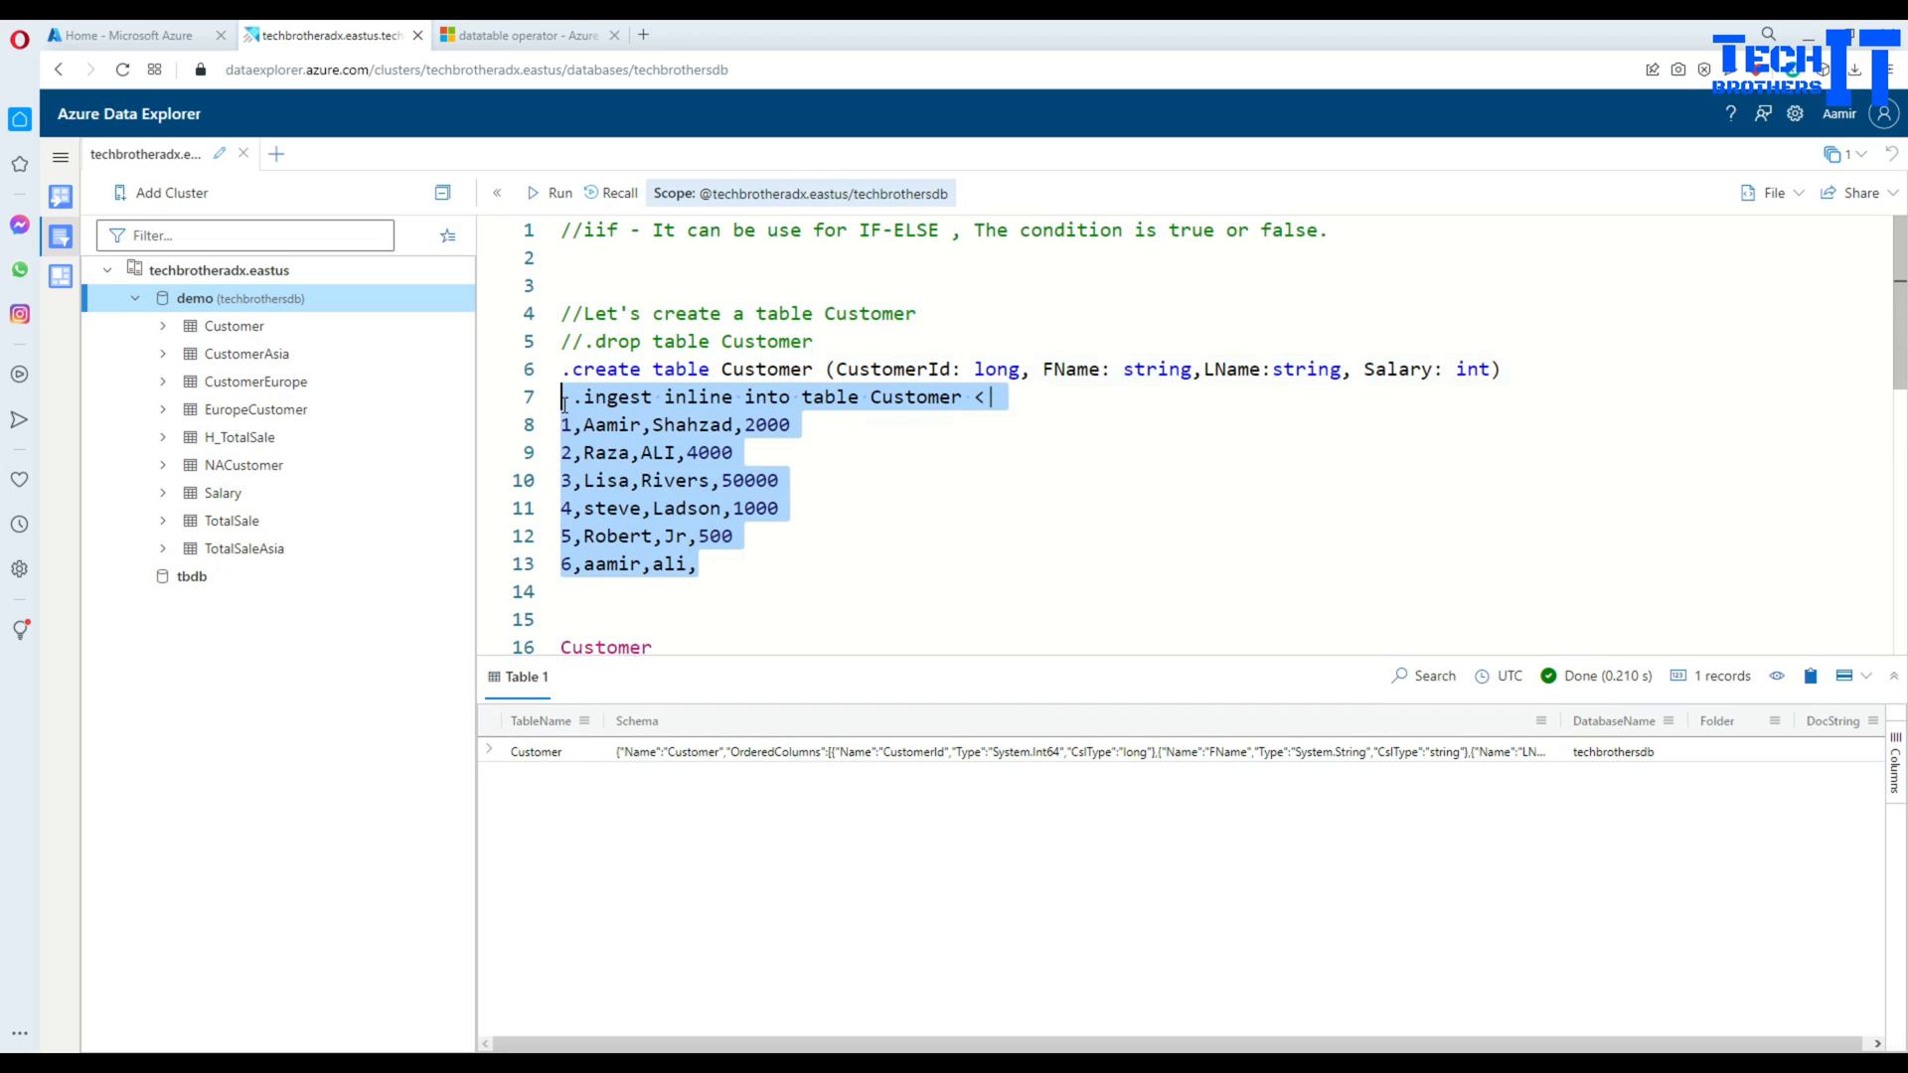
click(555, 193)
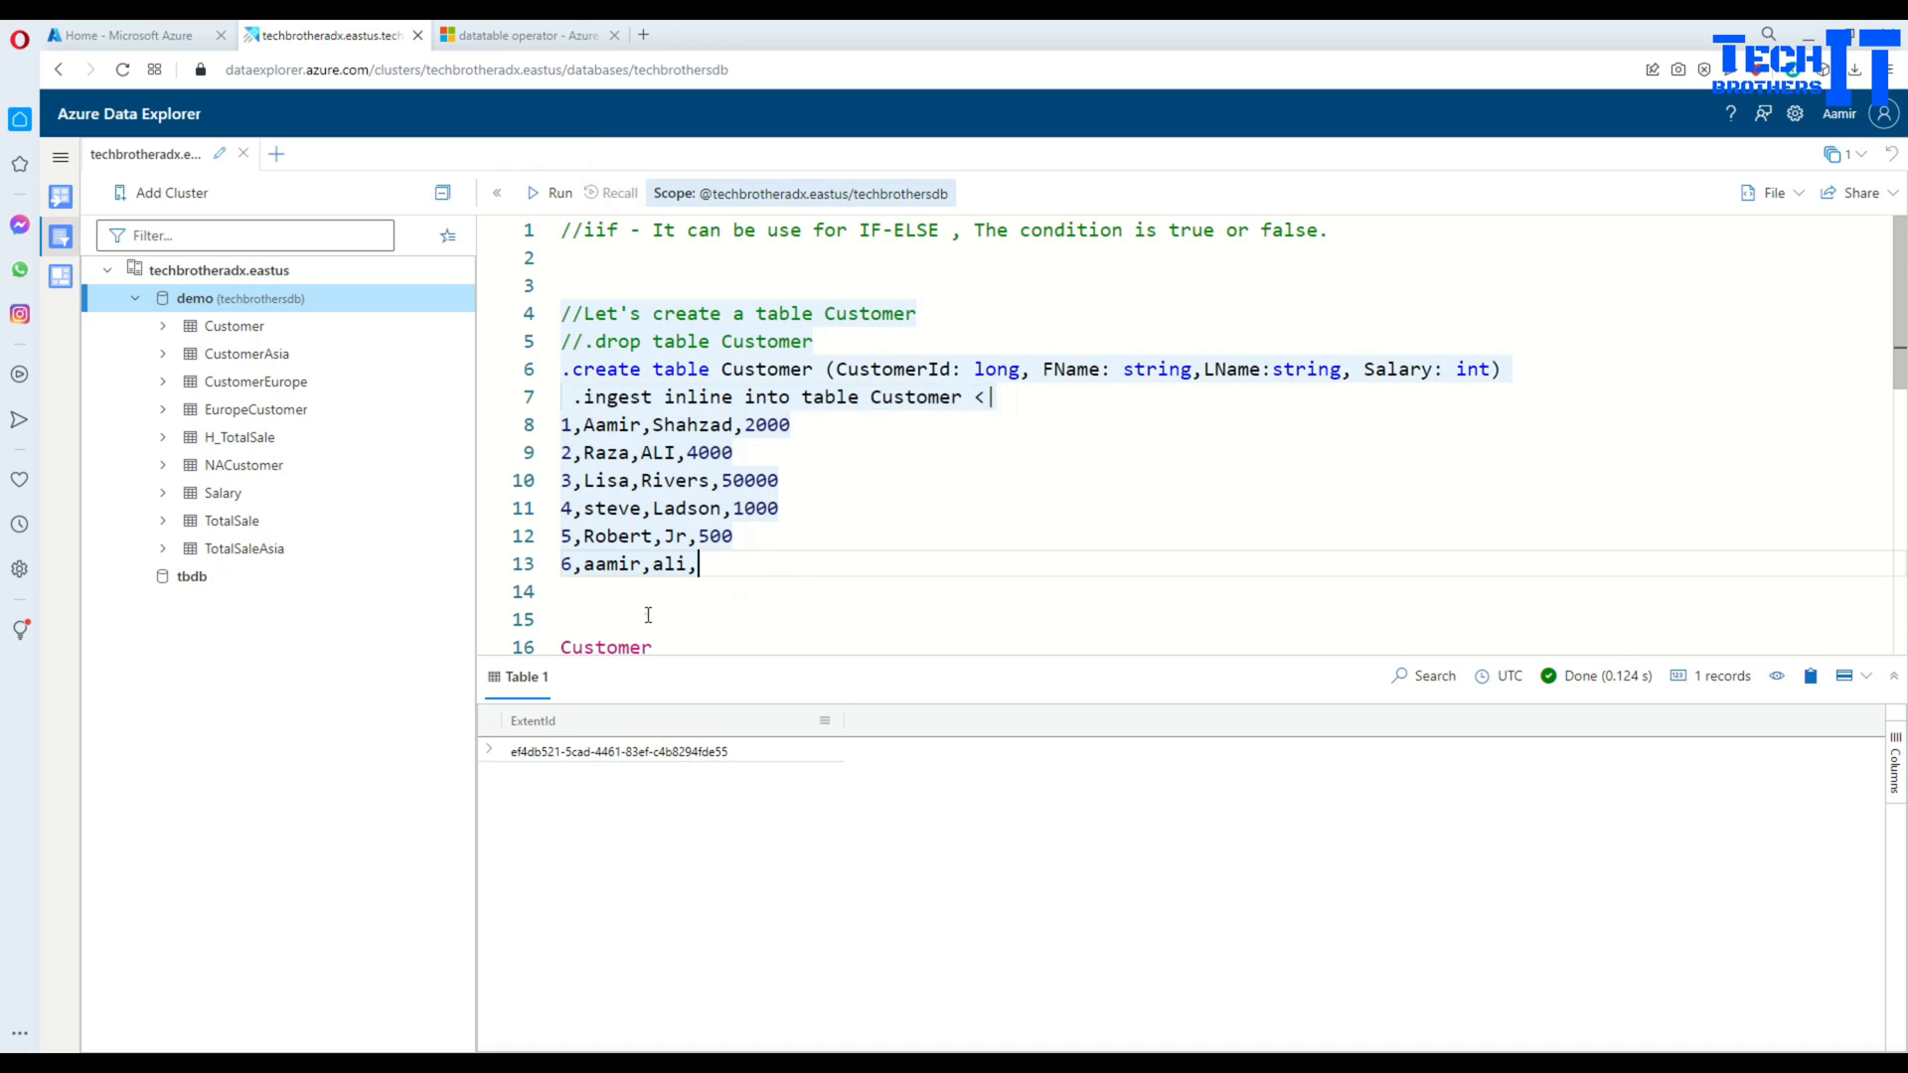
text(Customer)
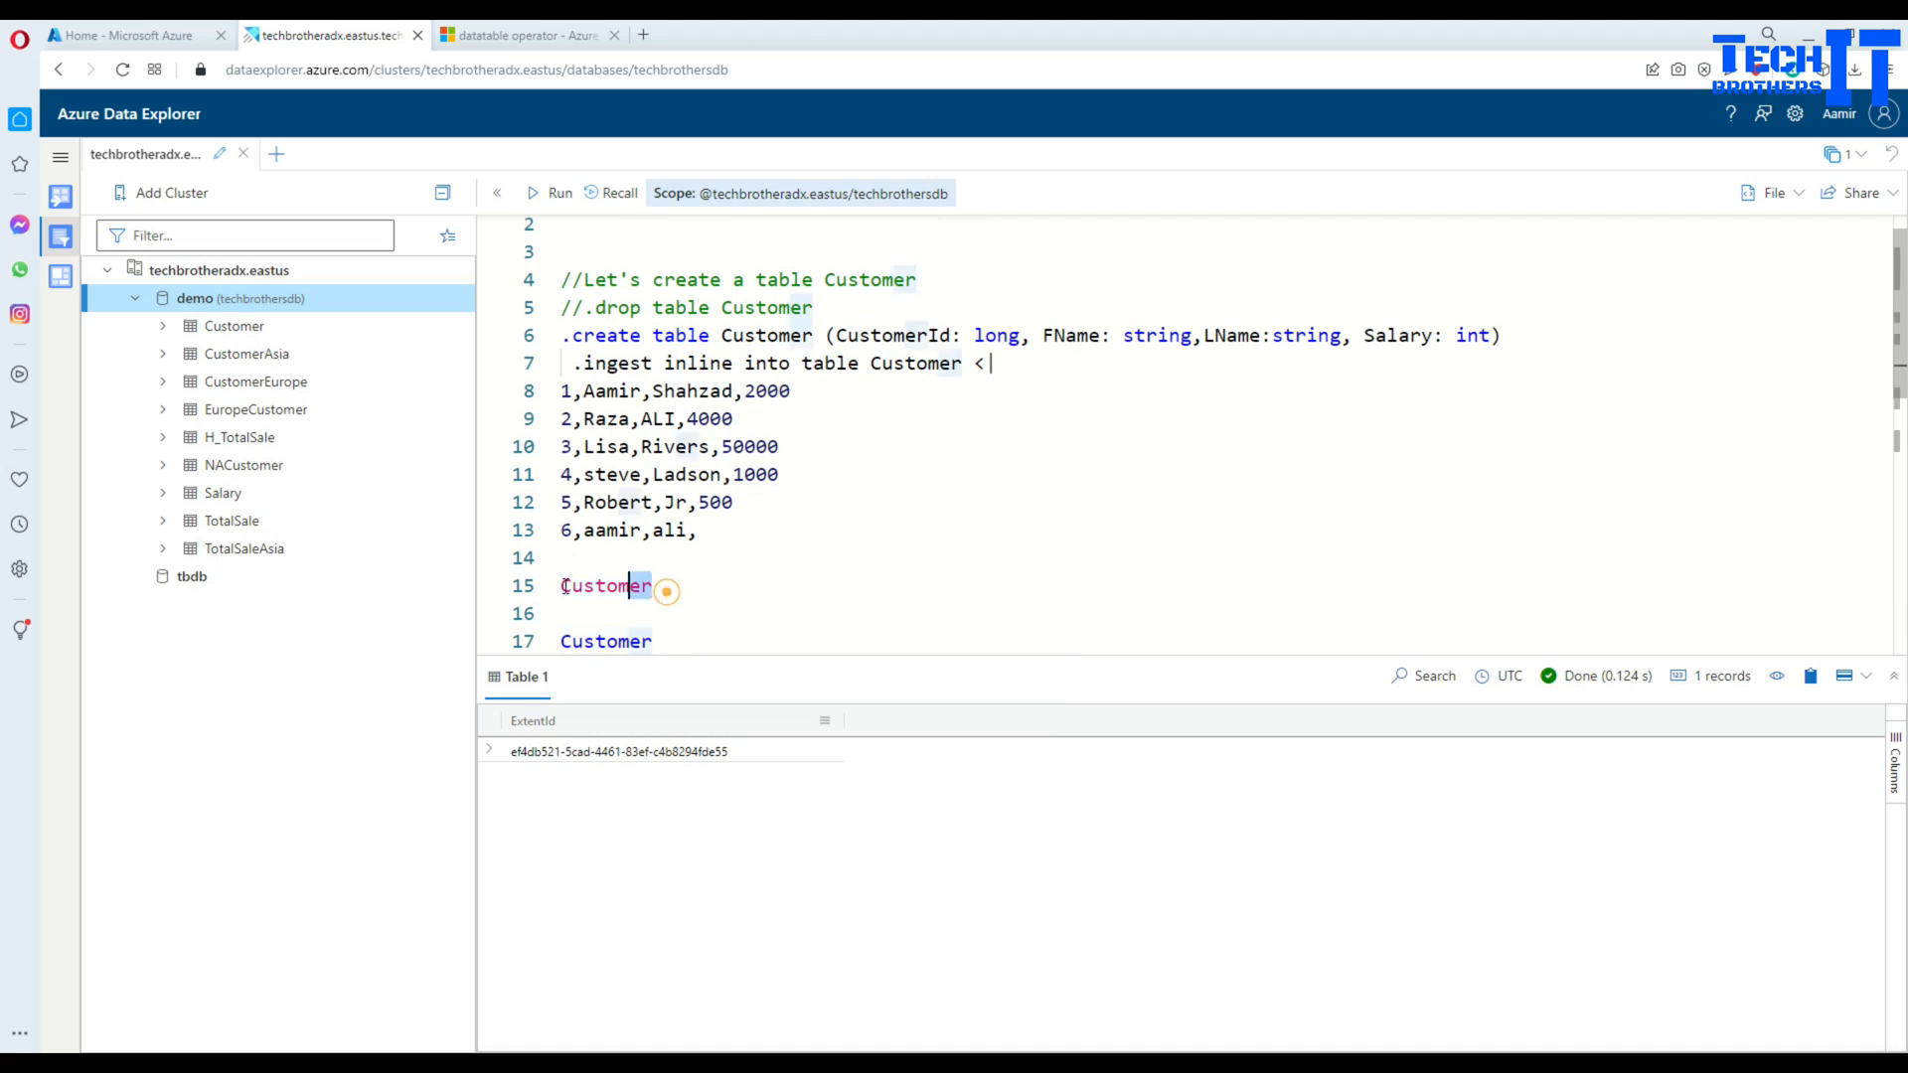
Step: Run the Customer query to return all six rows, including aamir's blank salary
click(559, 193)
text(| project)
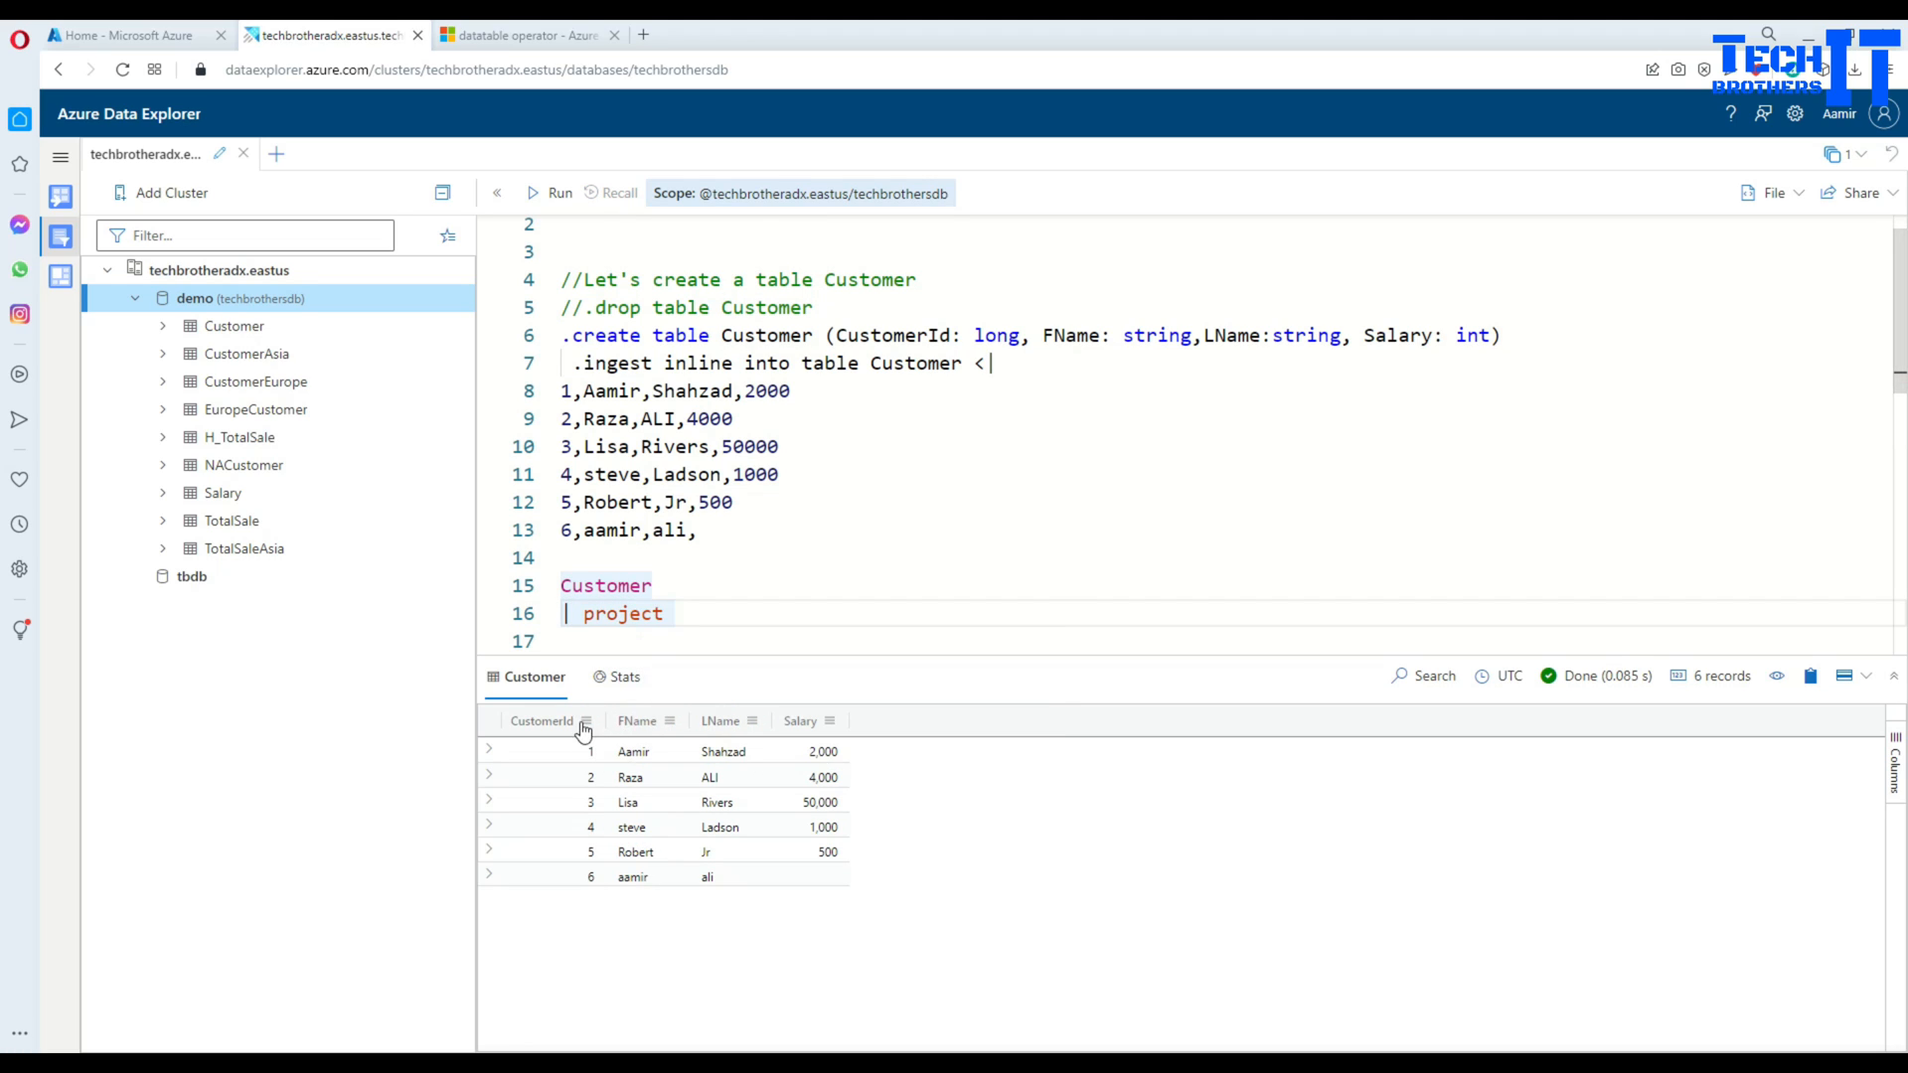
mouse_move(706, 634)
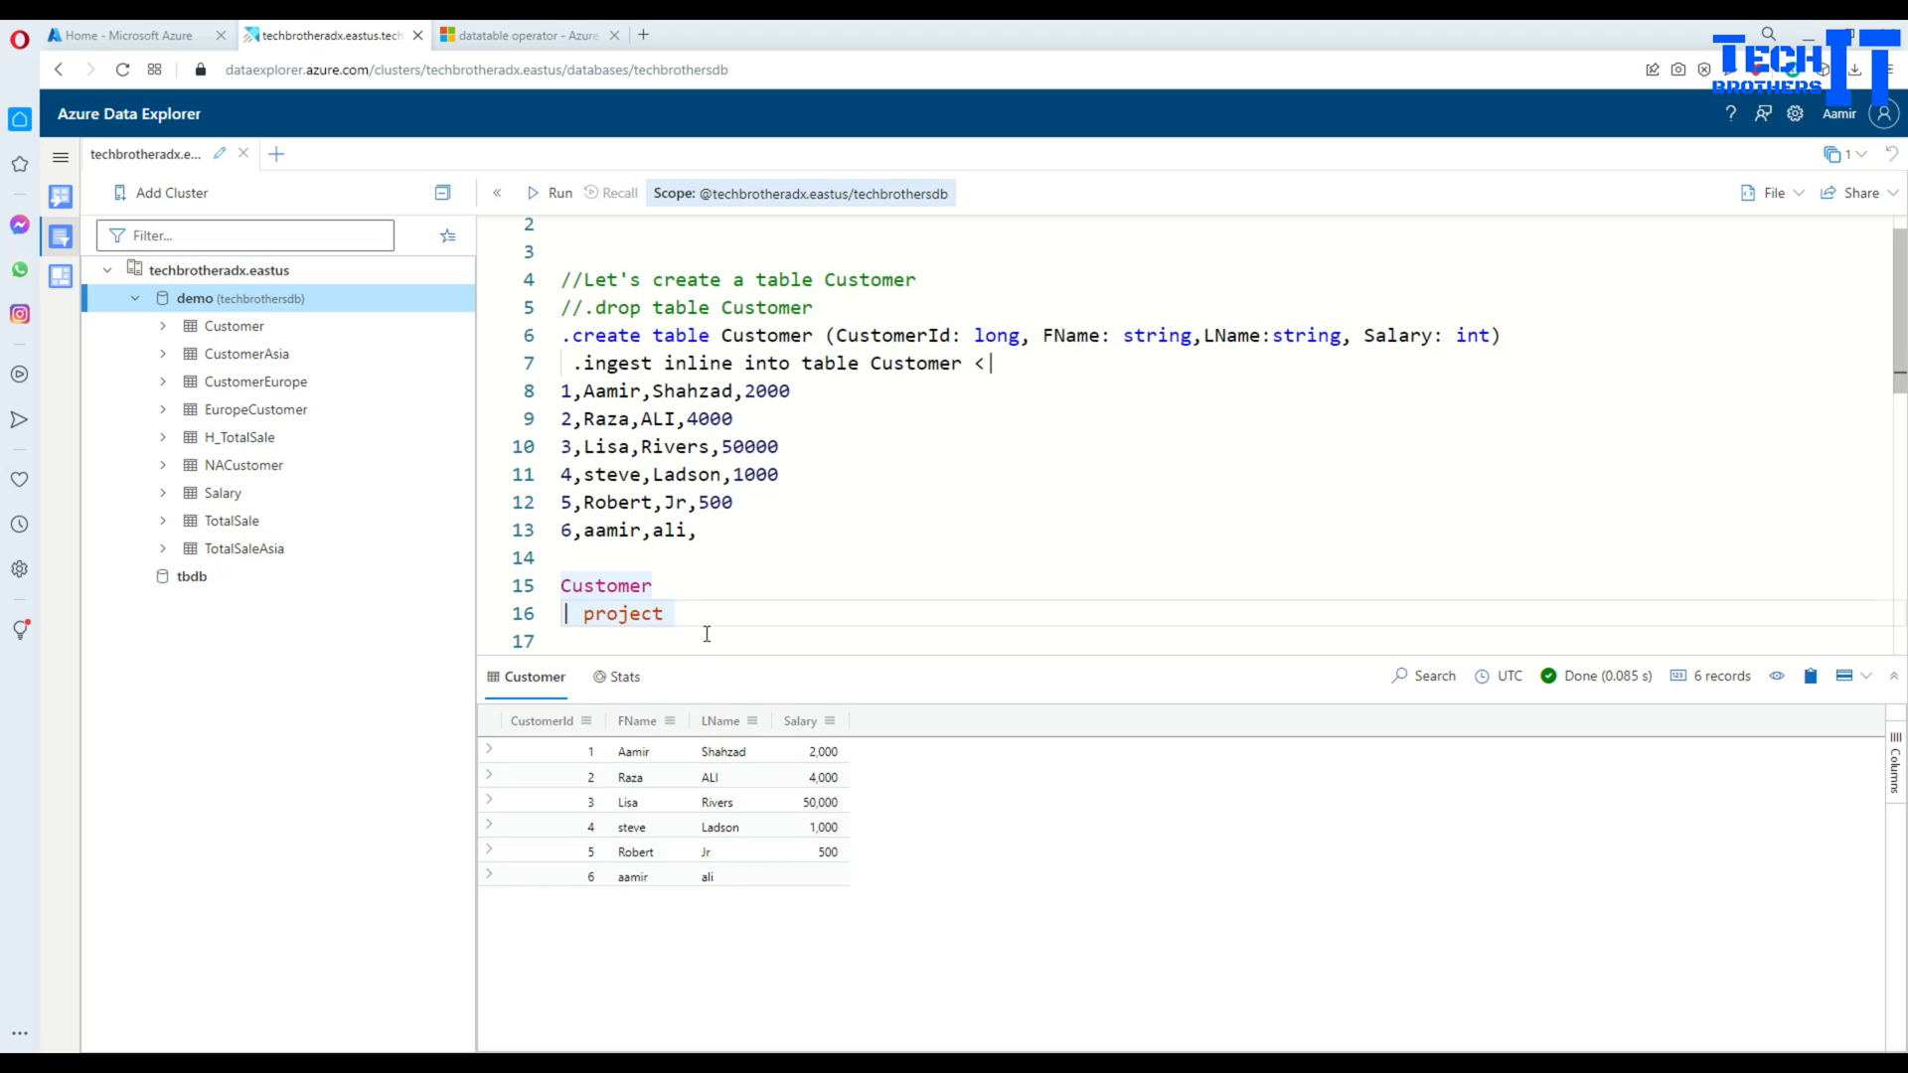
Step: Write project CustomerId,FName,conditioncolumn=iif( after Customer in the editor
text(CustomerId,)
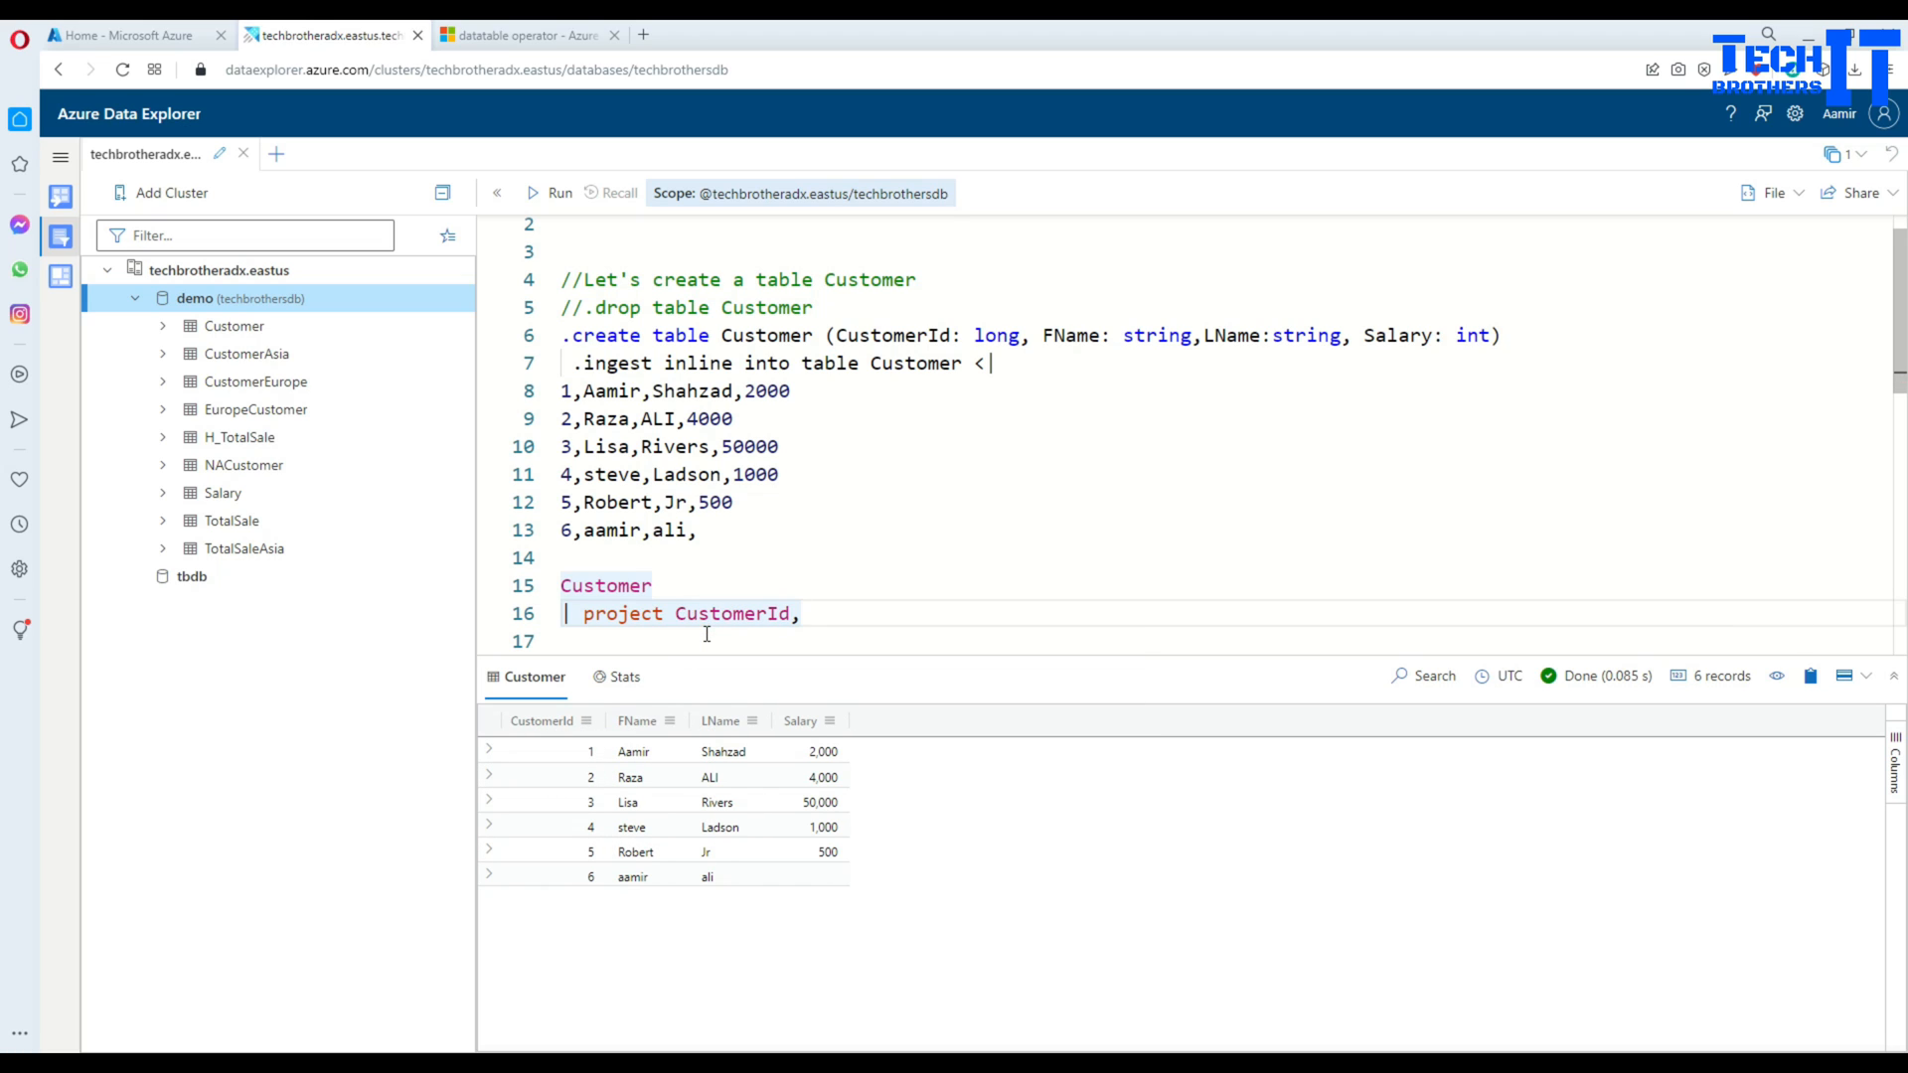
text(FName)
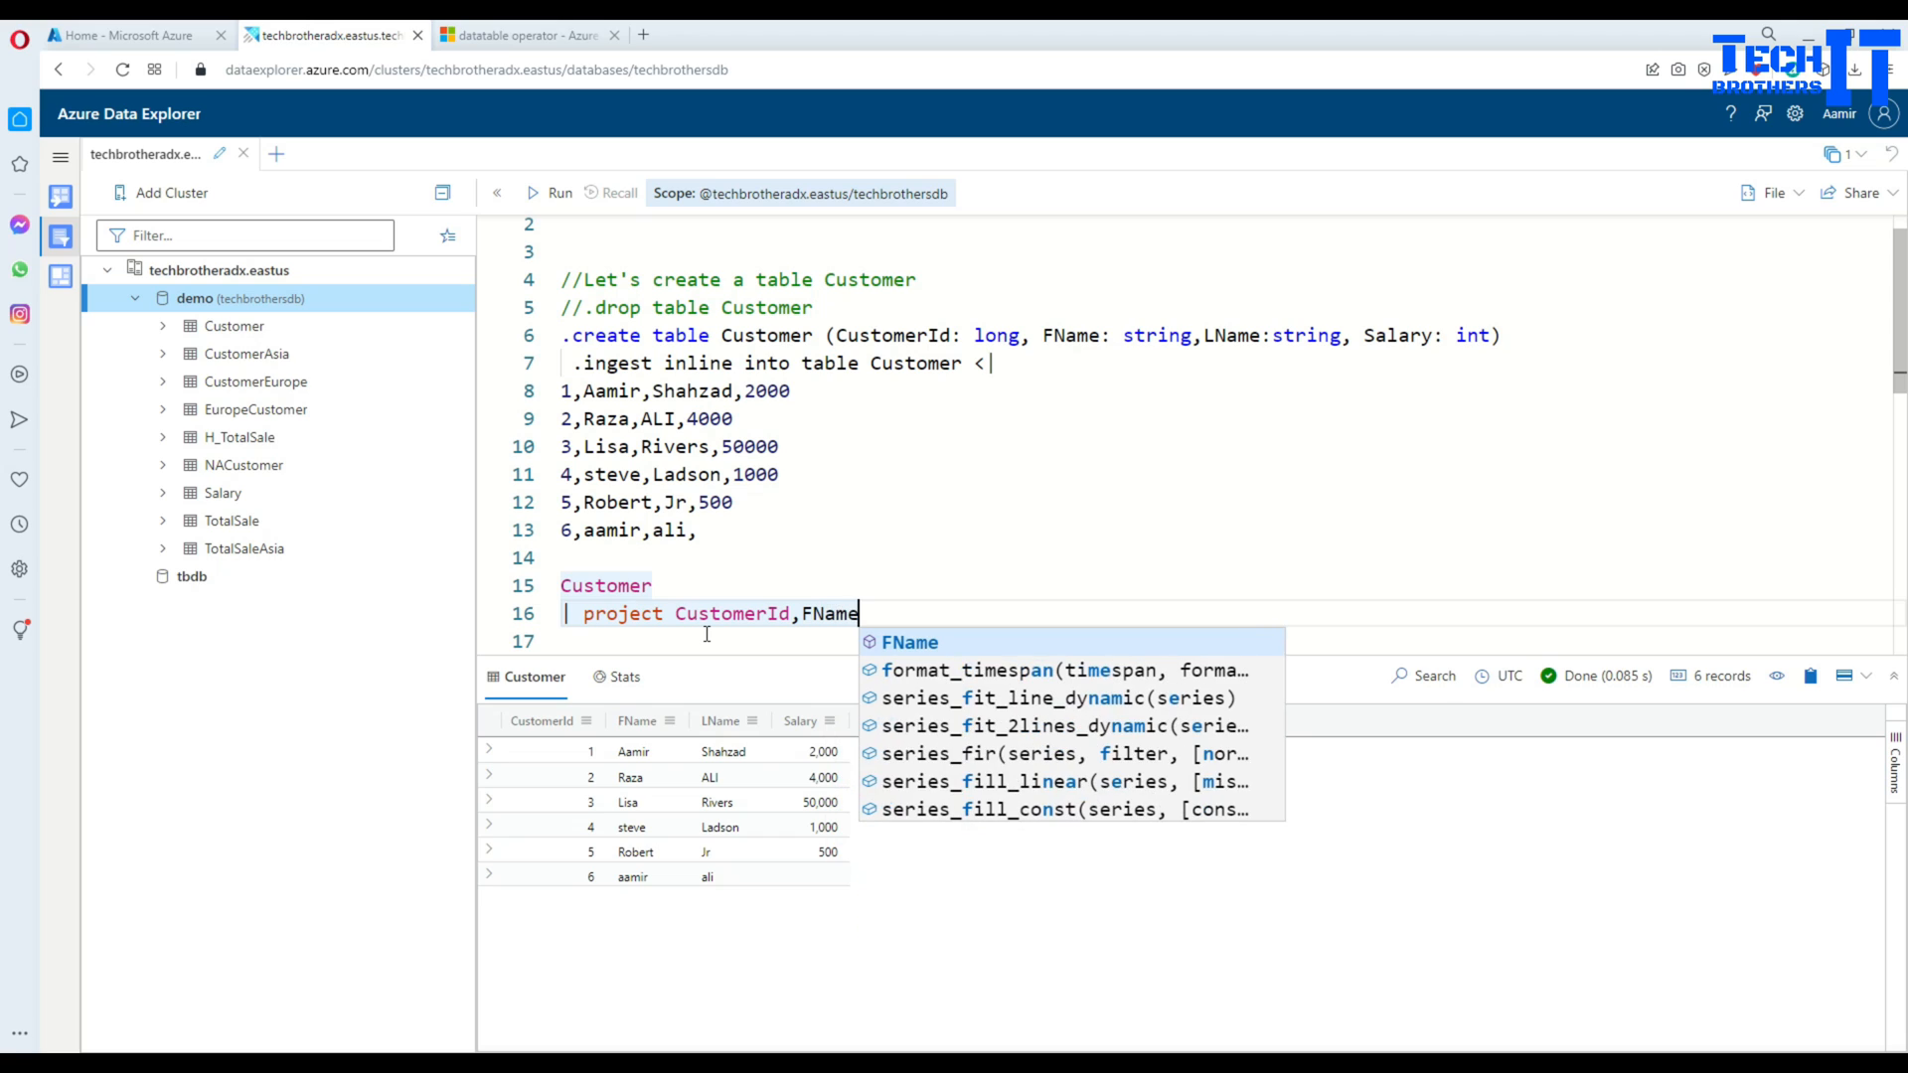
text(,)
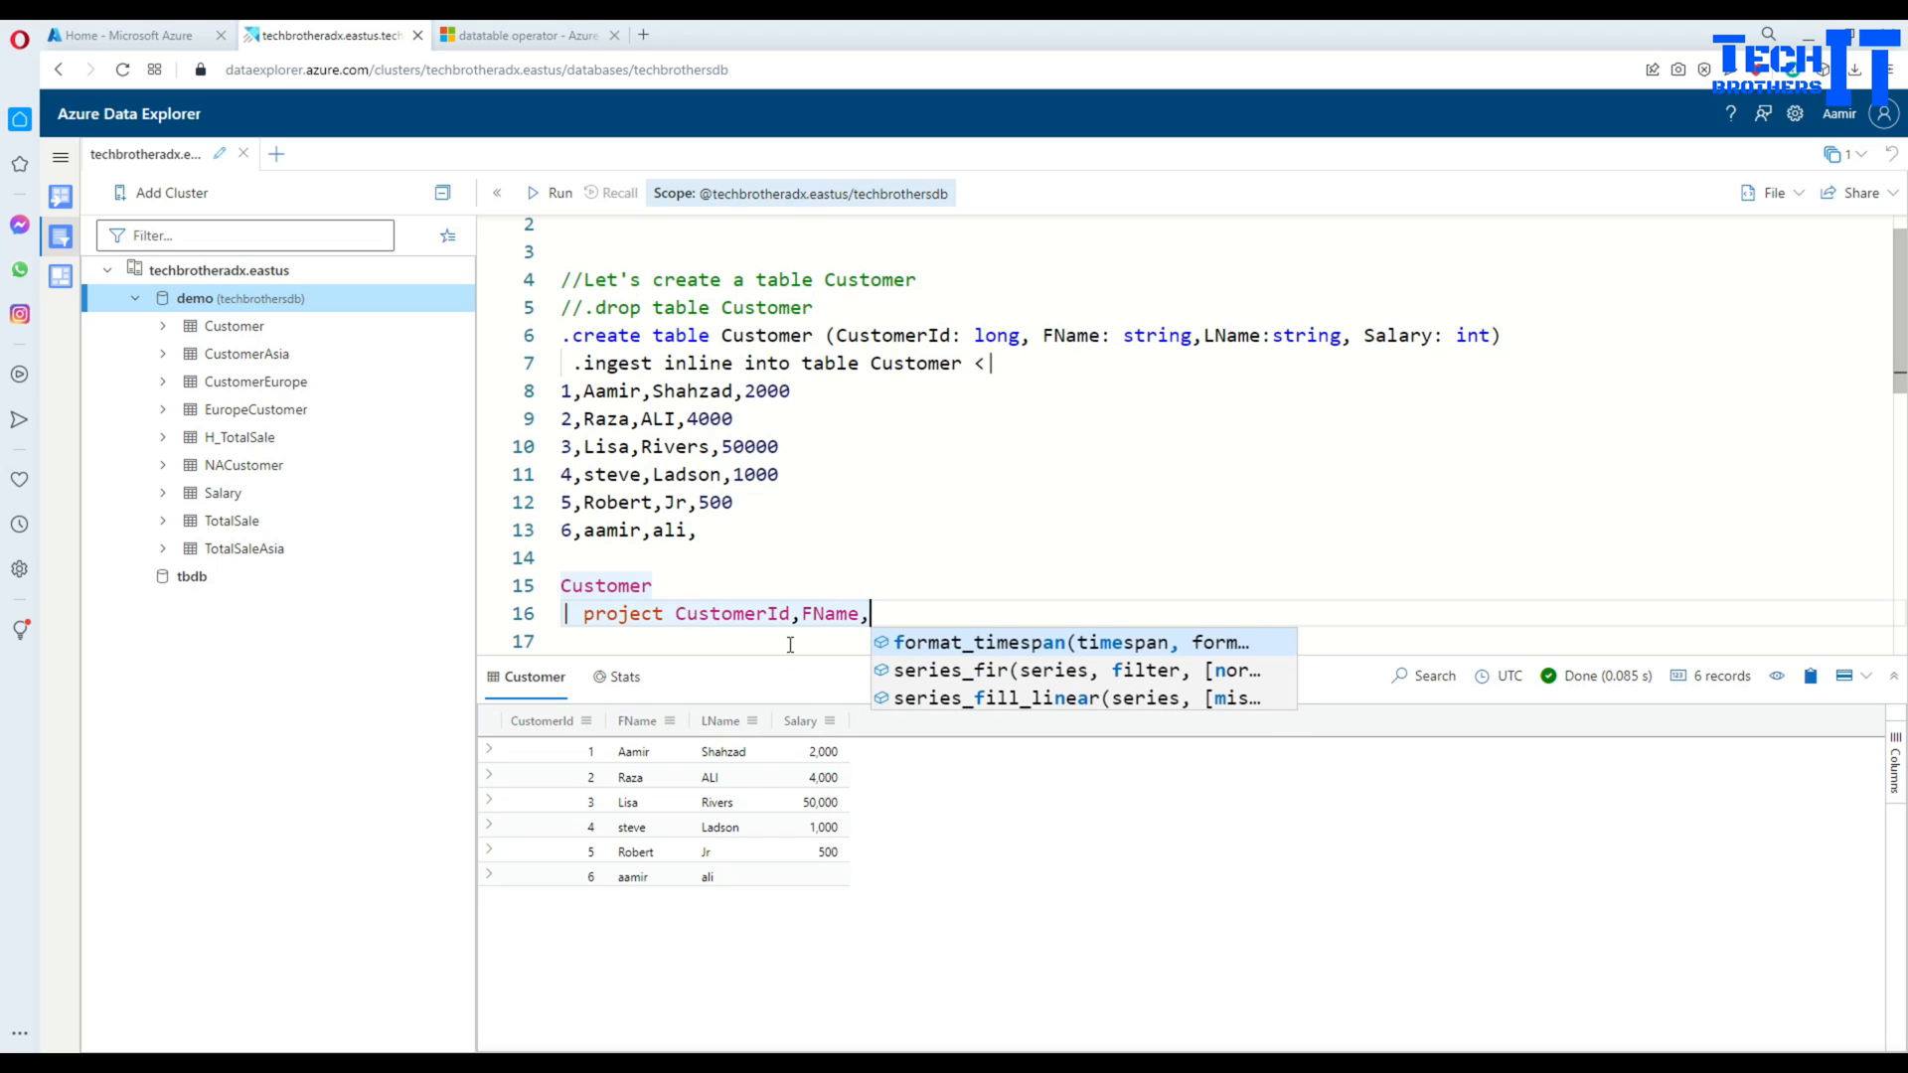
mouse_move(577, 762)
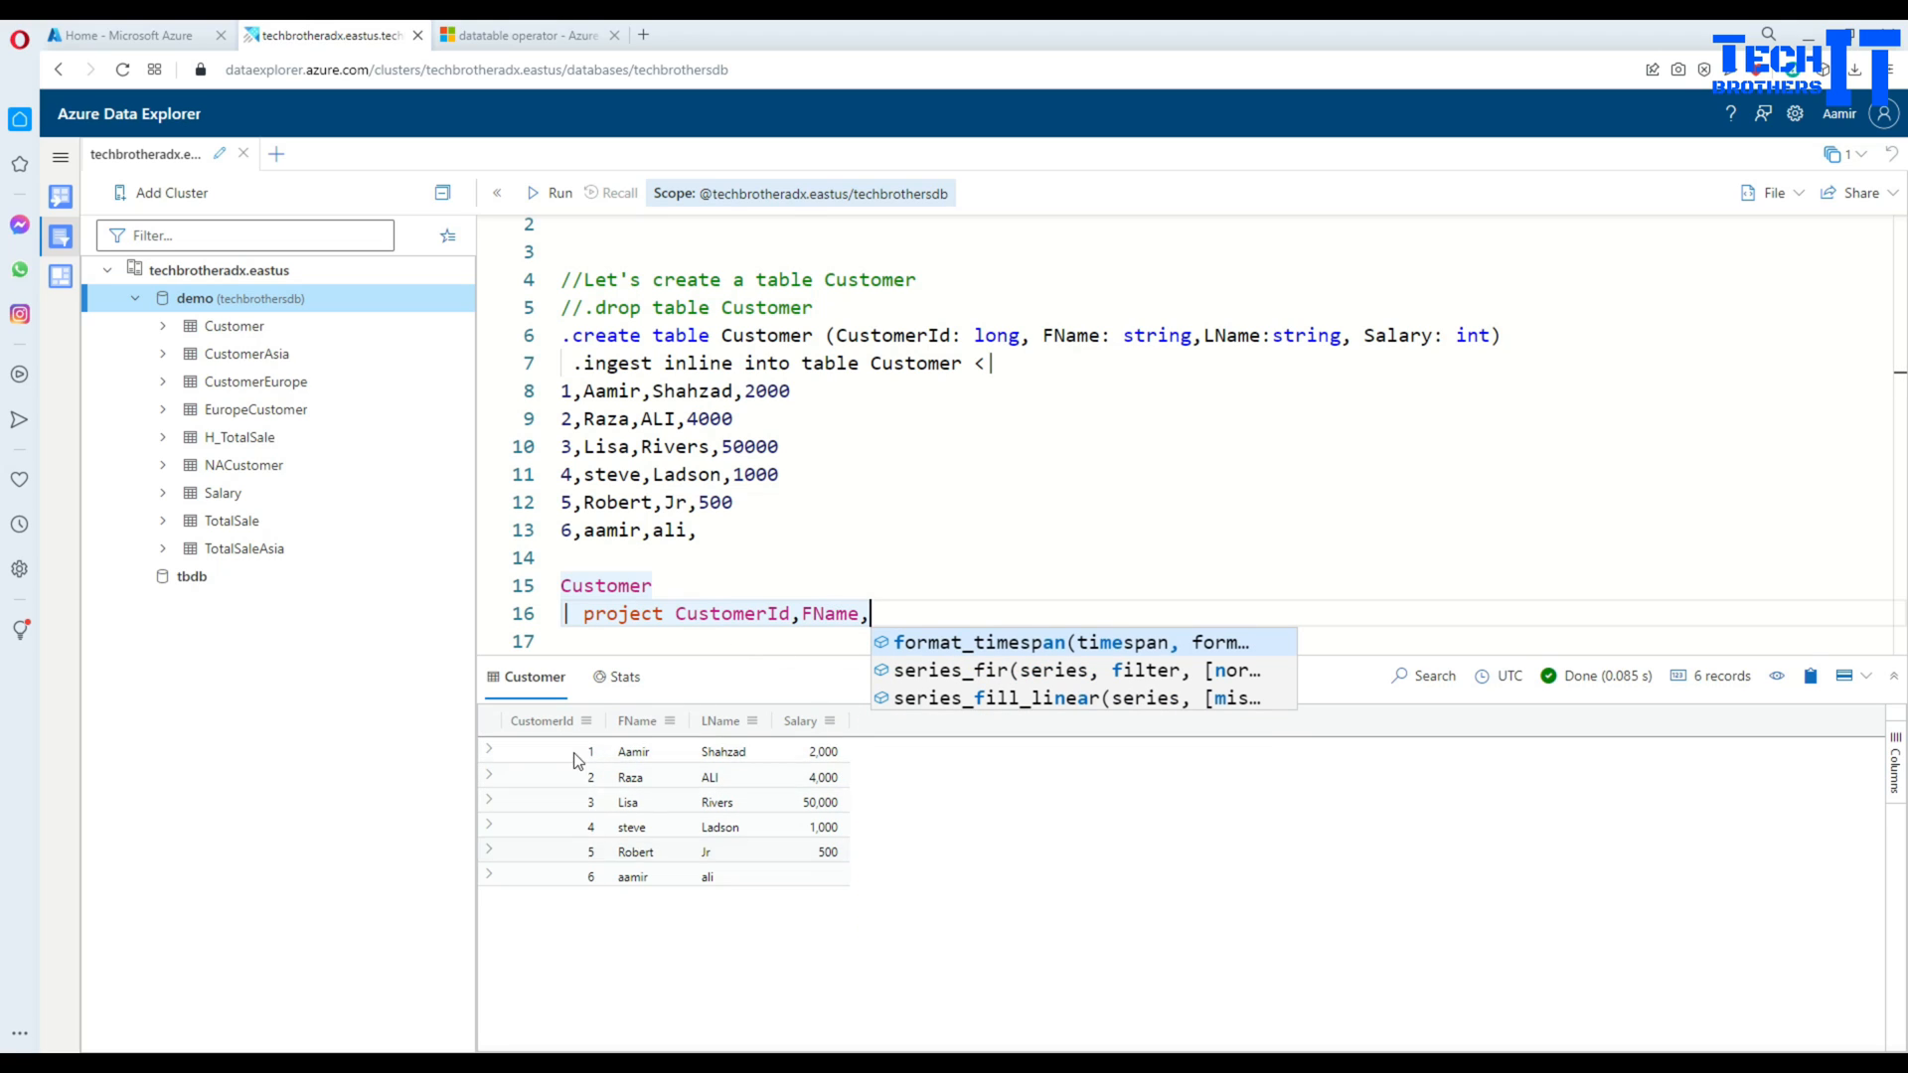
mouse_move(563, 773)
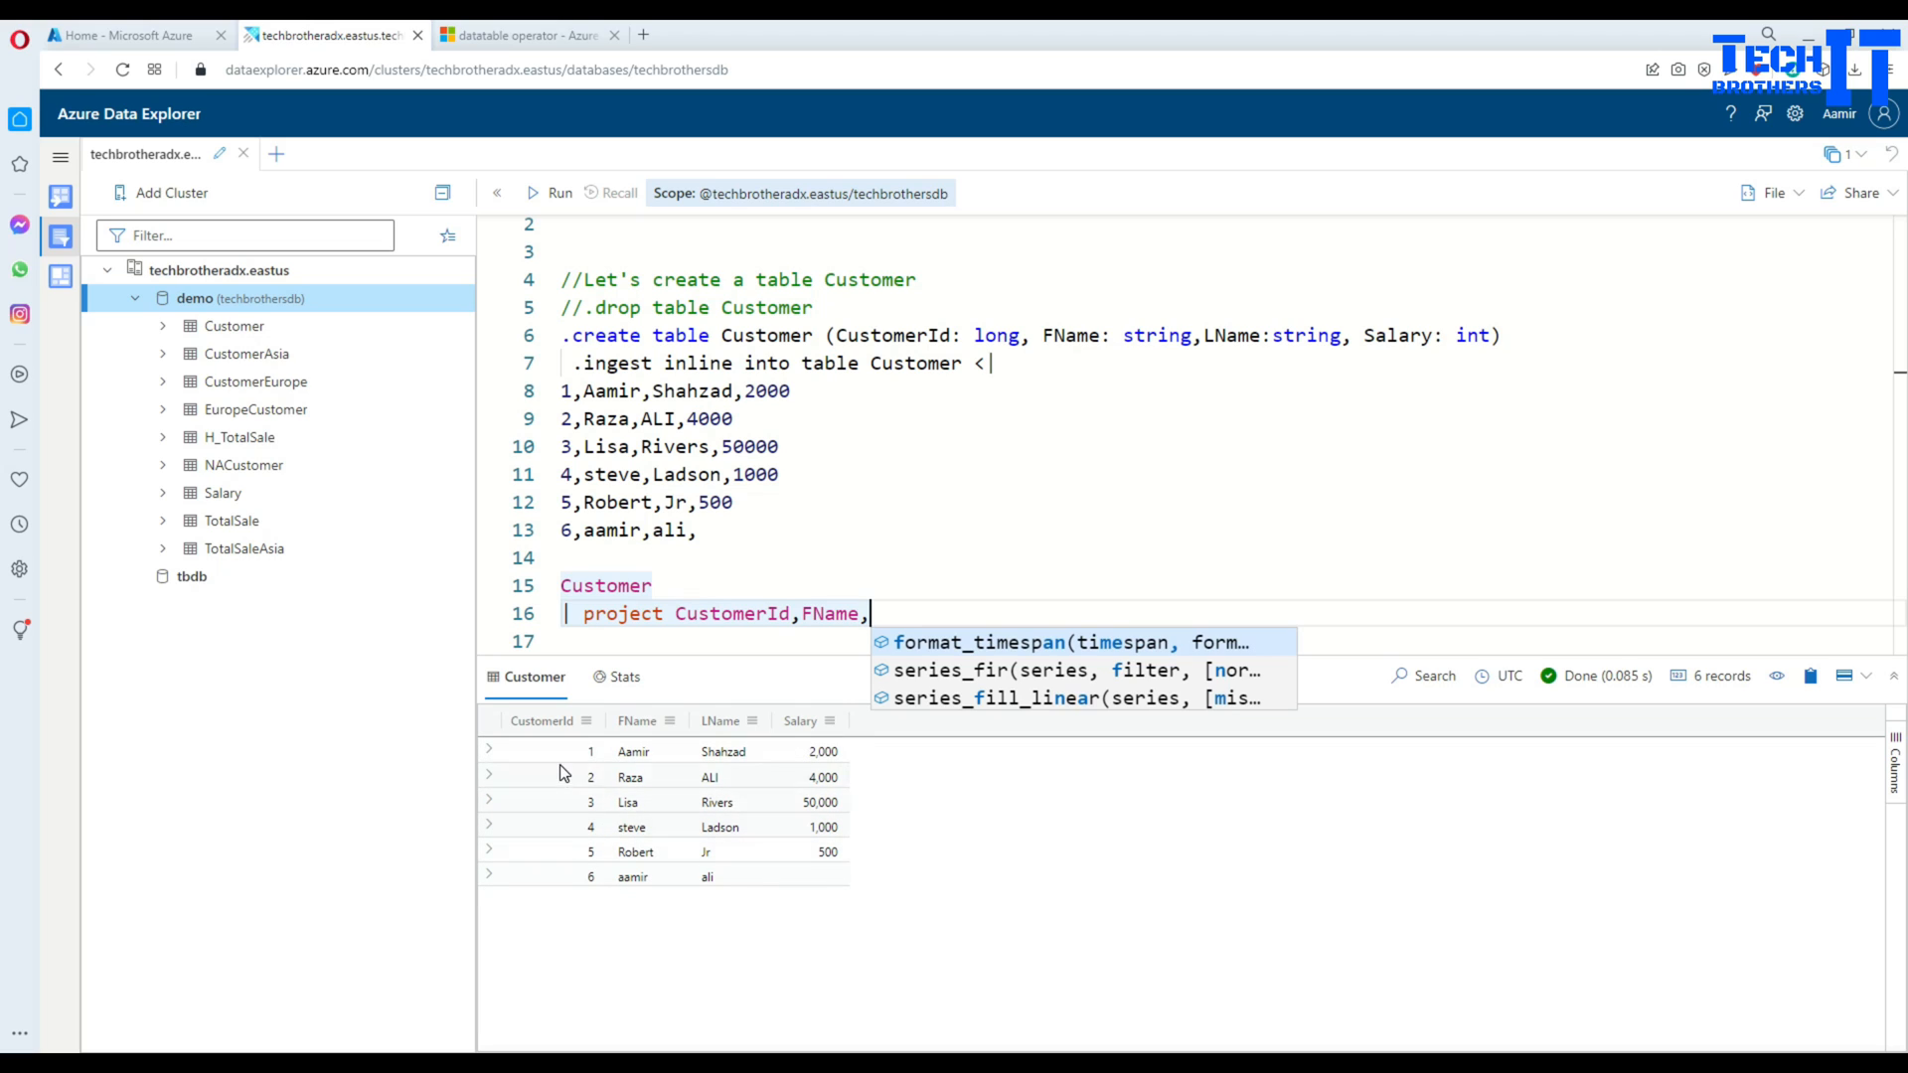
mouse_move(634, 529)
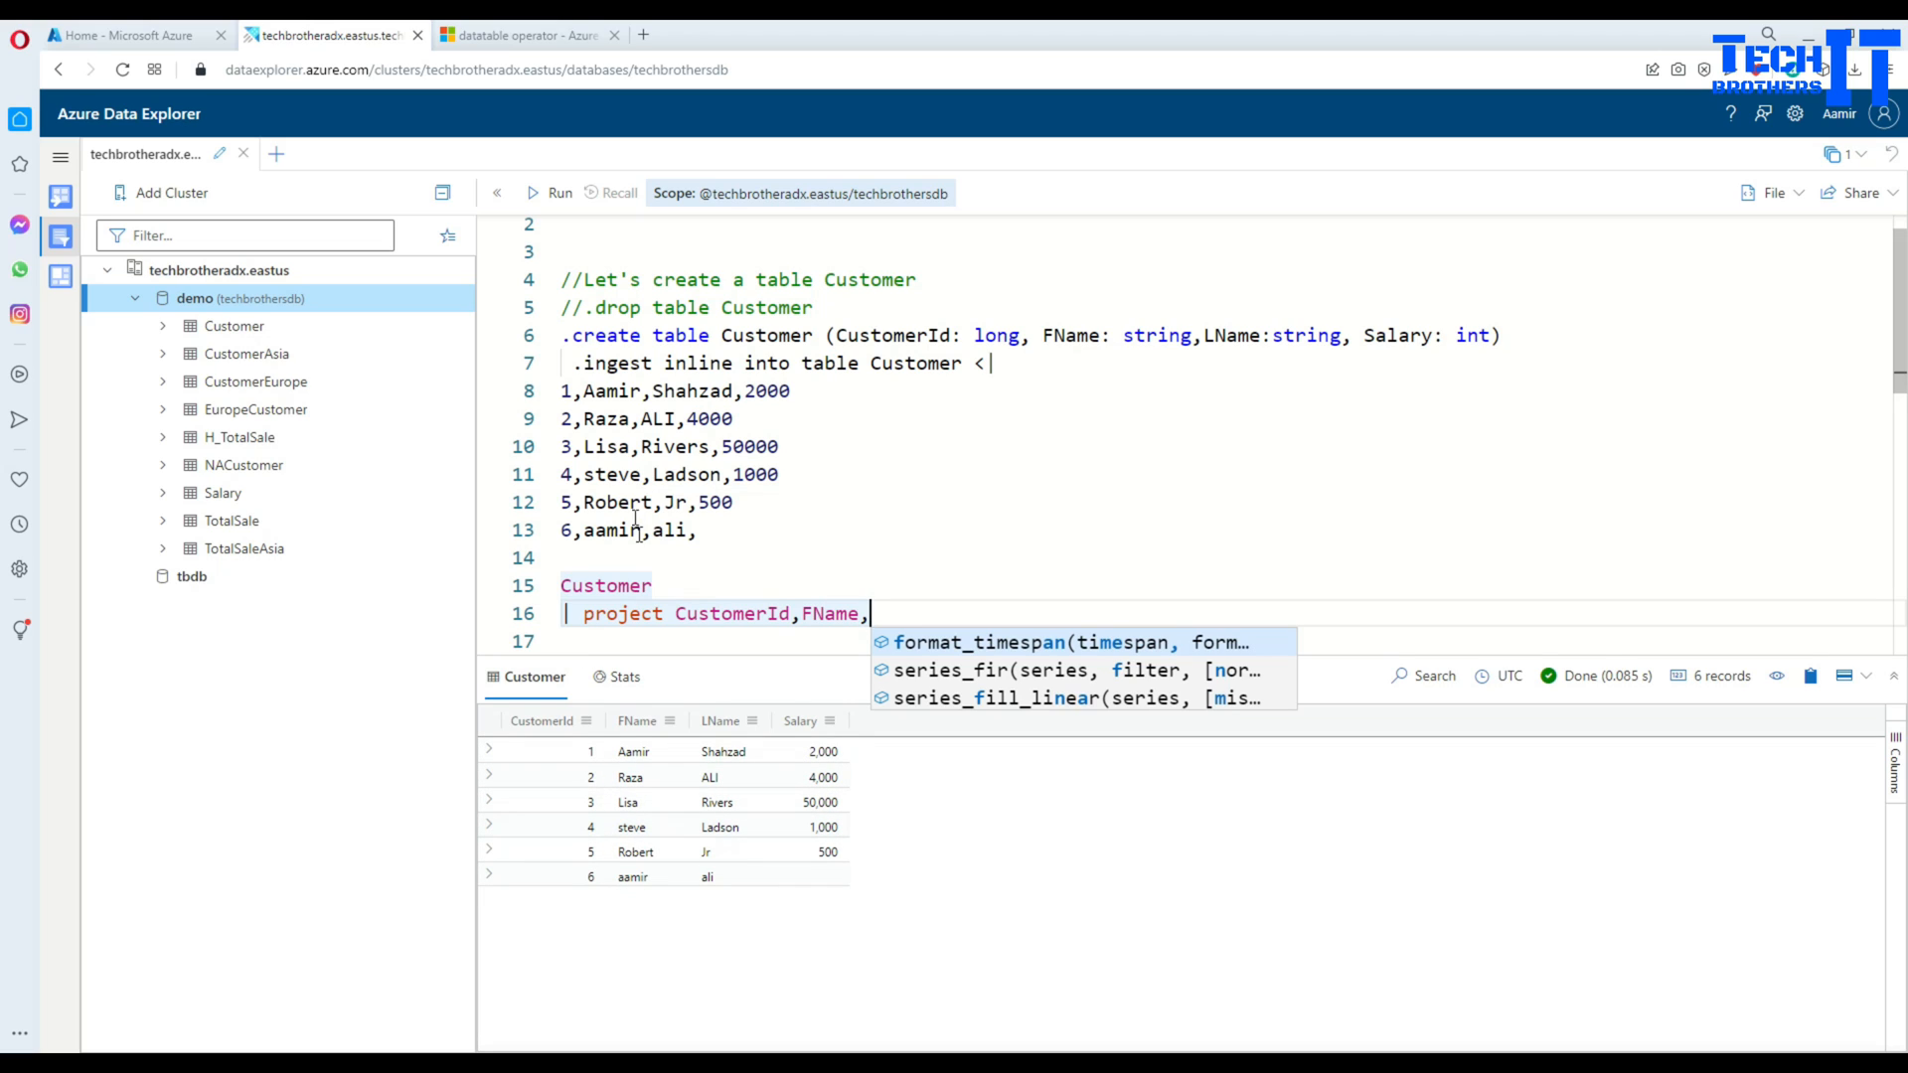
mouse_move(874, 604)
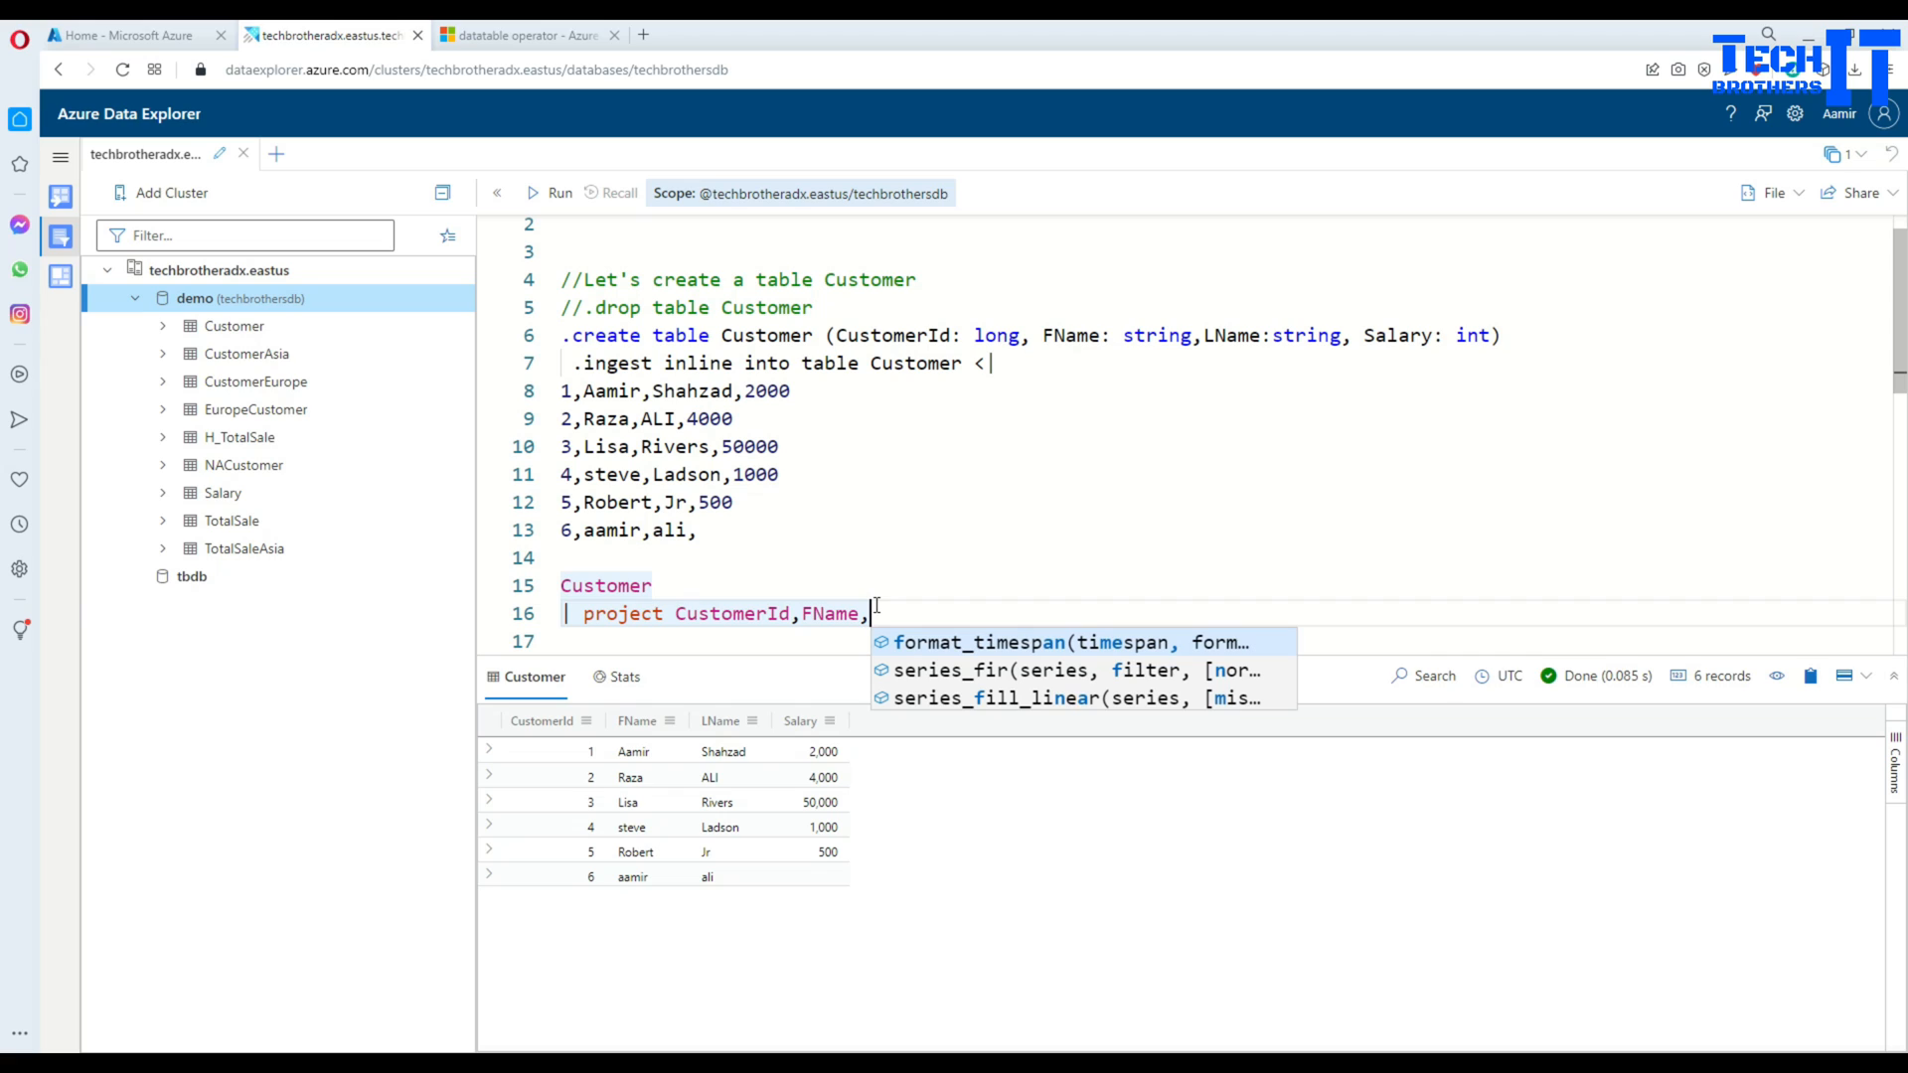
mouse_move(909, 613)
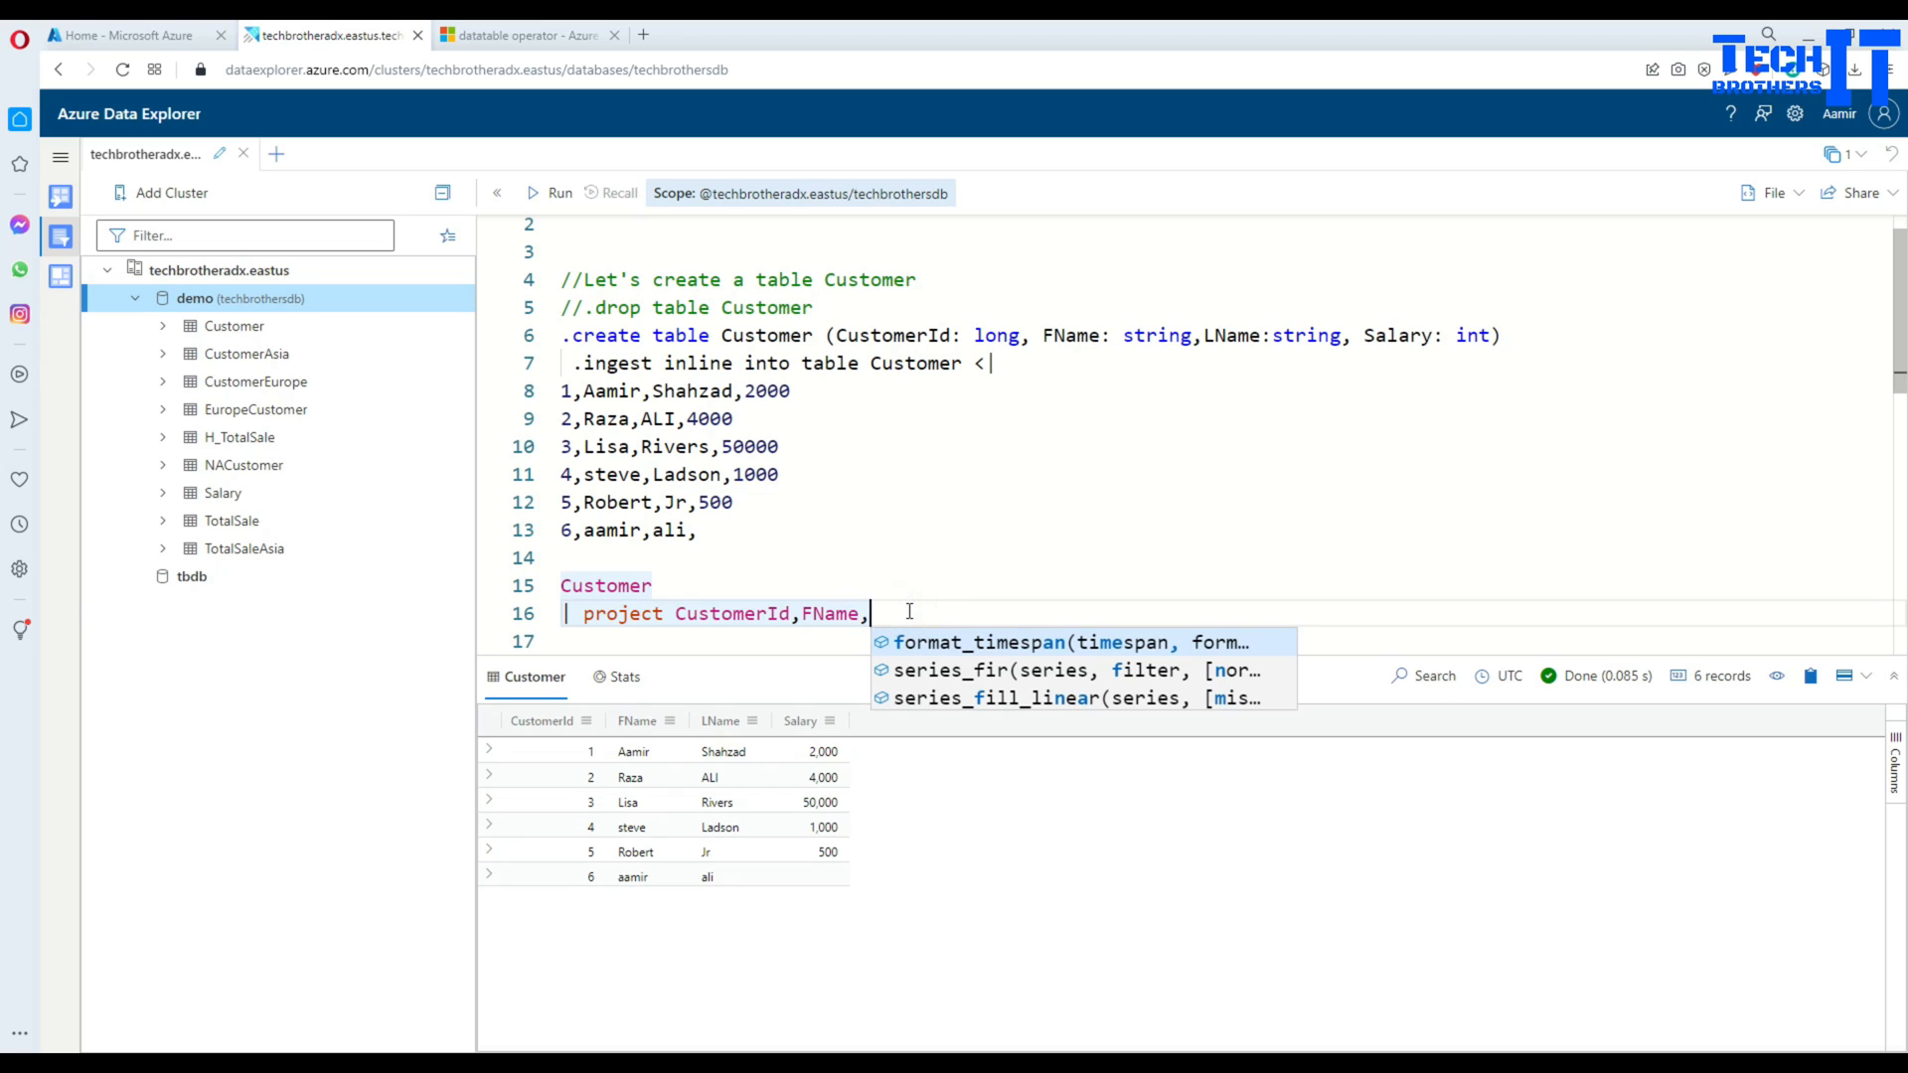
text(condi)
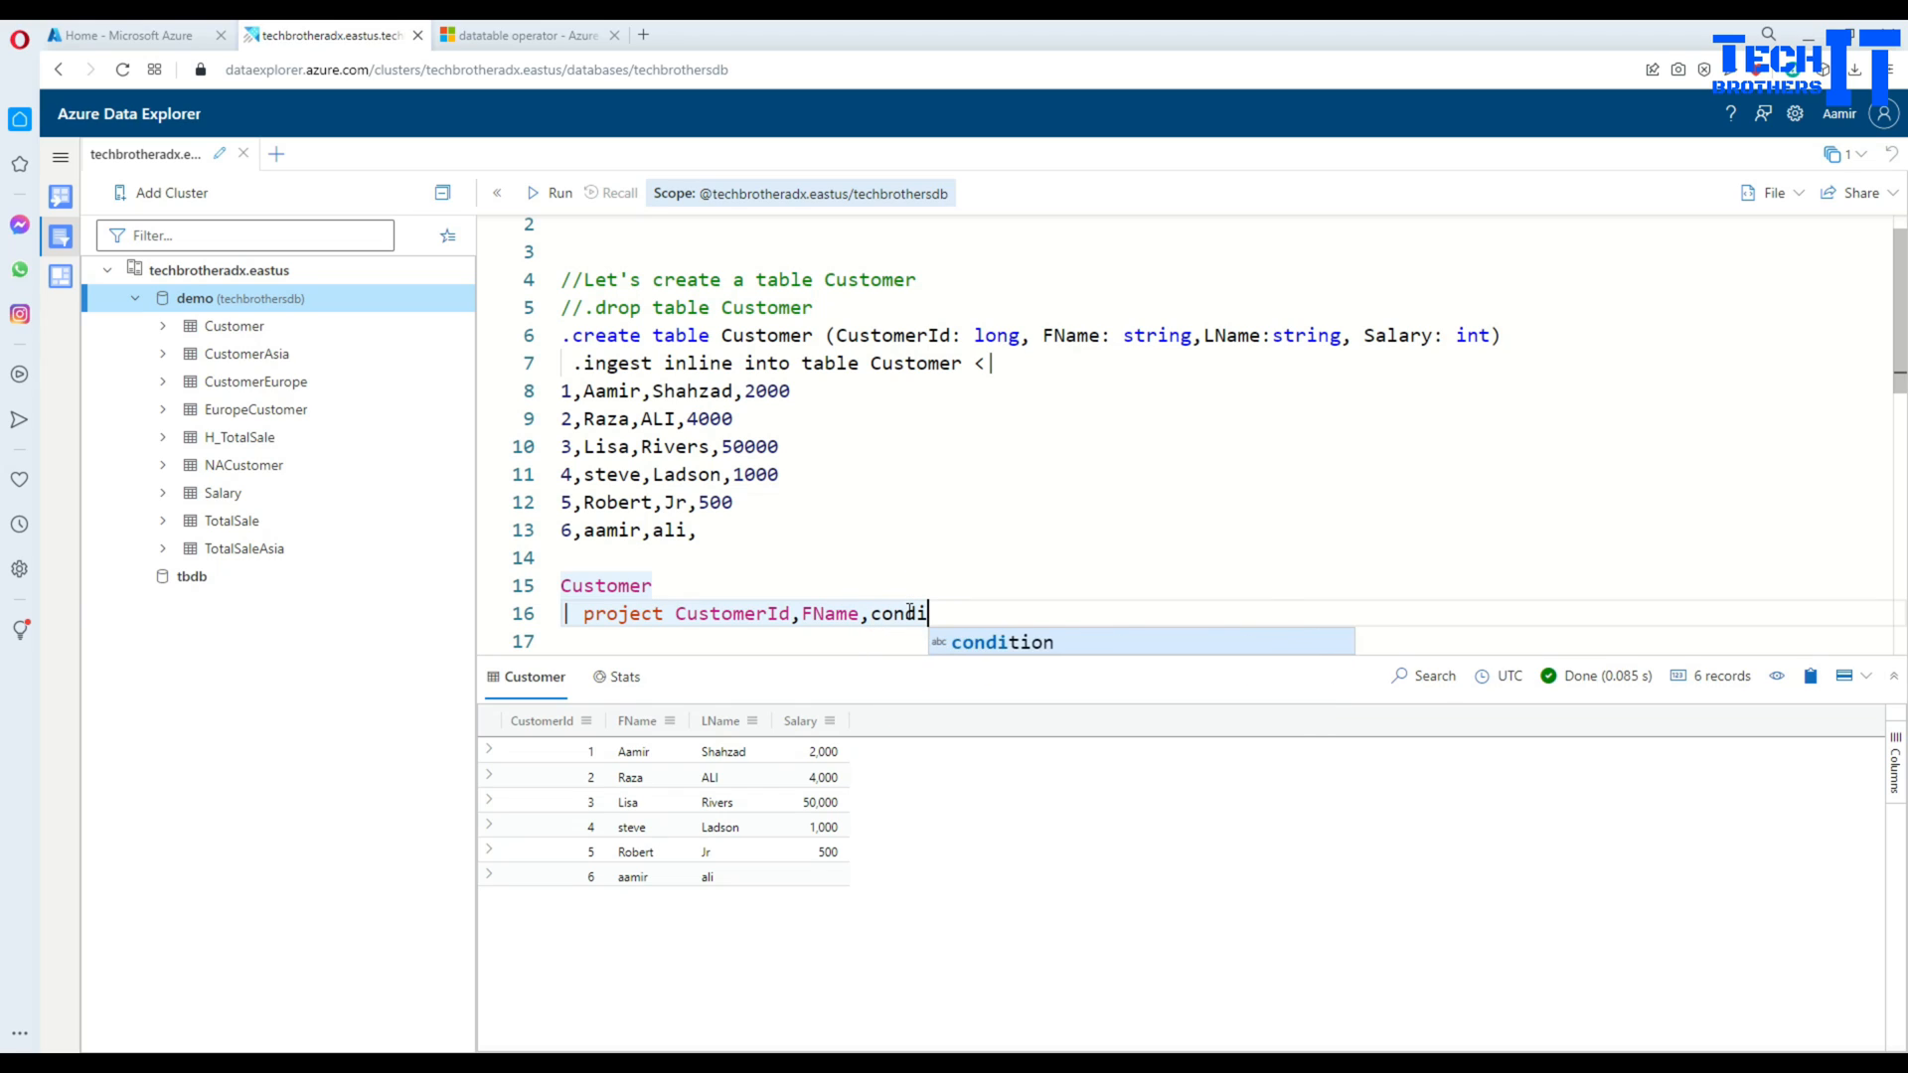
text(tioncolumn)
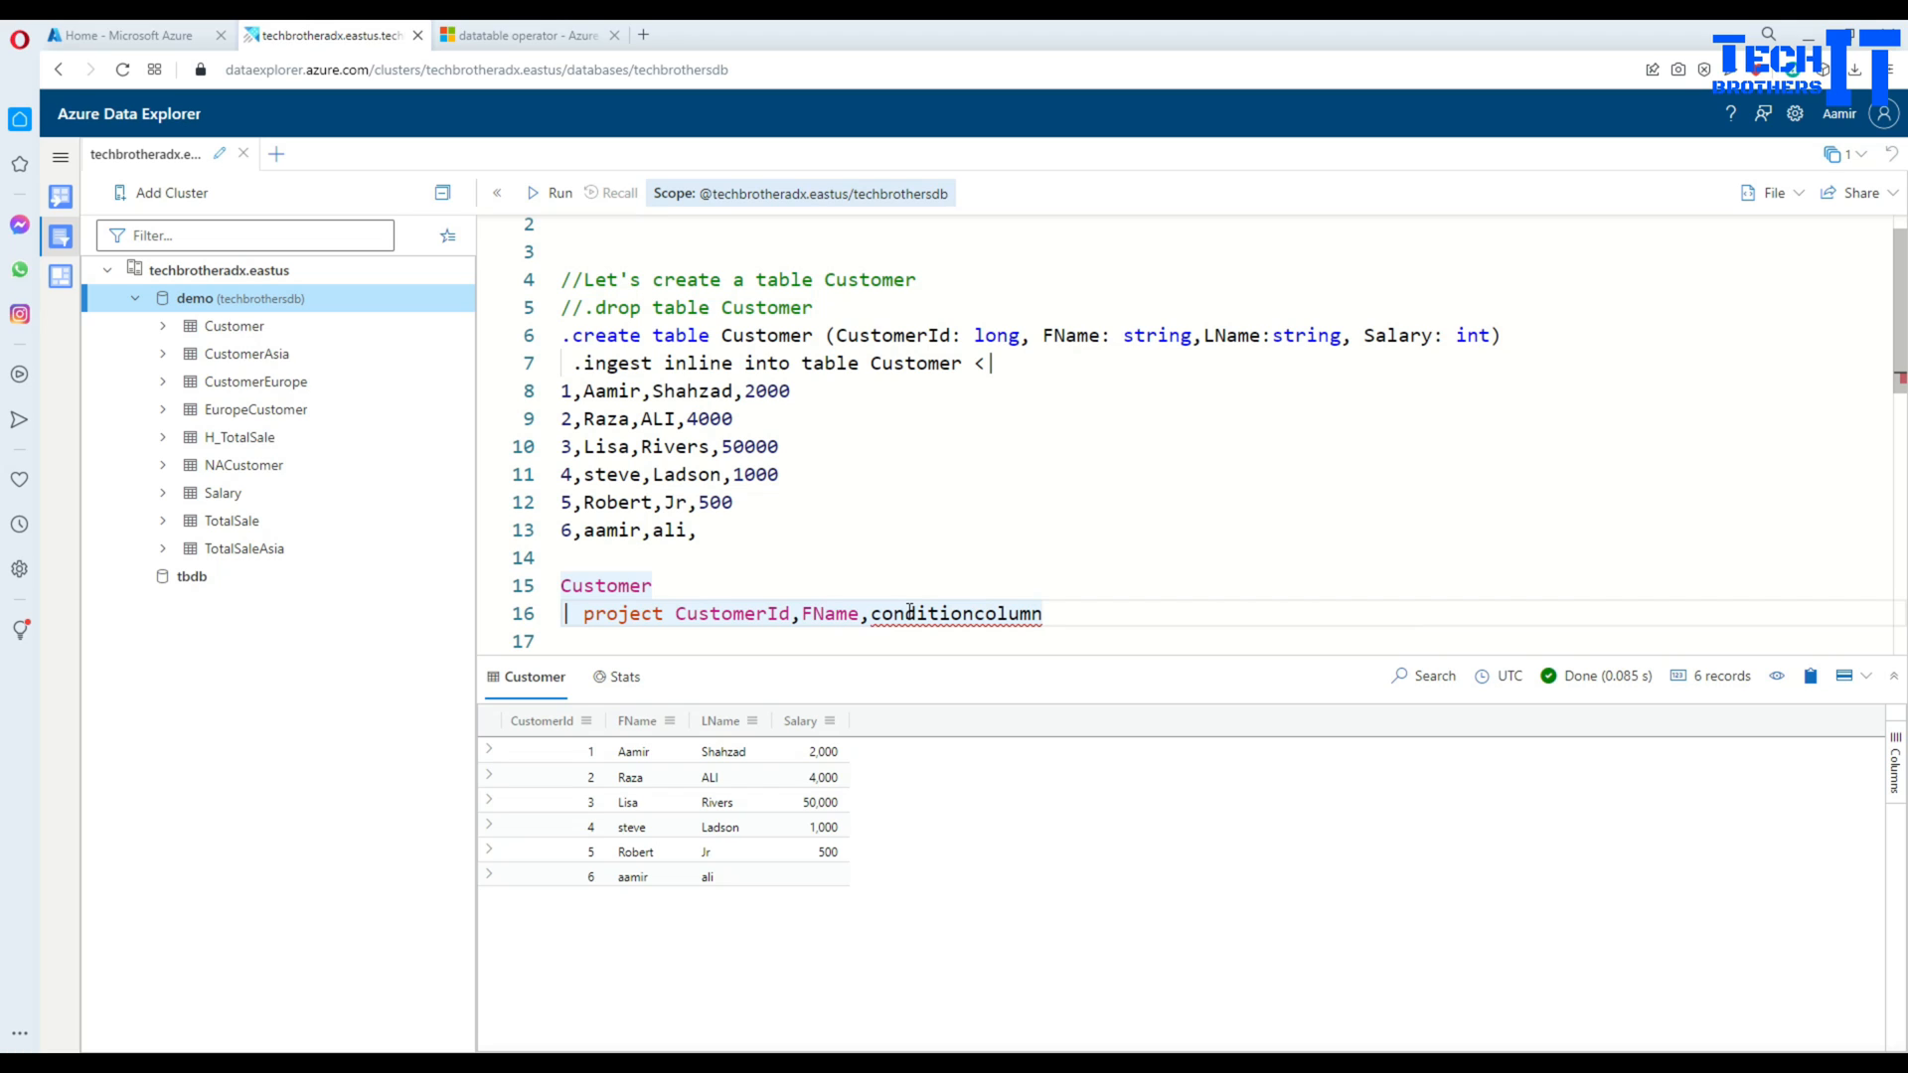
text(=)
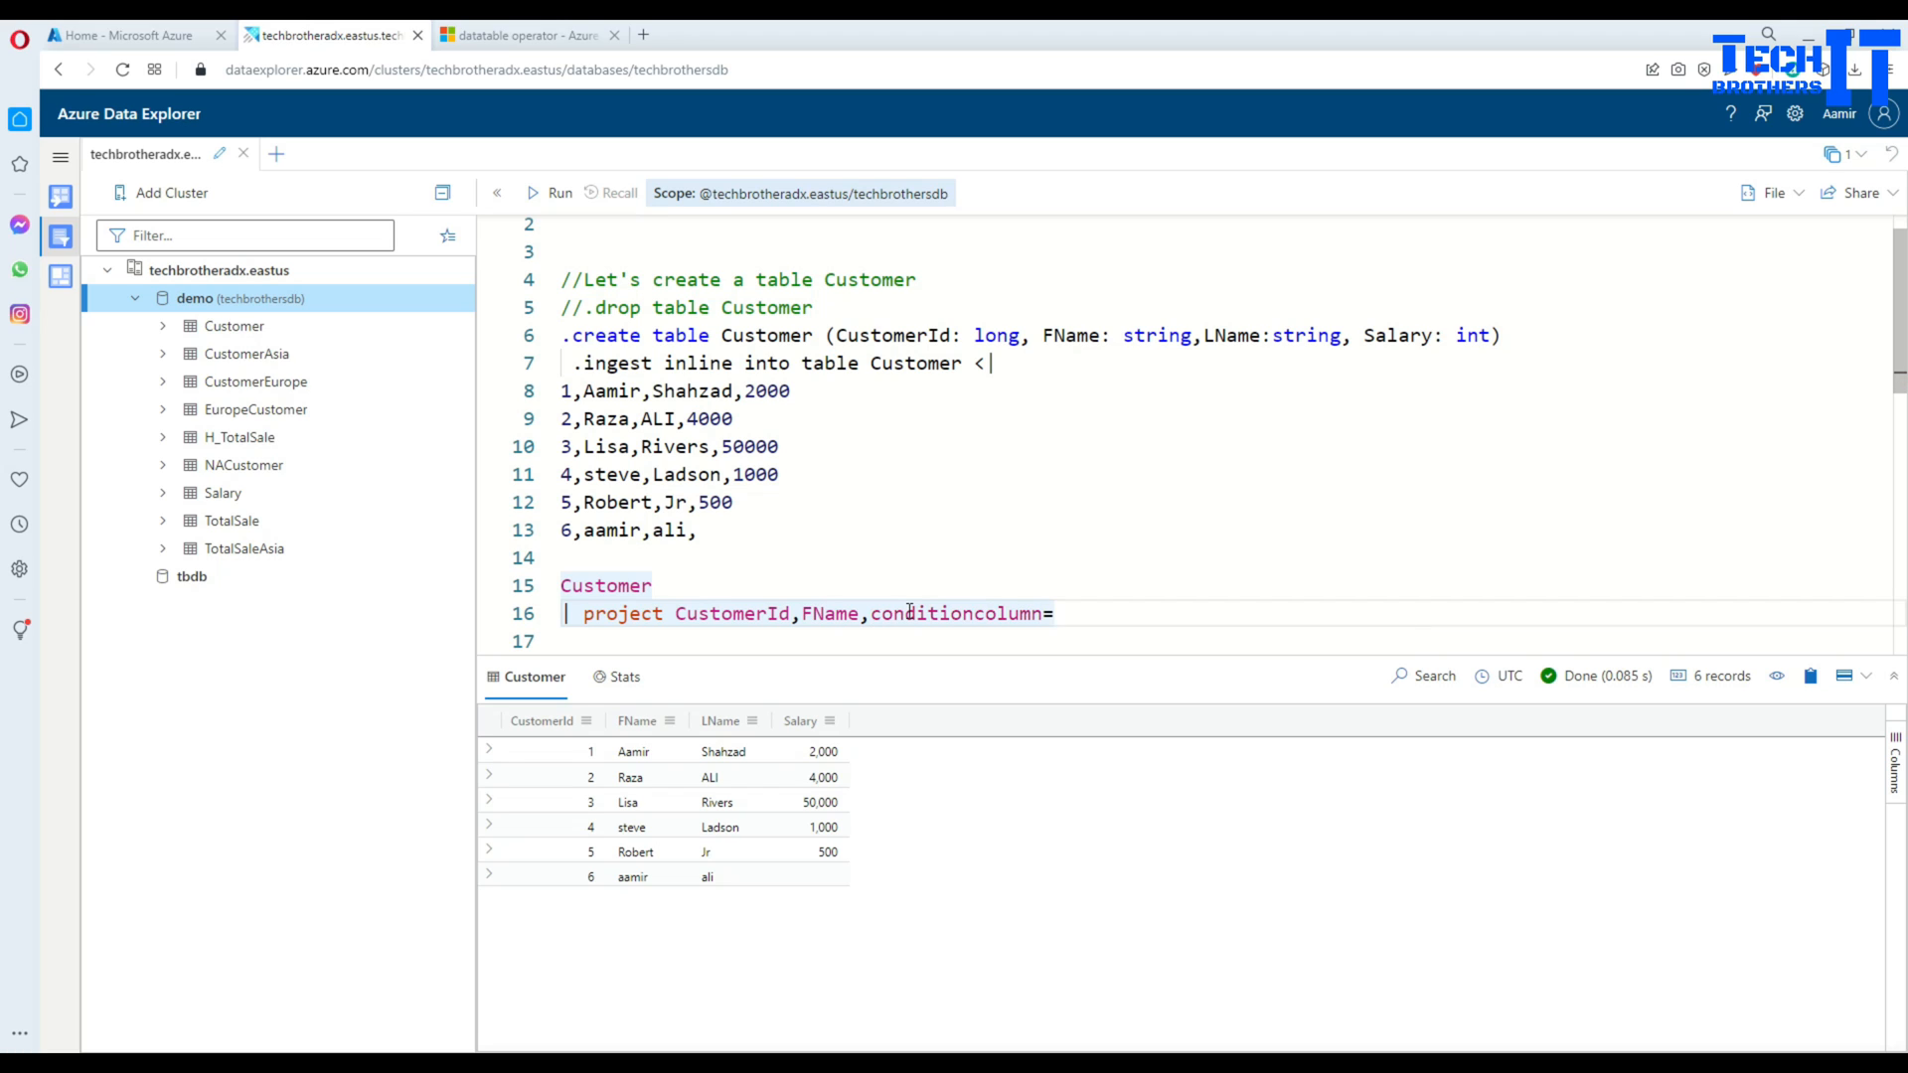
text(iif)
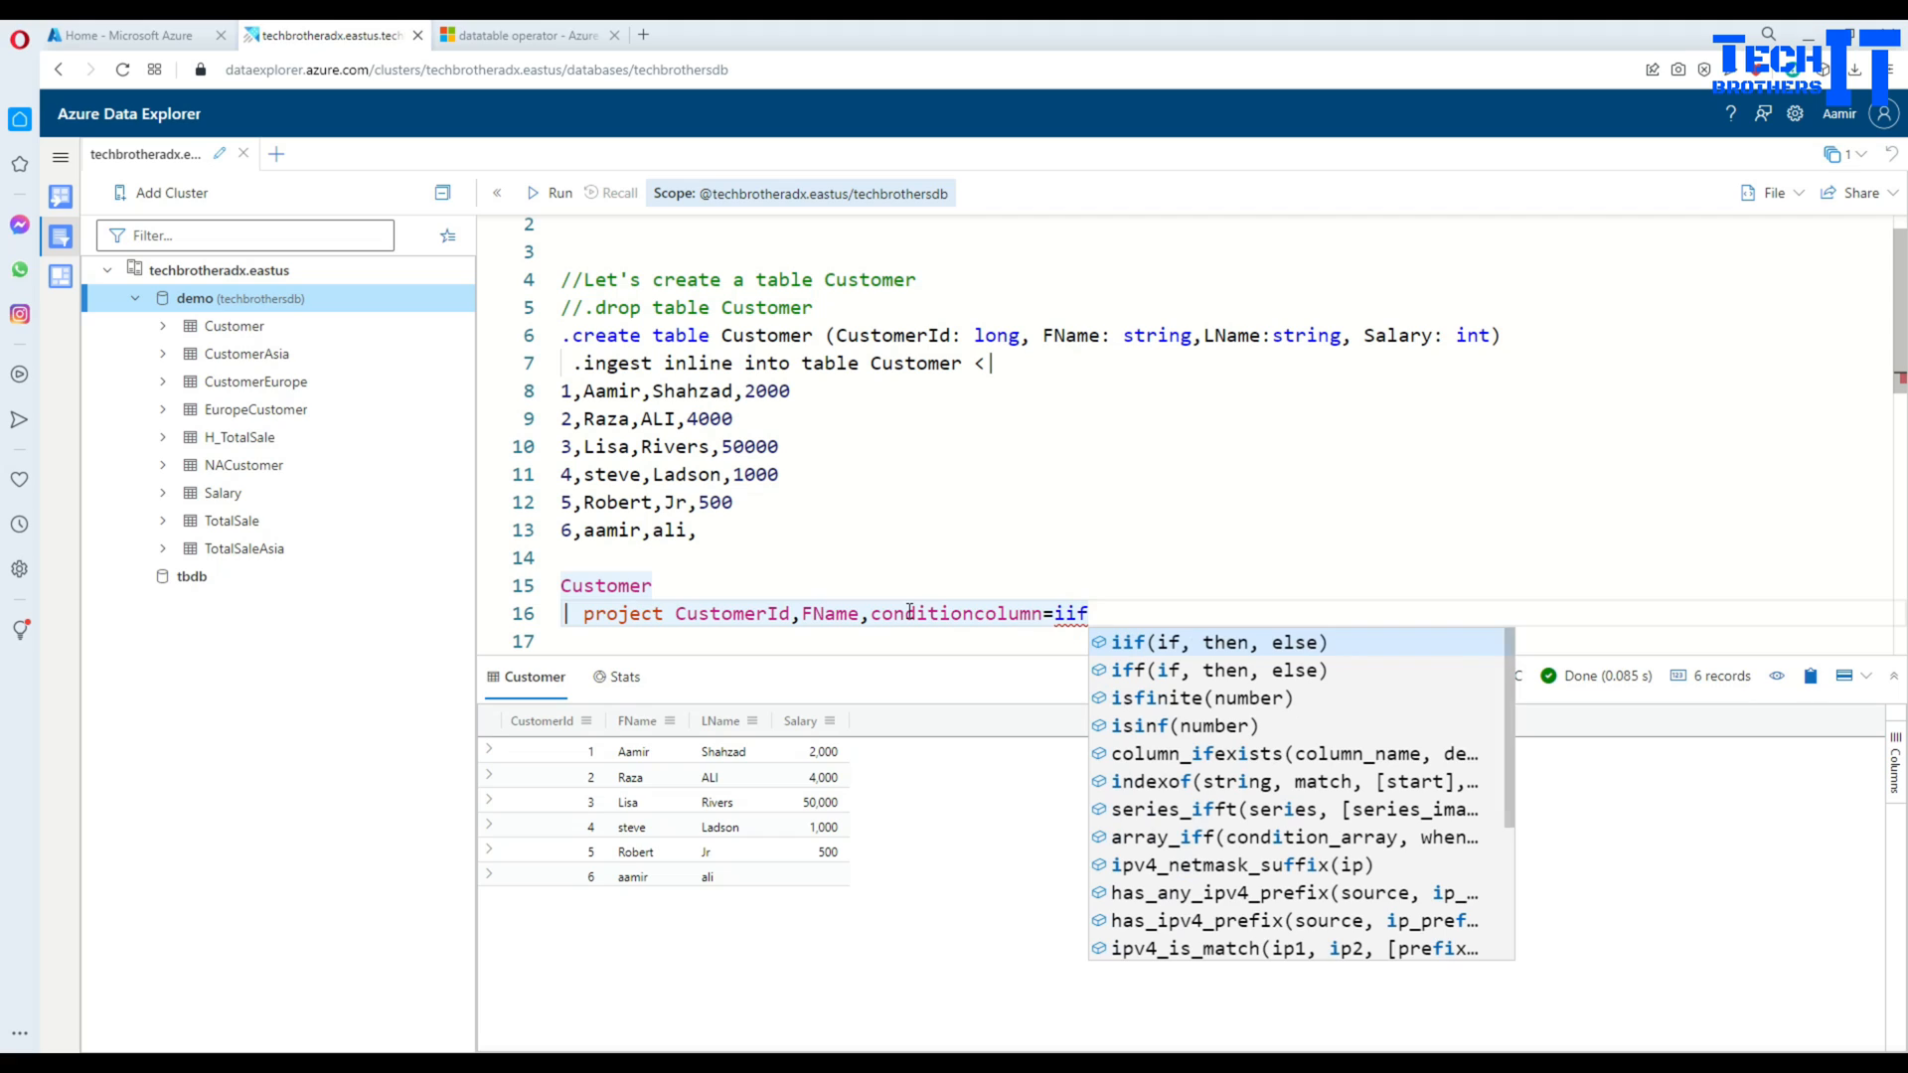
text(()
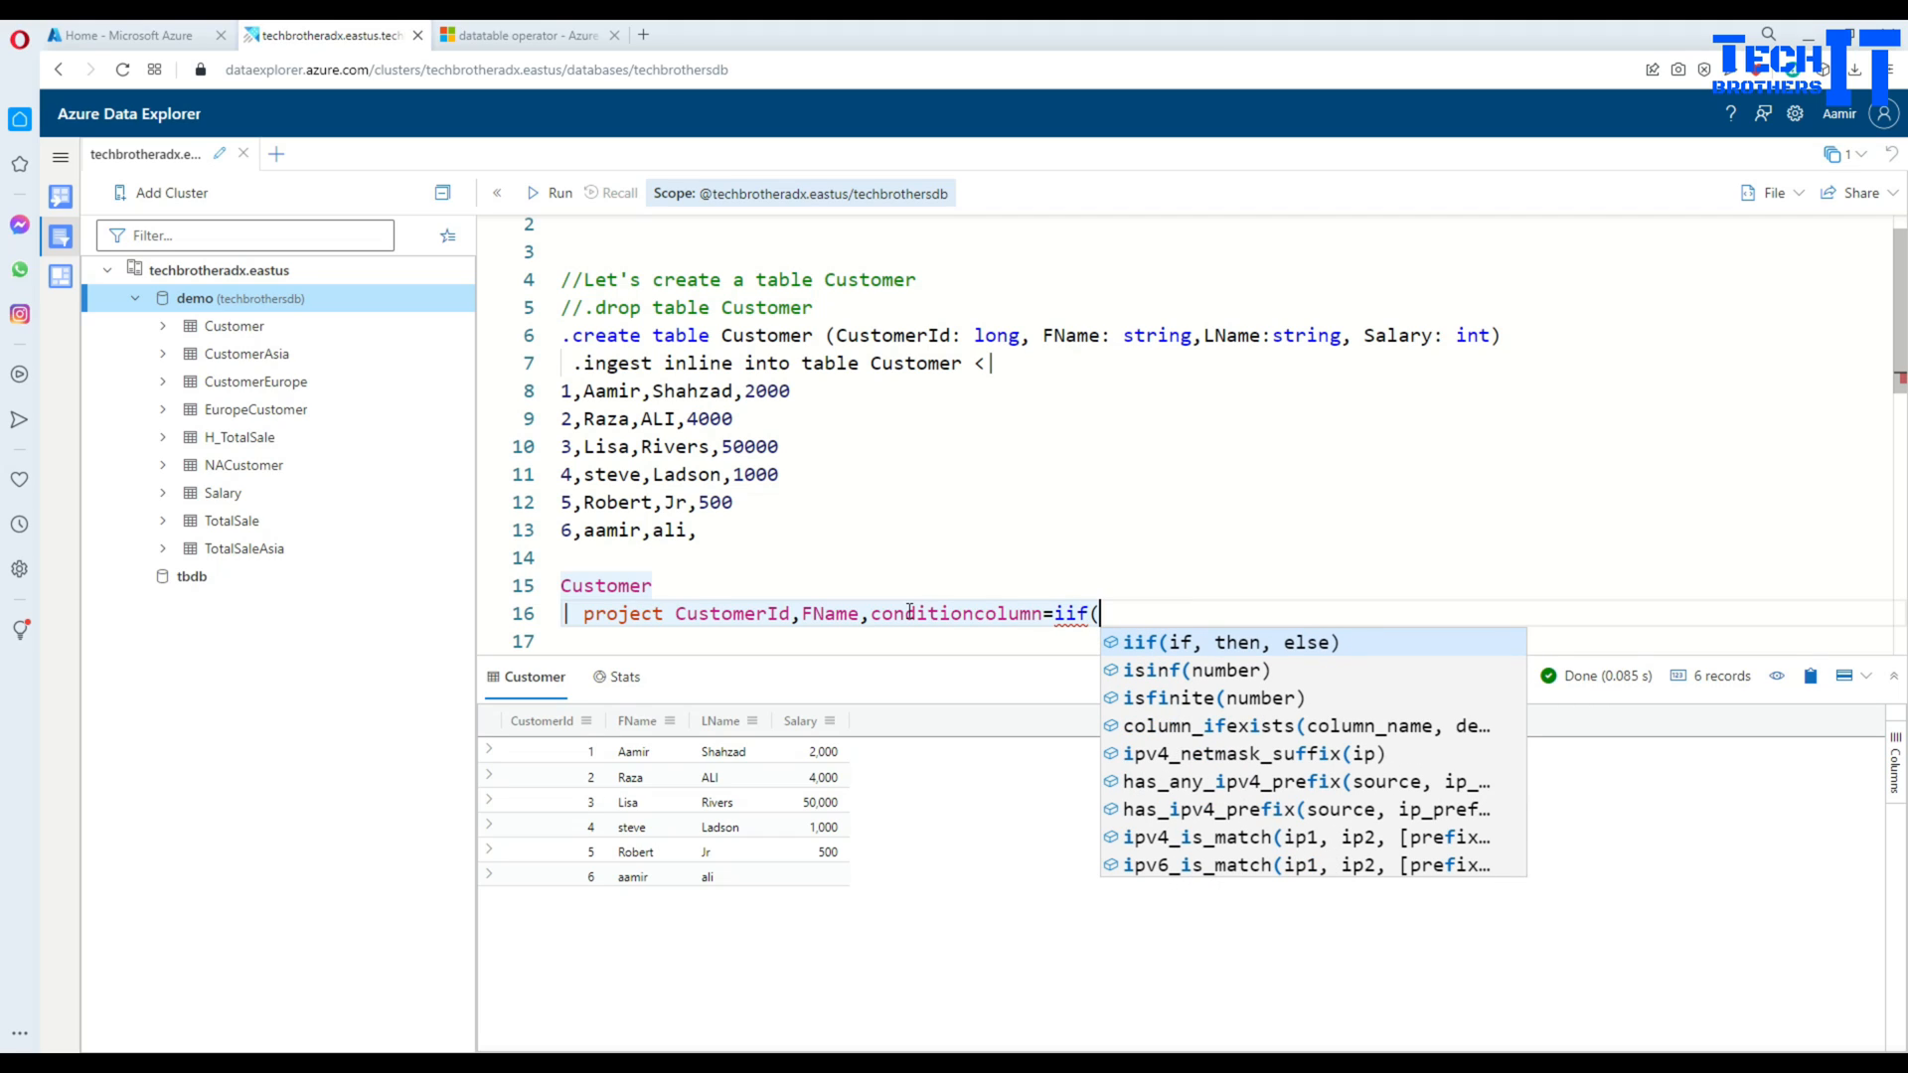
mouse_move(1237, 654)
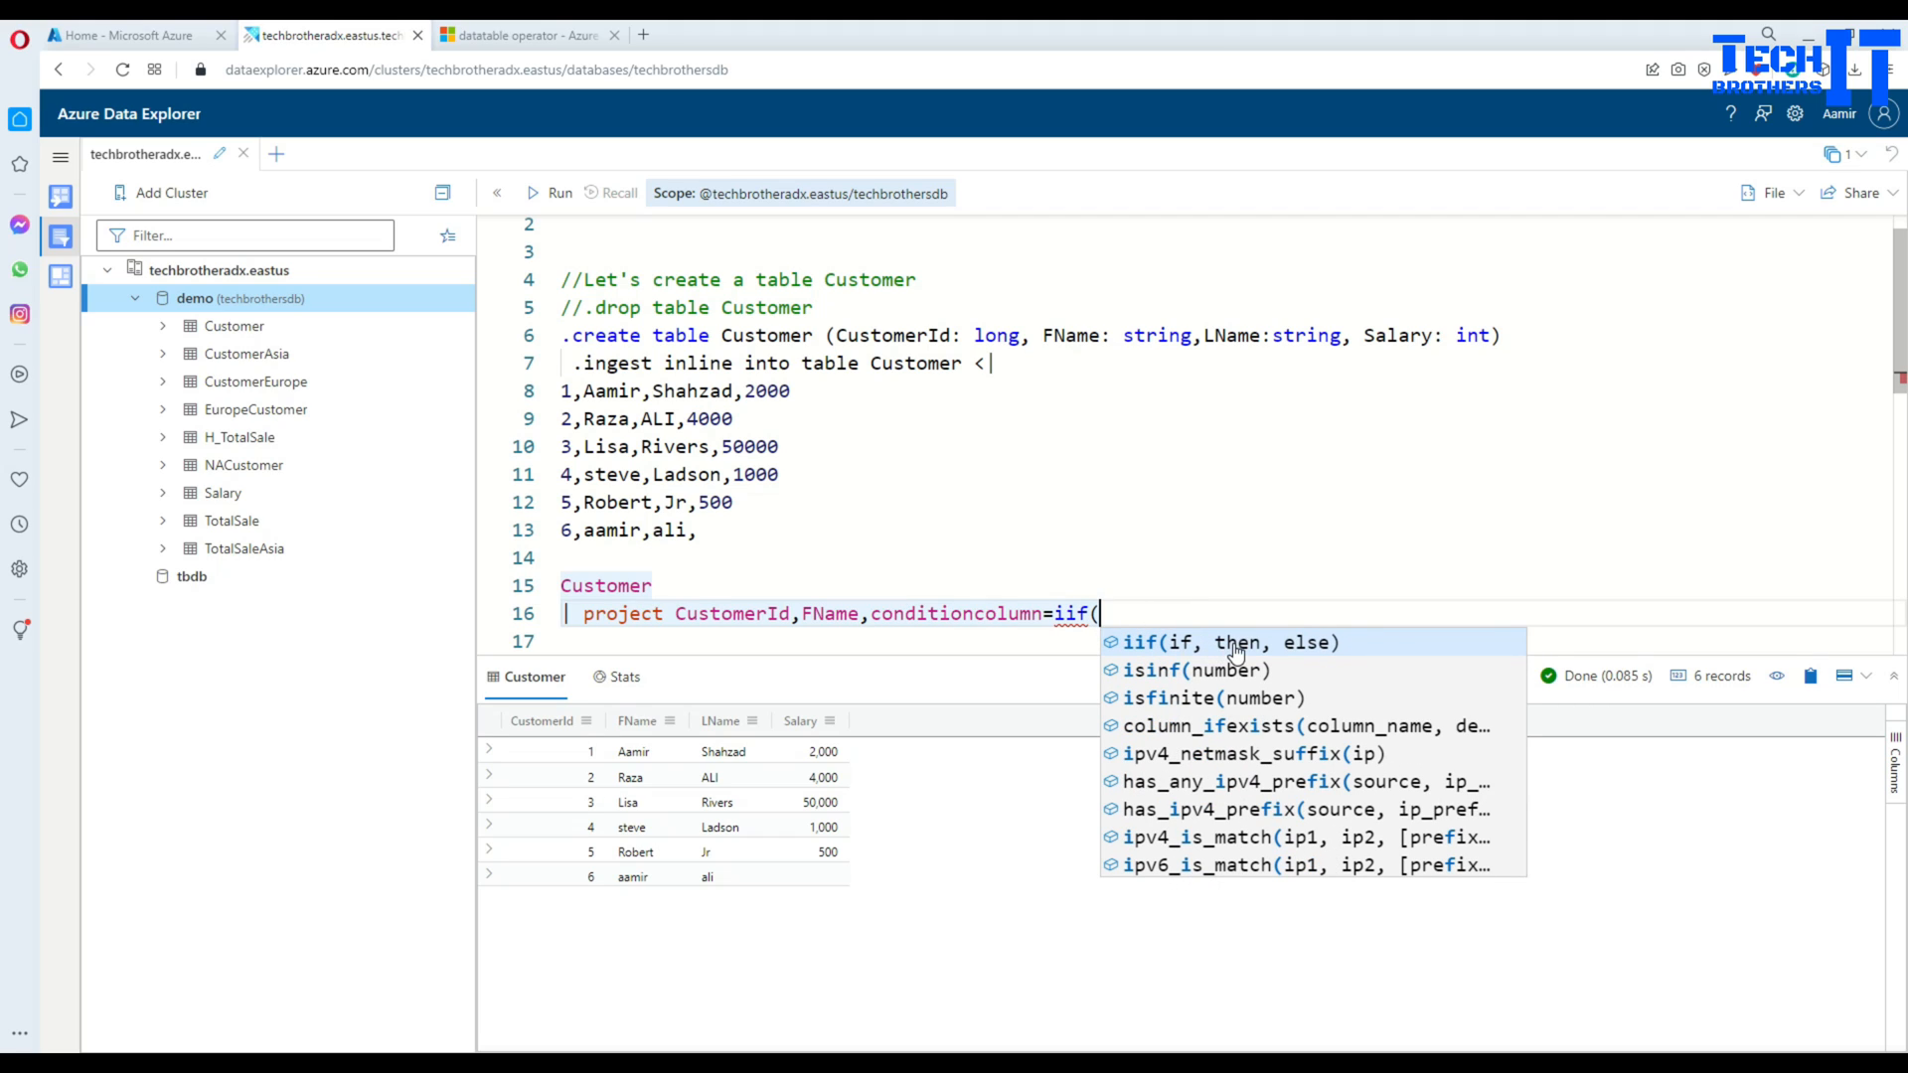
mouse_move(1159, 584)
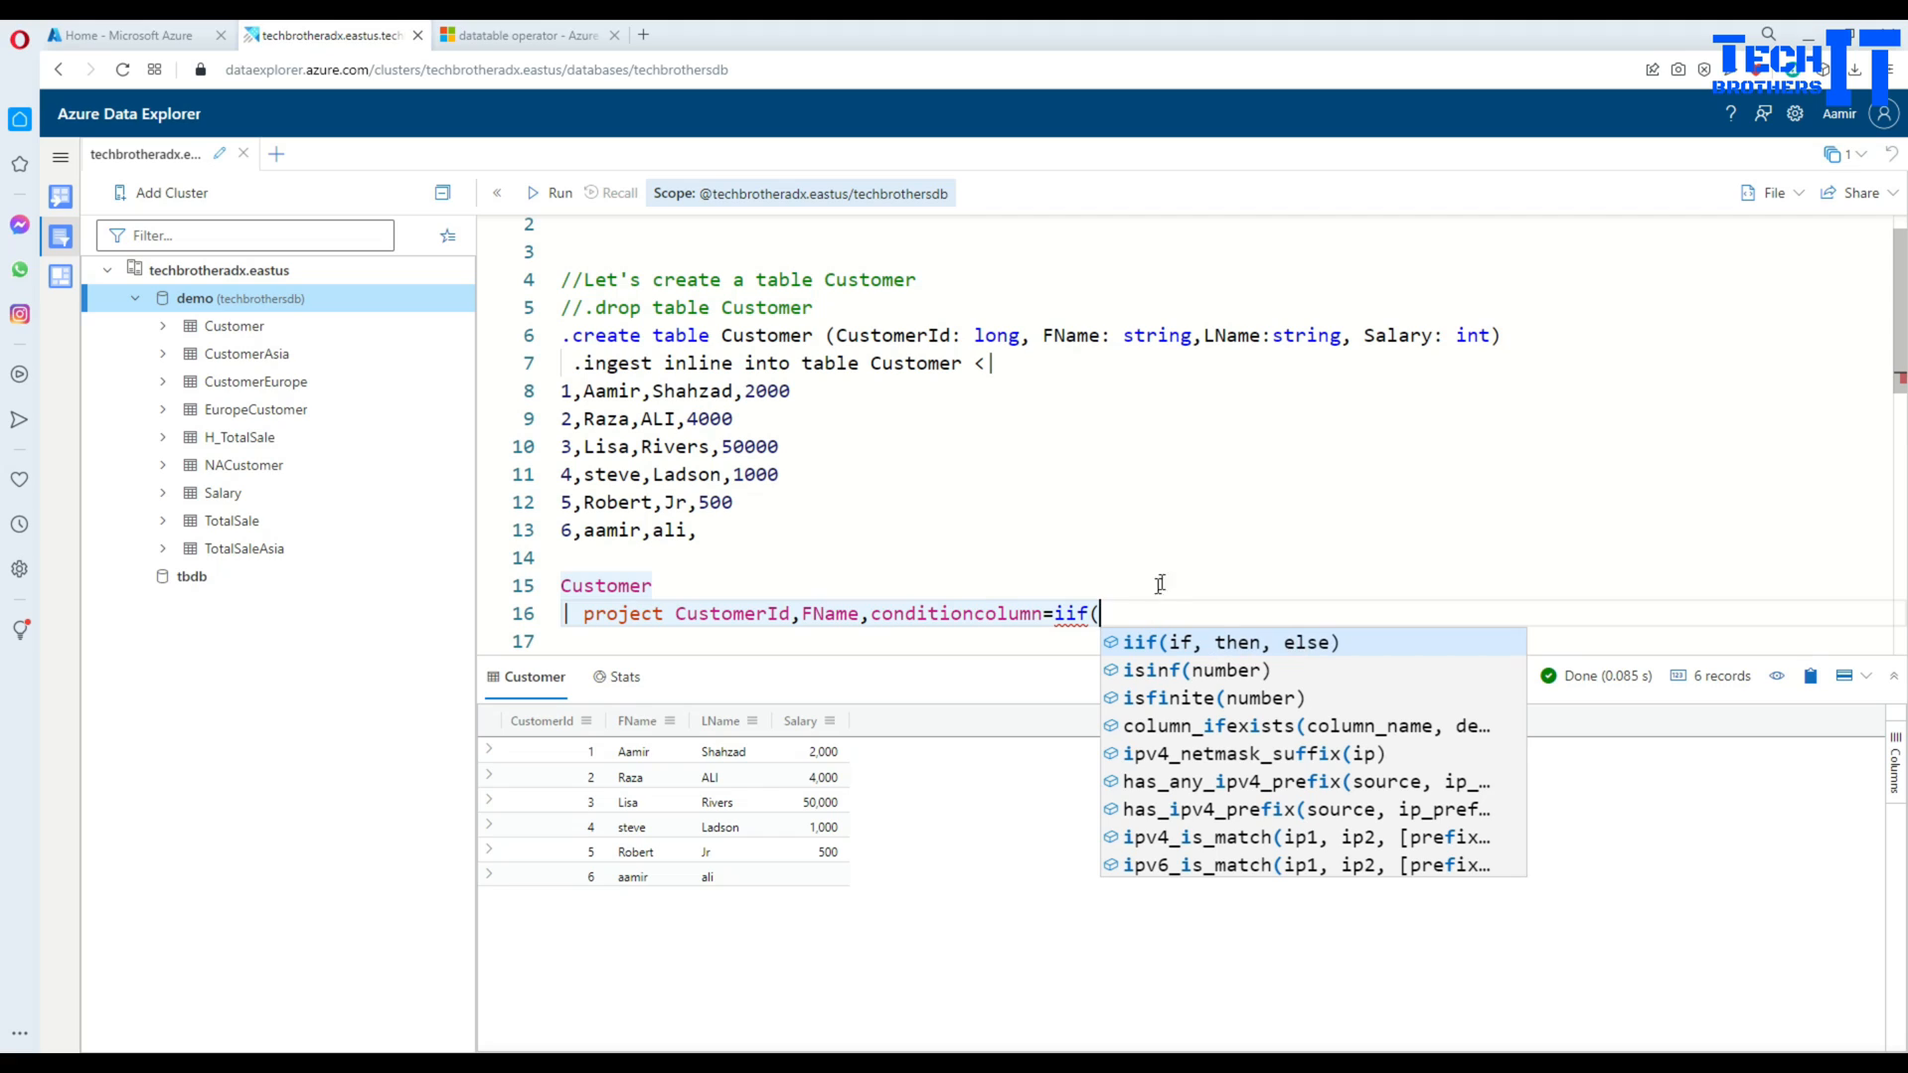
mouse_move(1113, 600)
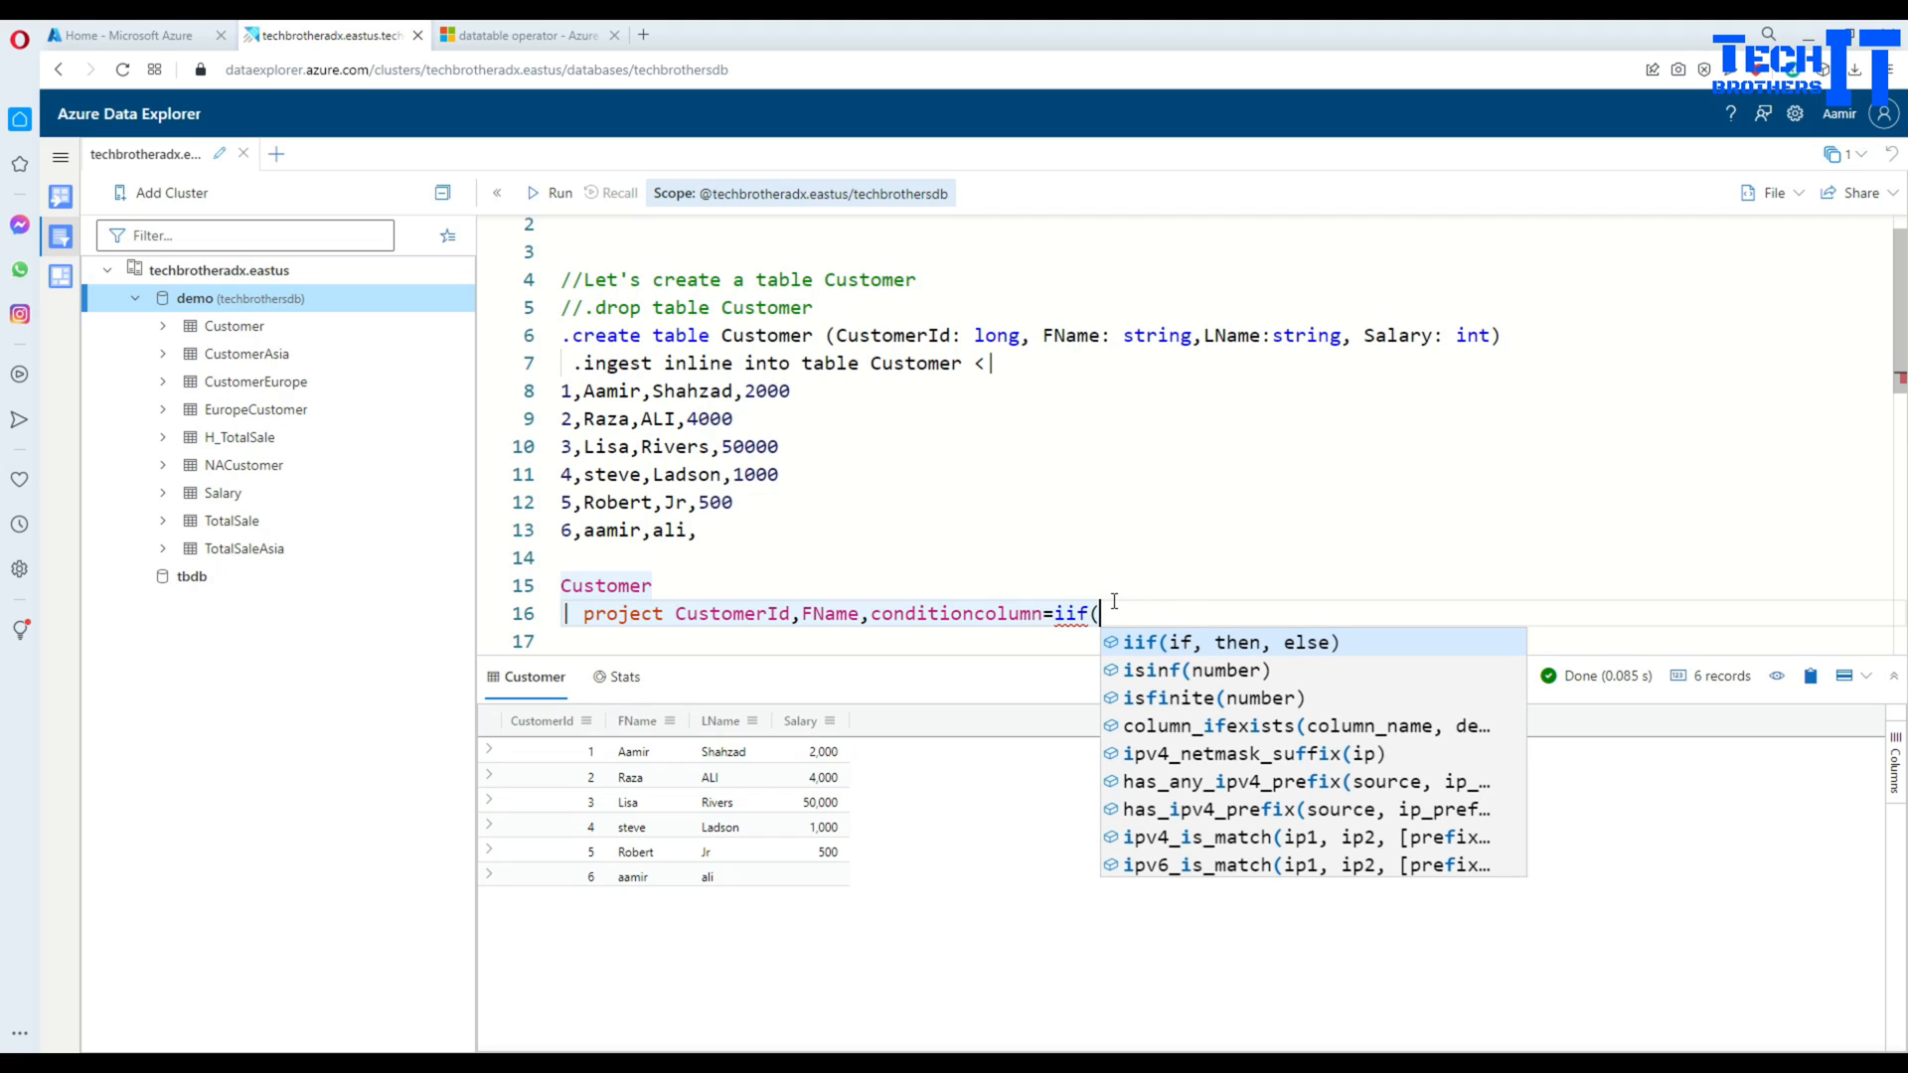
Step: Fill the iif arguments: CustomerId<3,'ID is less than 3','ID is greater than or equal to 3'
text(c)
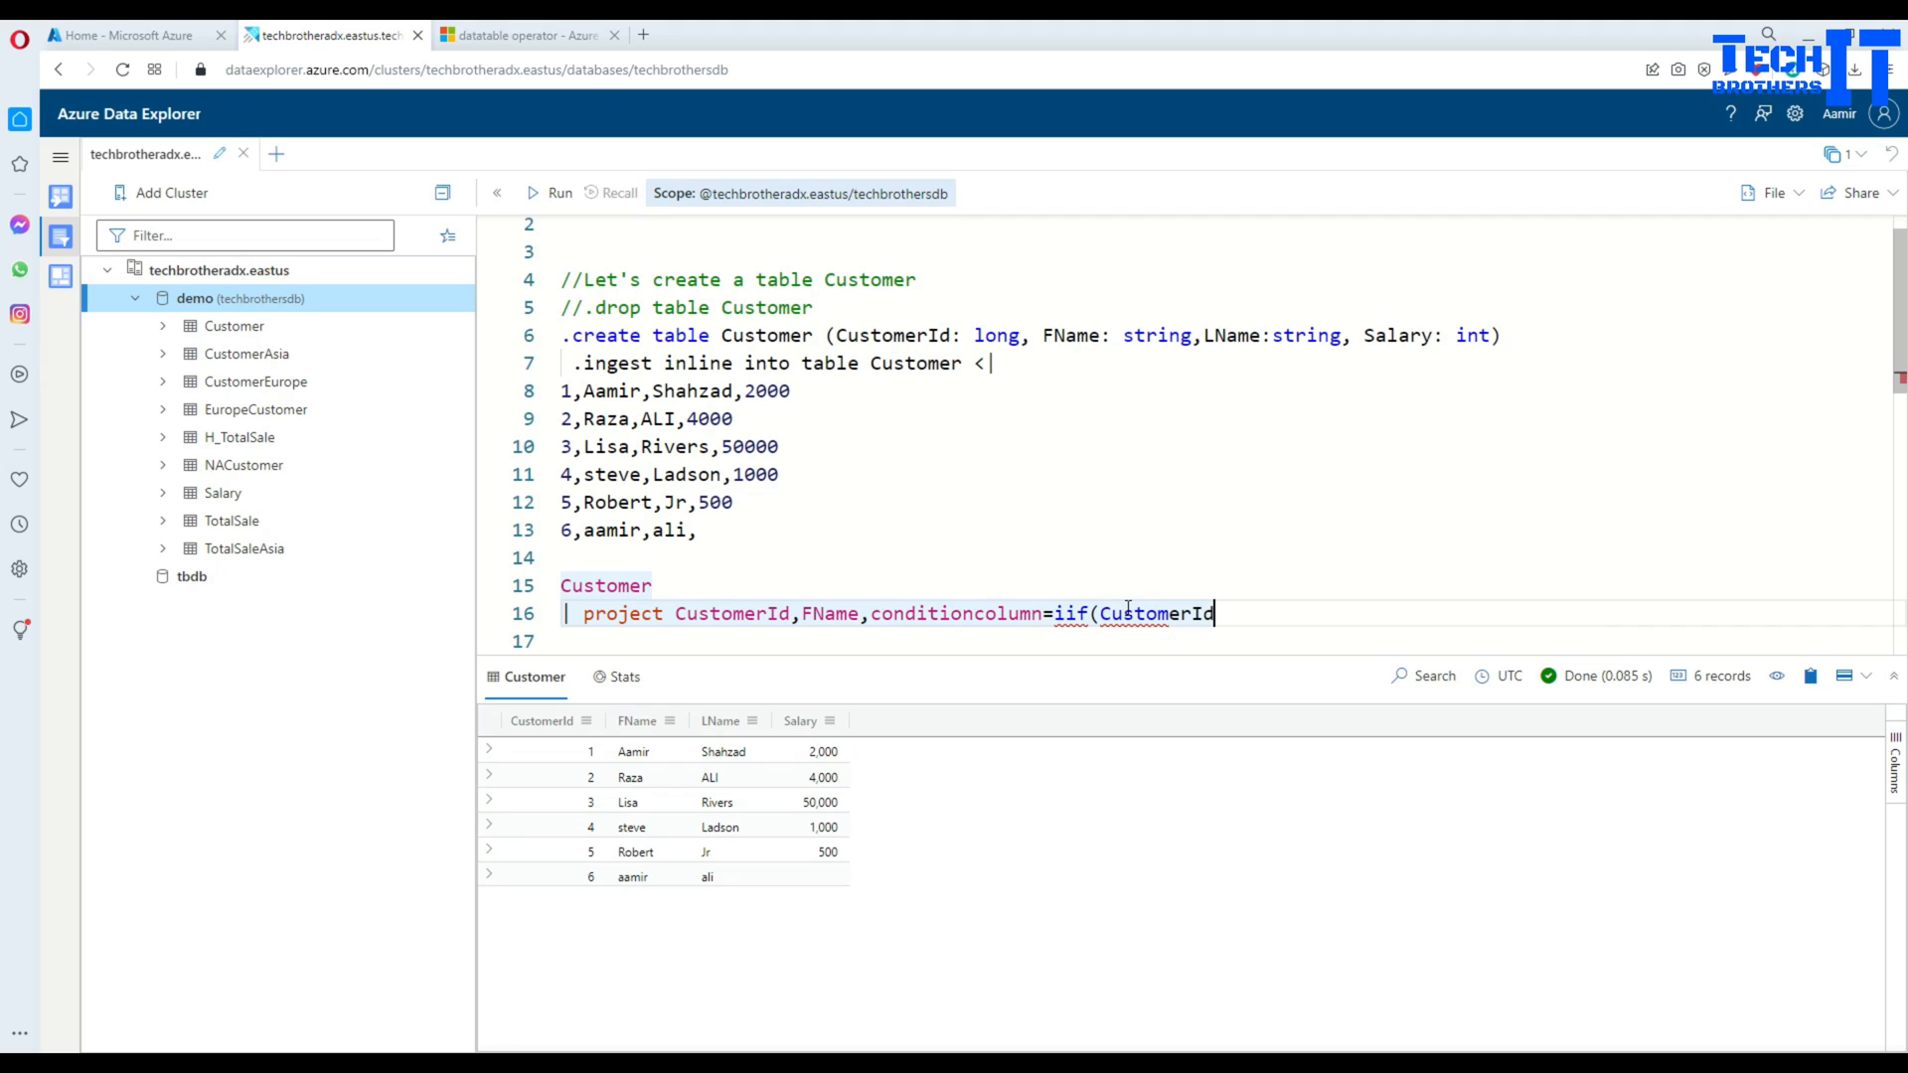
text(<)
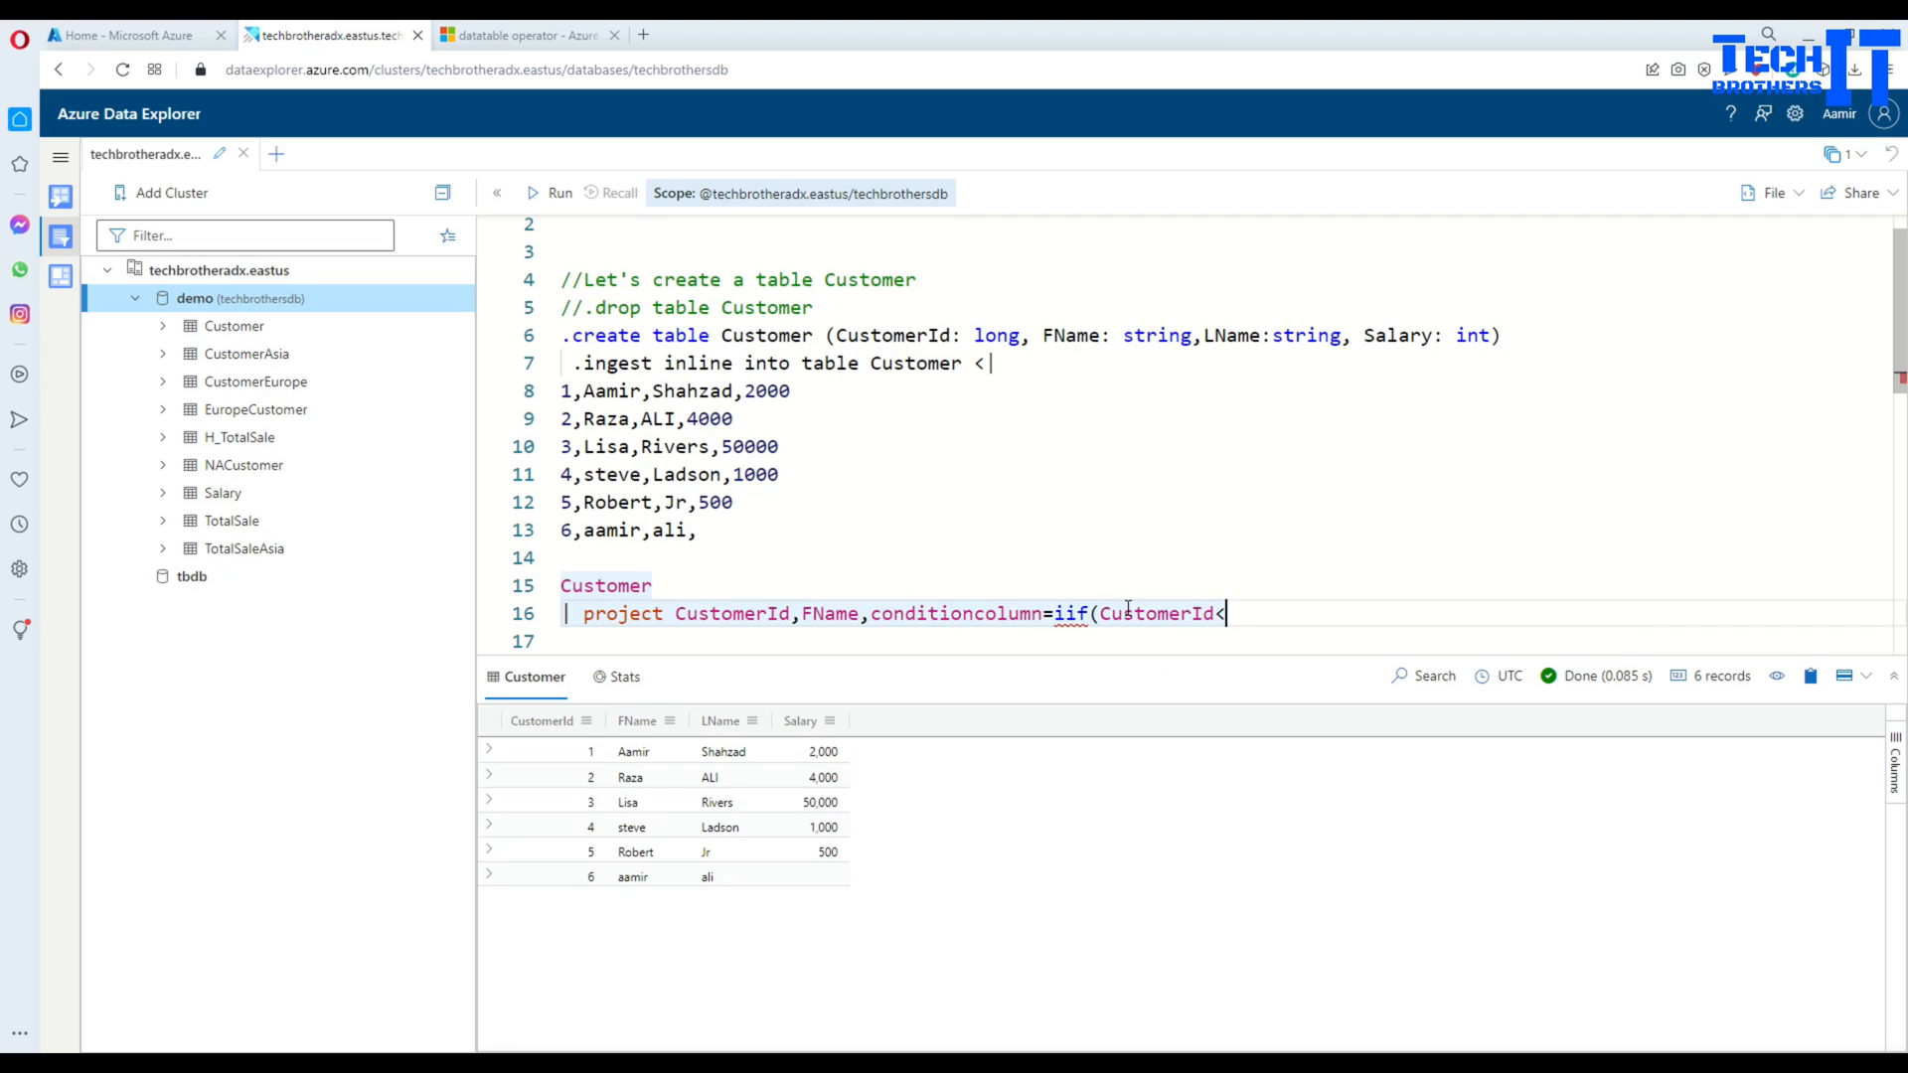
text(3,')
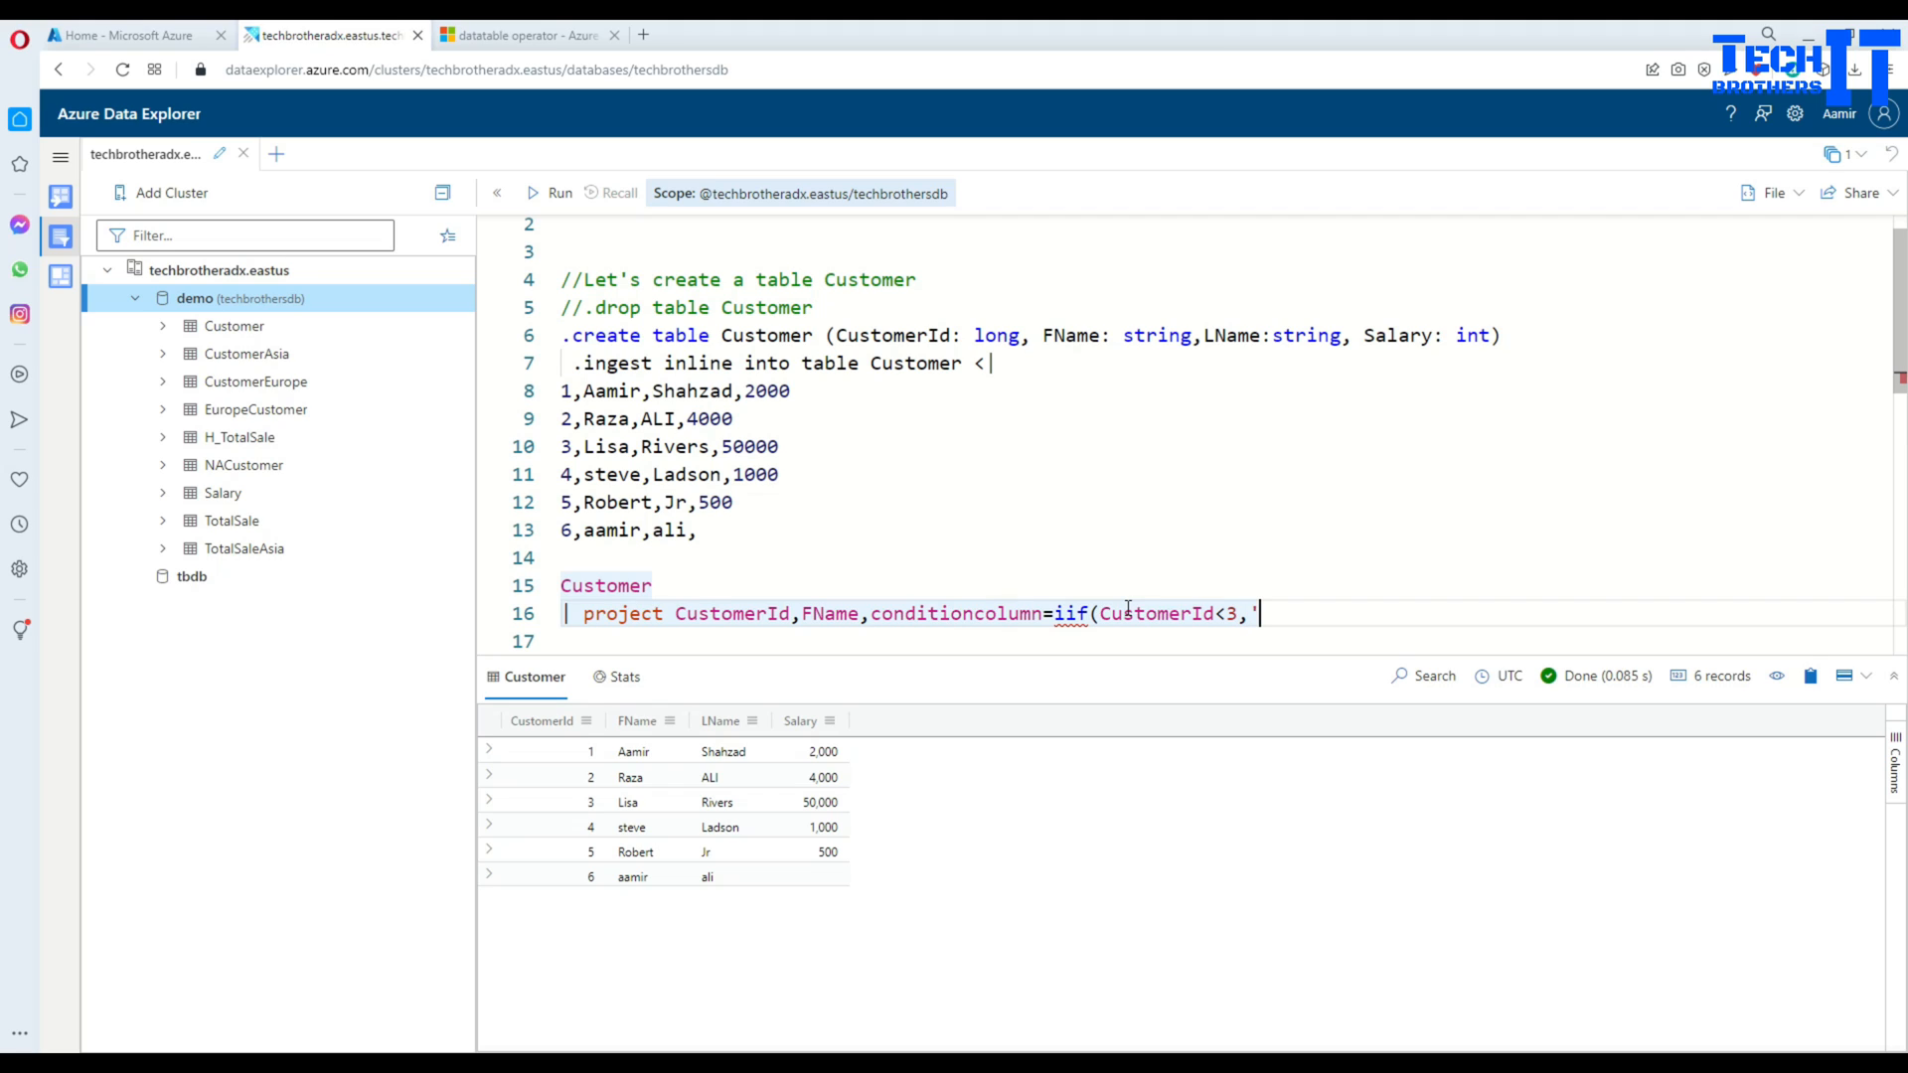
text(IDi)
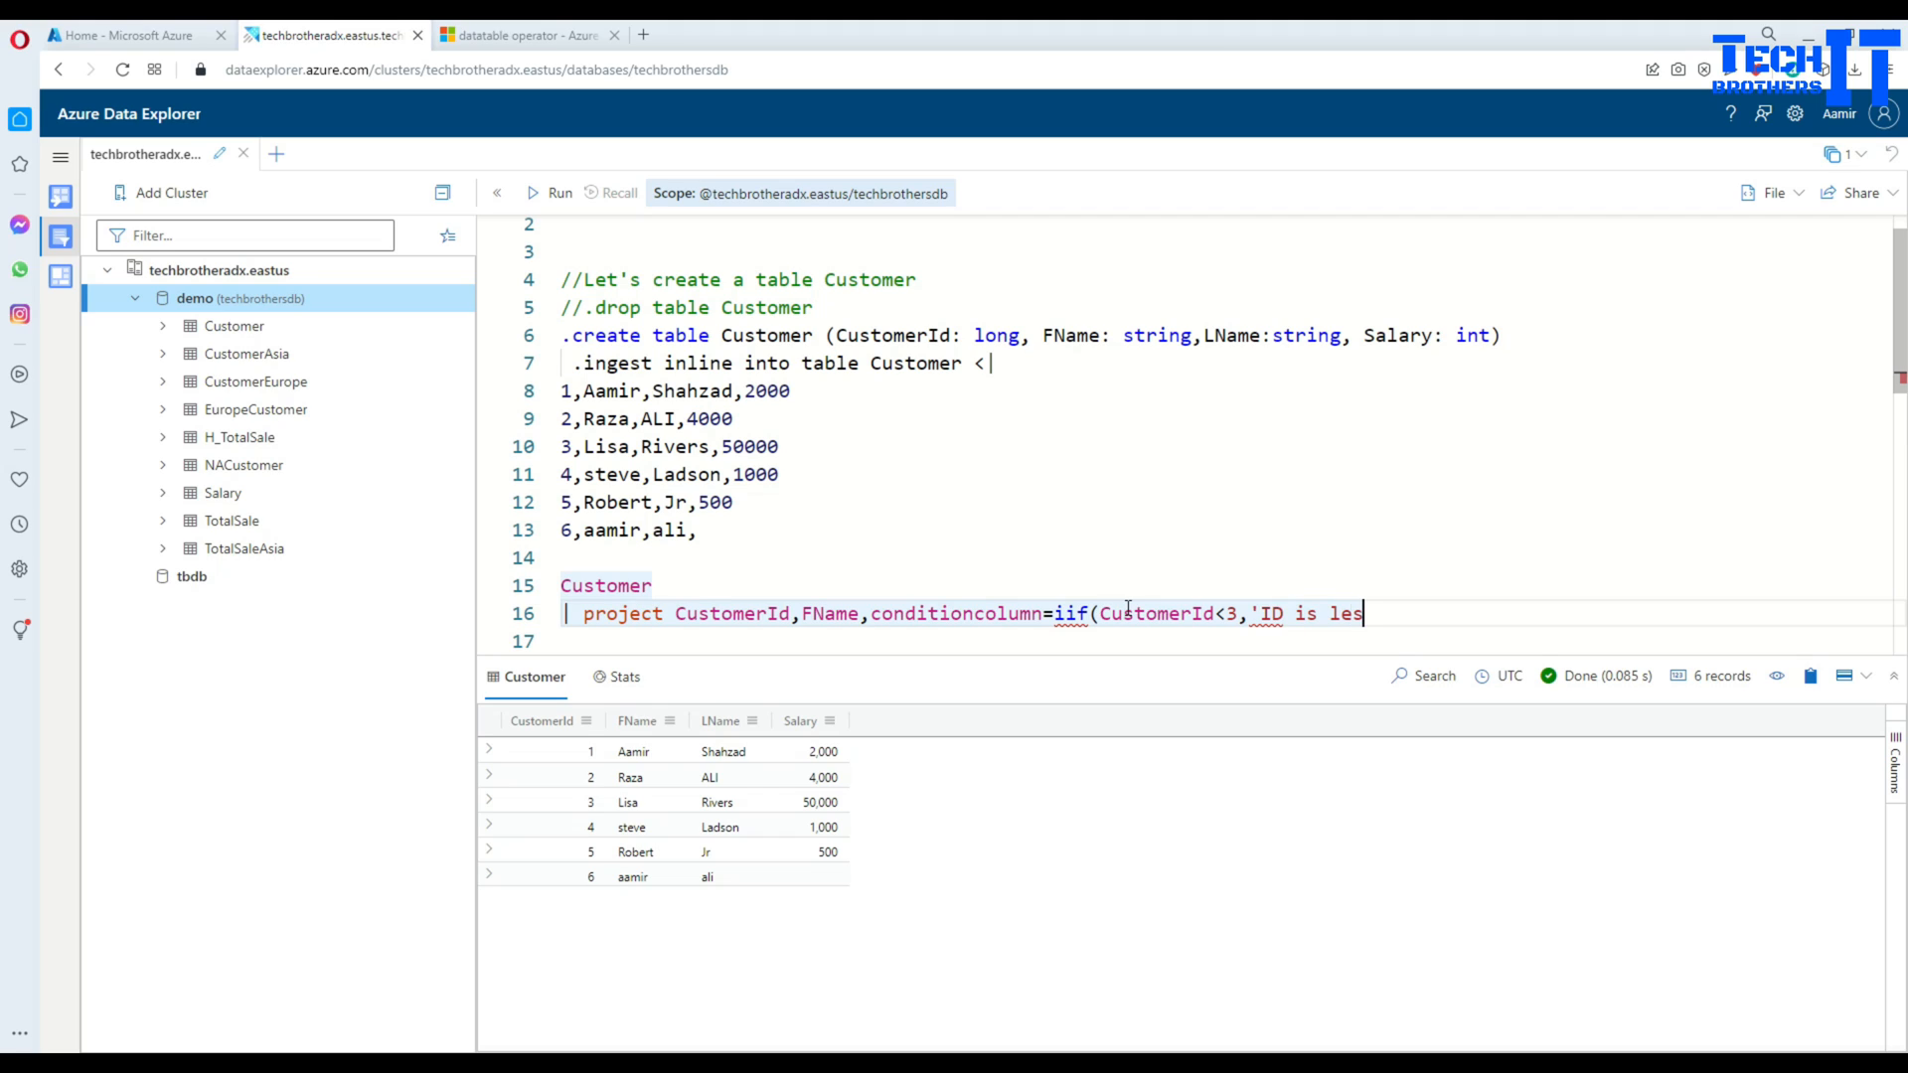
text(s than)
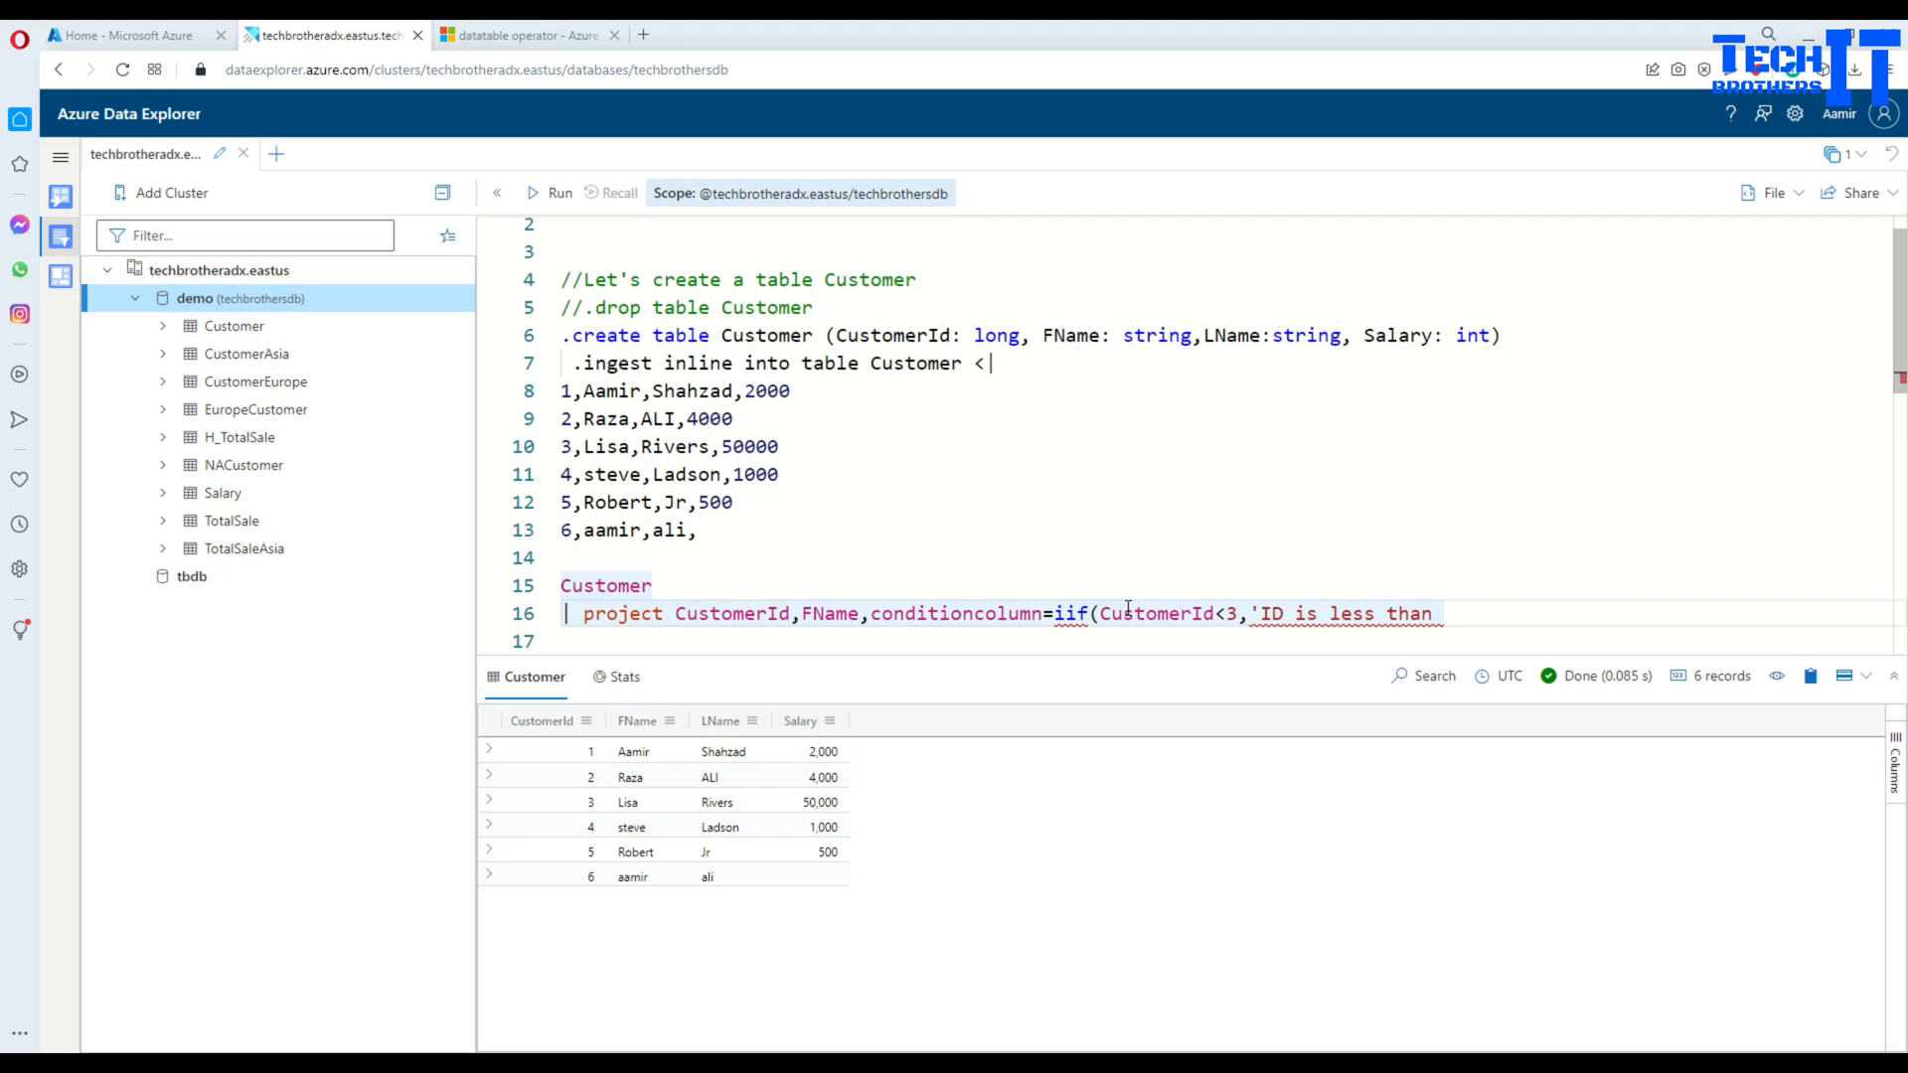
text(3',)
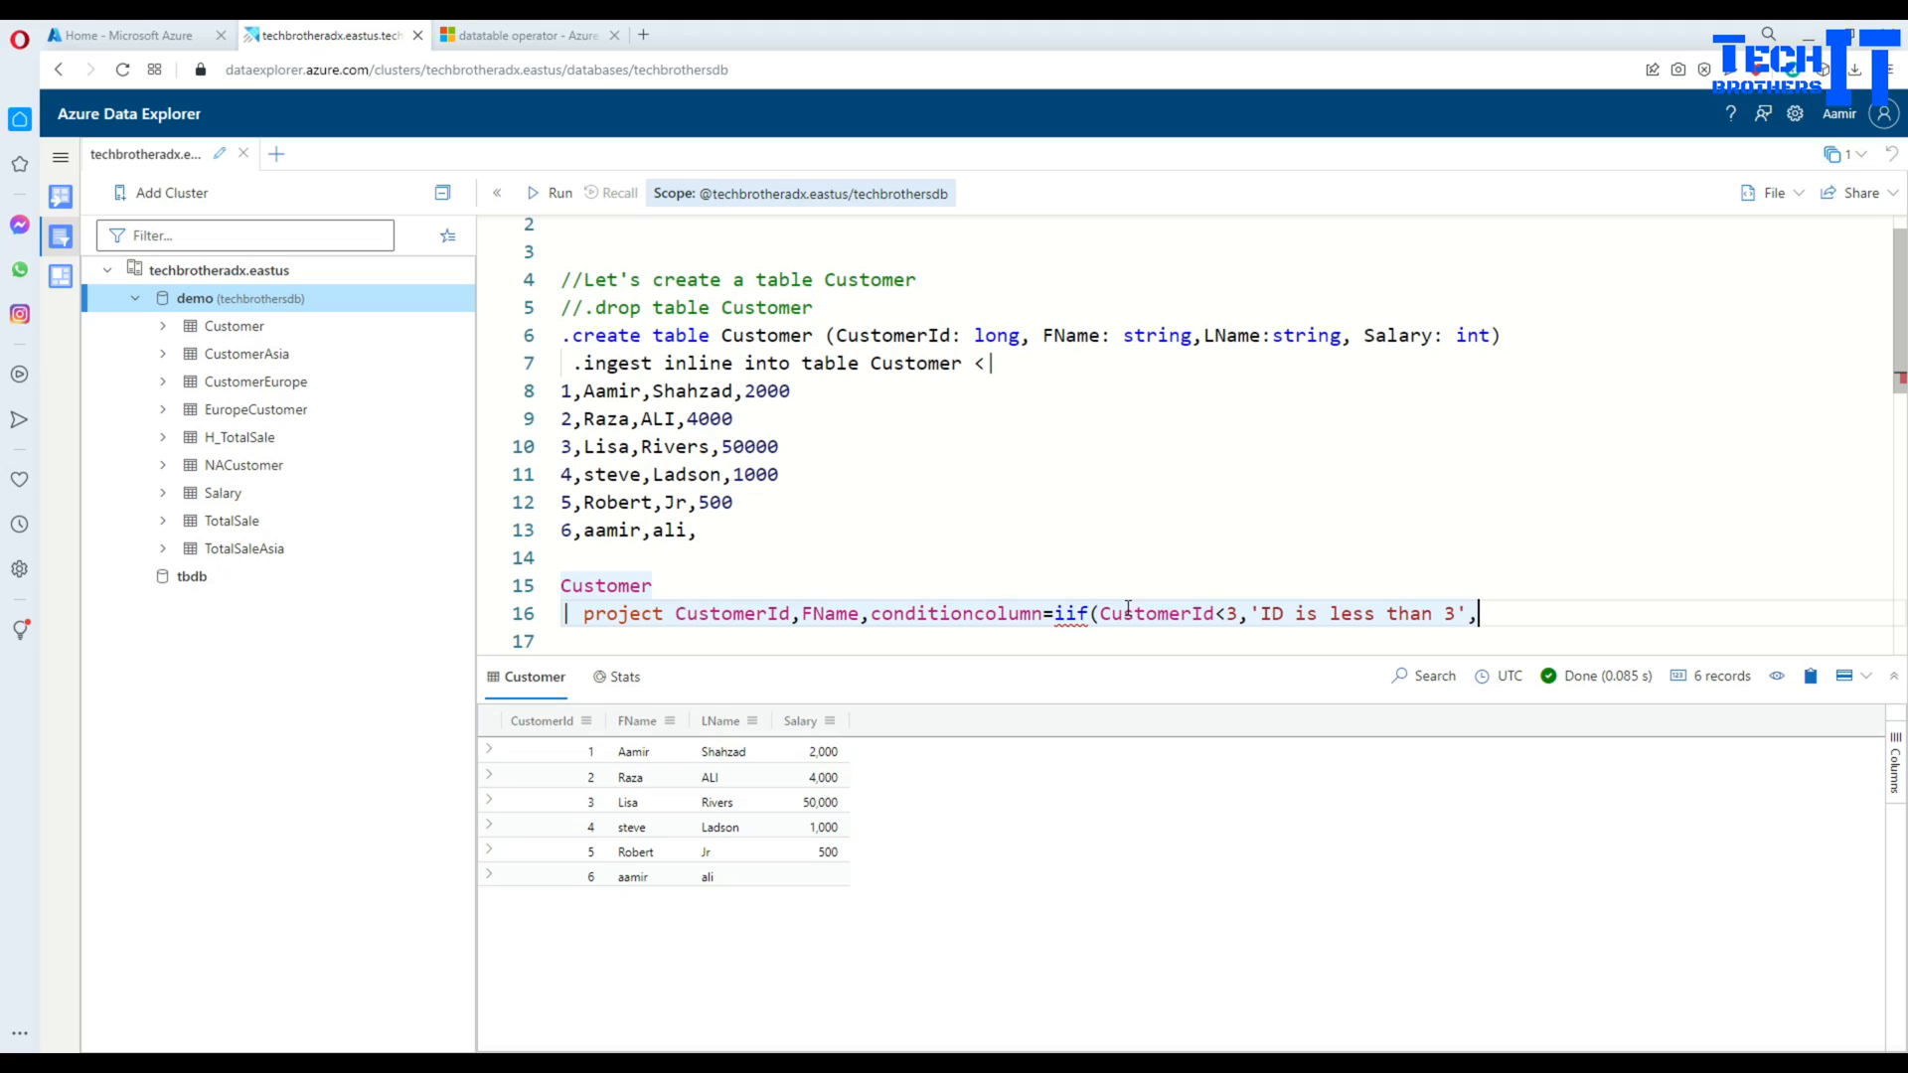
text(')
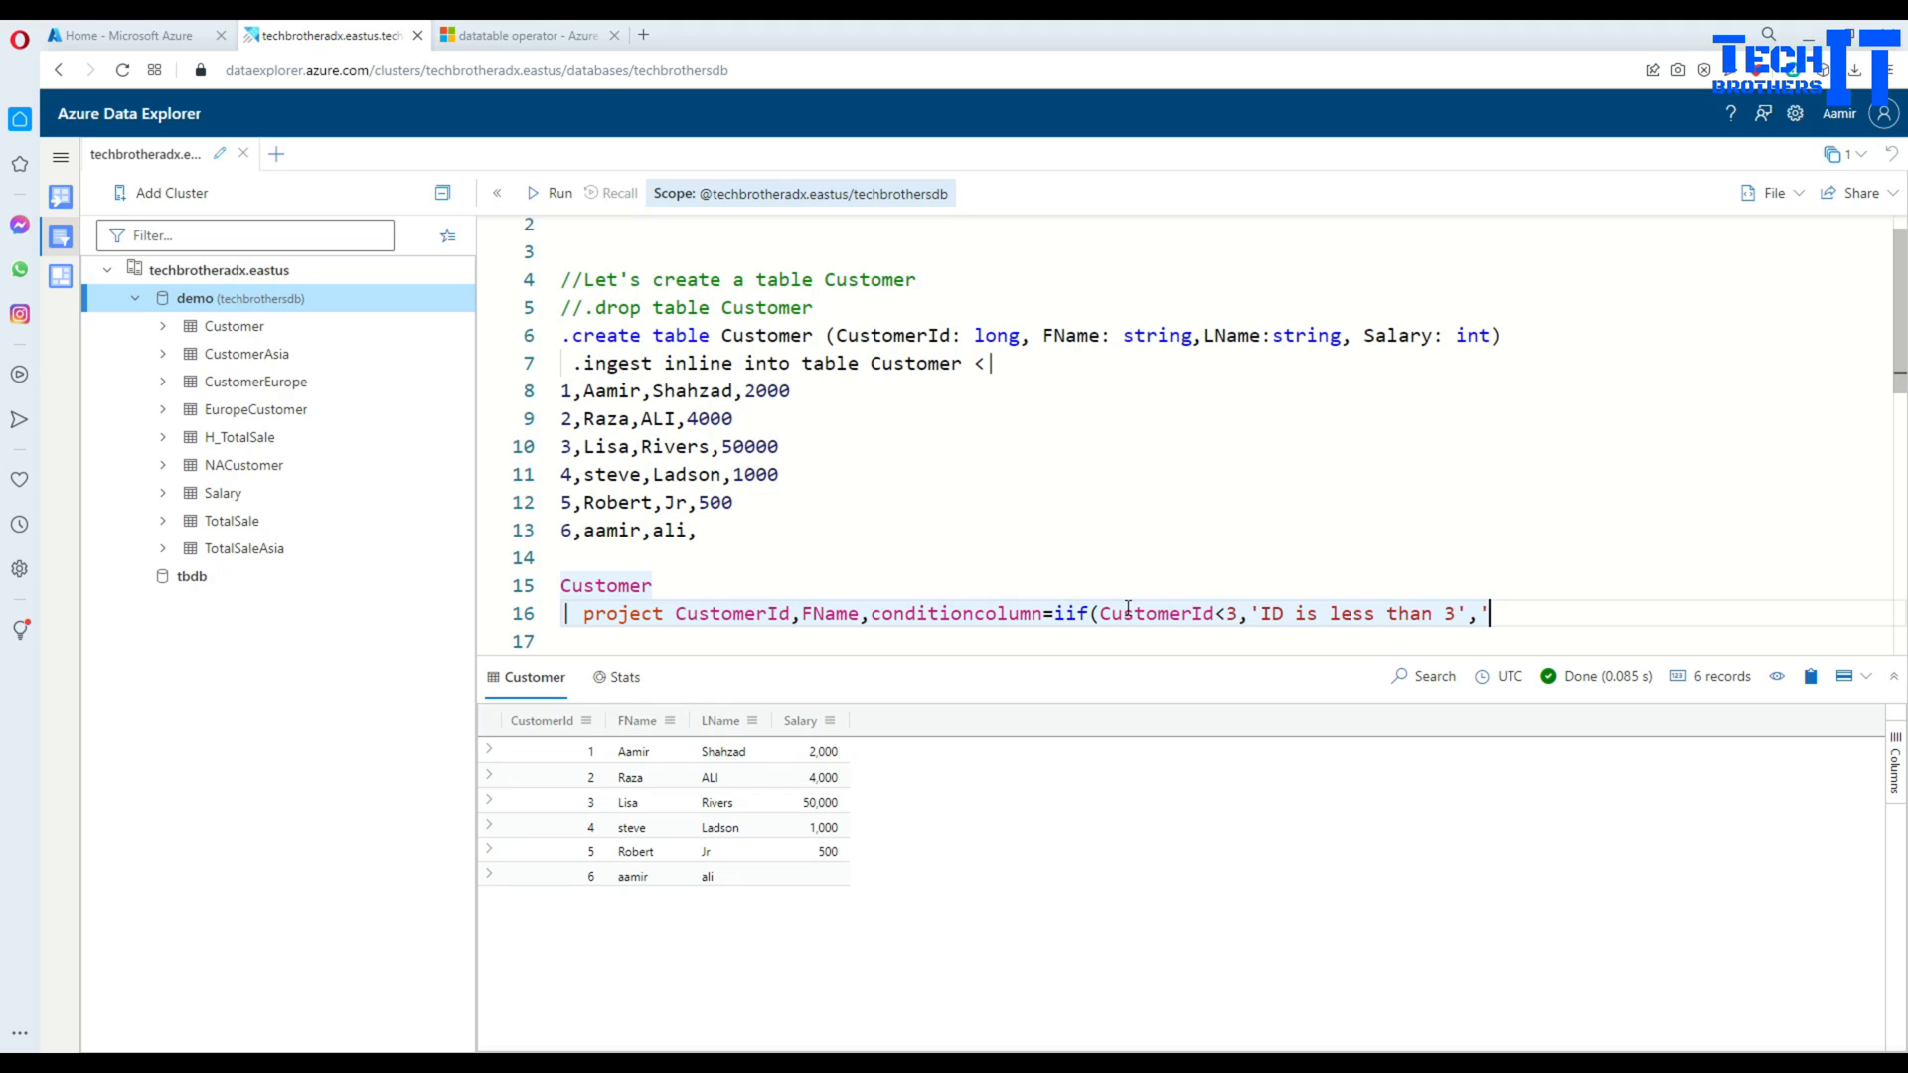
text('ID is)
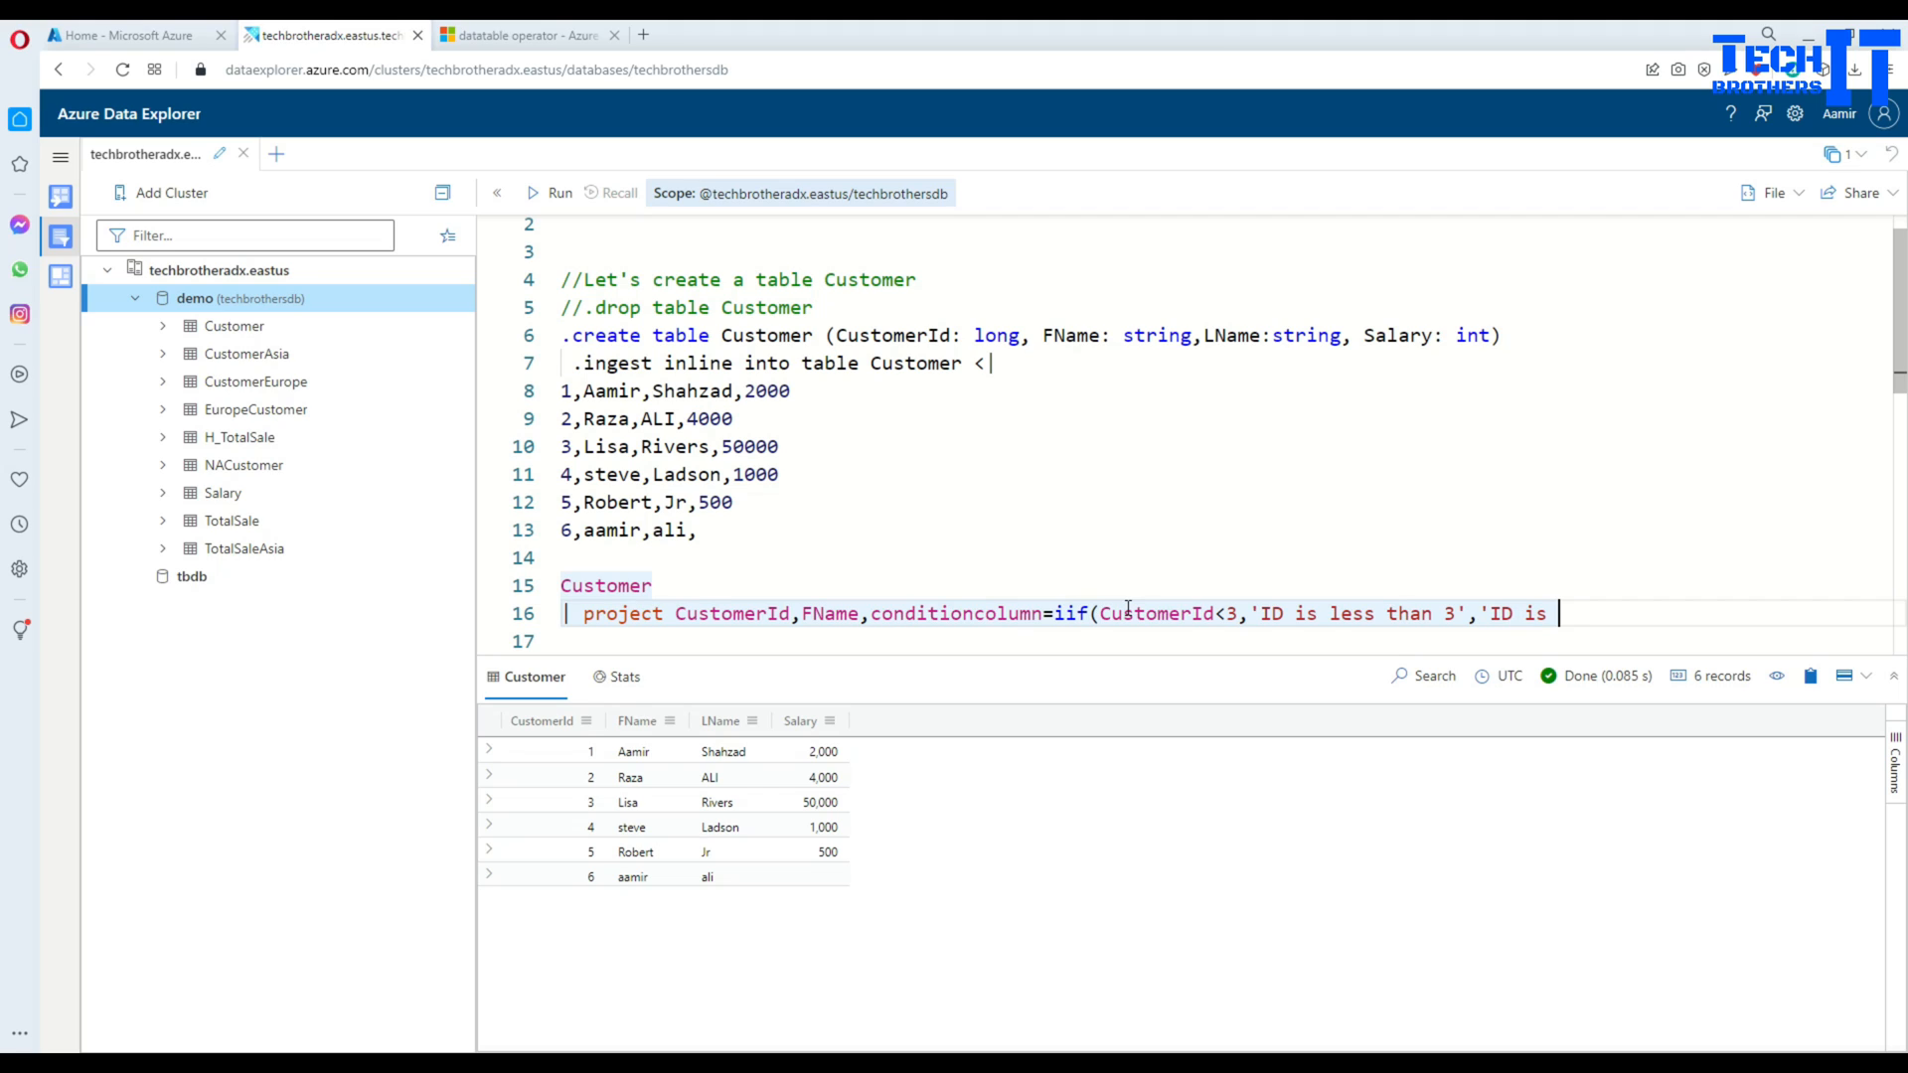
text(greater than or equa)
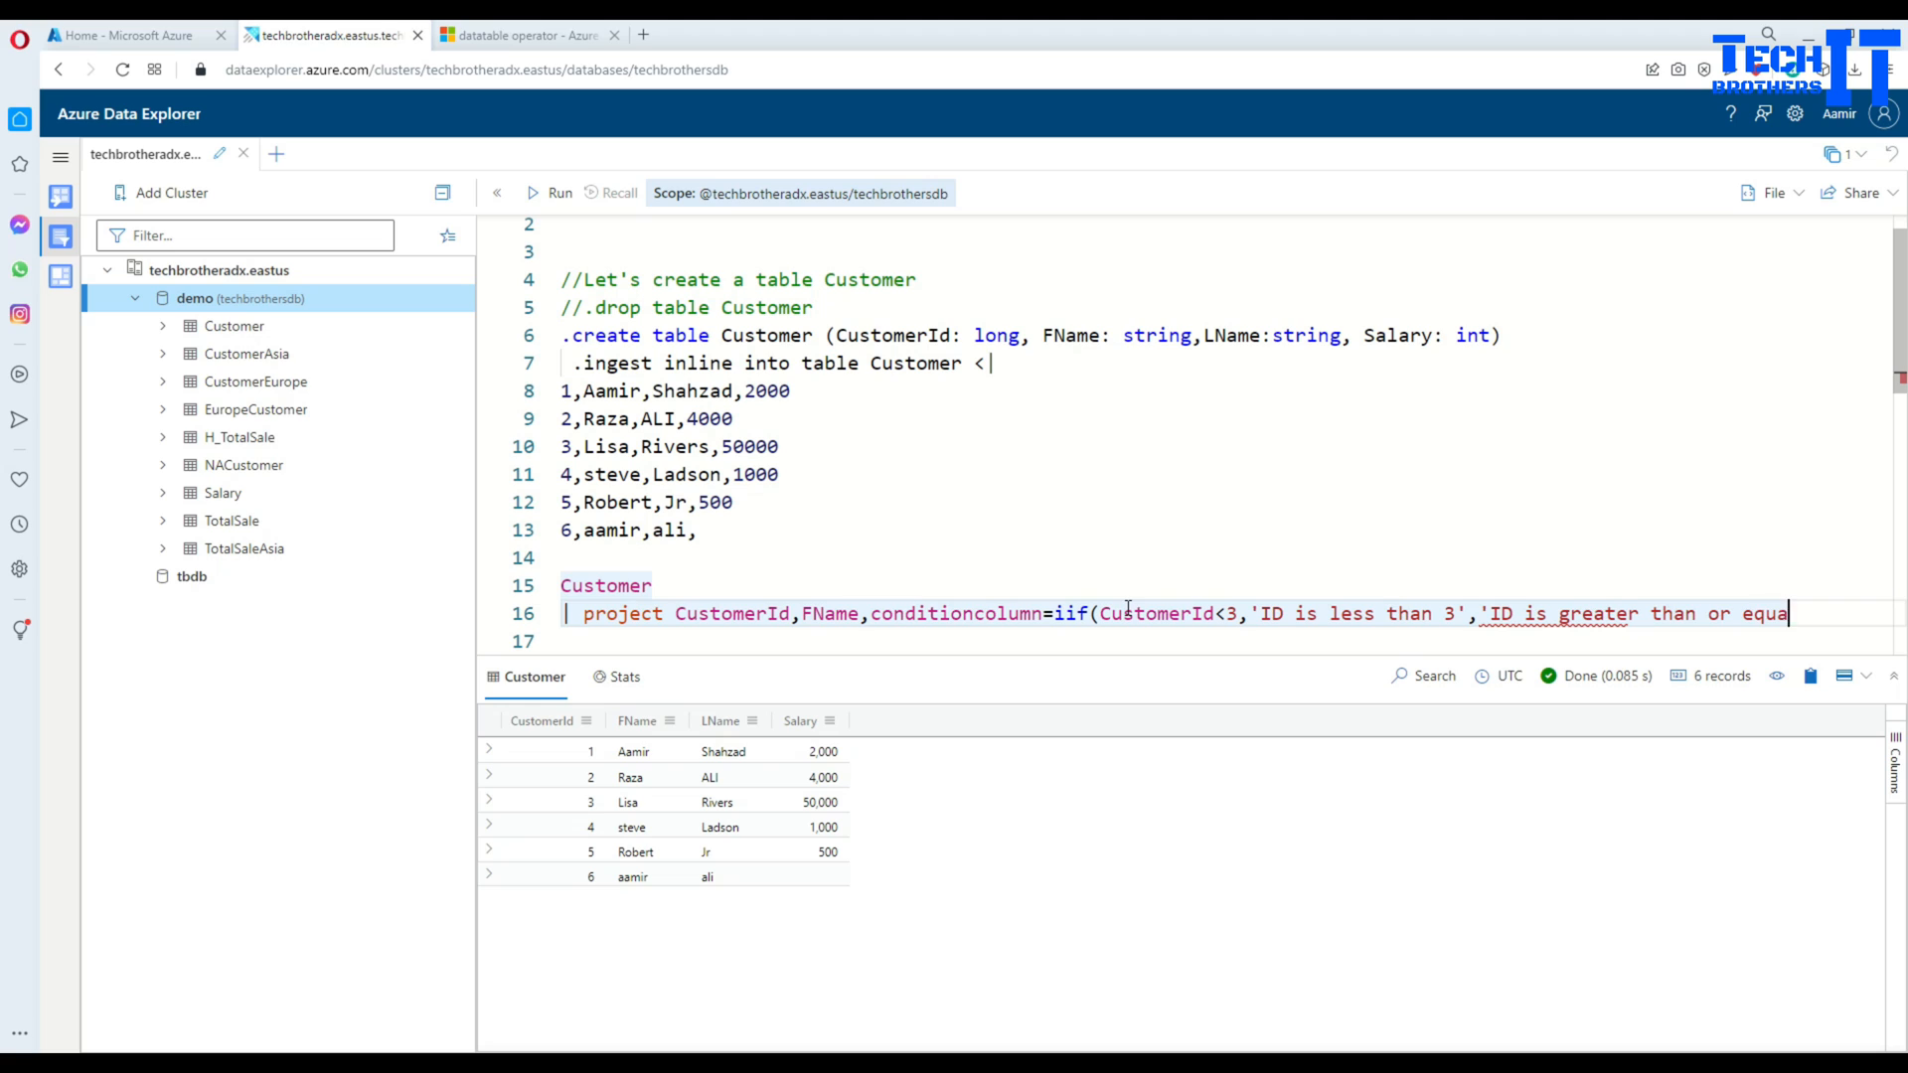
text(to 3')
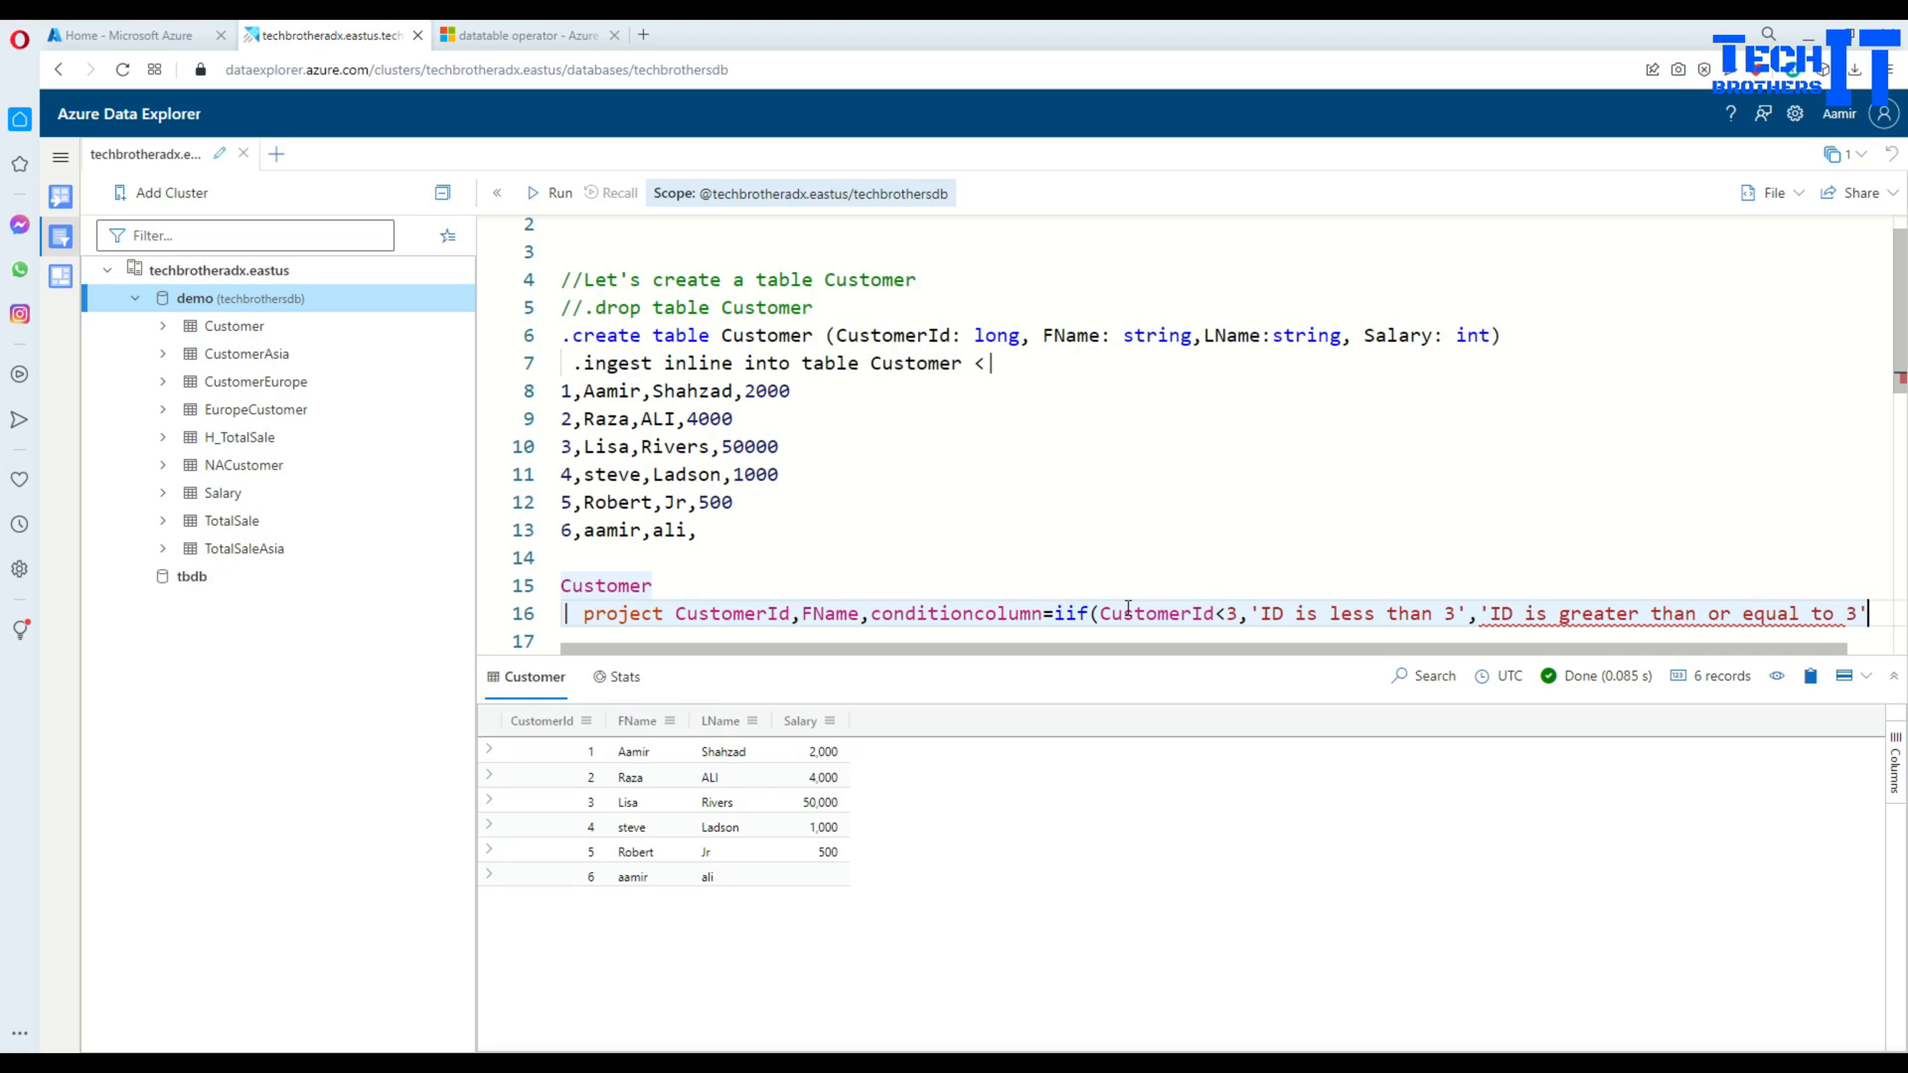
scroll(down, 3)
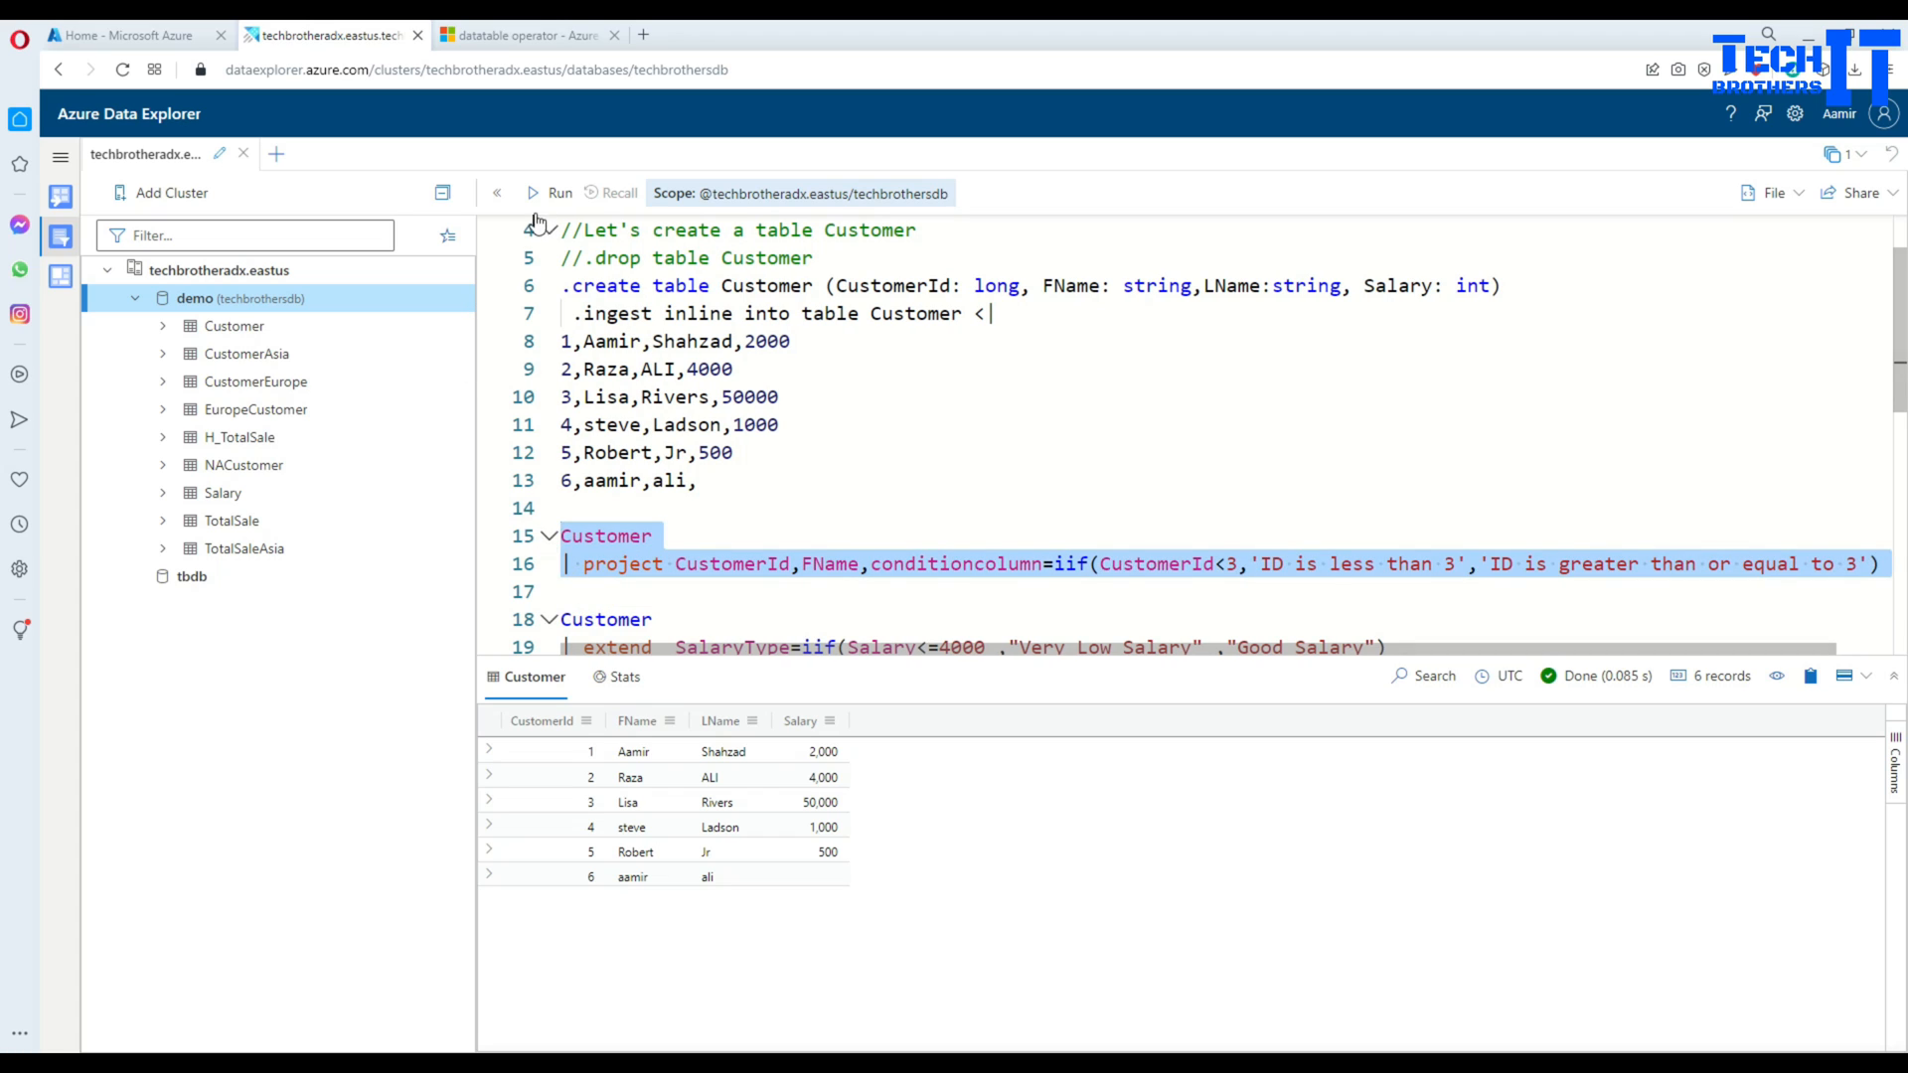
Step: Run the conditioncolumn query, labelling IDs 1–2 less than 3 and IDs 3–6 greater or equal
click(549, 192)
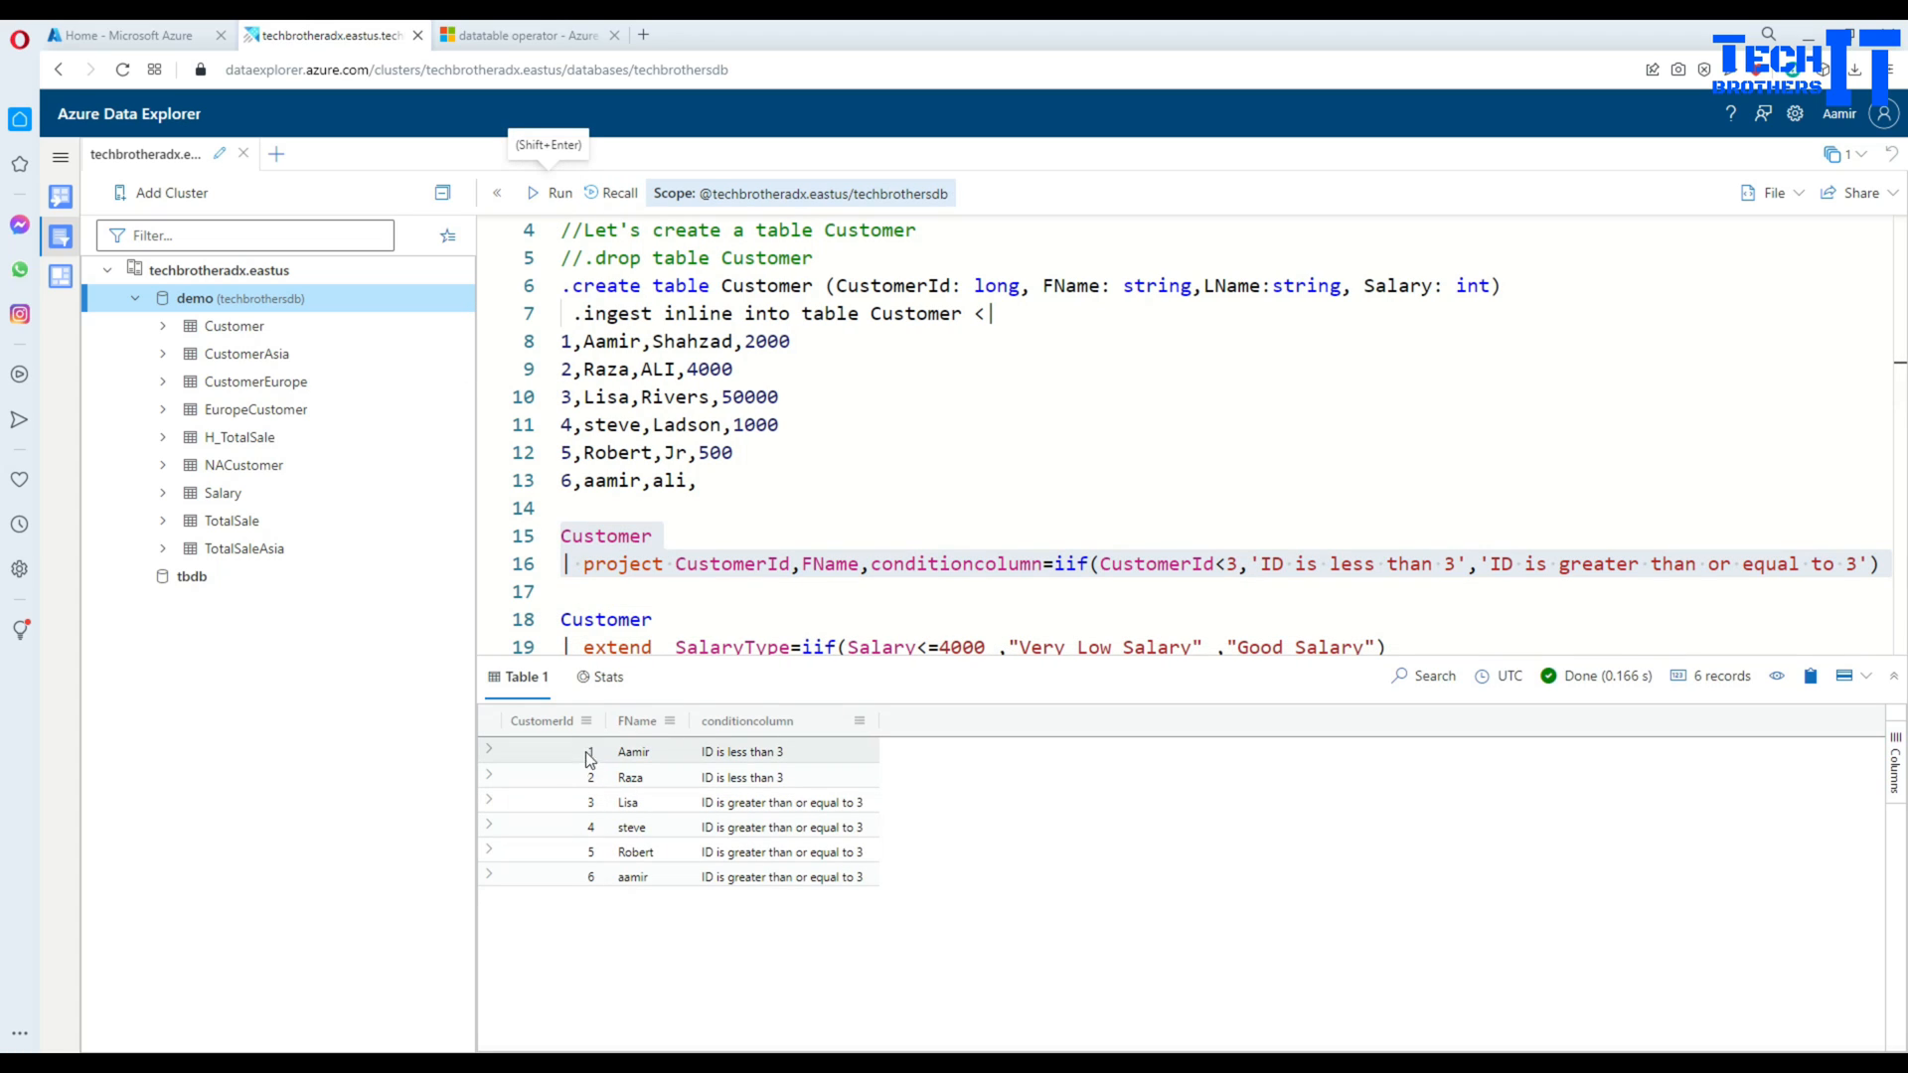
mouse_move(1229, 600)
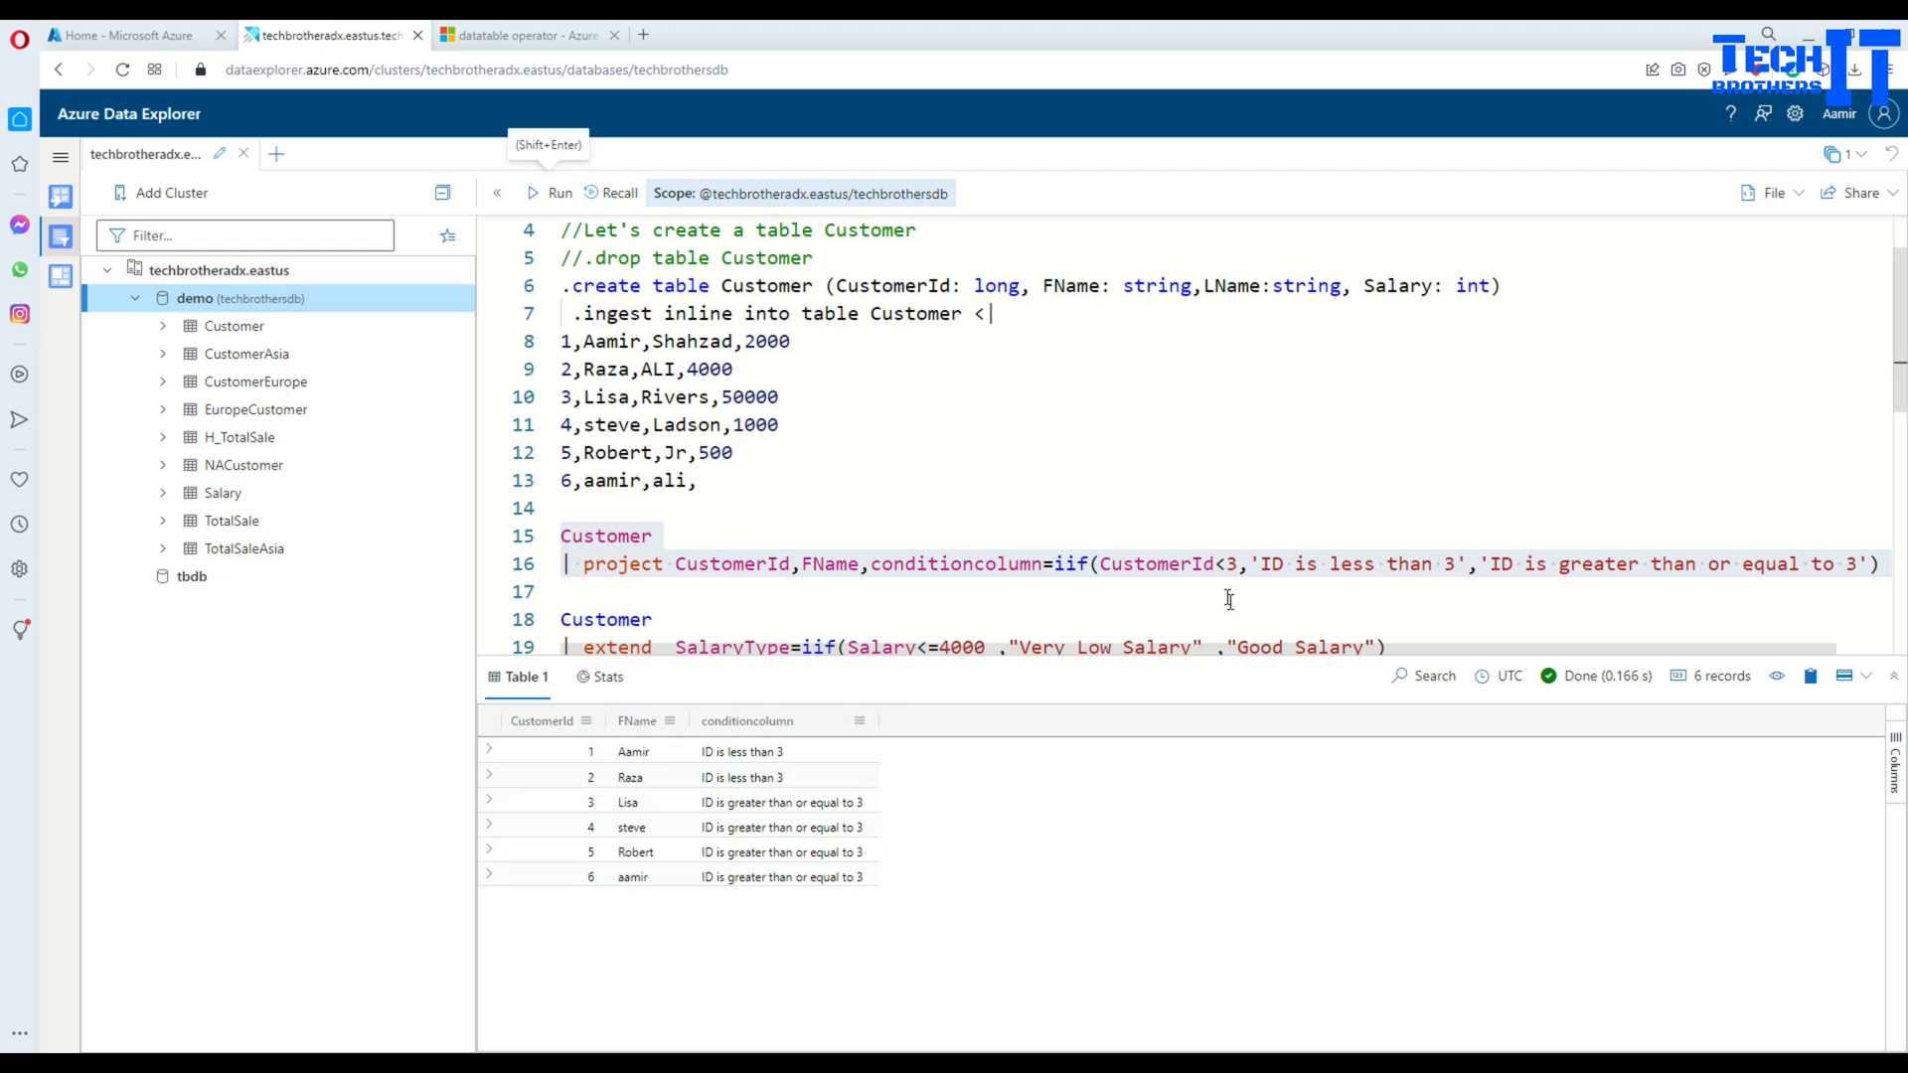
mouse_move(572, 743)
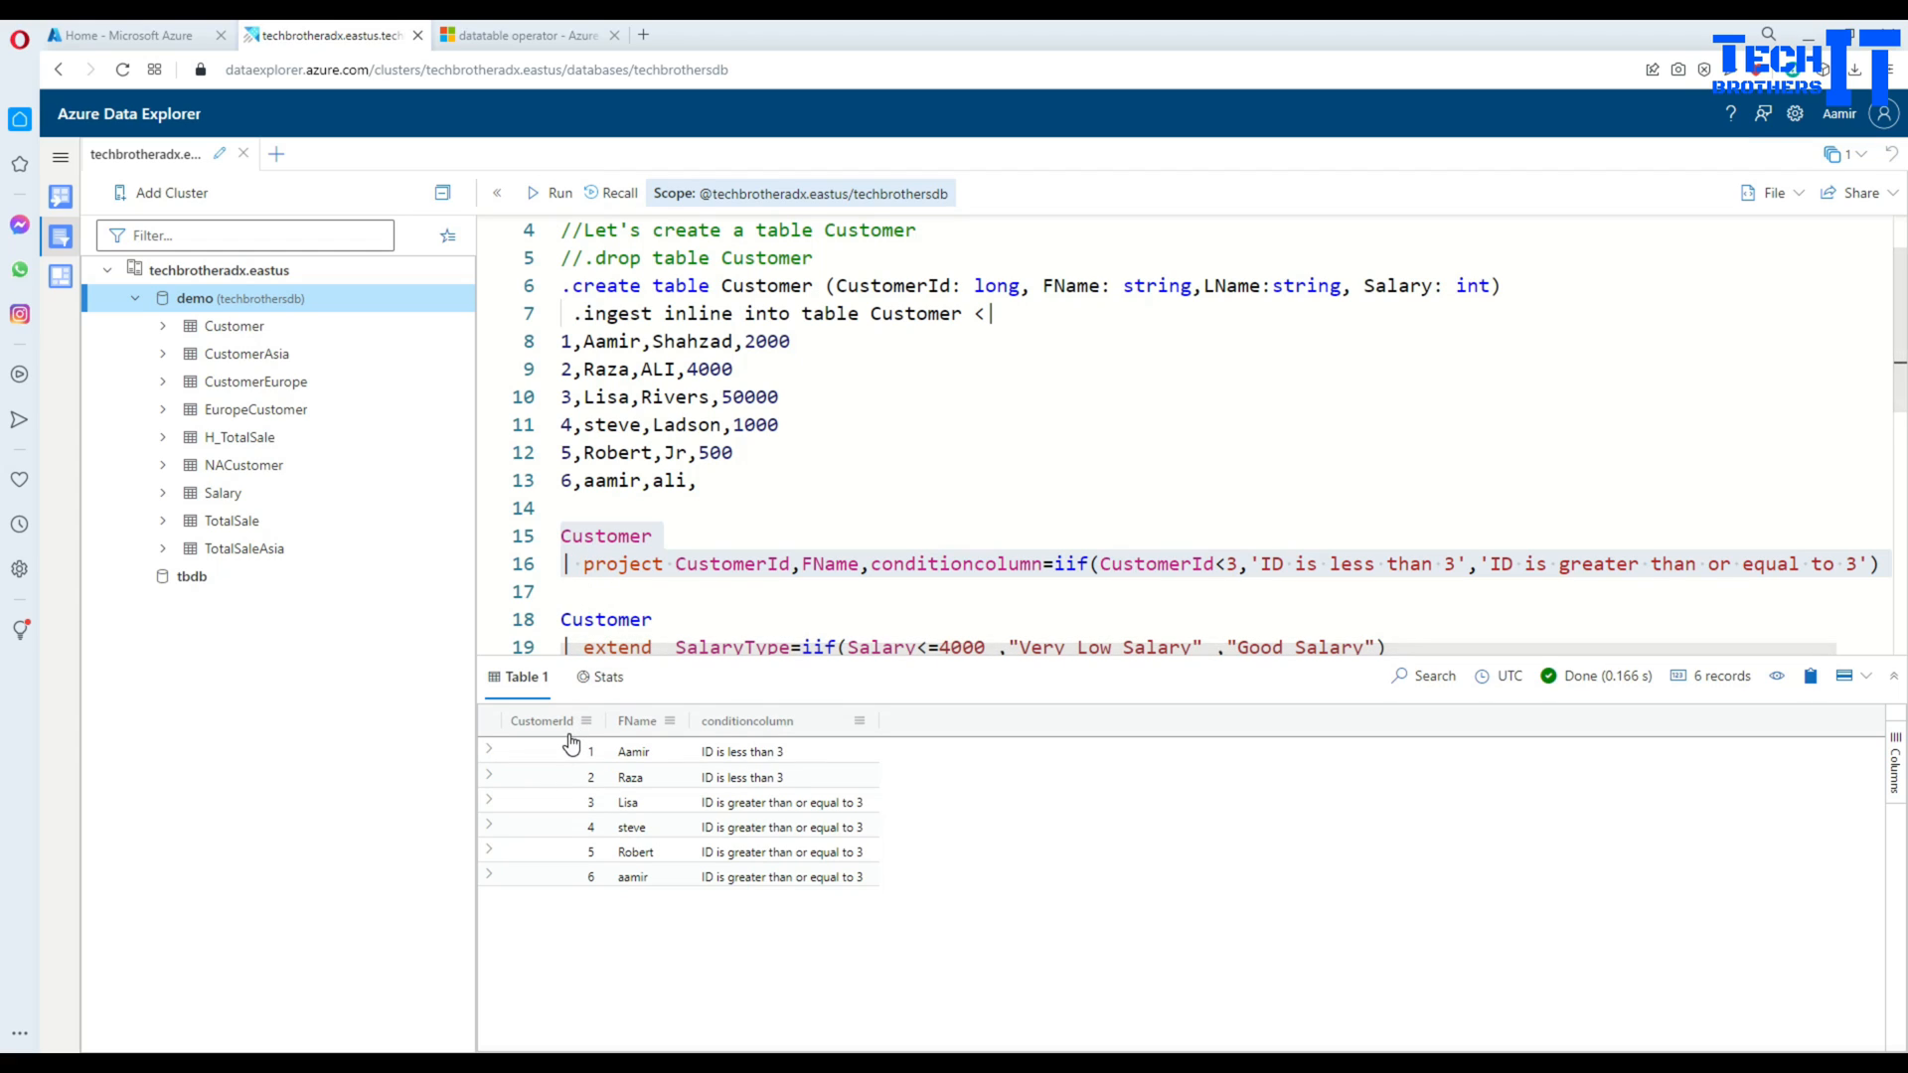
mouse_move(622, 764)
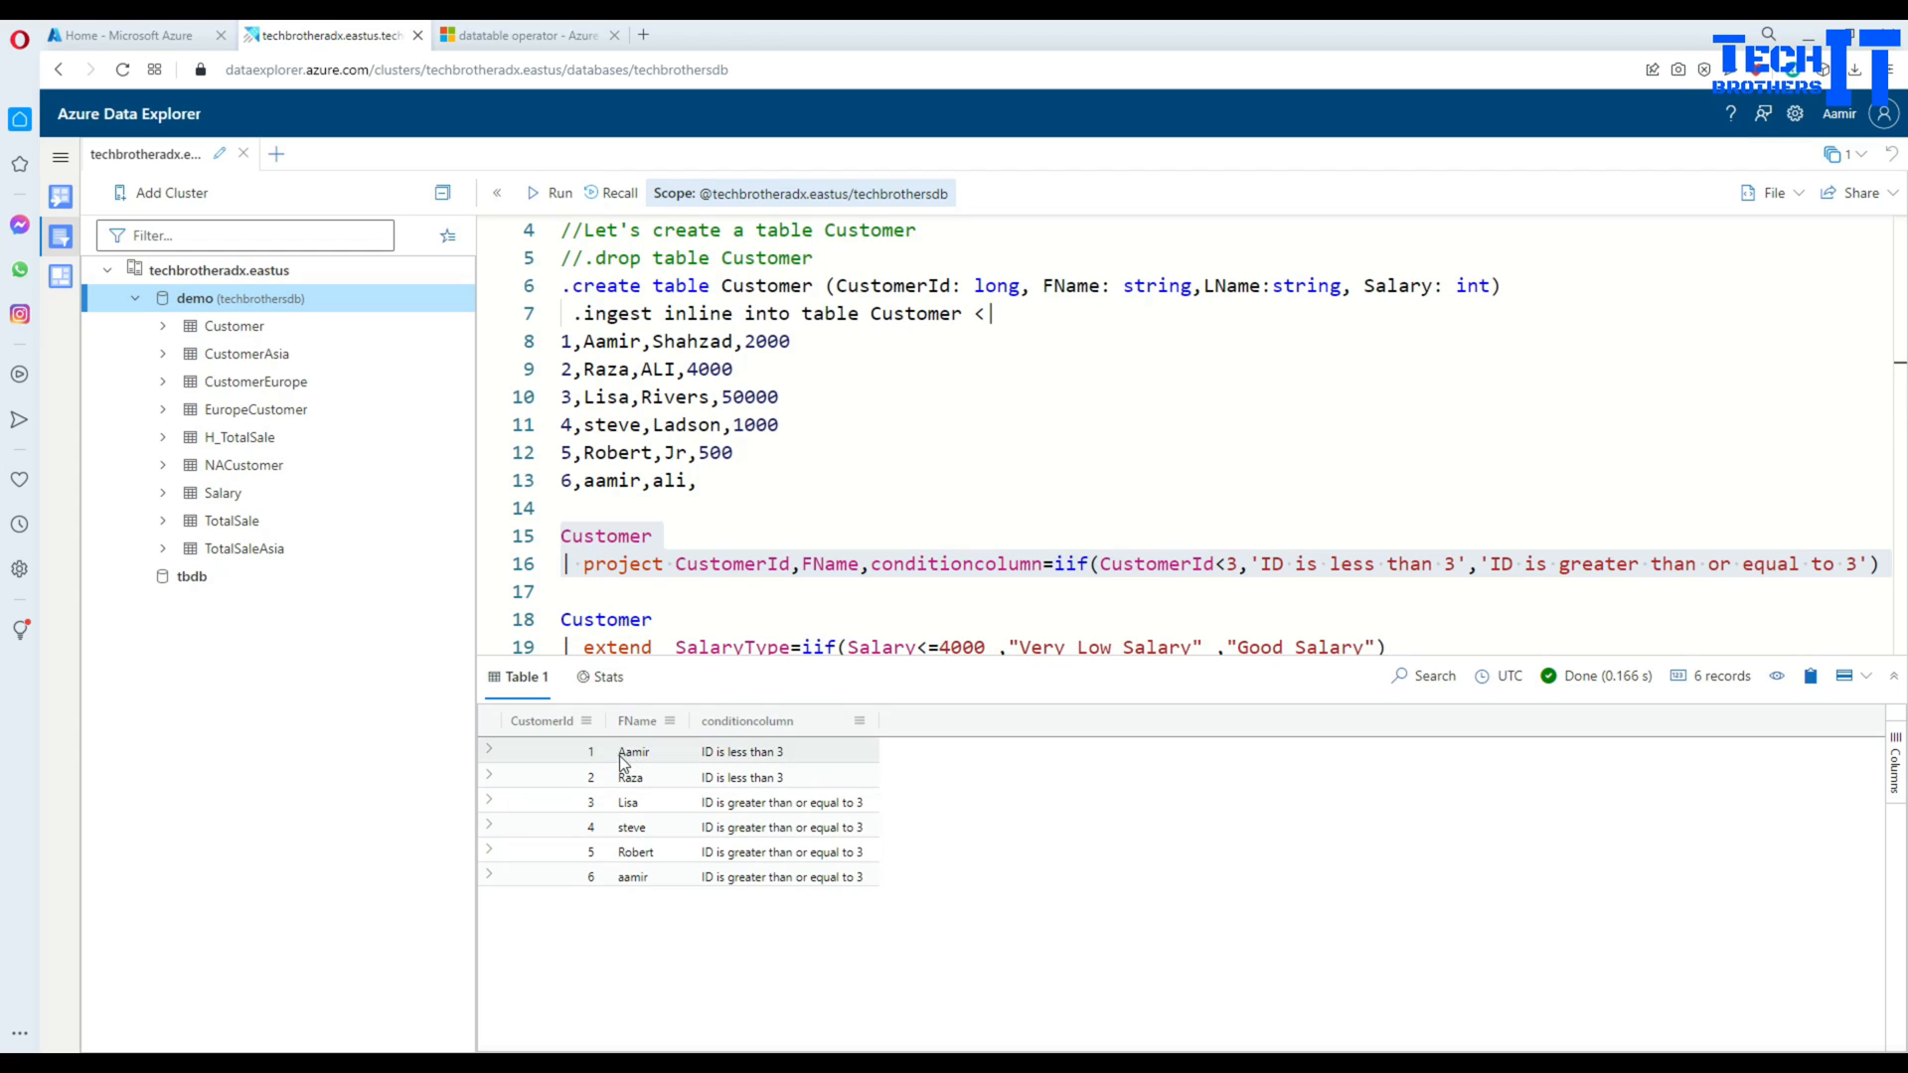
mouse_move(557, 739)
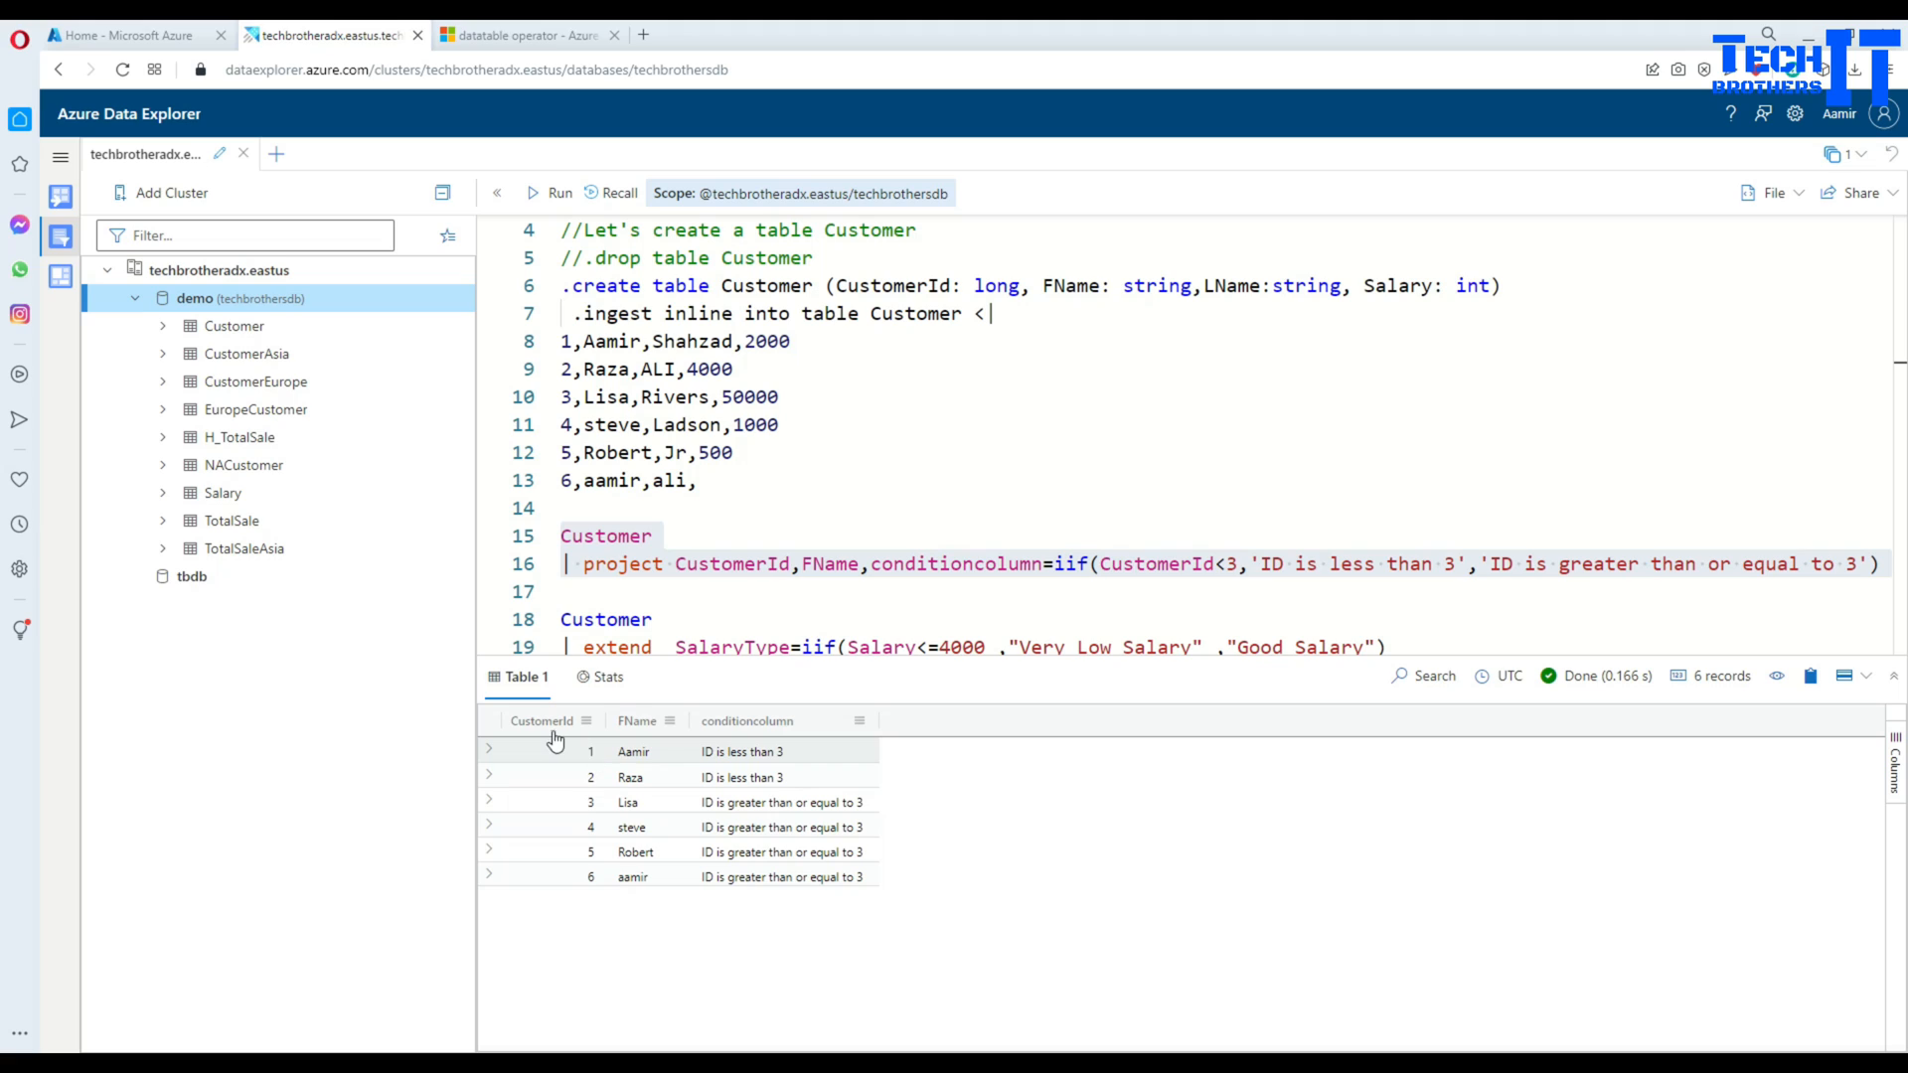
mouse_move(594, 763)
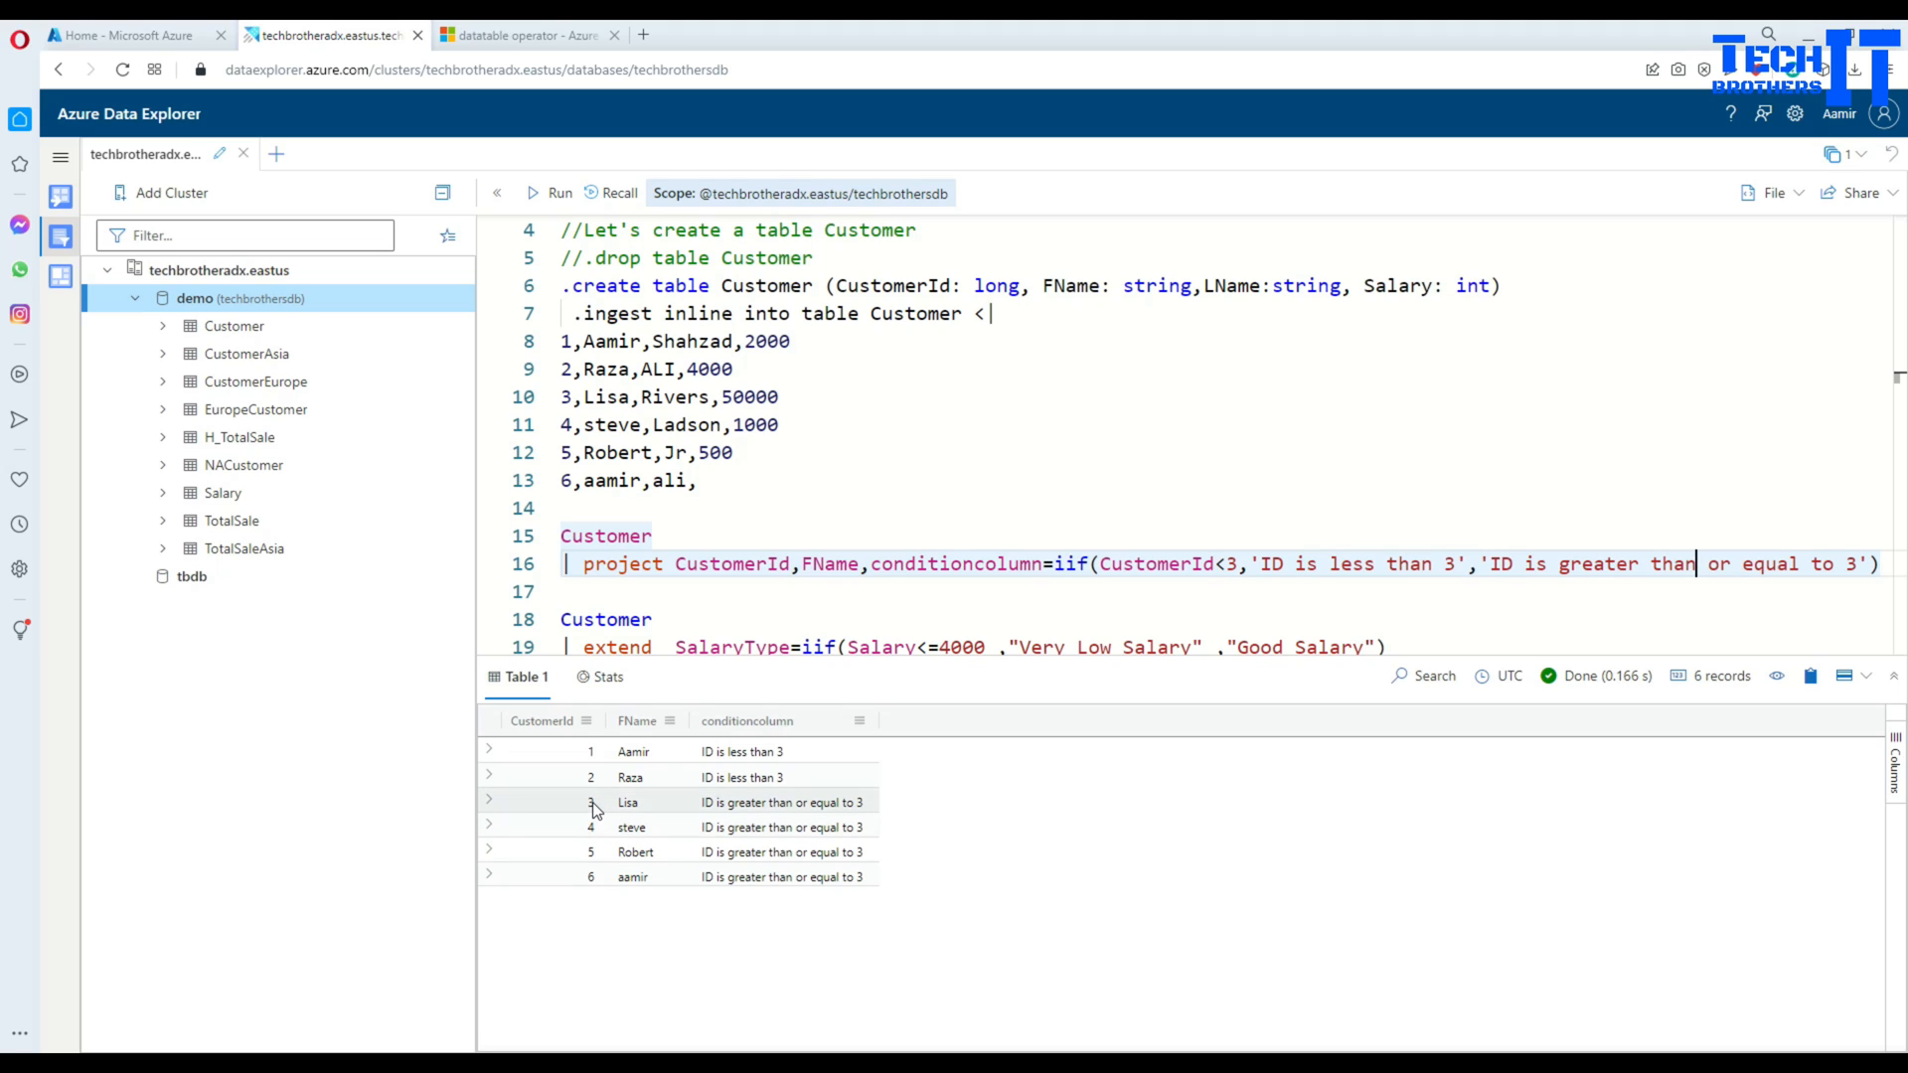
mouse_move(771, 821)
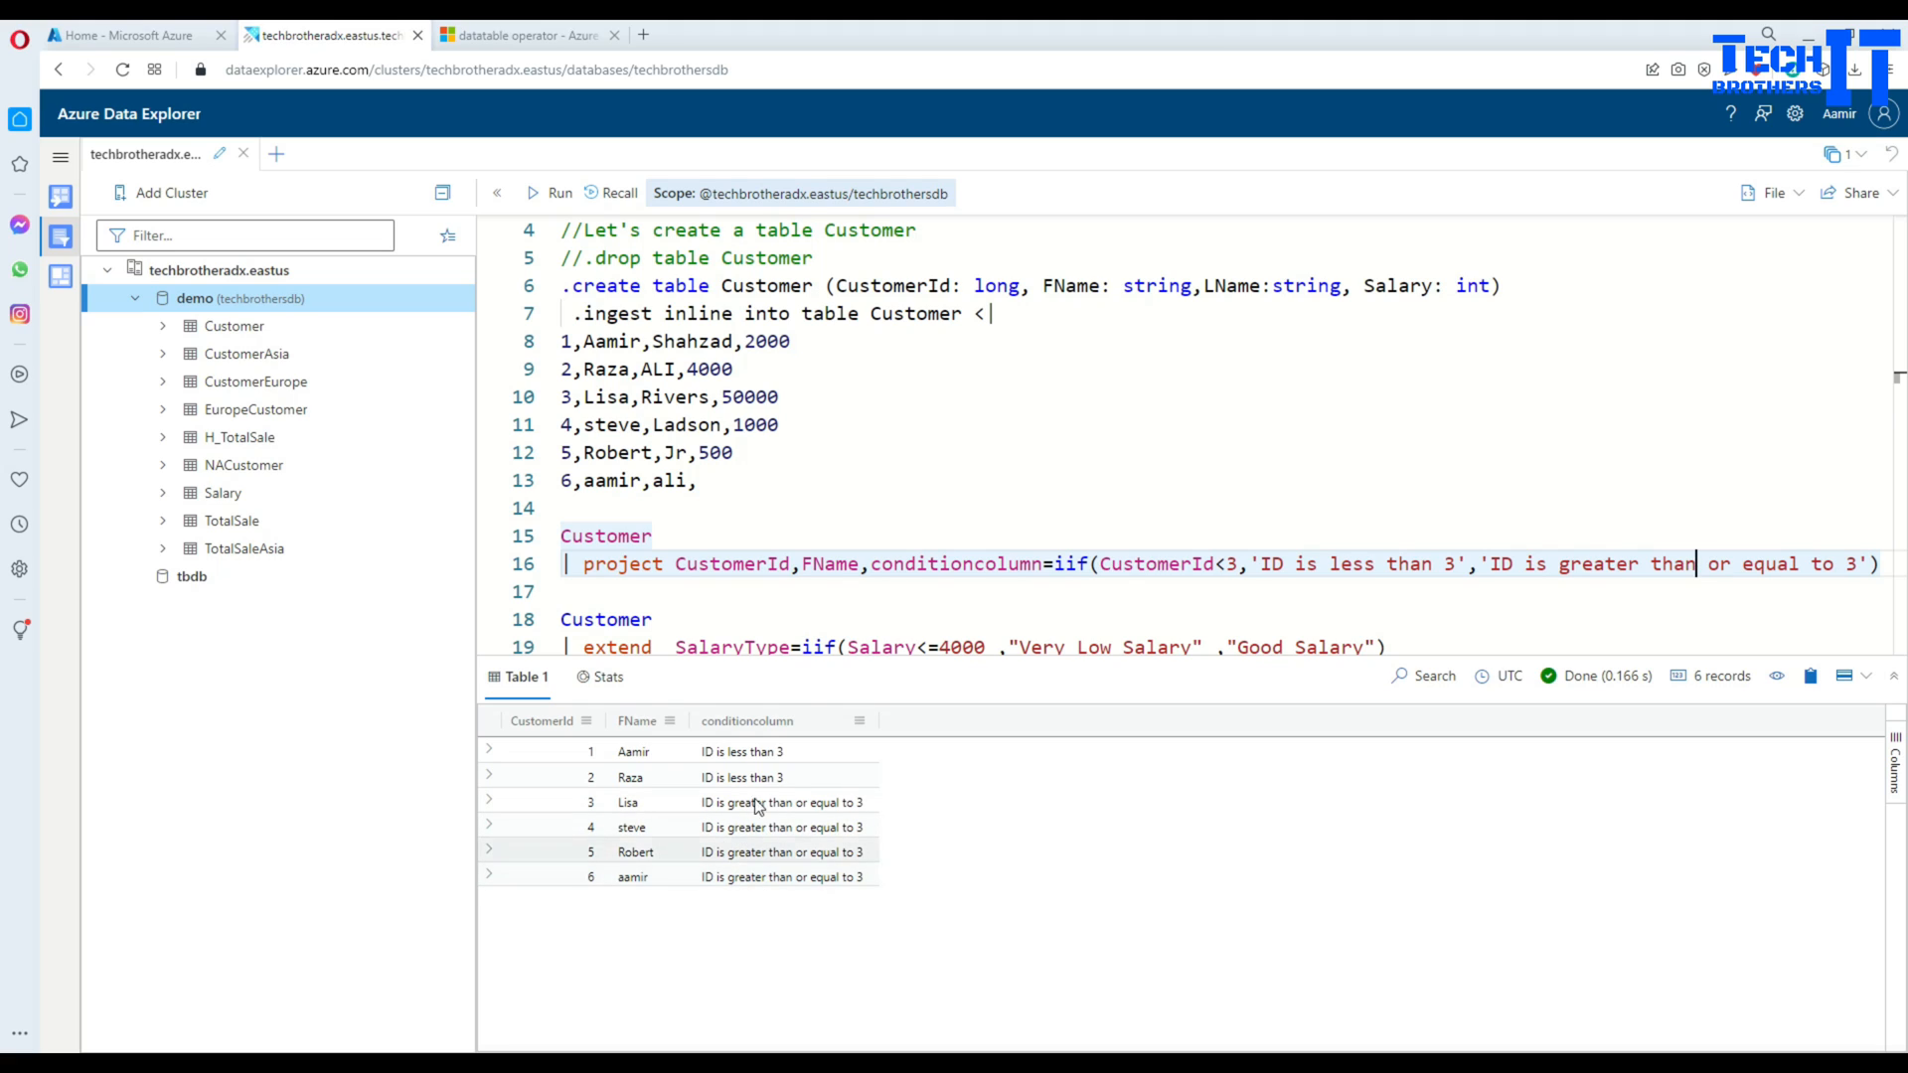
mouse_move(956, 457)
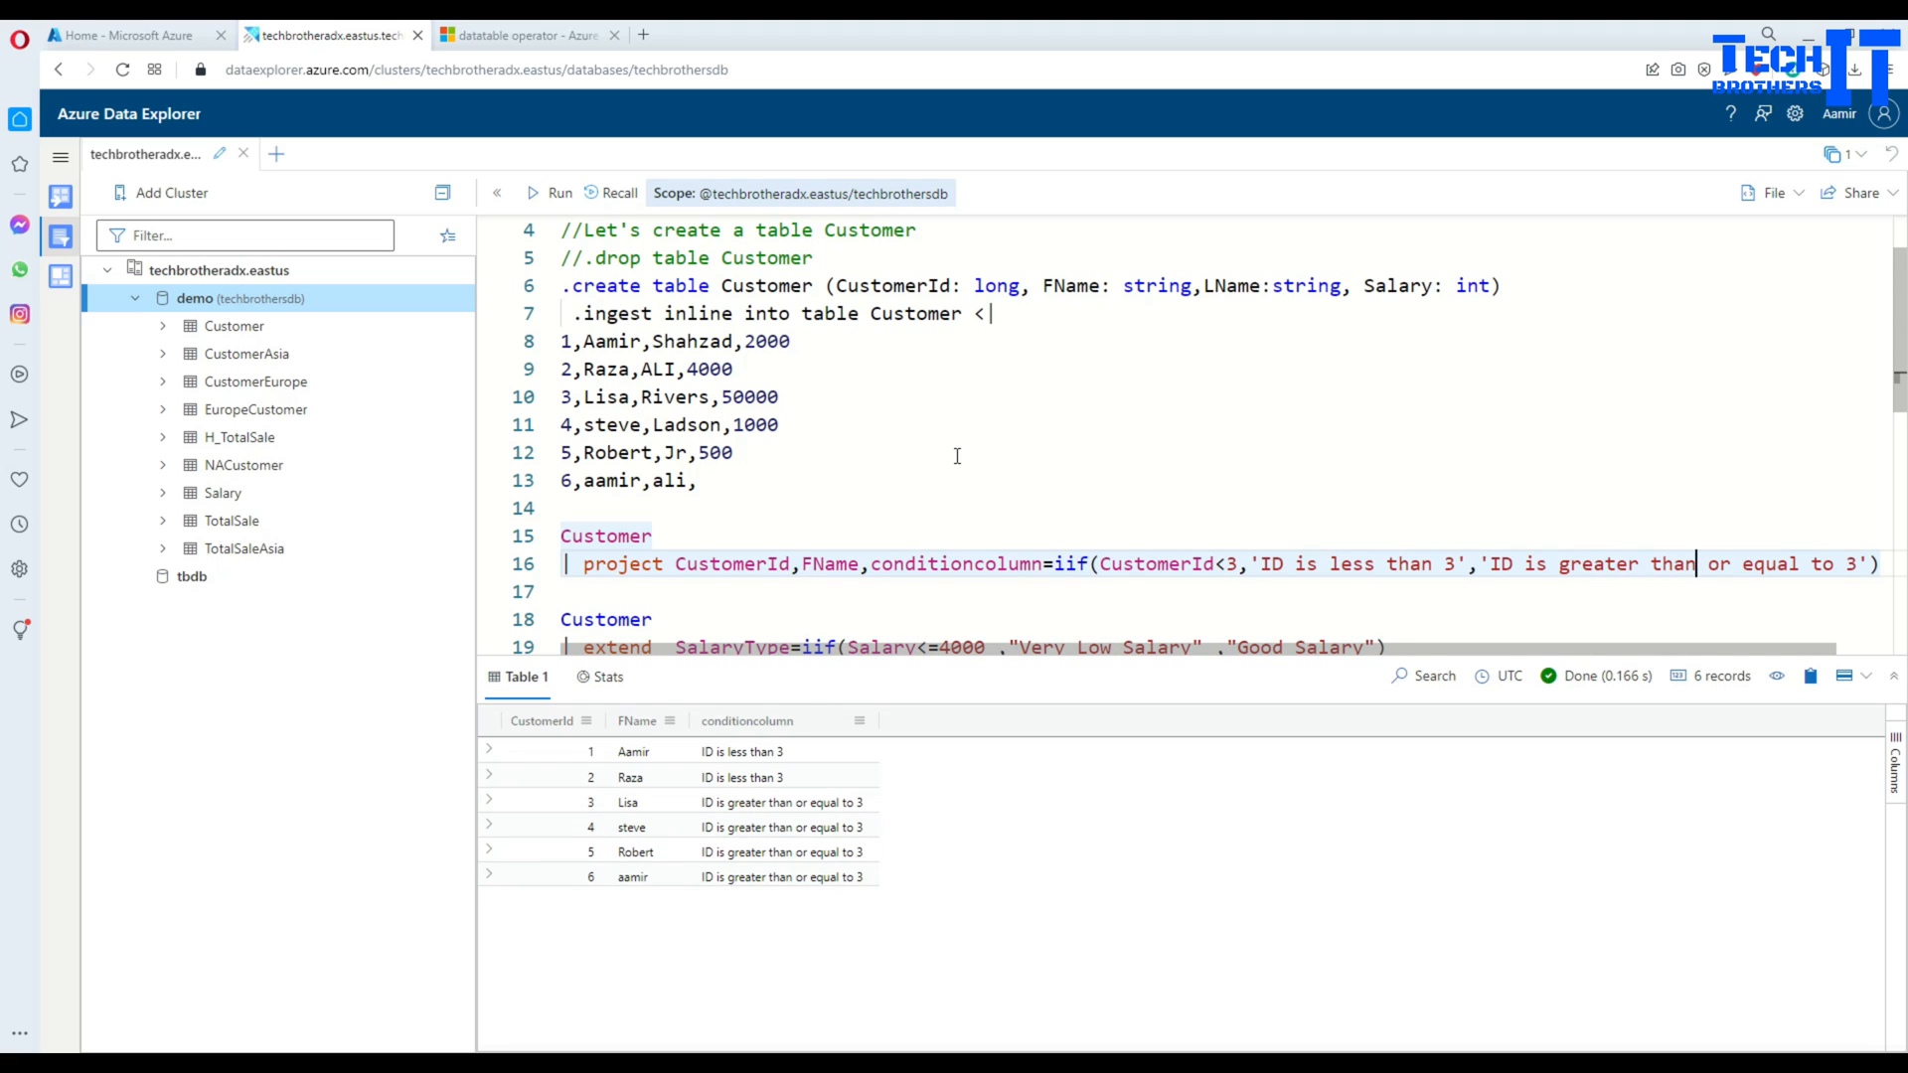
mouse_move(1026, 453)
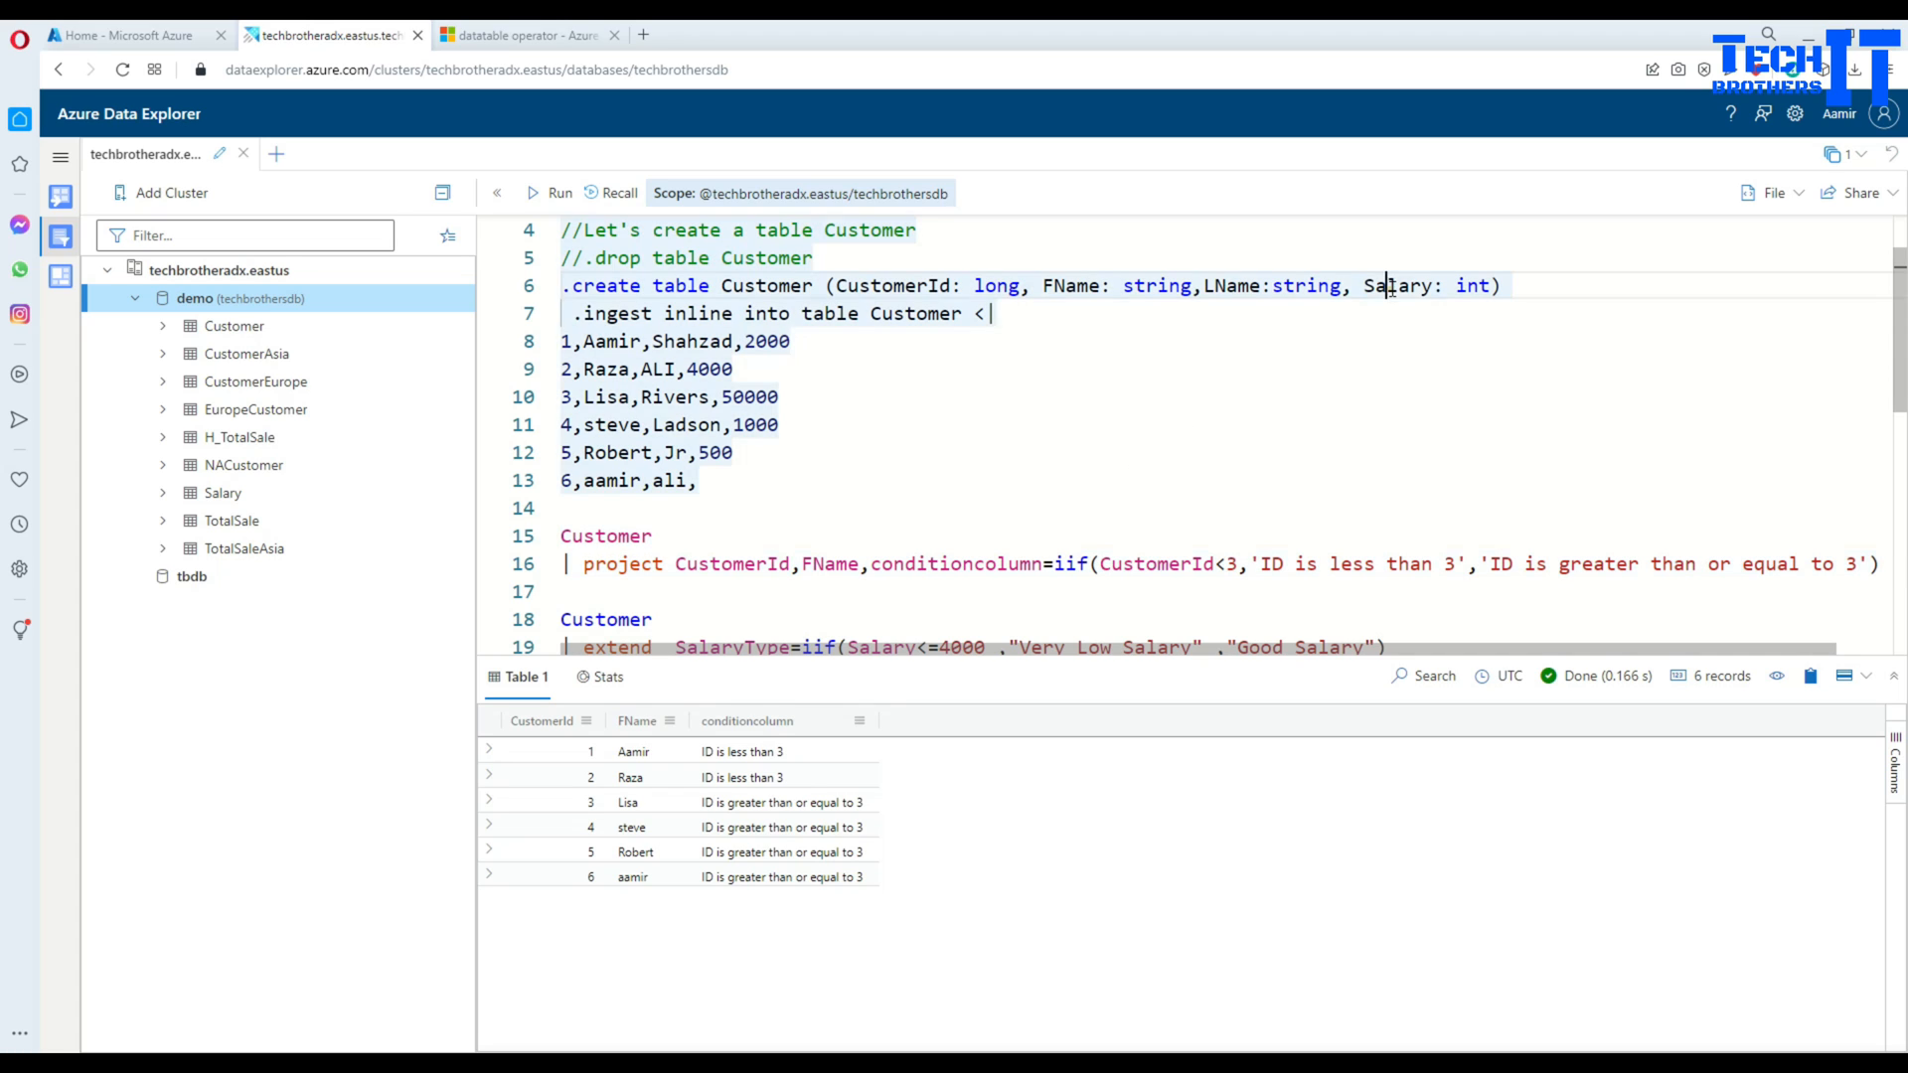
scroll(down, 3)
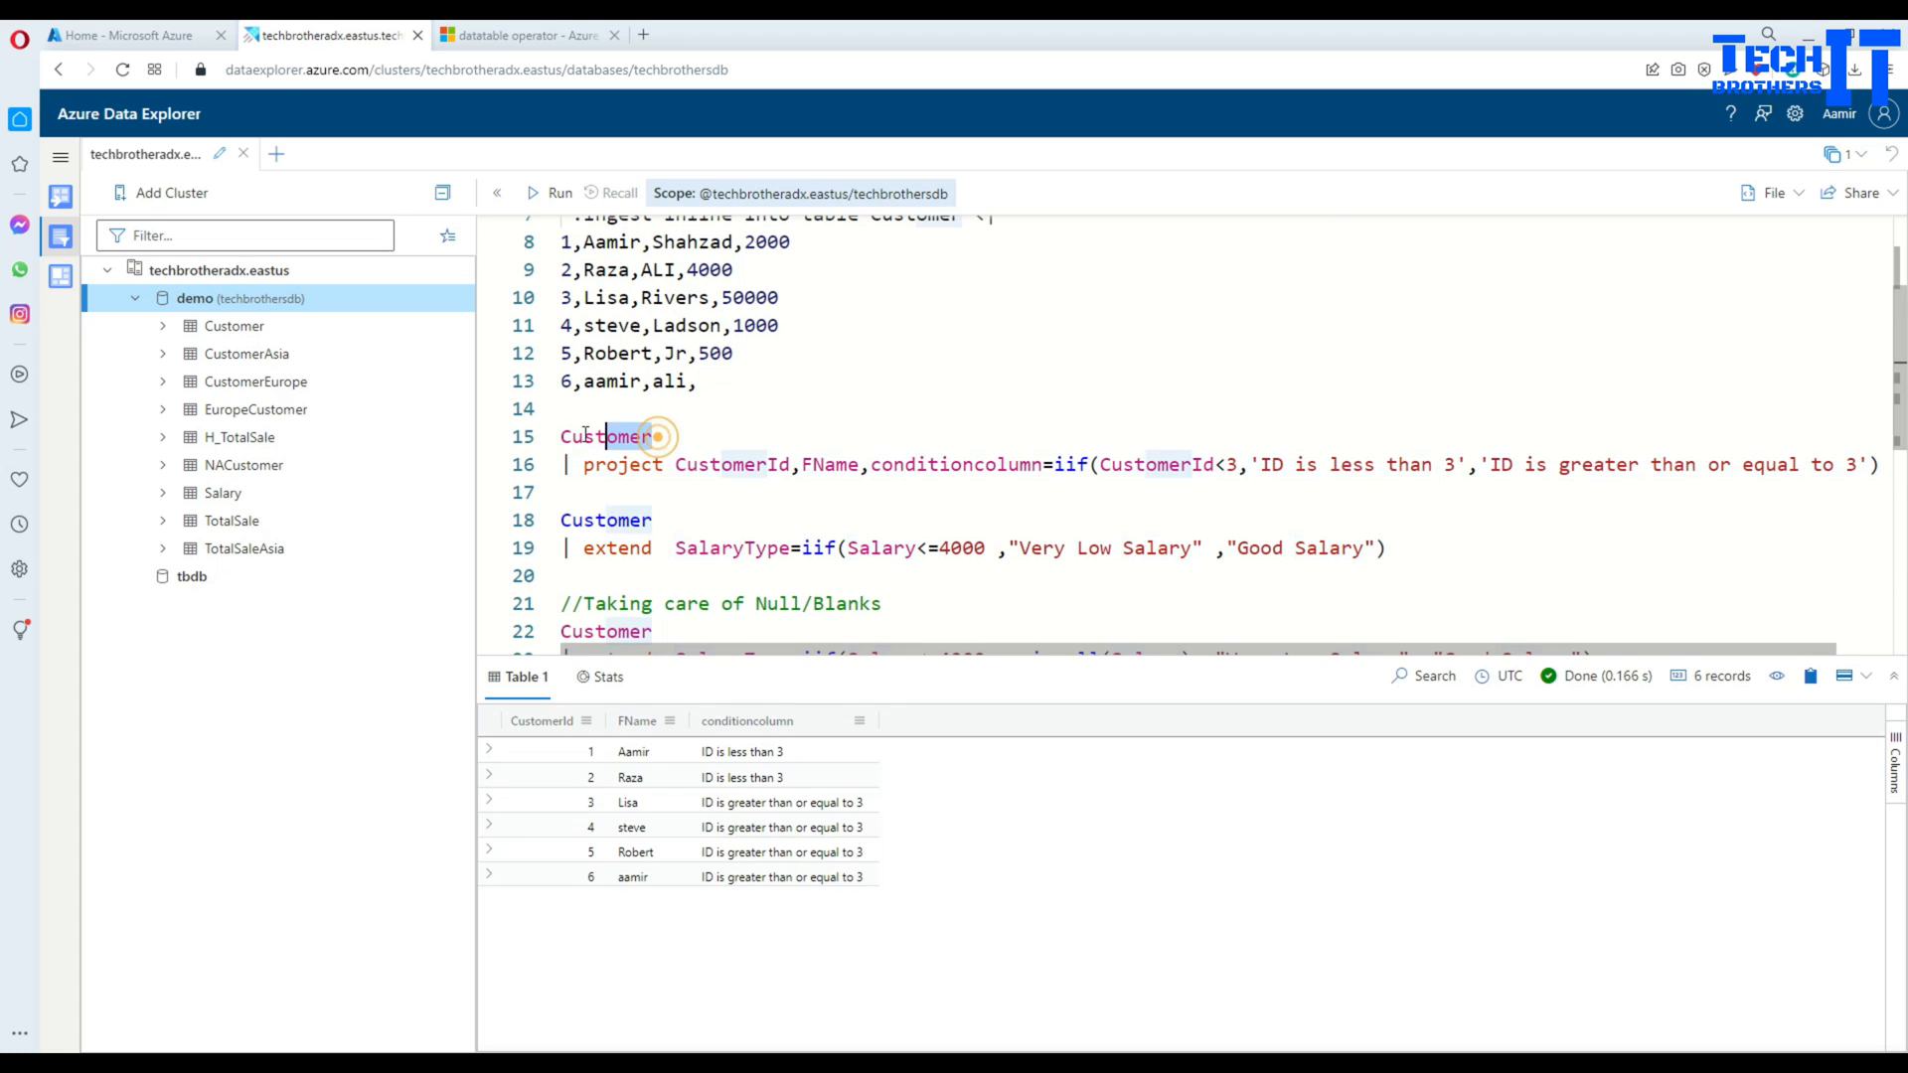
click(558, 193)
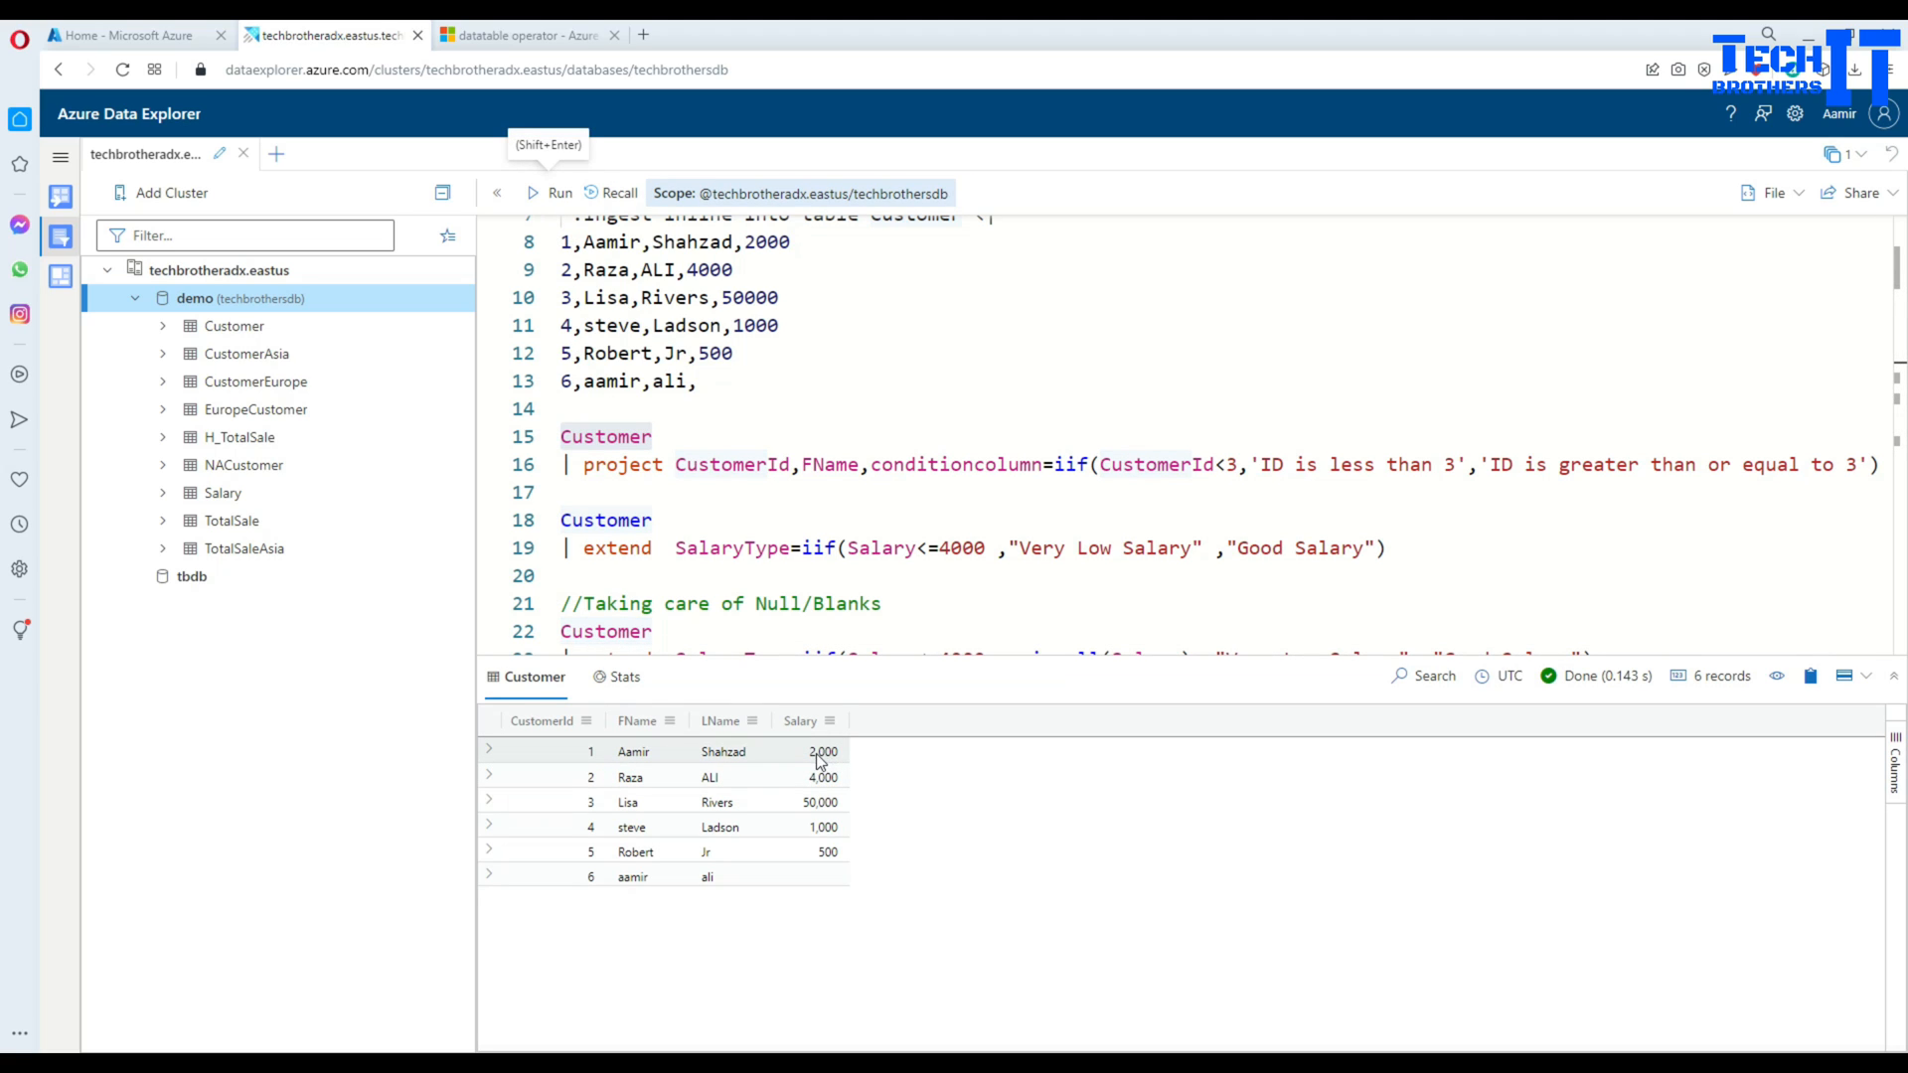
mouse_move(833, 827)
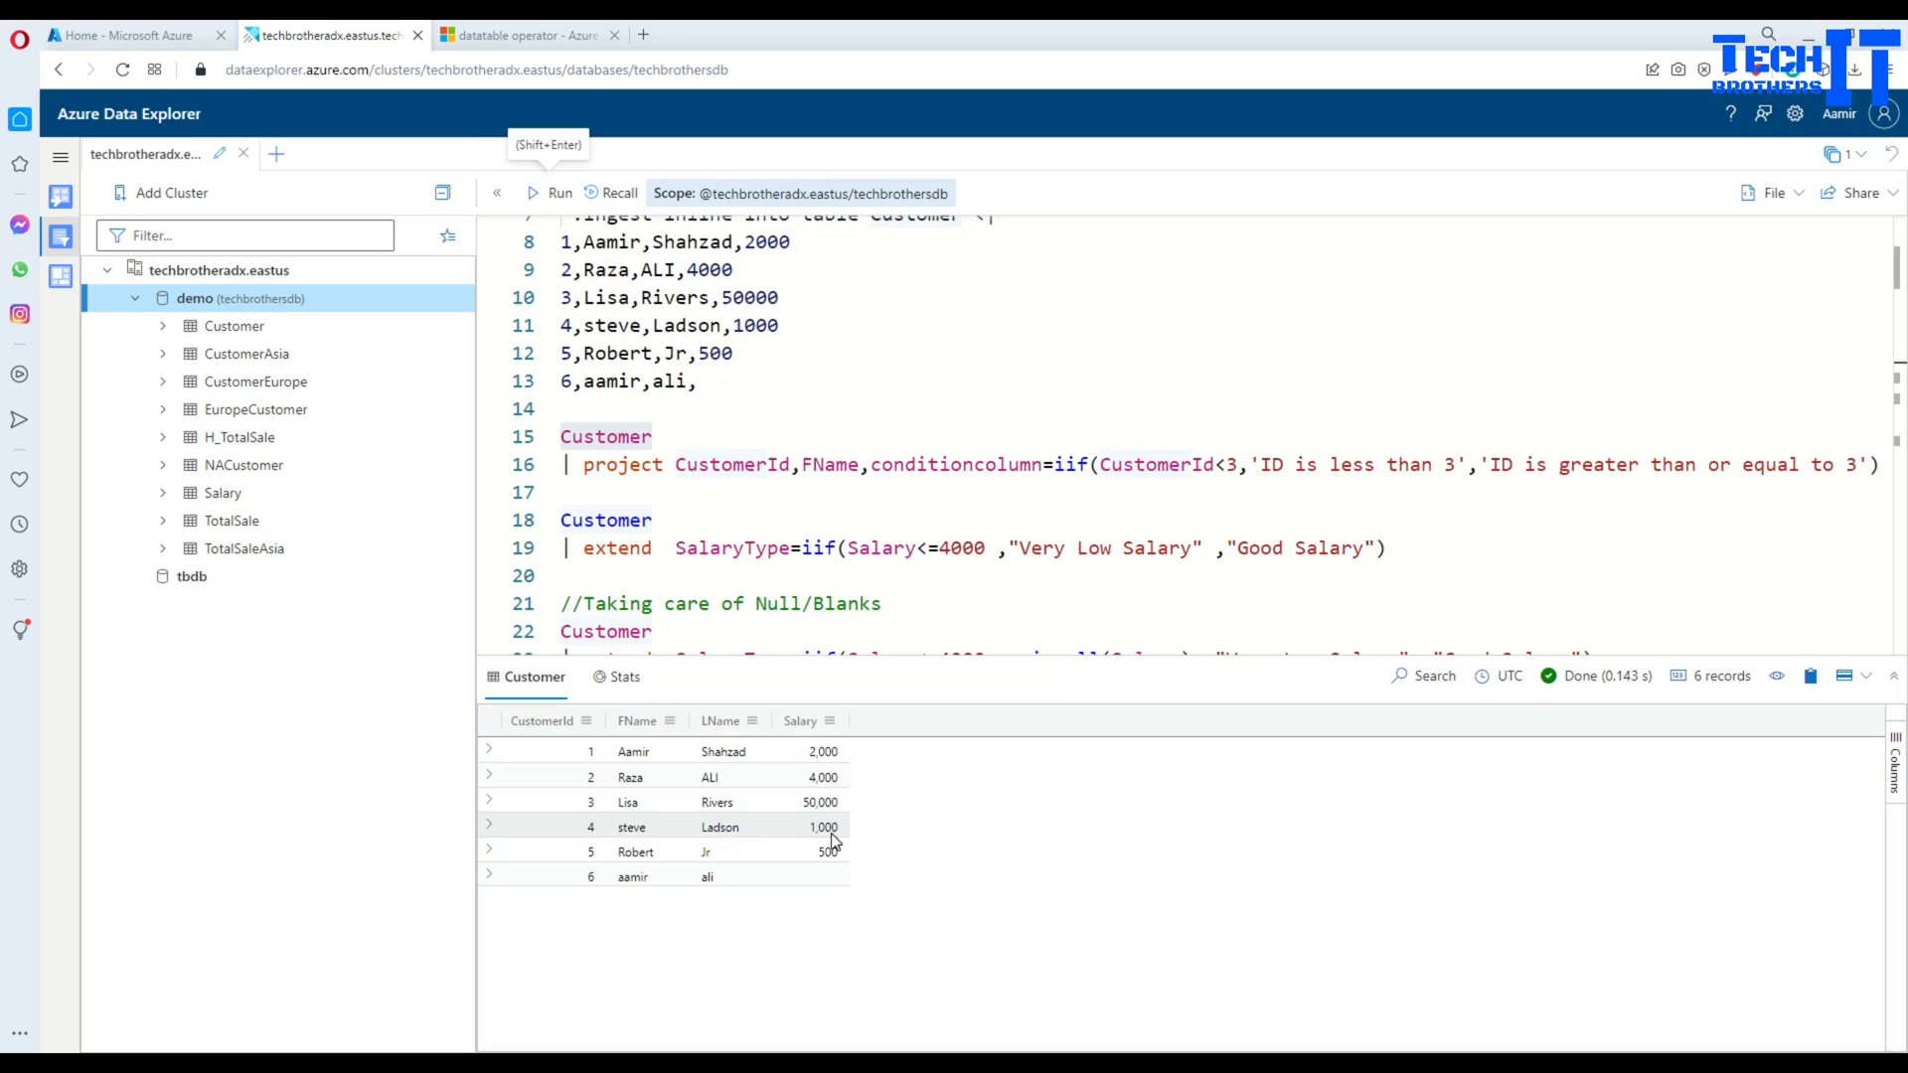
mouse_move(813, 889)
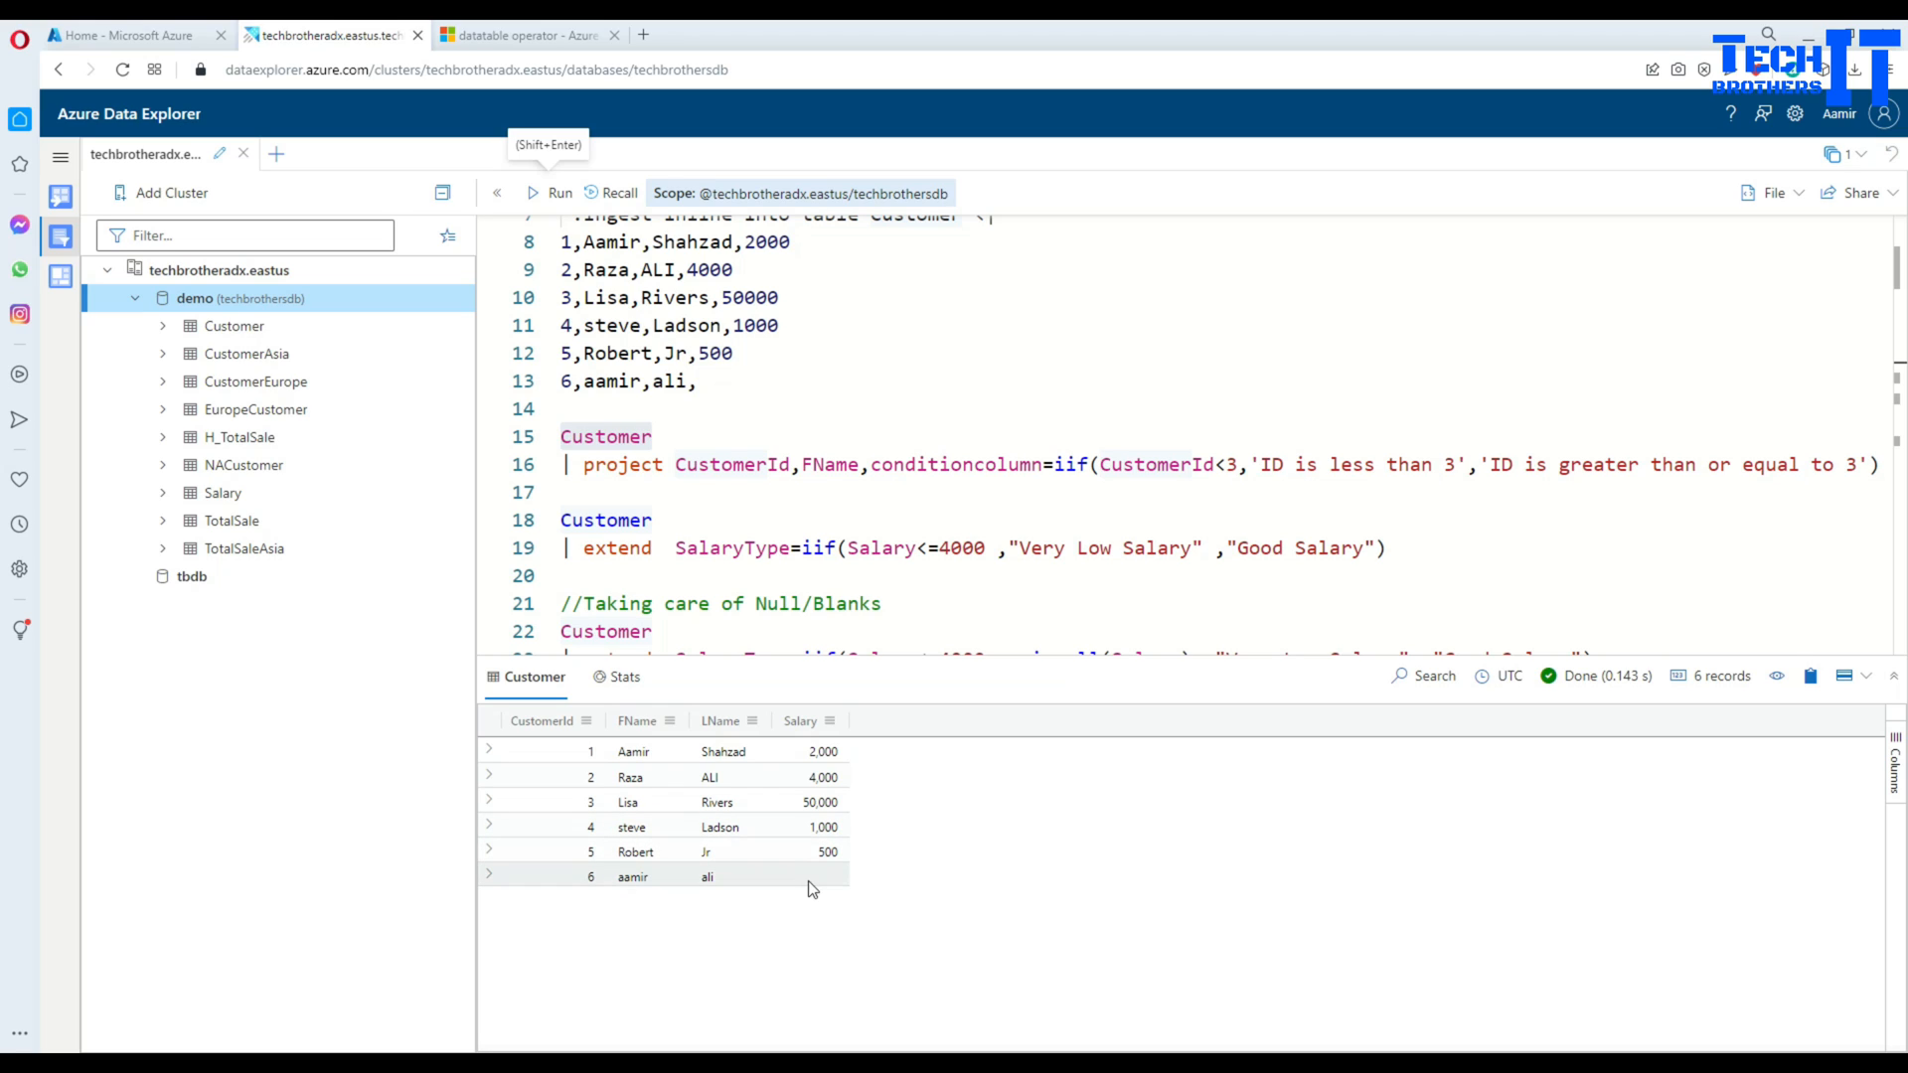
mouse_move(689, 611)
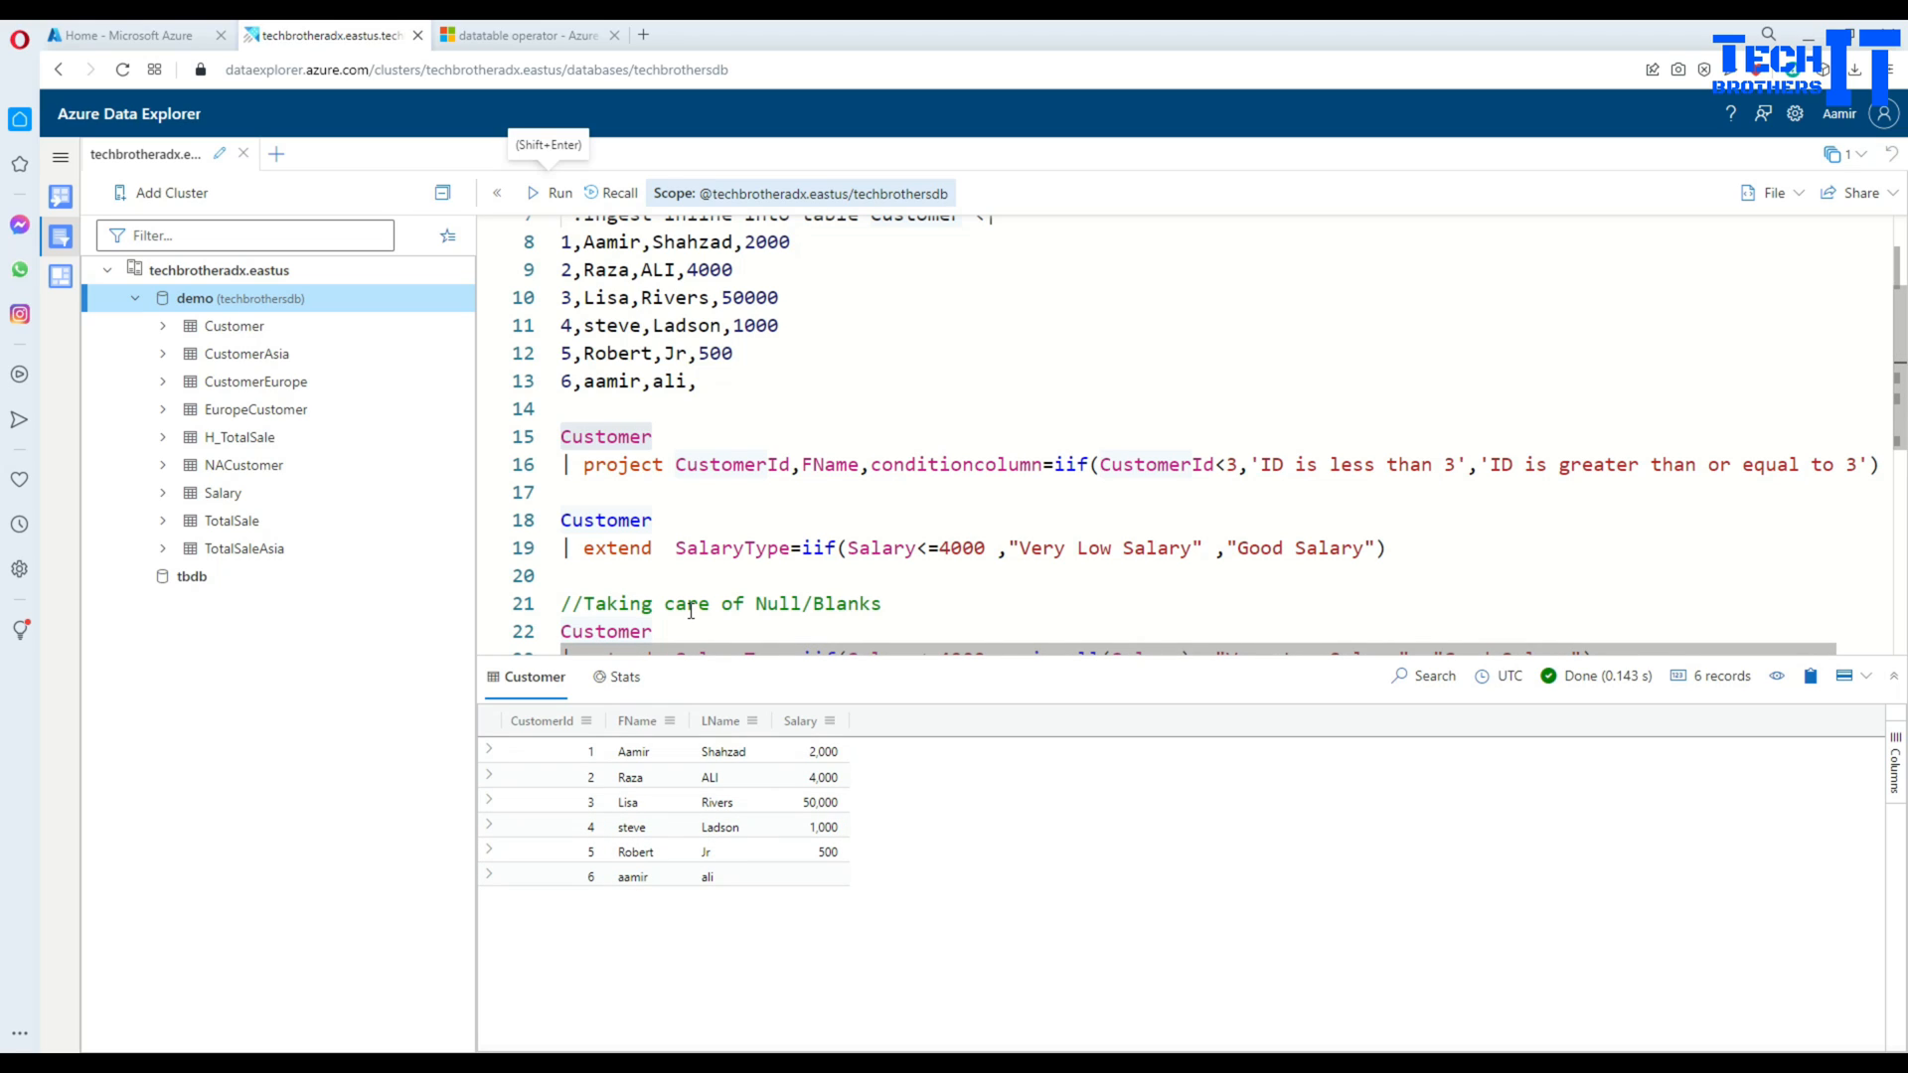
double_click(607, 519)
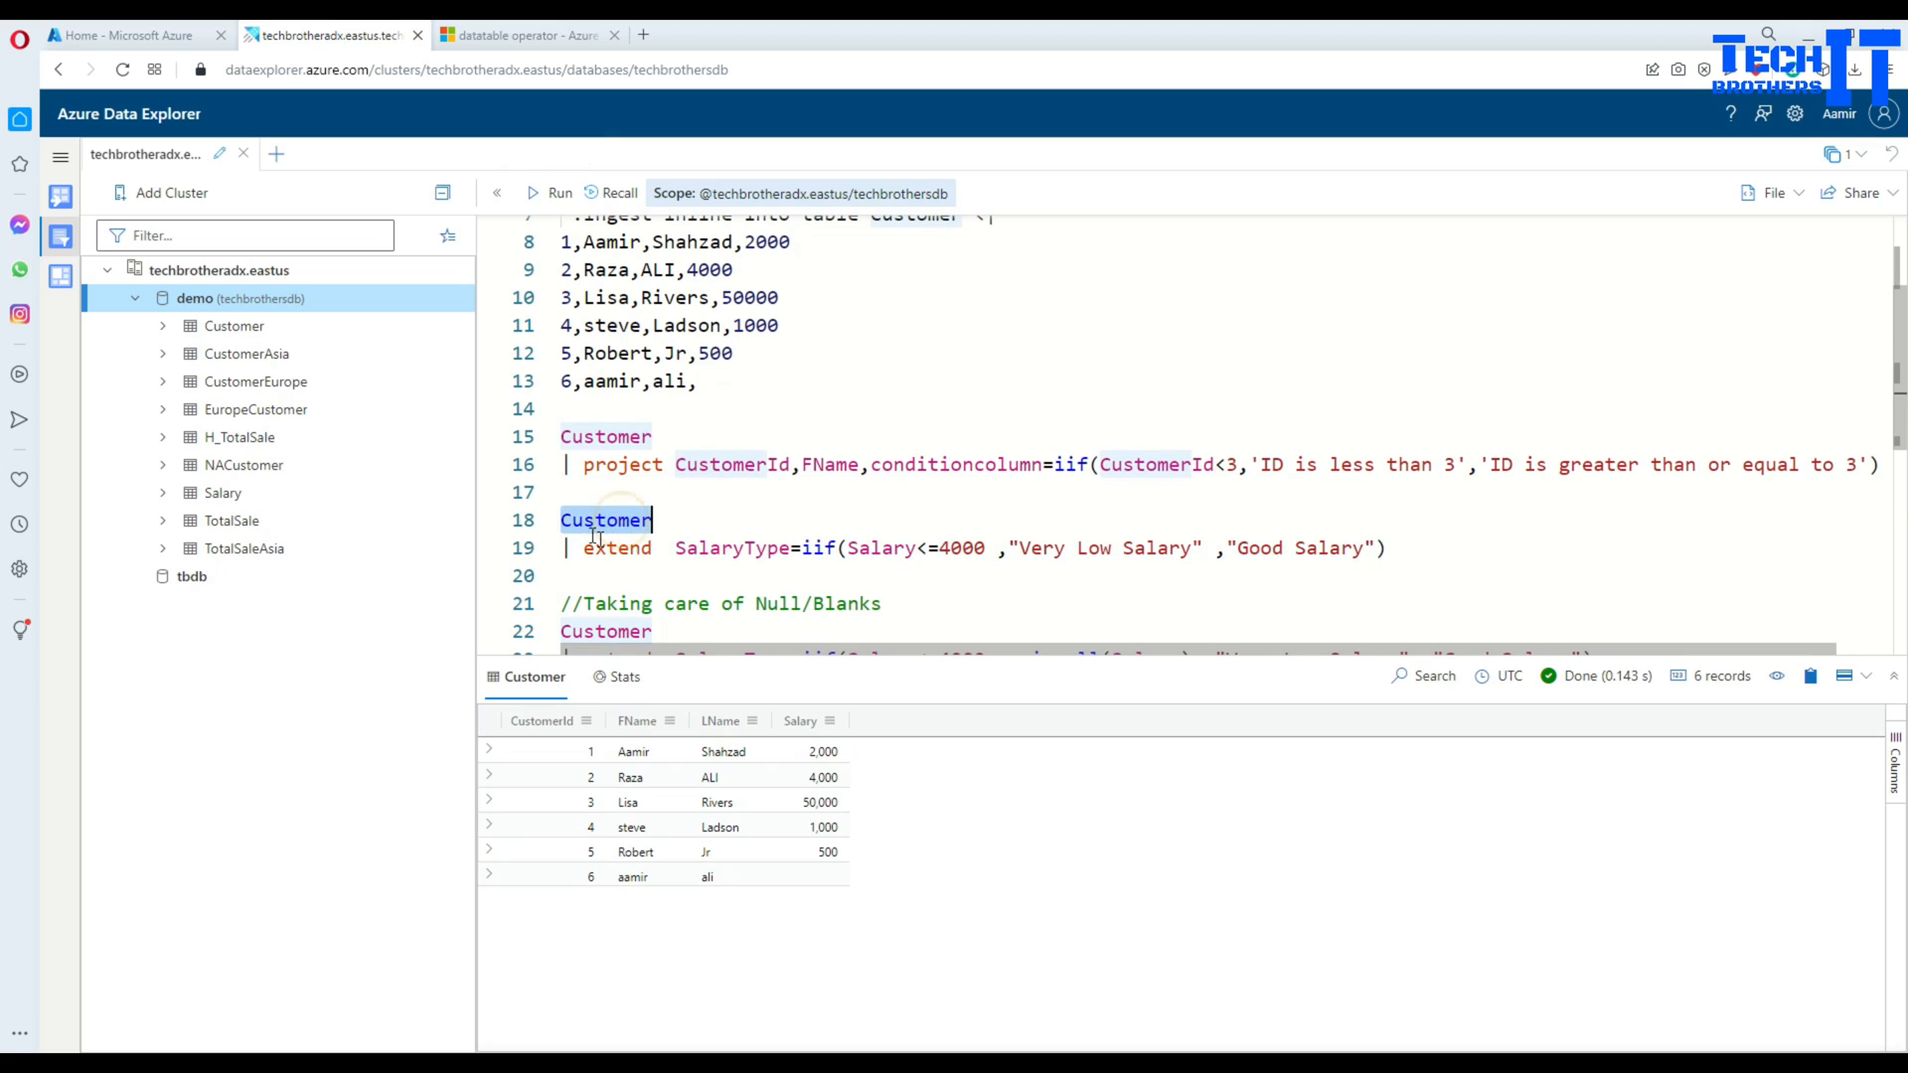
click(620, 549)
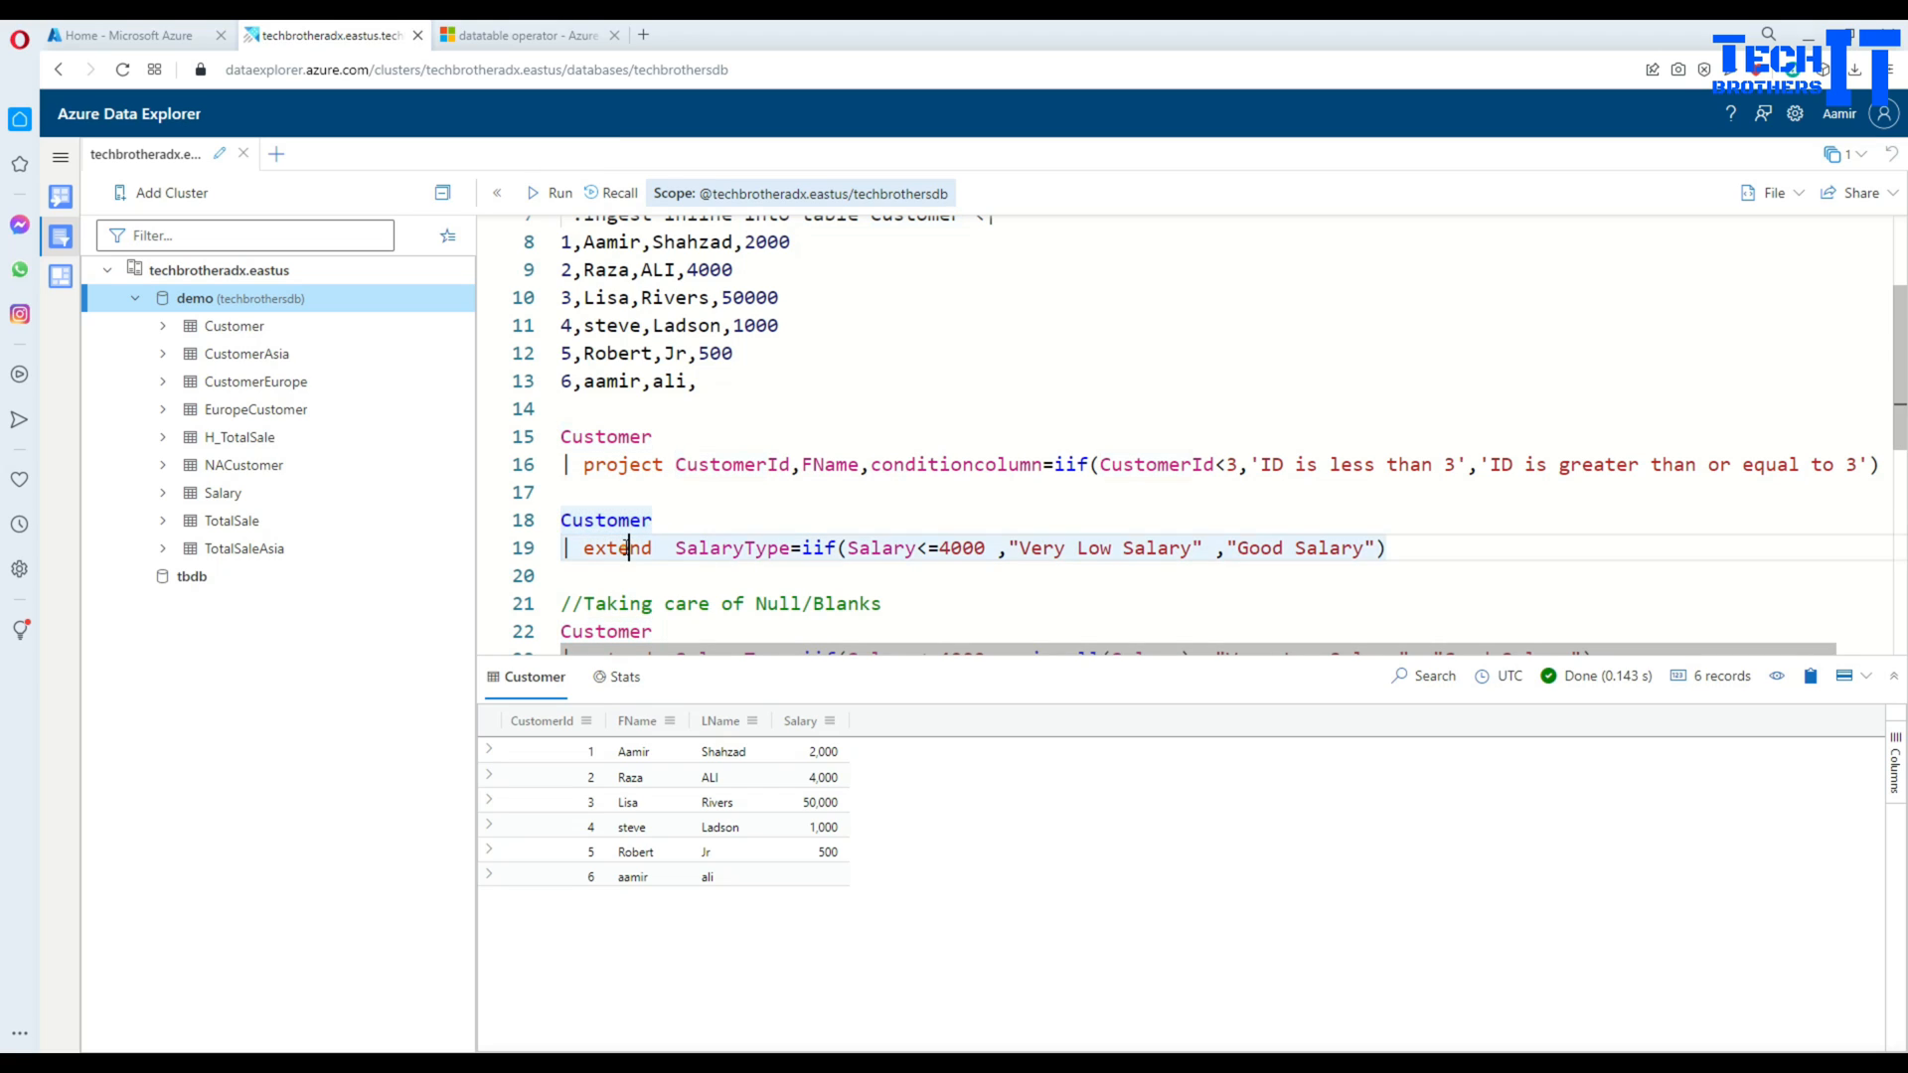
double_click(620, 549)
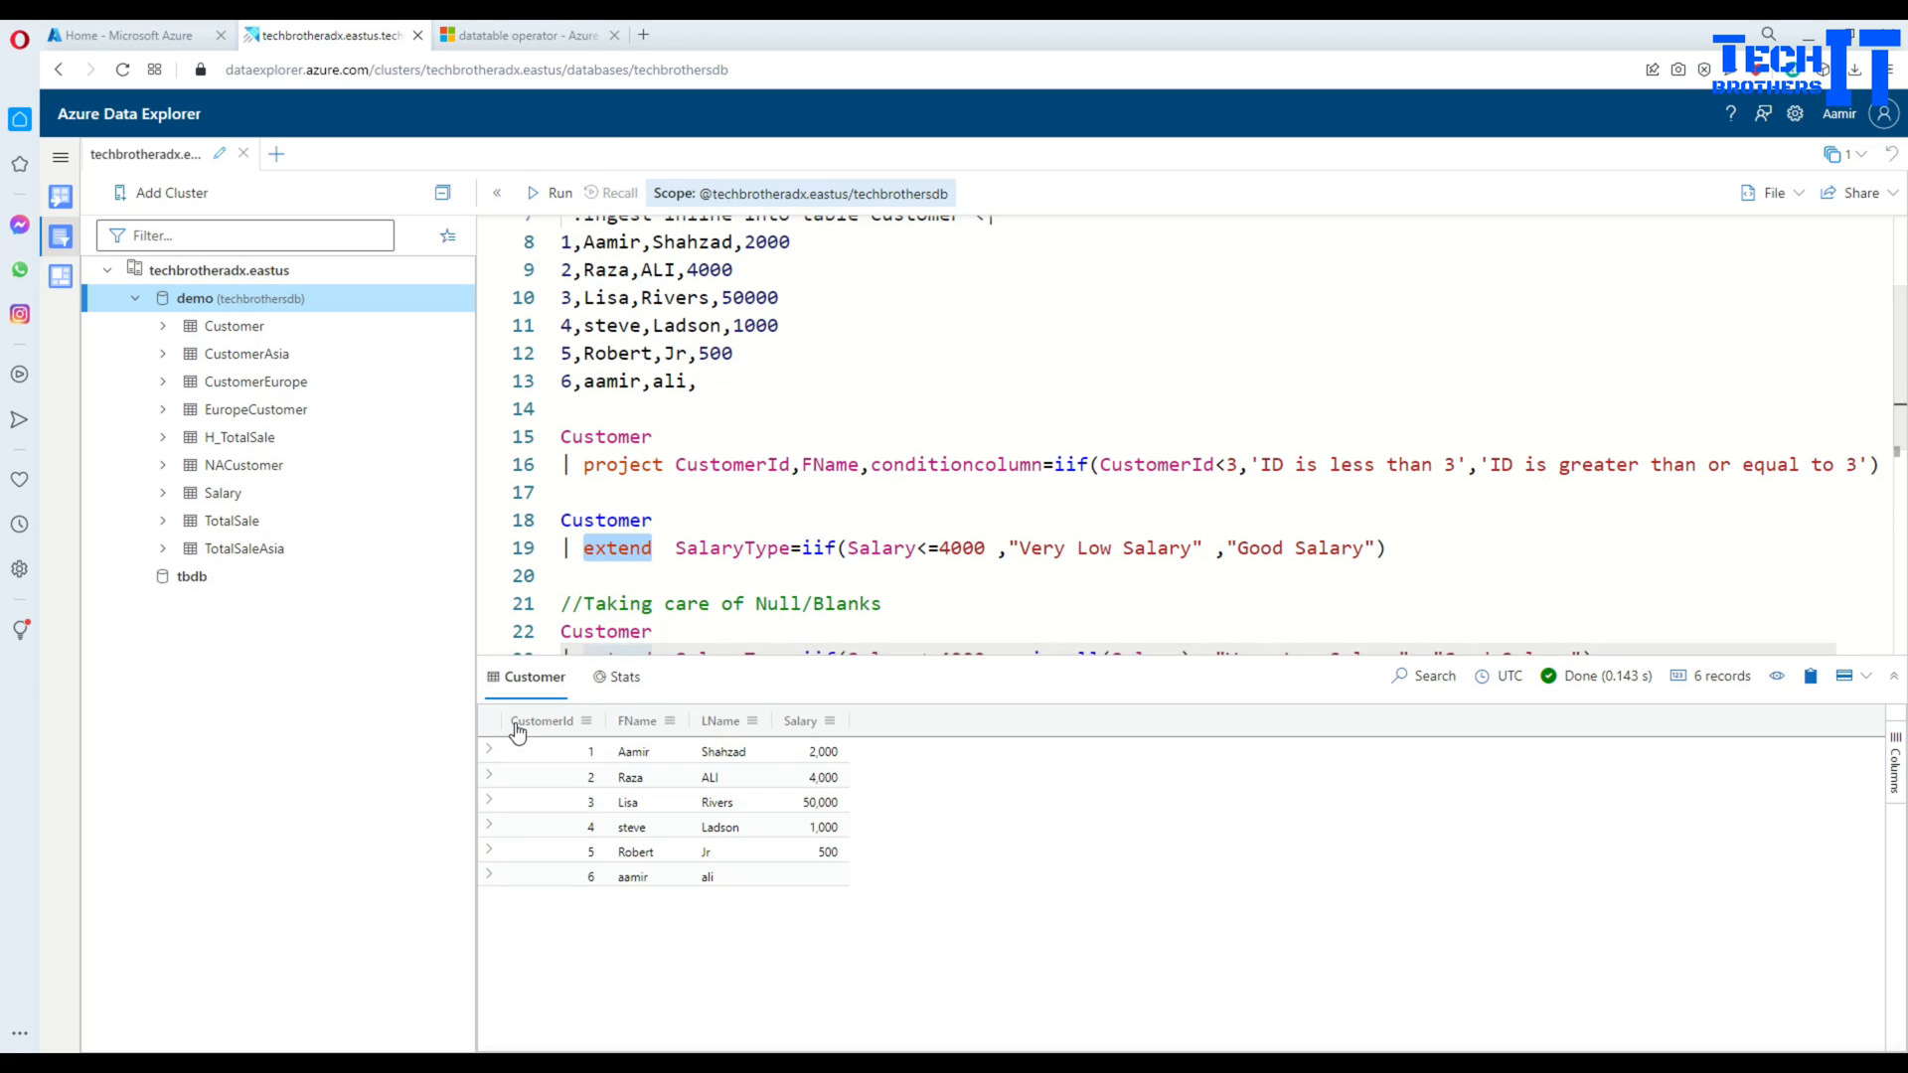
click(689, 548)
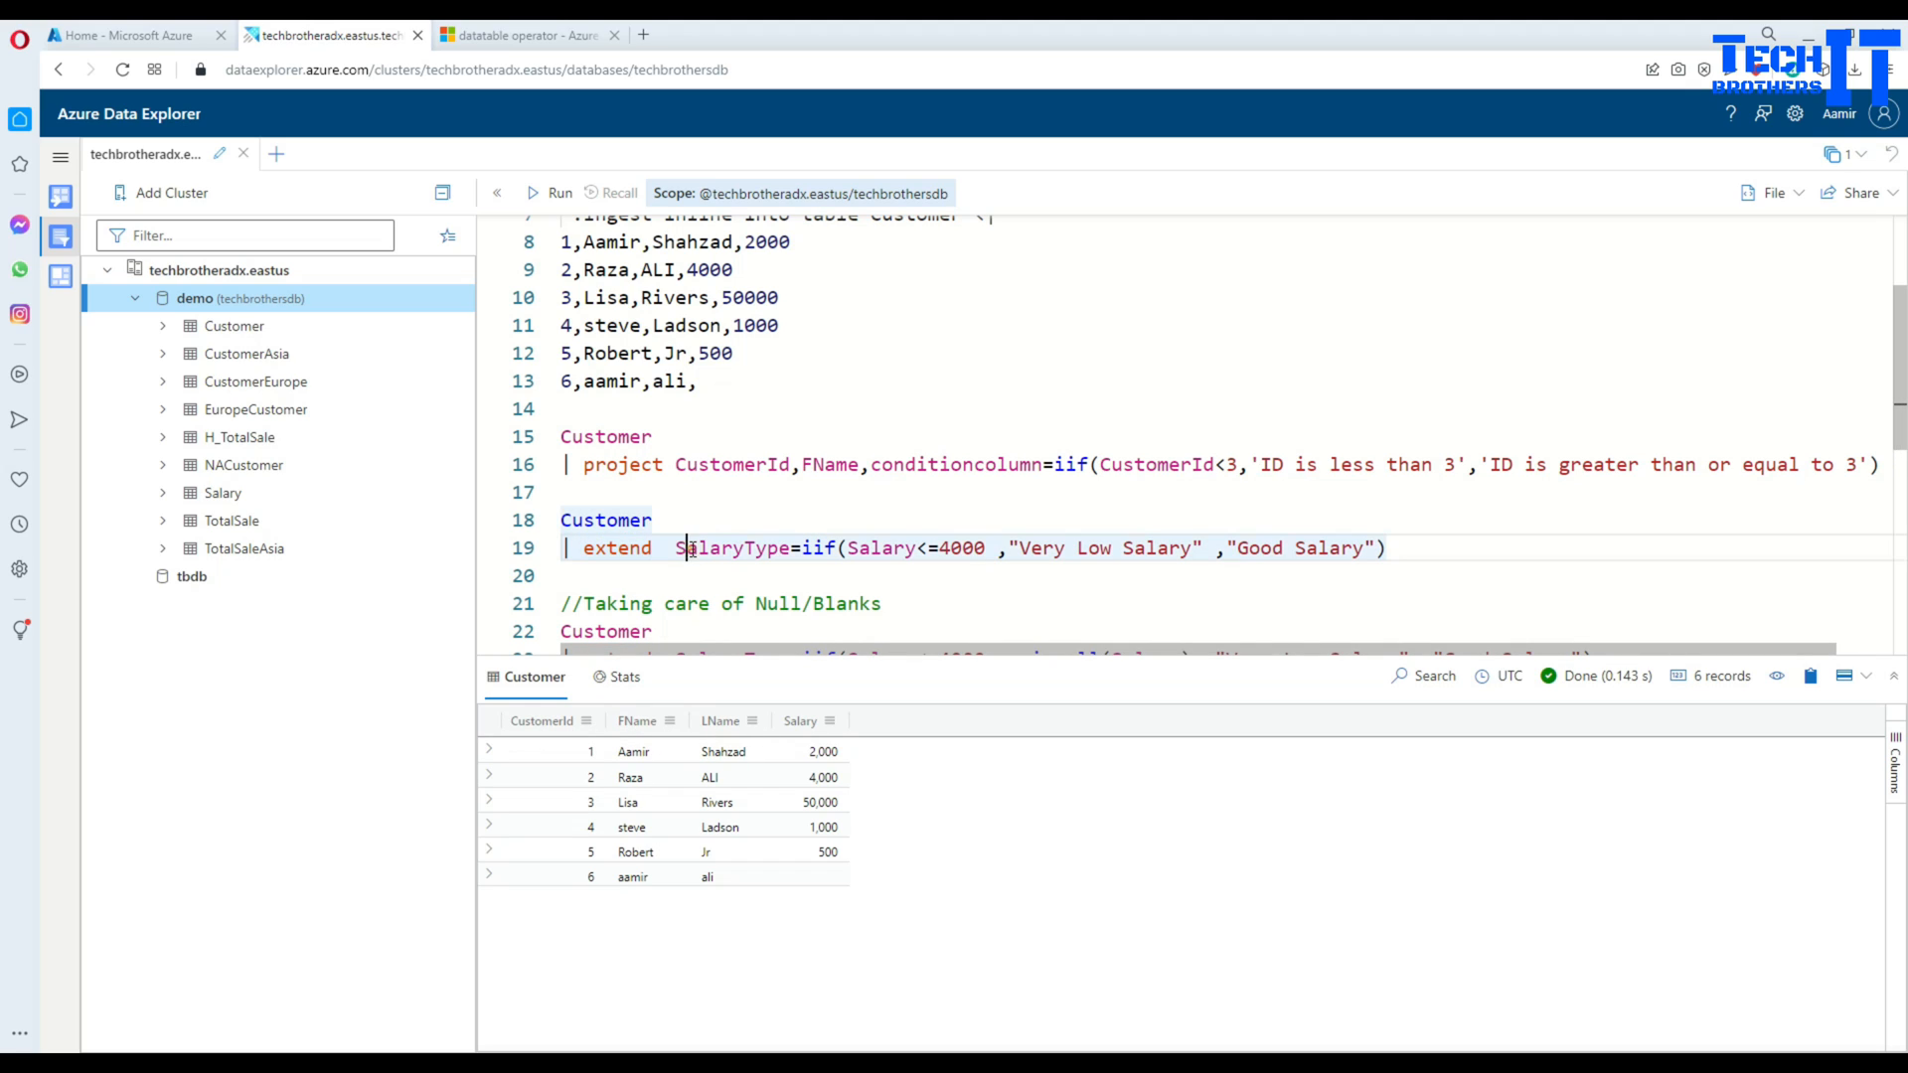
double_click(735, 549)
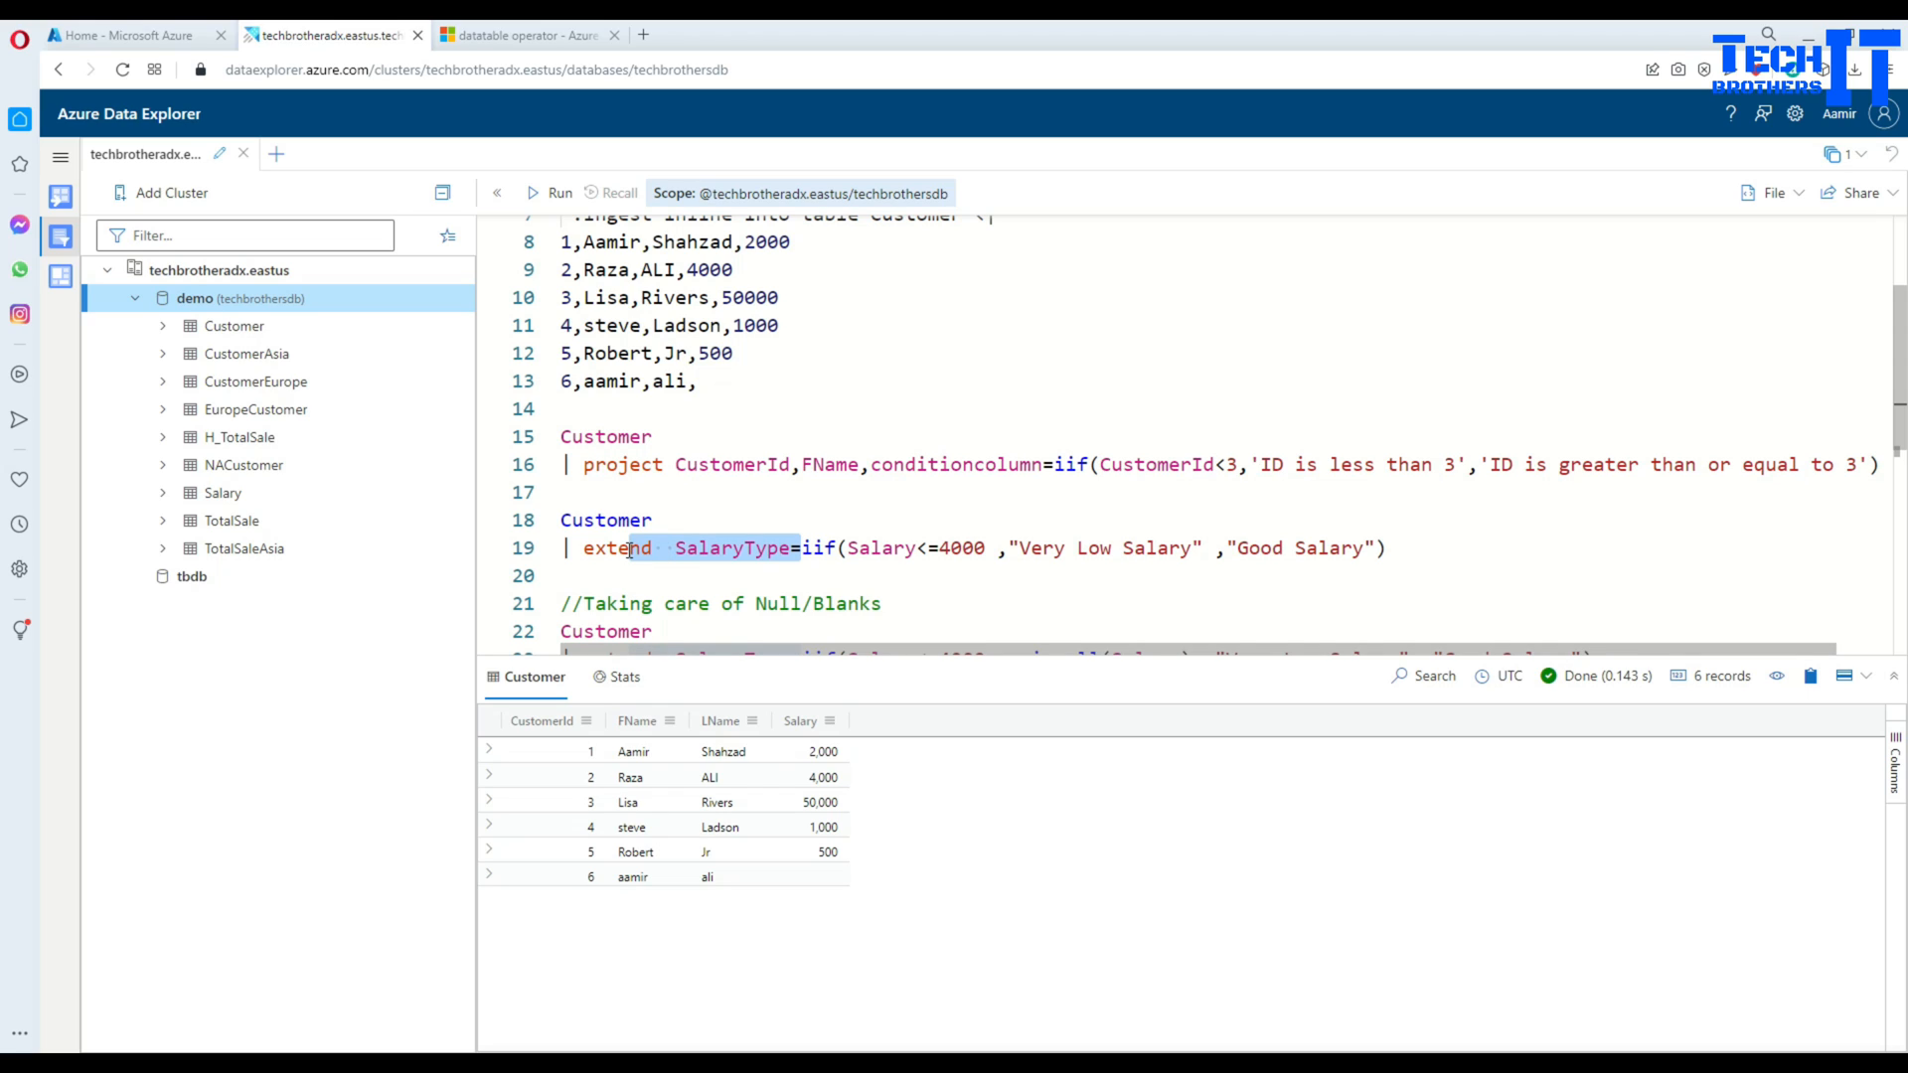
double_click(733, 548)
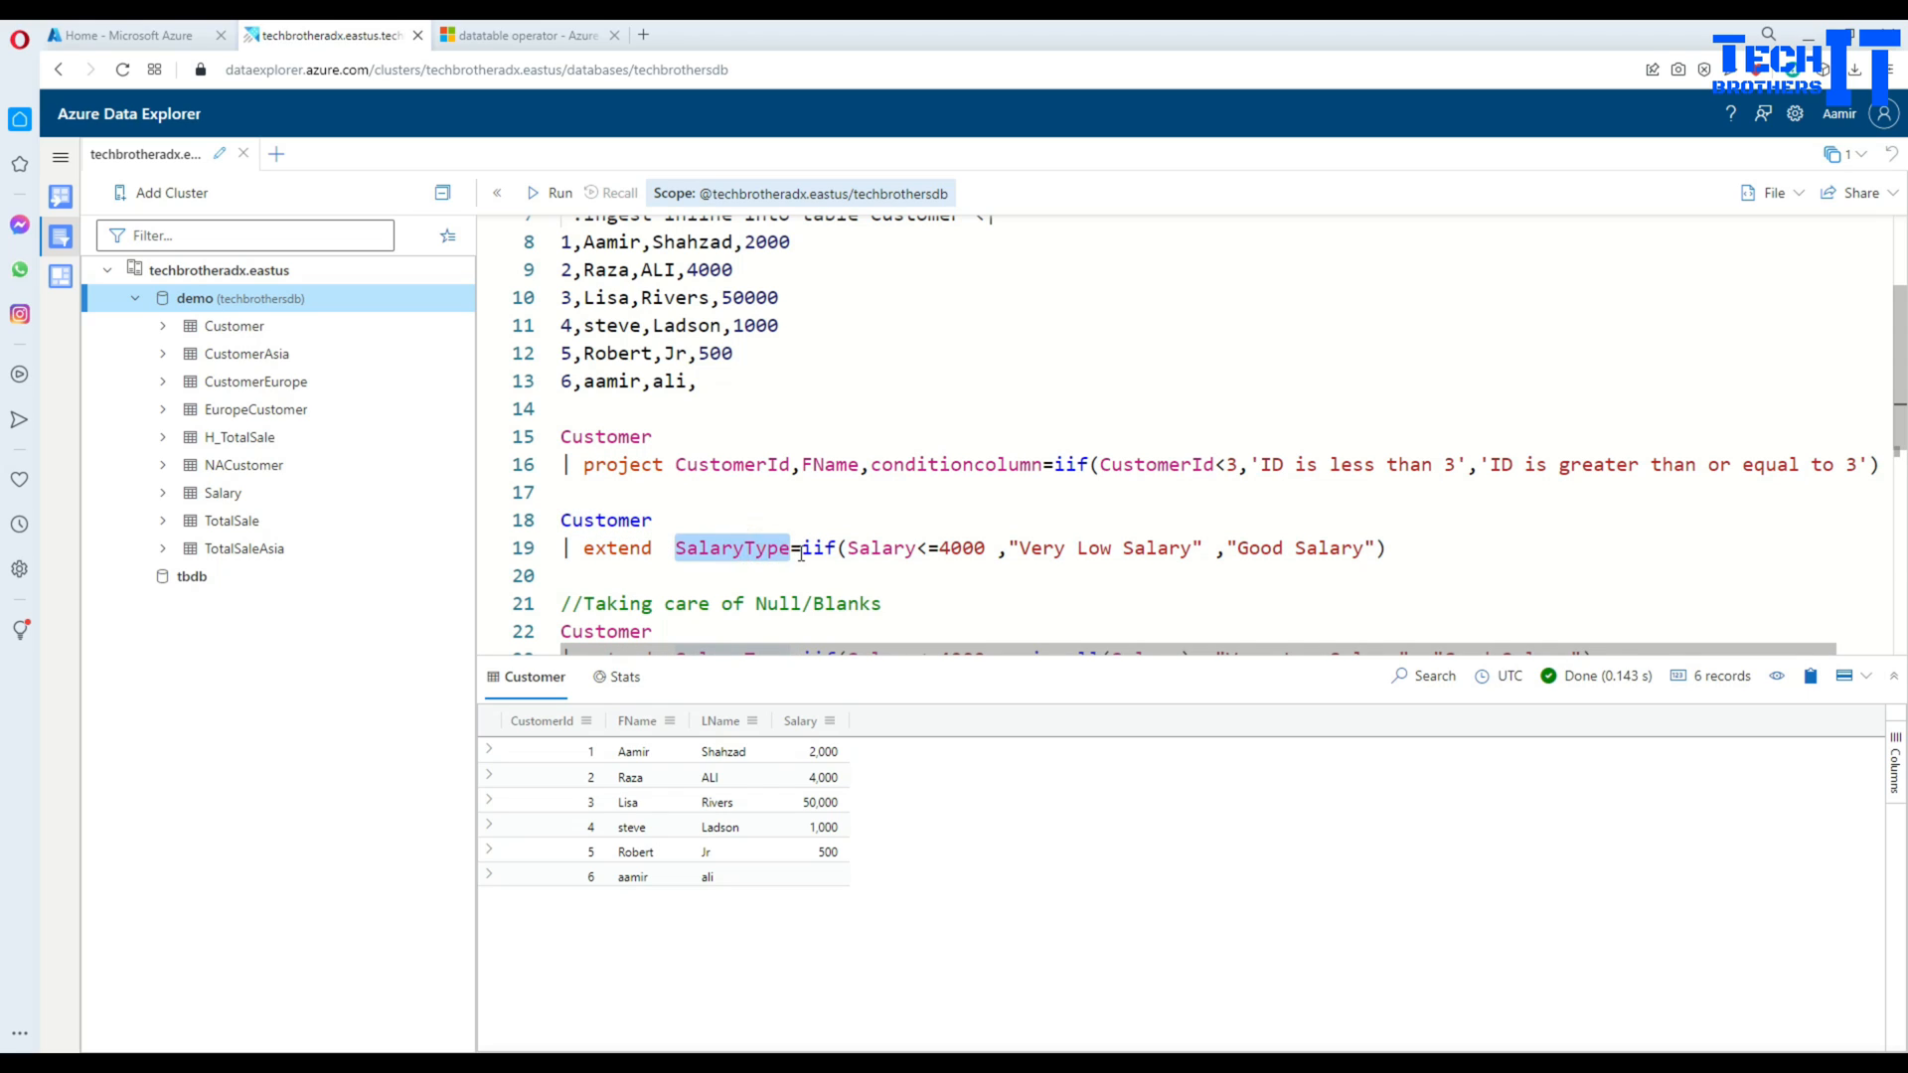
mouse_move(817, 549)
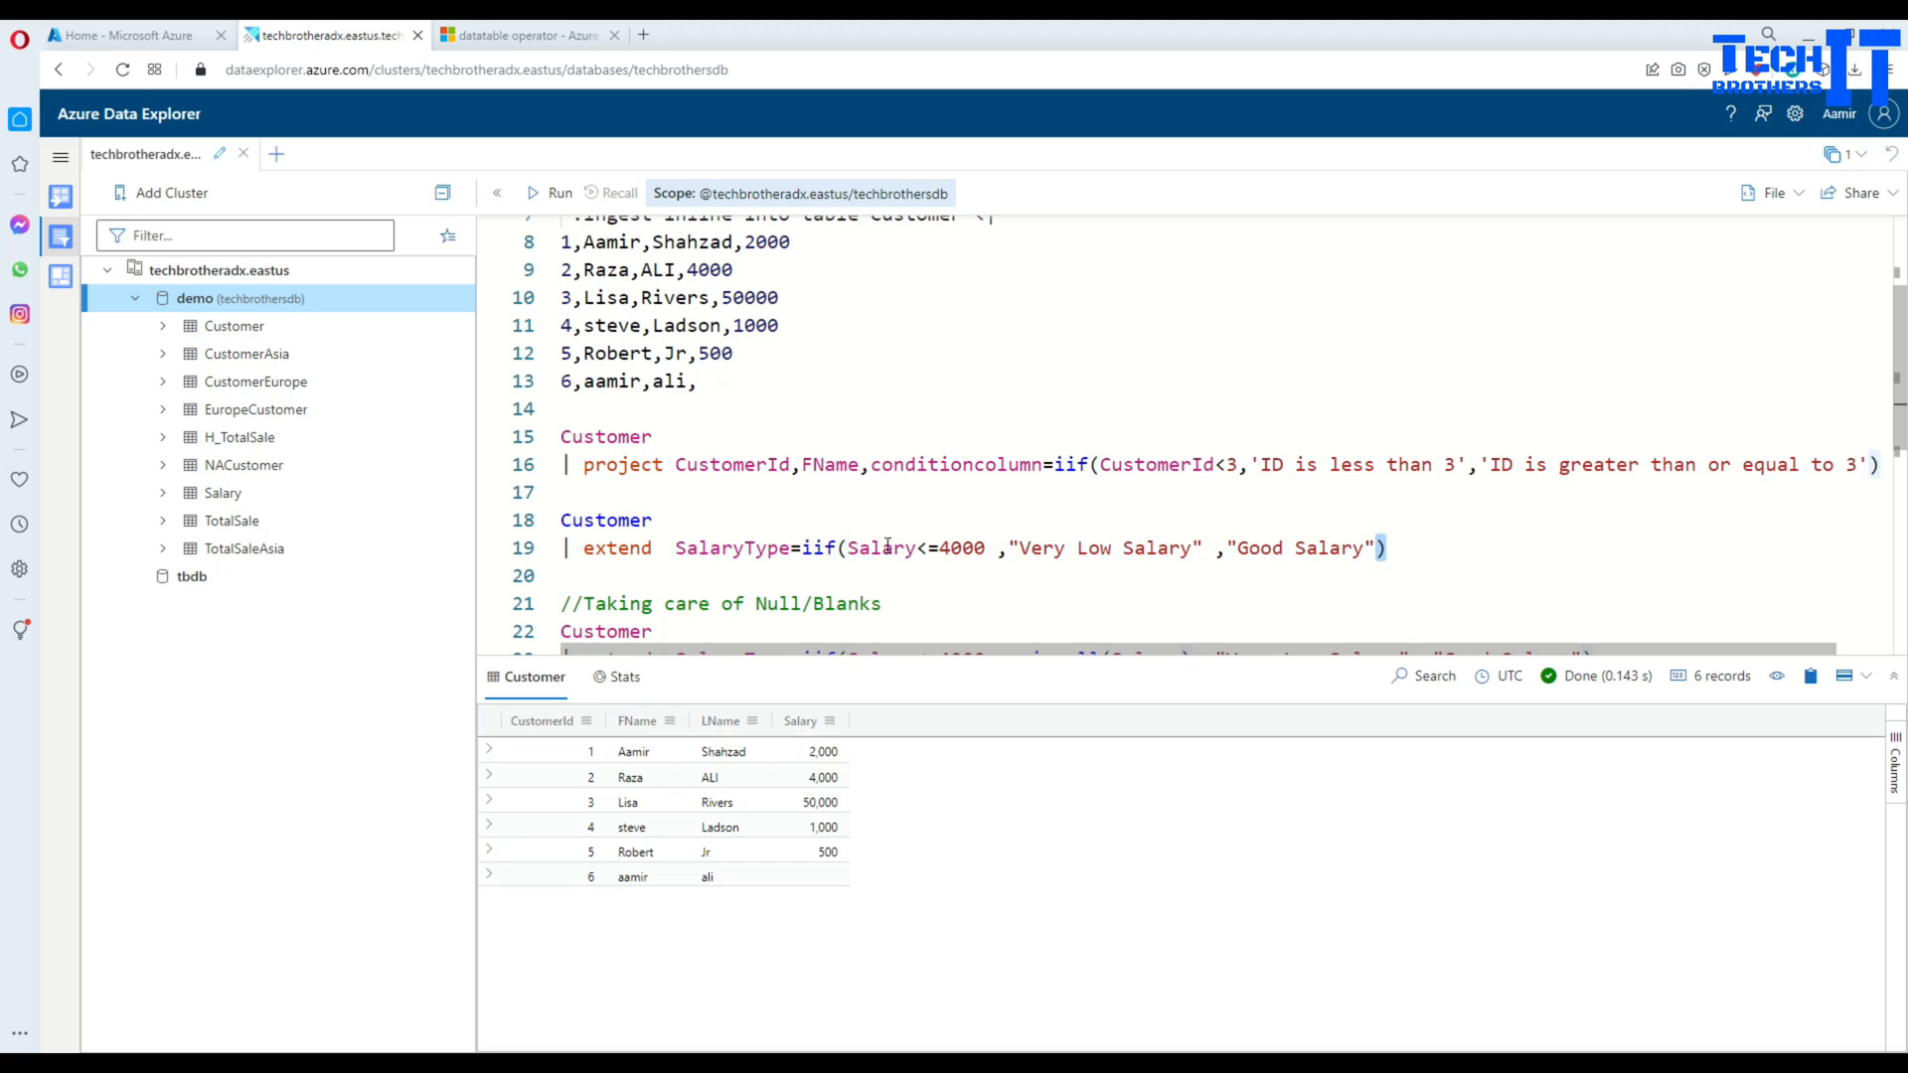
click(986, 549)
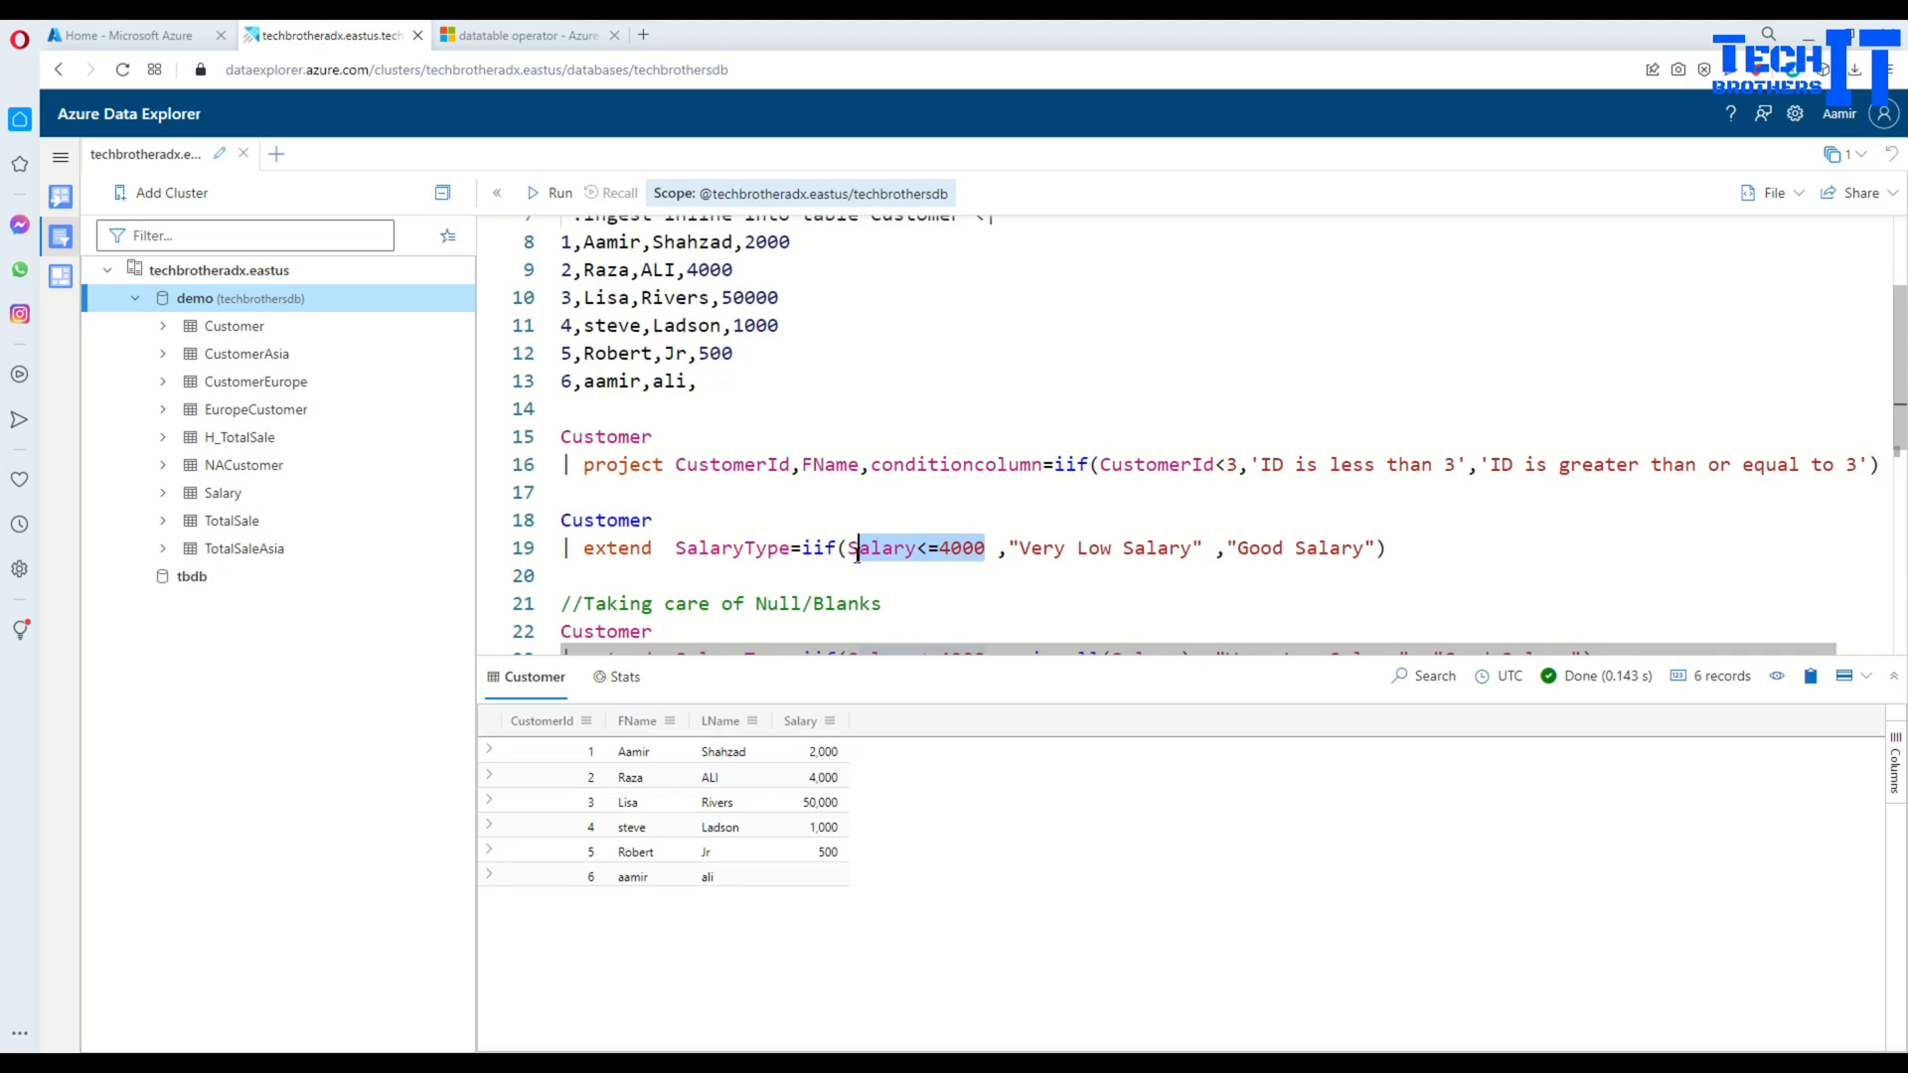
click(964, 549)
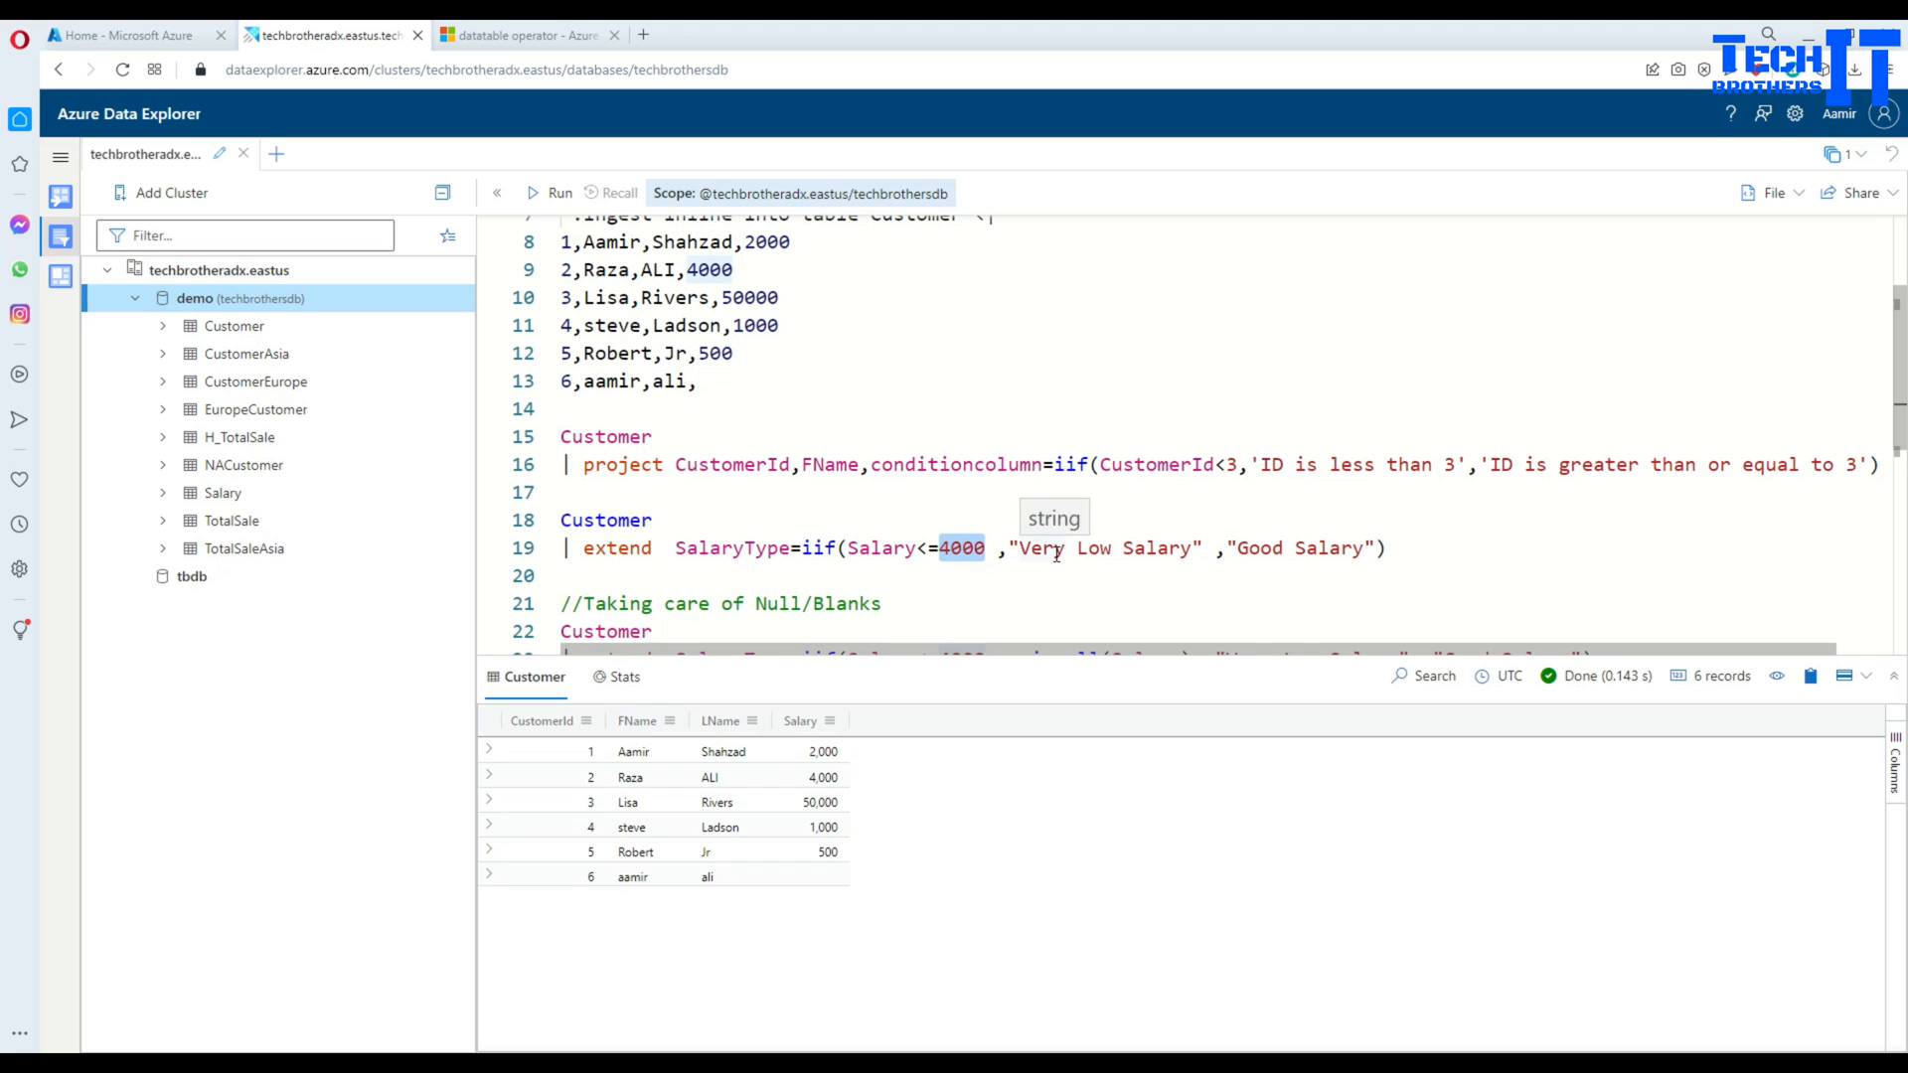
click(1111, 549)
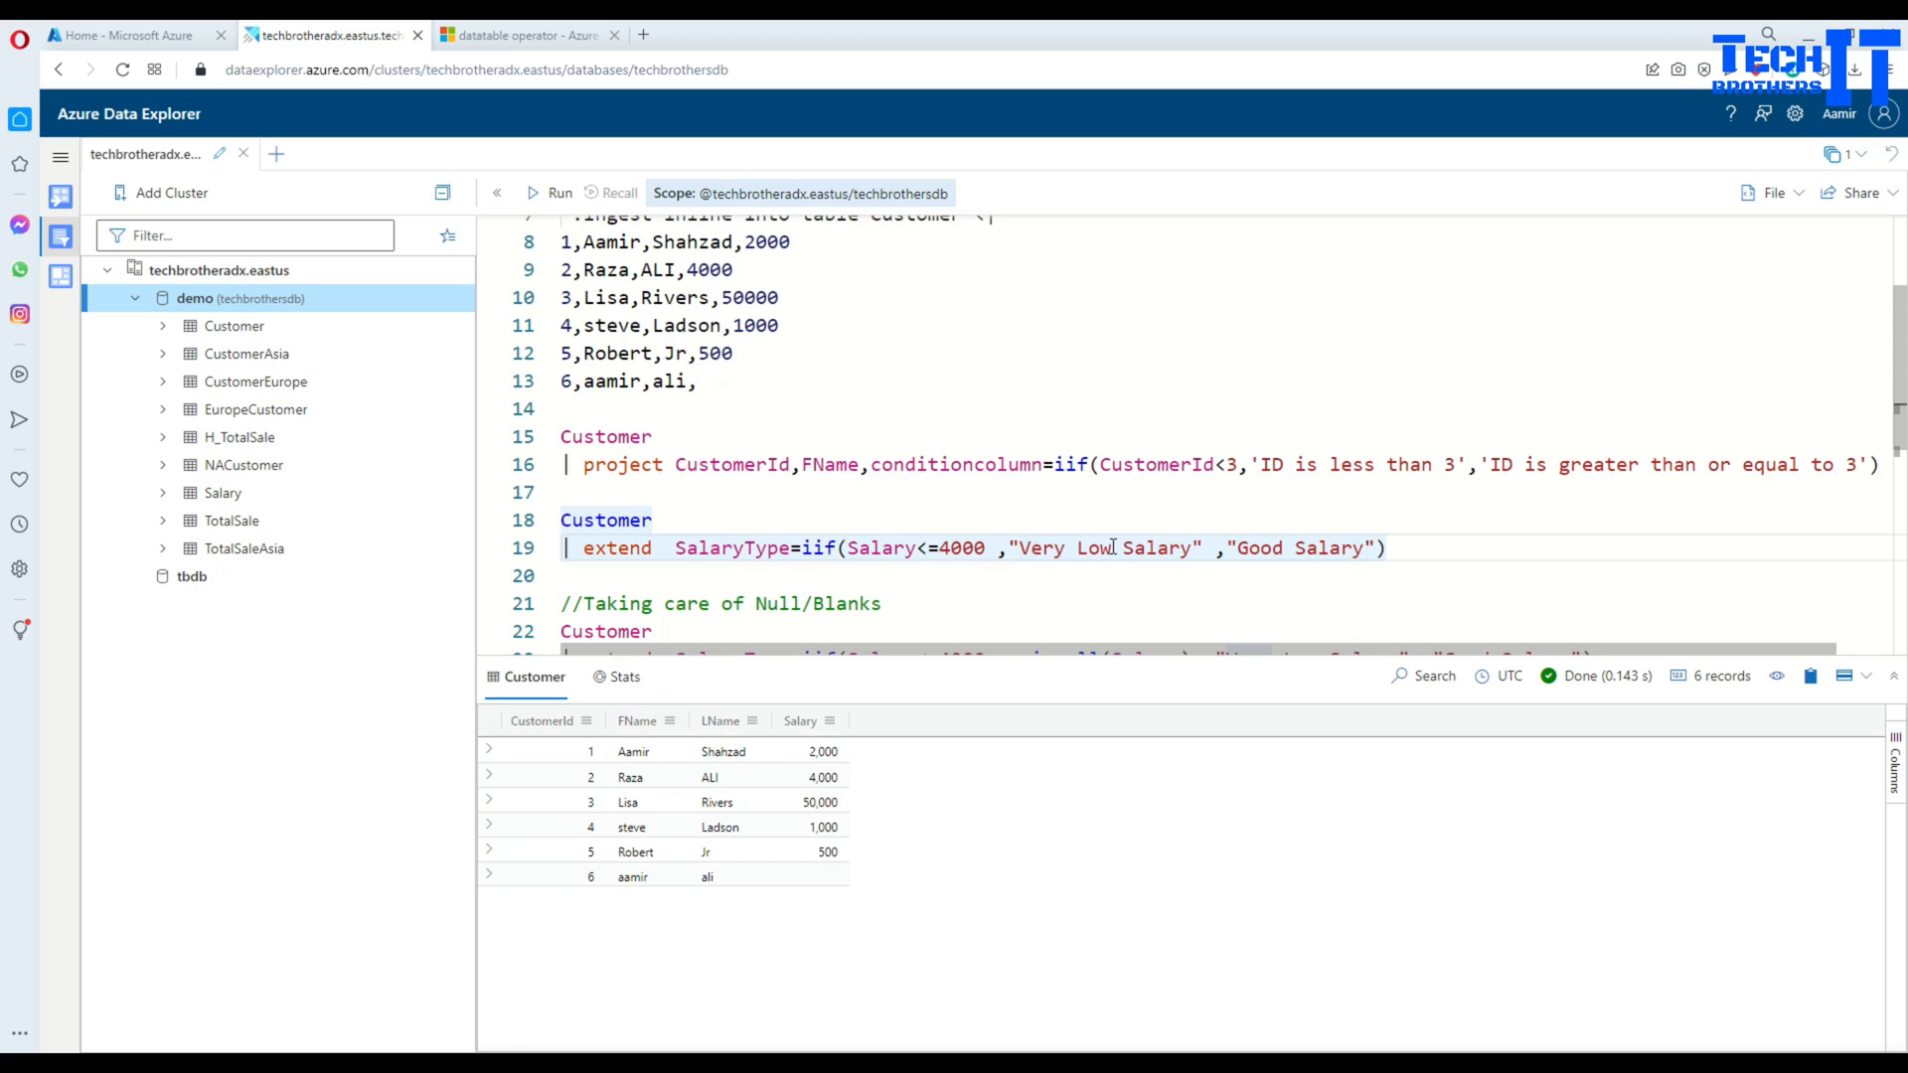
double_click(1105, 548)
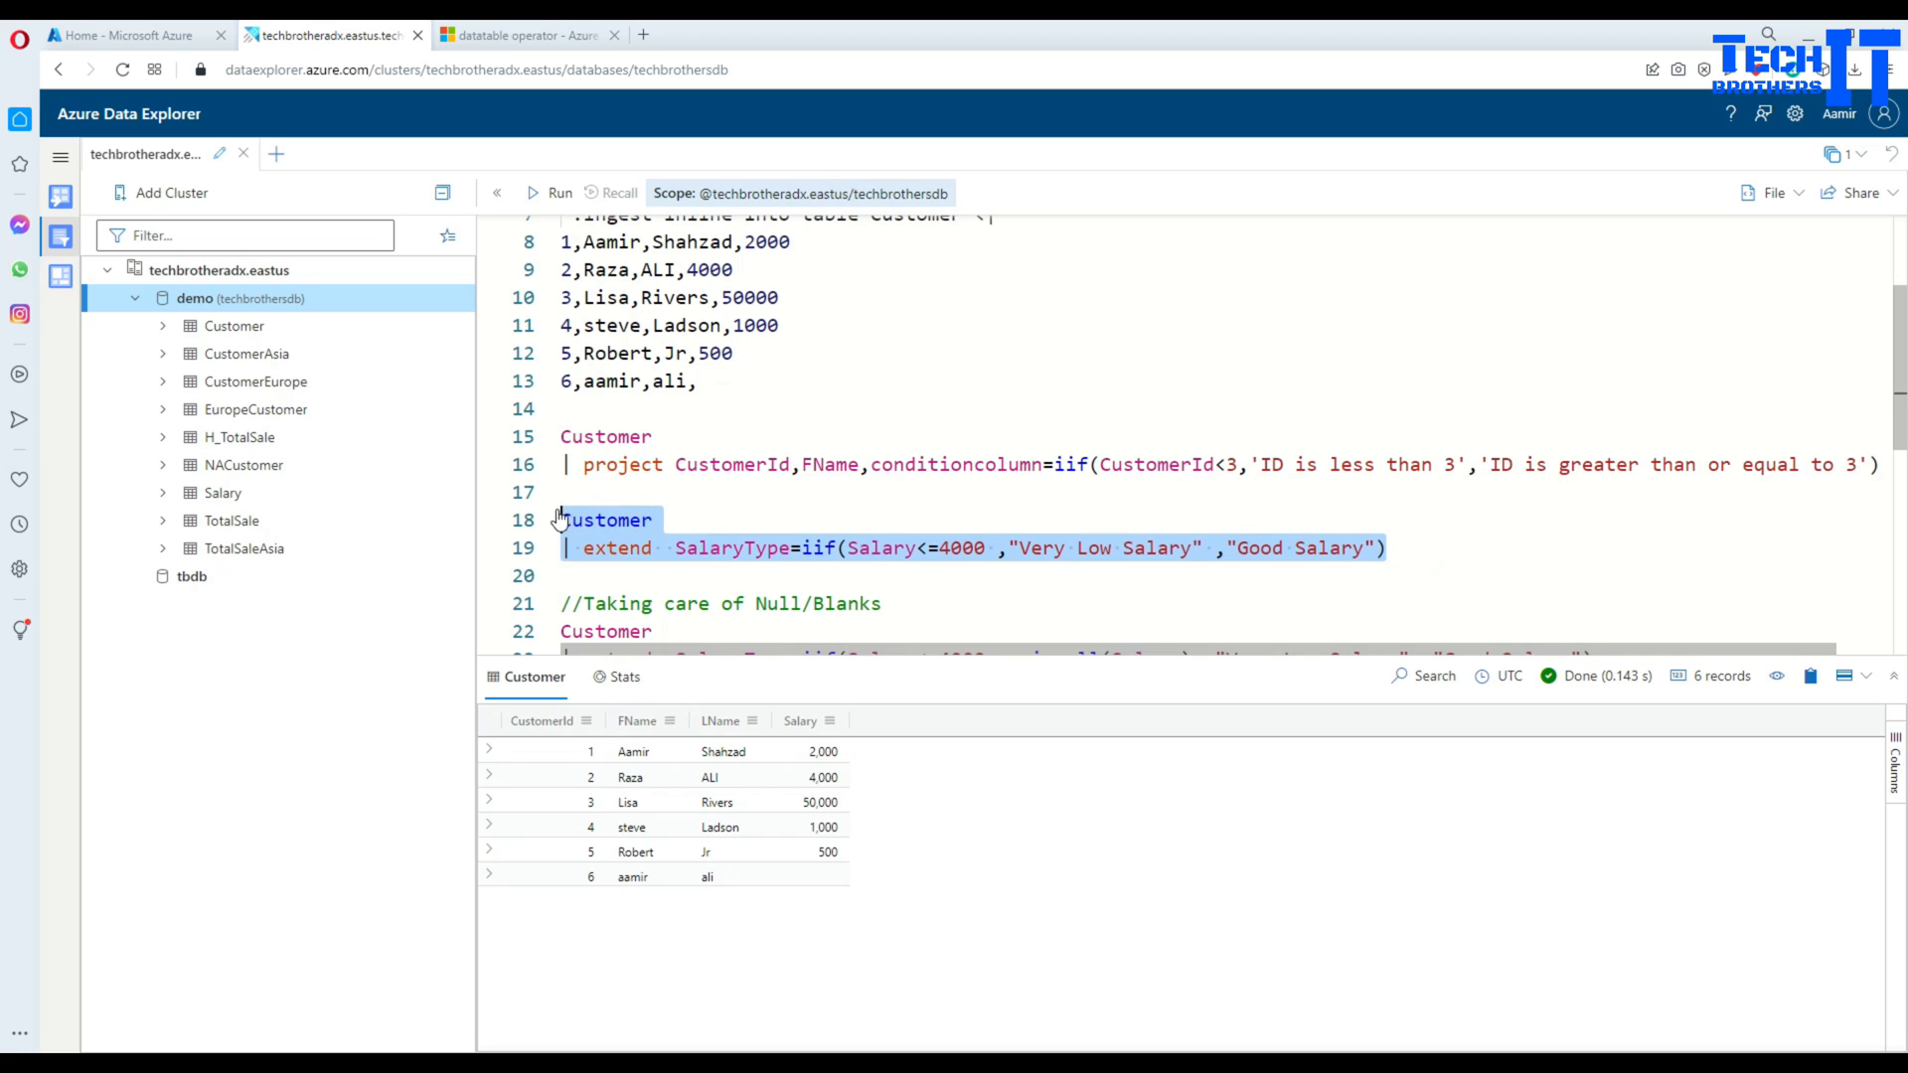
Step: Run the SalaryType query and note the blank-salary row wrongly labelled Good Salary
click(550, 193)
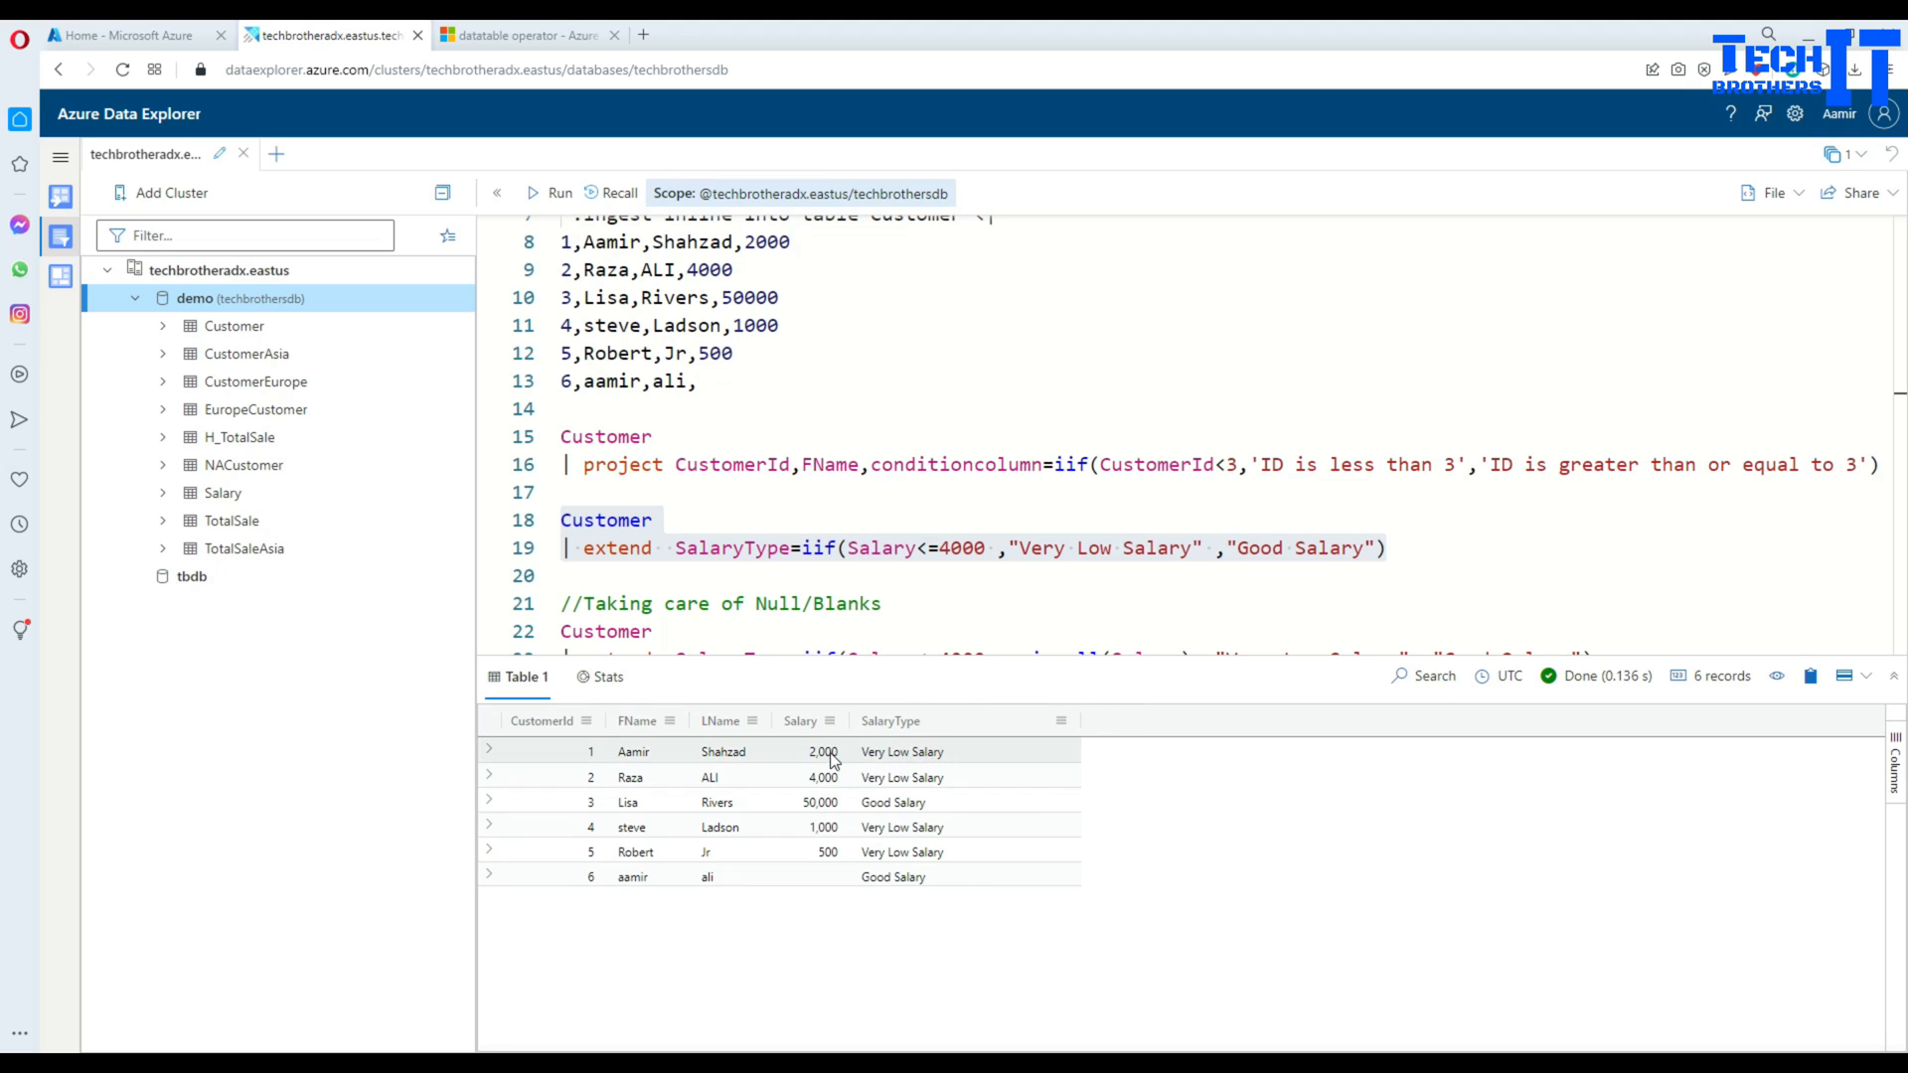
click(821, 751)
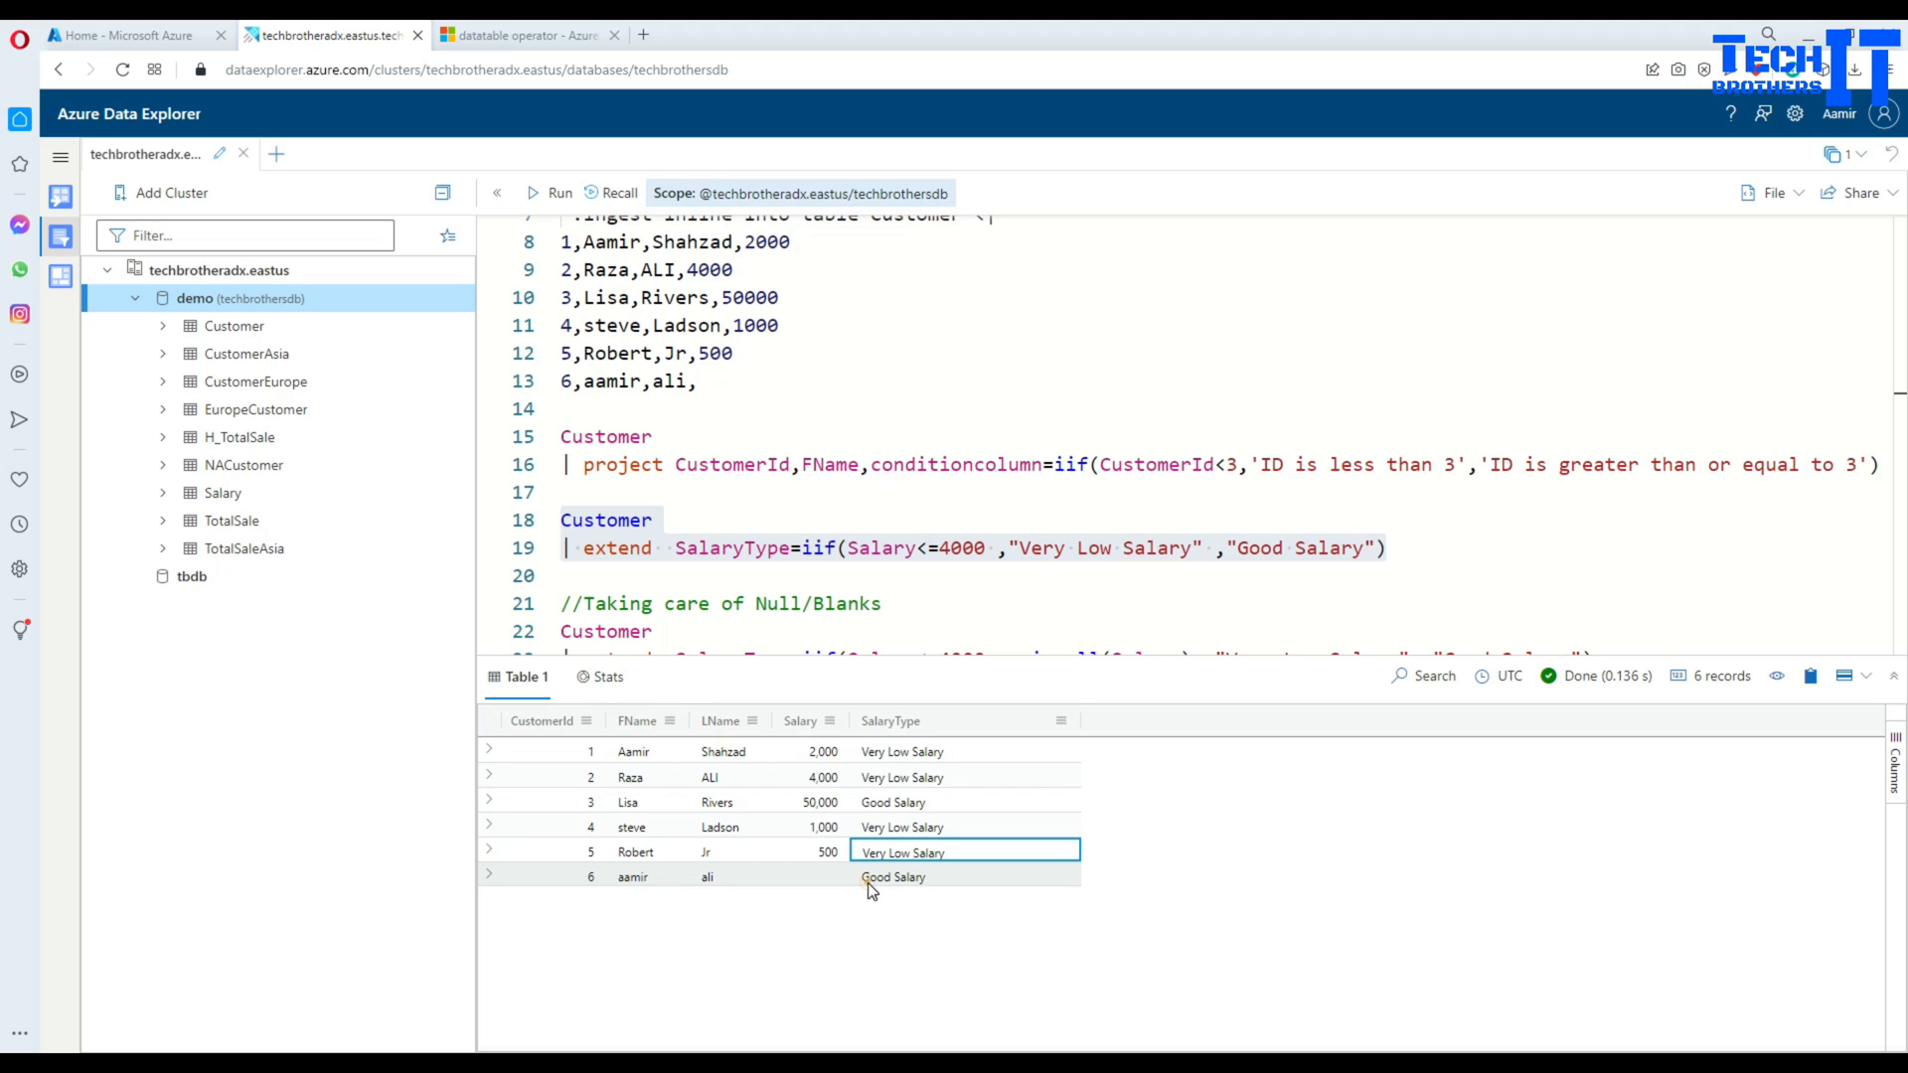
click(892, 876)
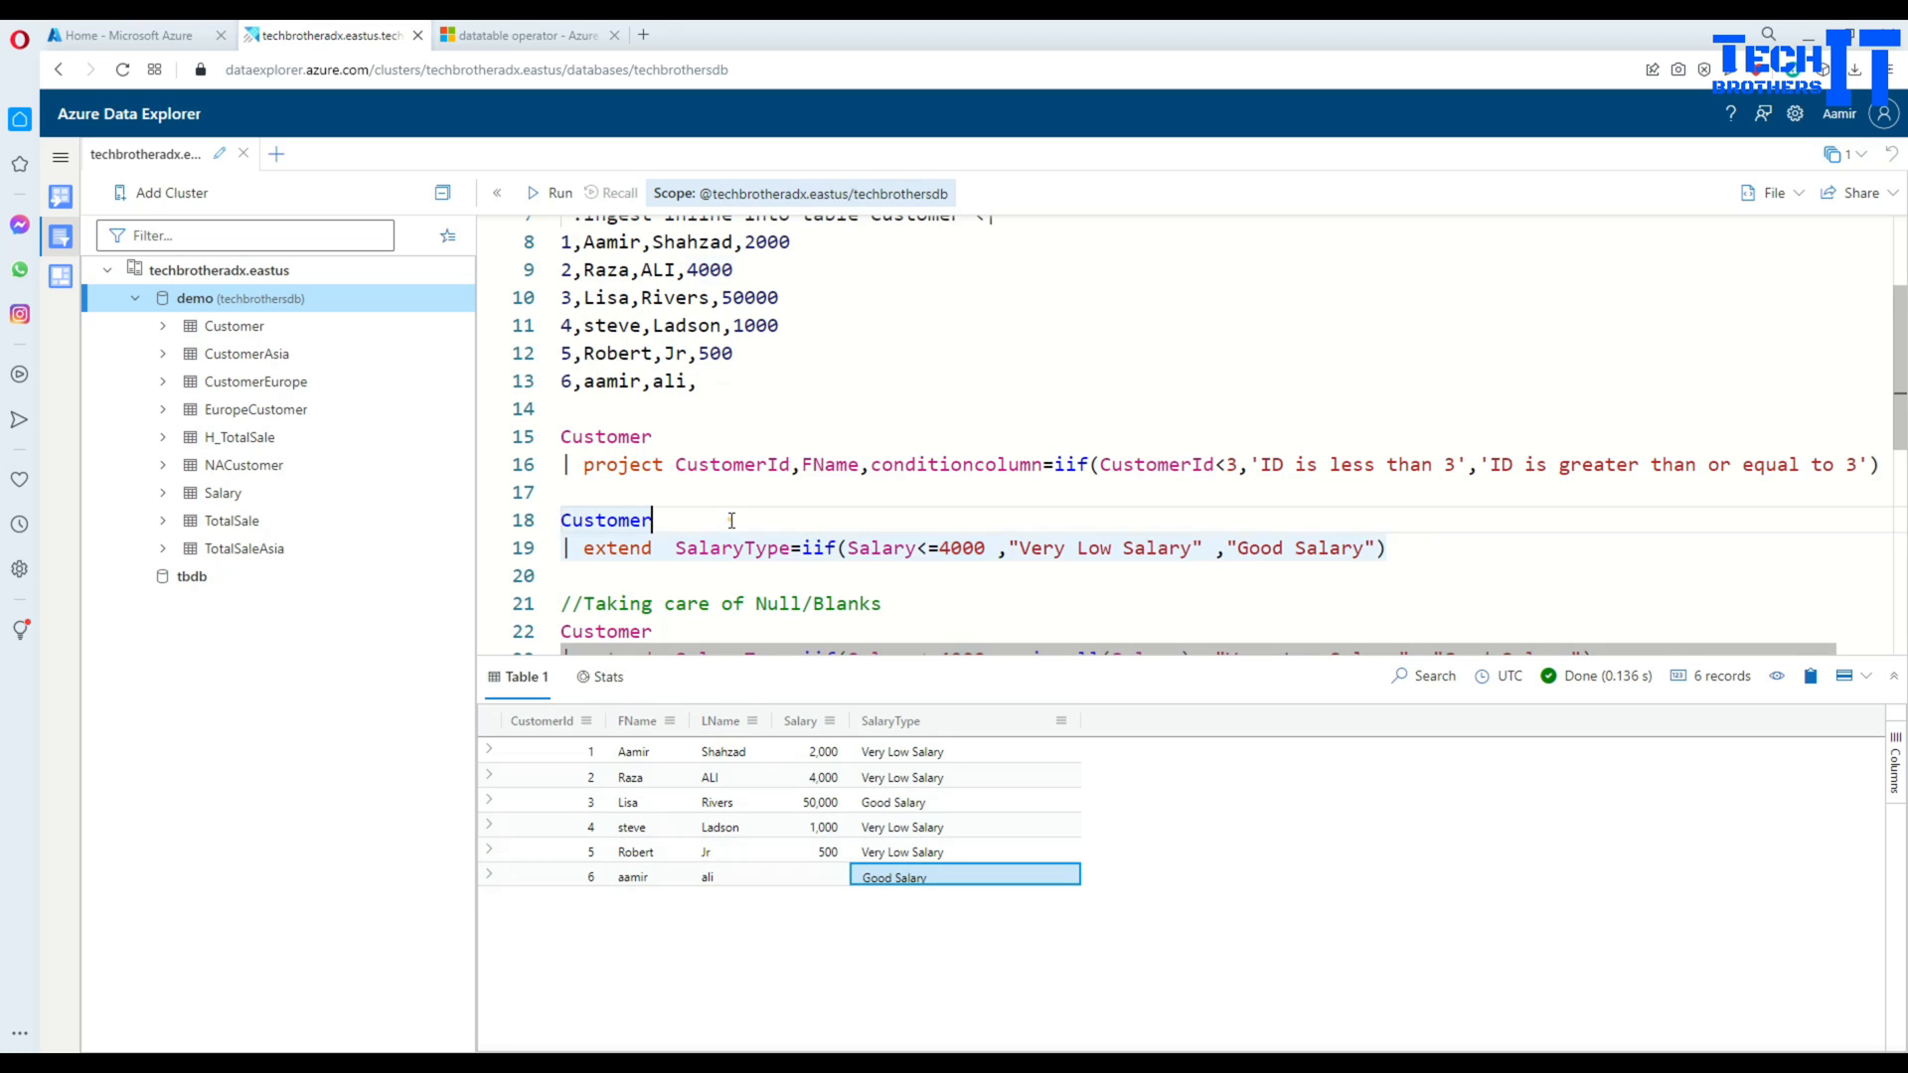
scroll(down, 3)
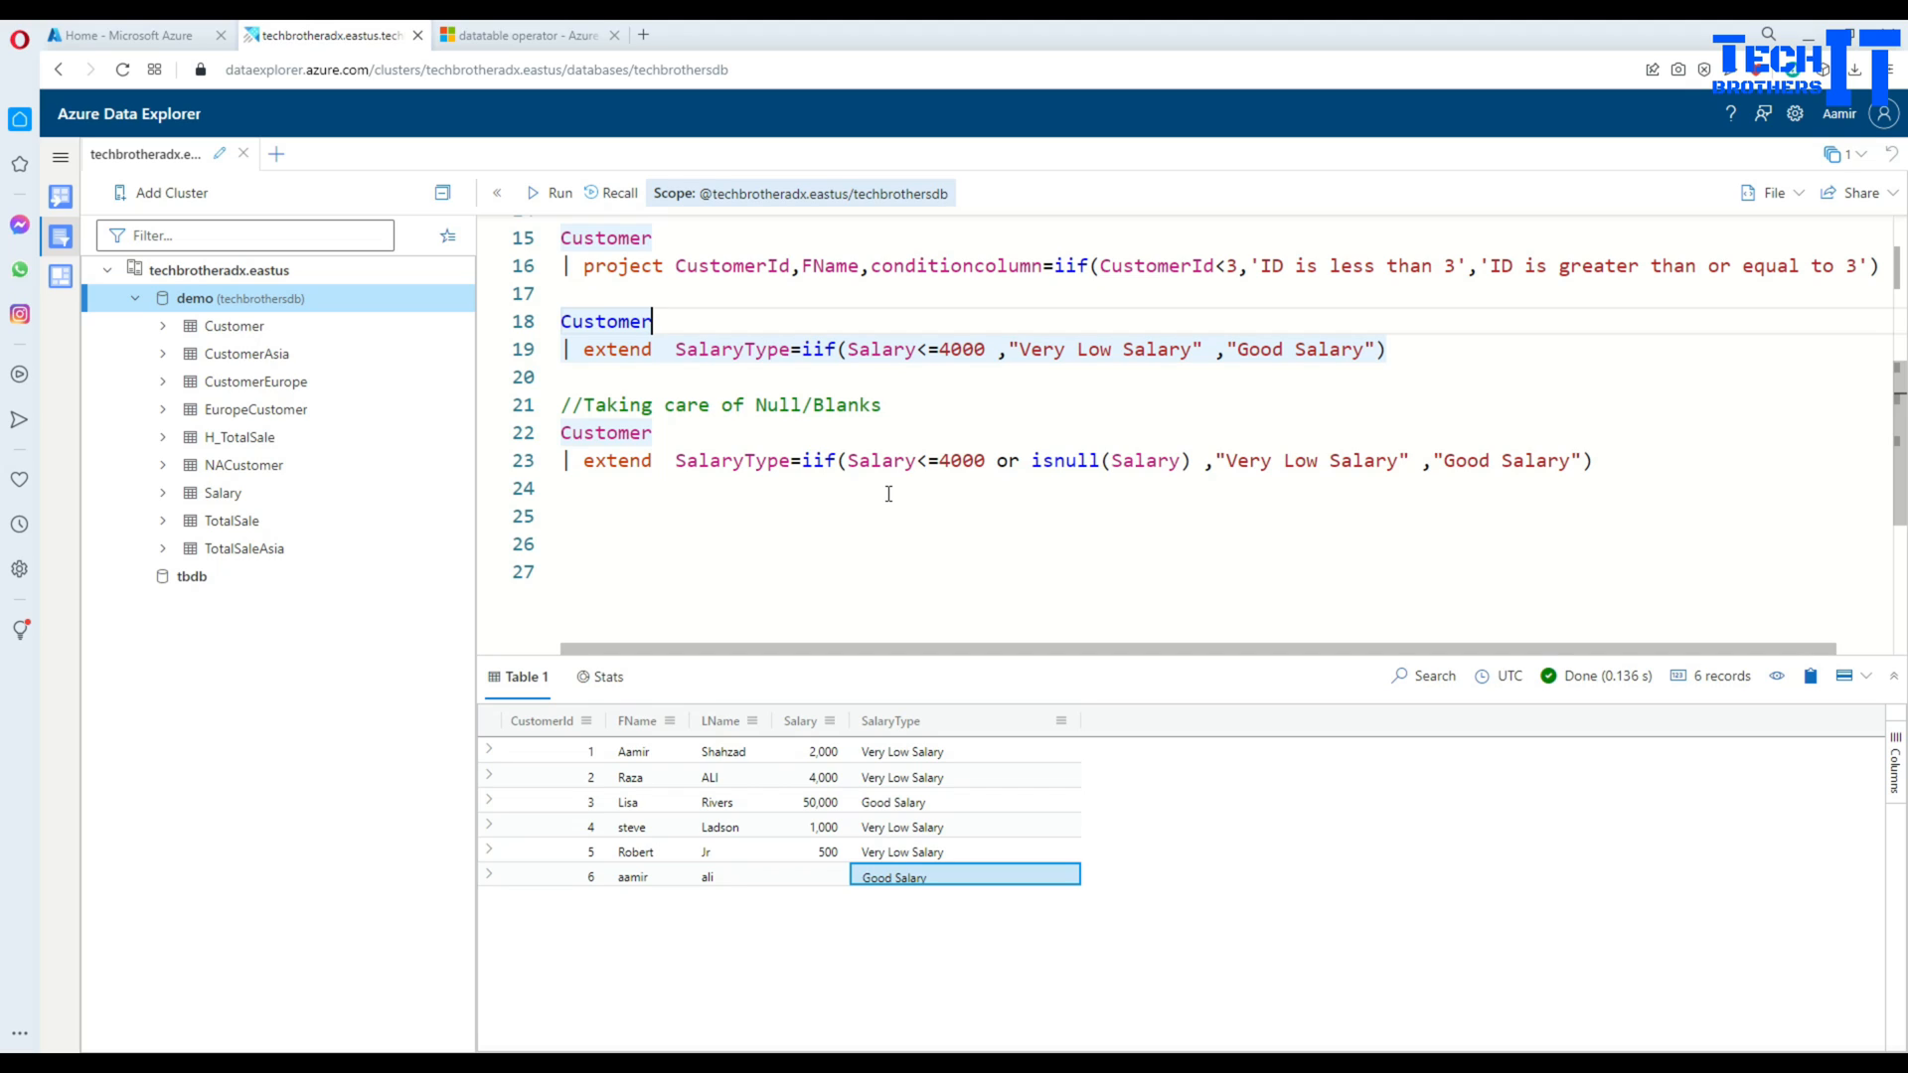
double_click(883, 459)
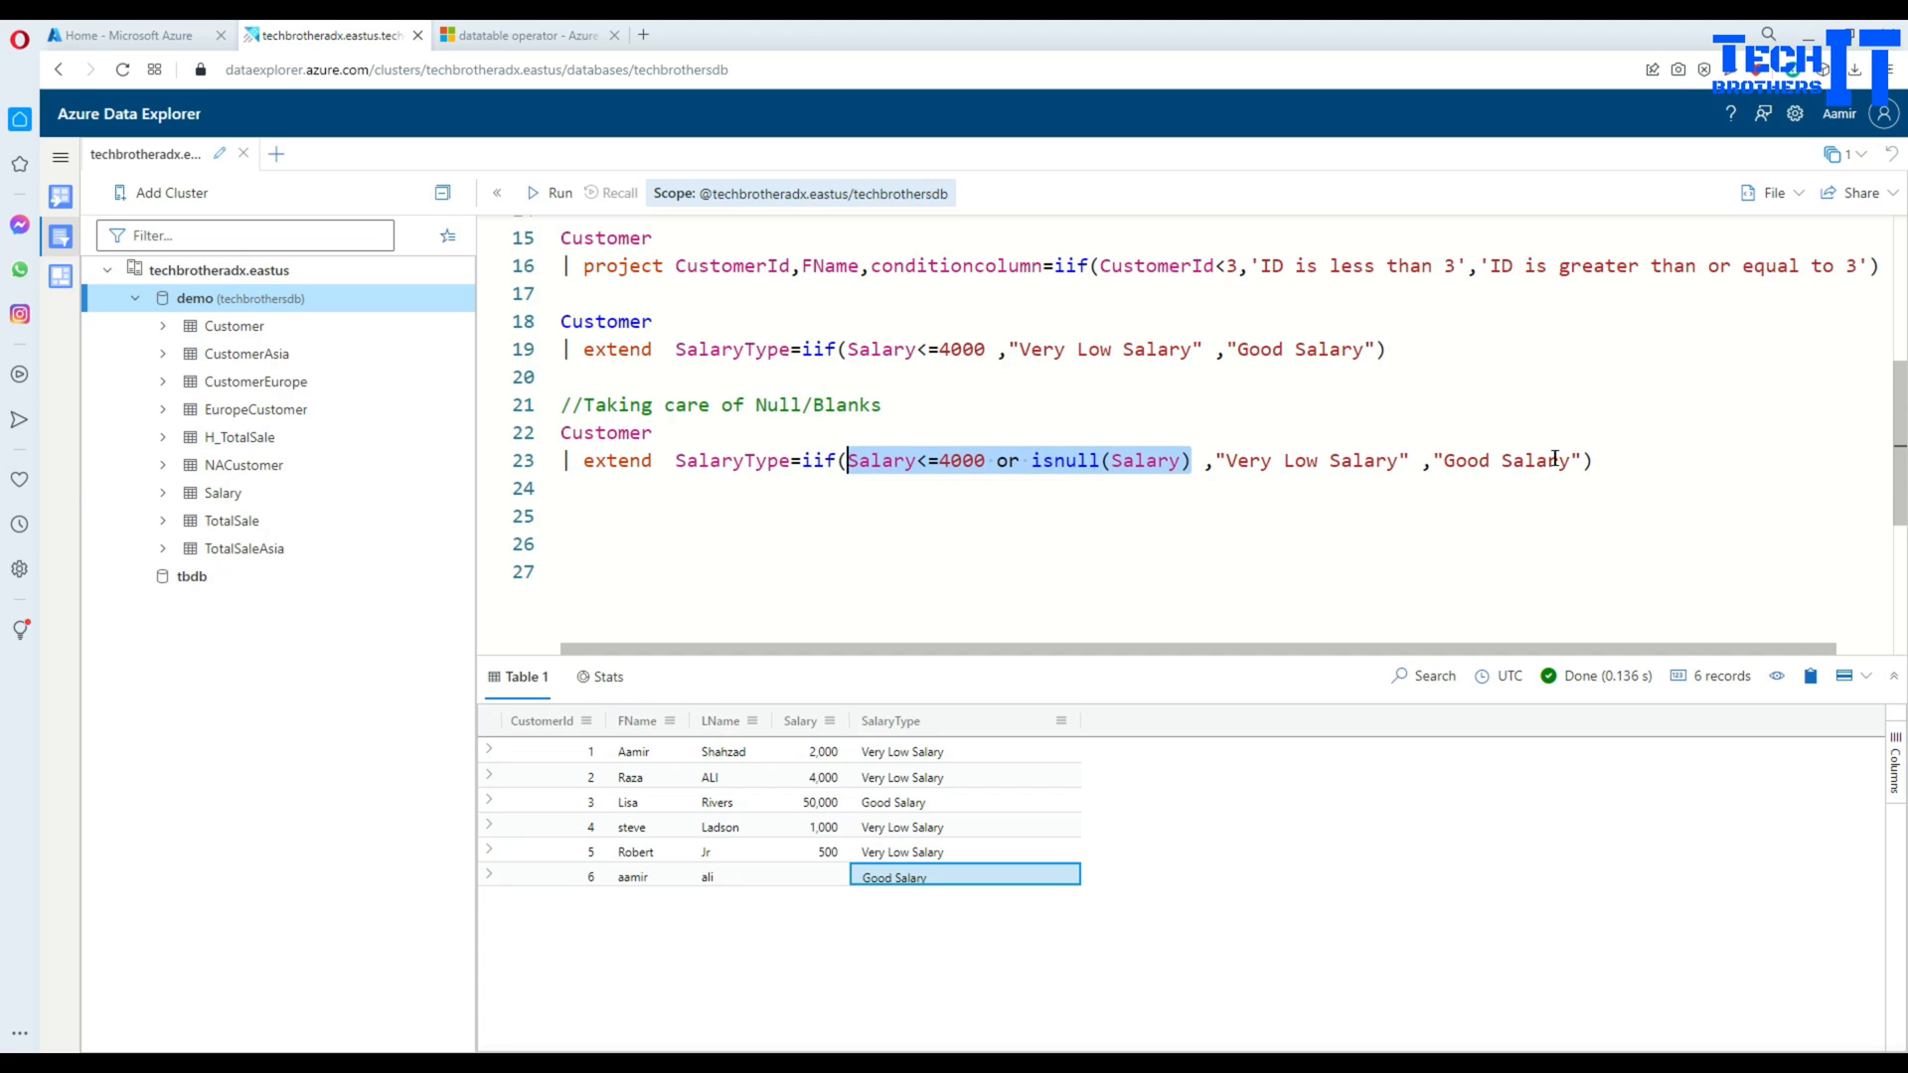
double_click(1506, 459)
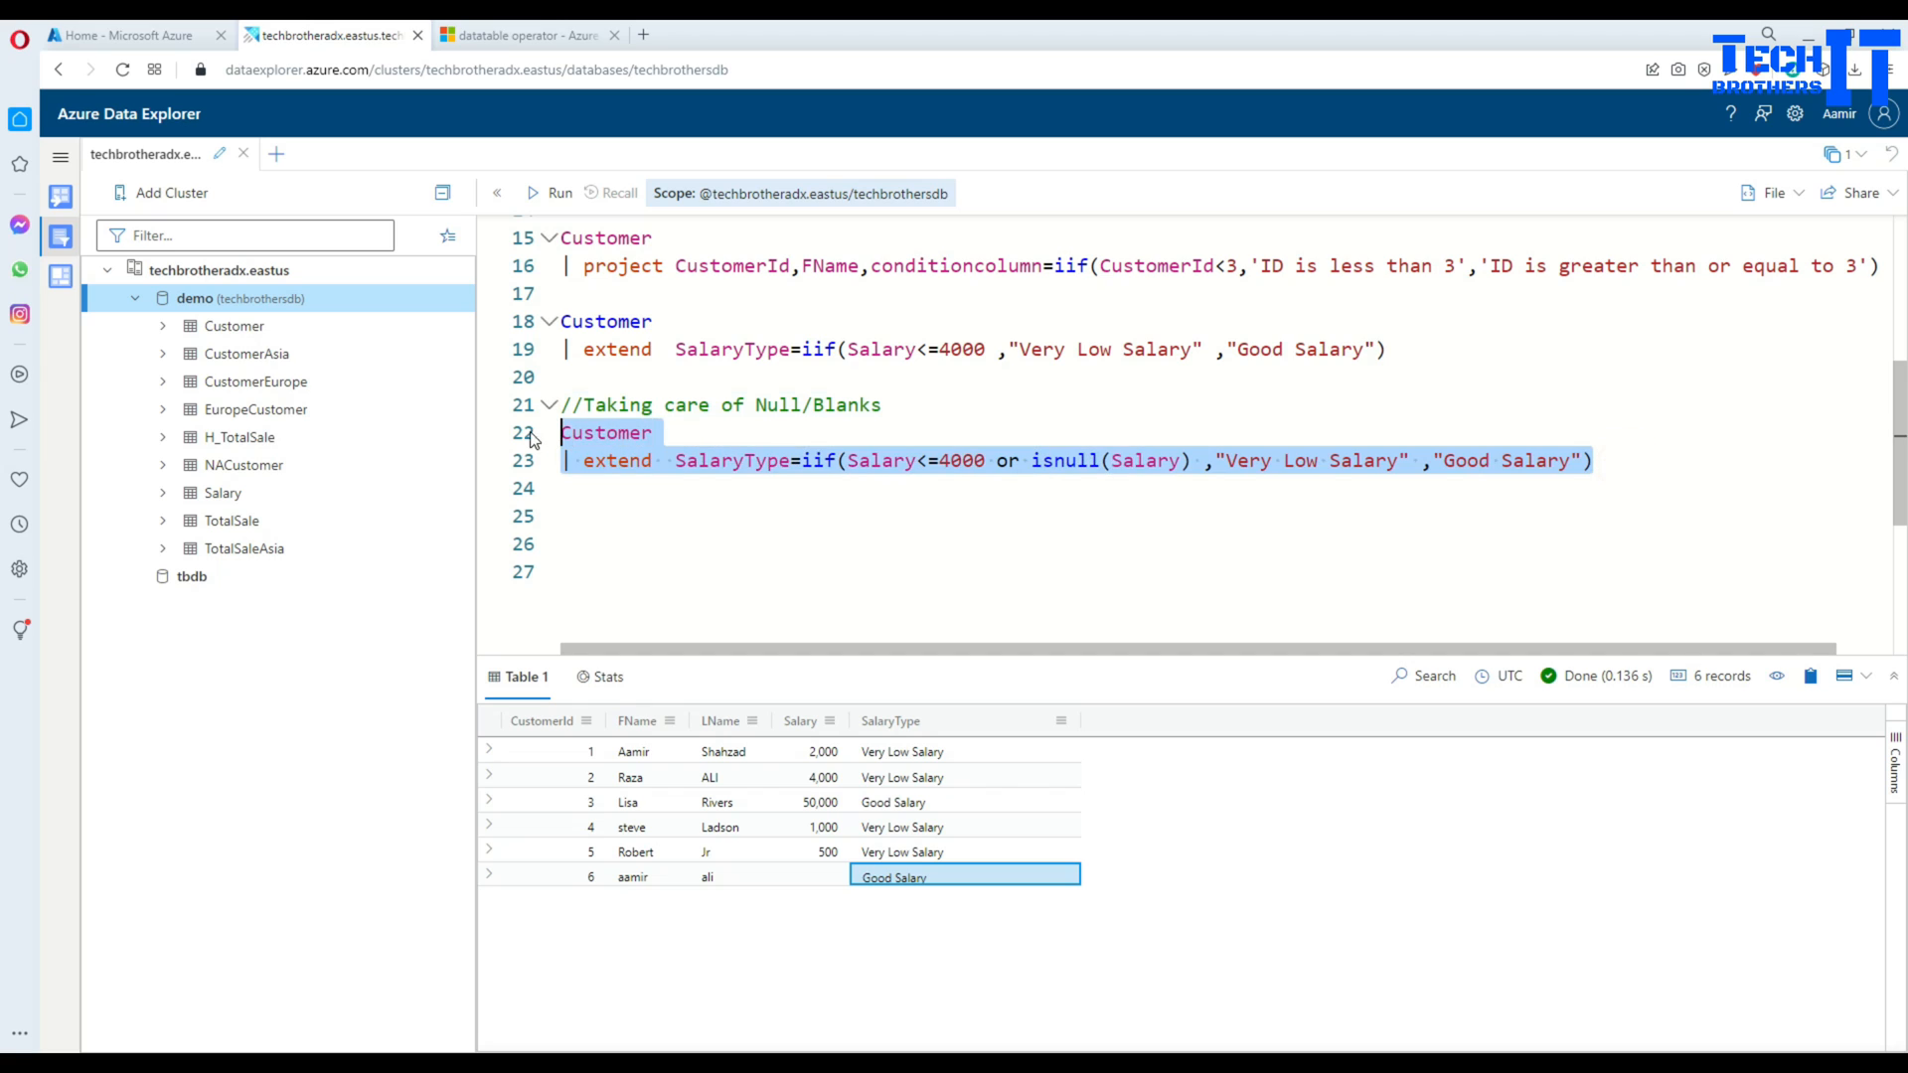
Step: Run the isnull(Salary) query and confirm aamir's blank-salary row now reads Very Low Salary
click(548, 193)
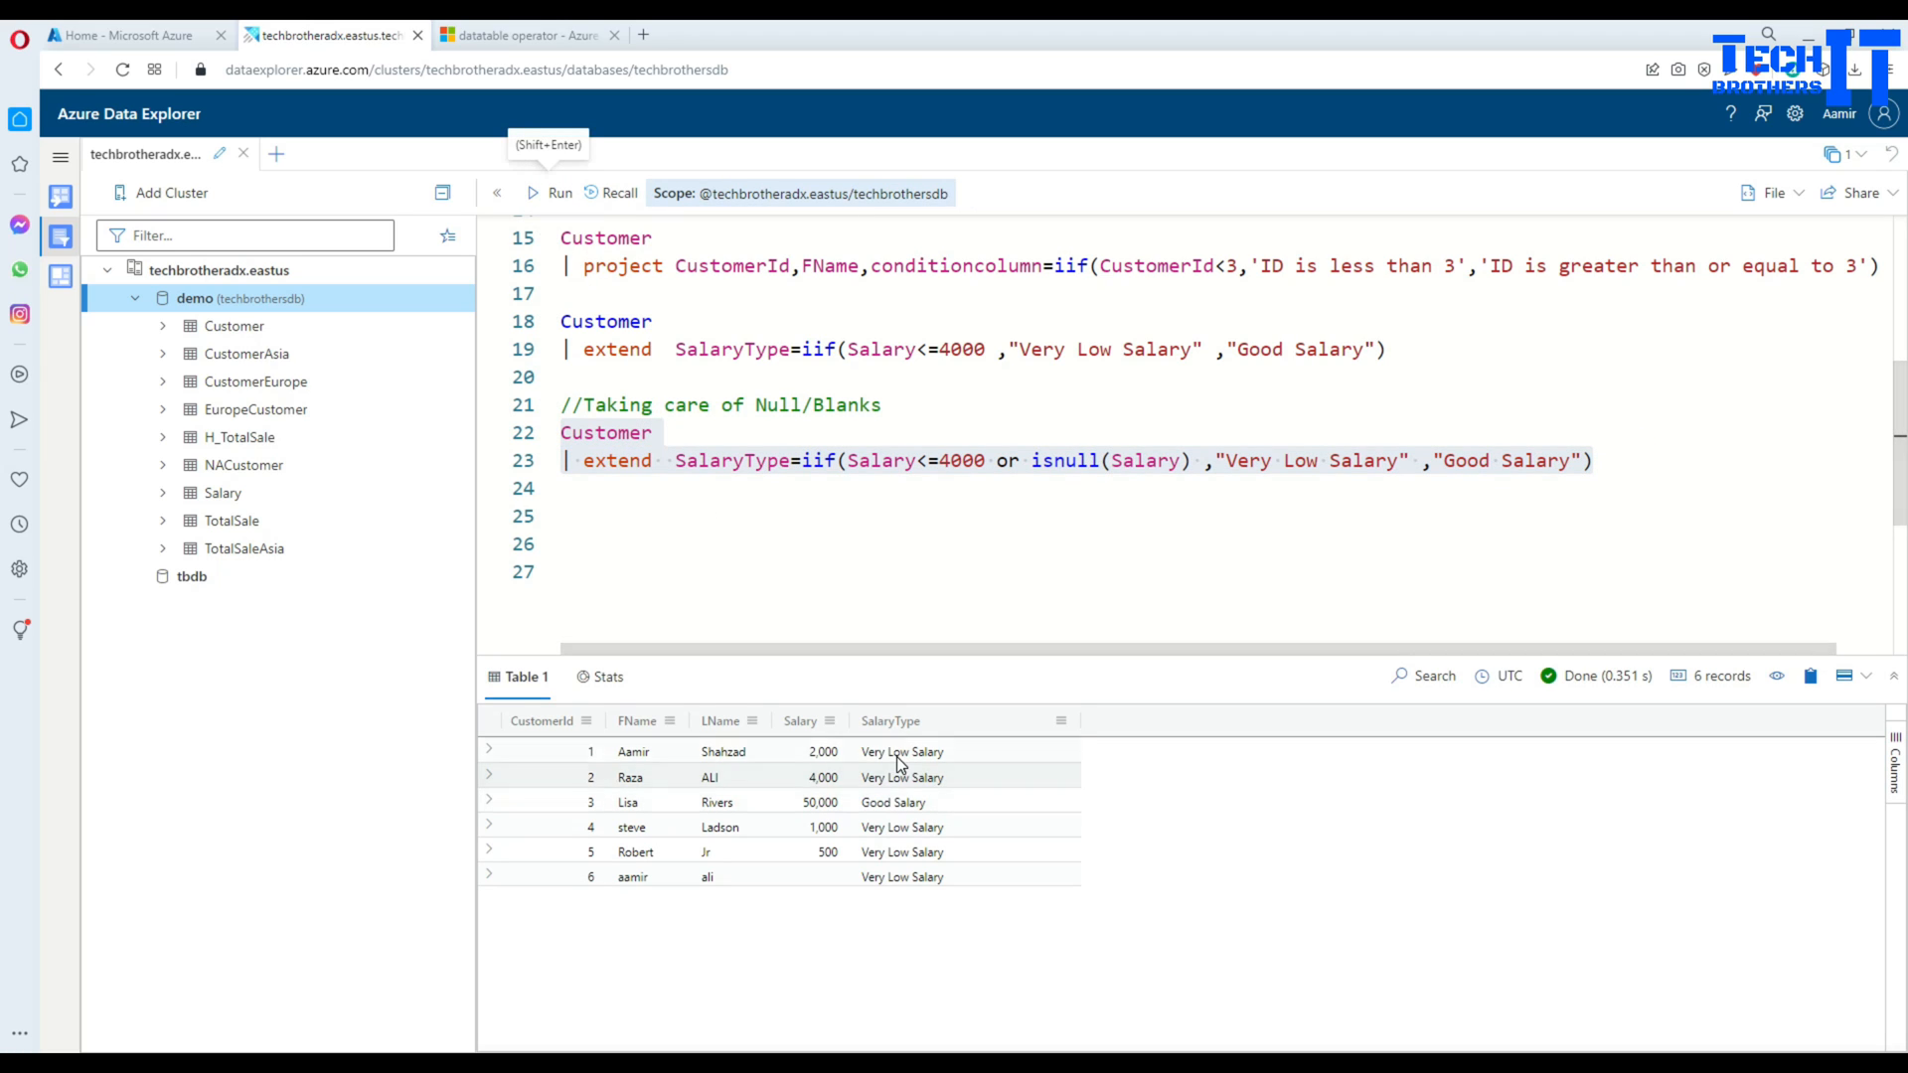
click(821, 777)
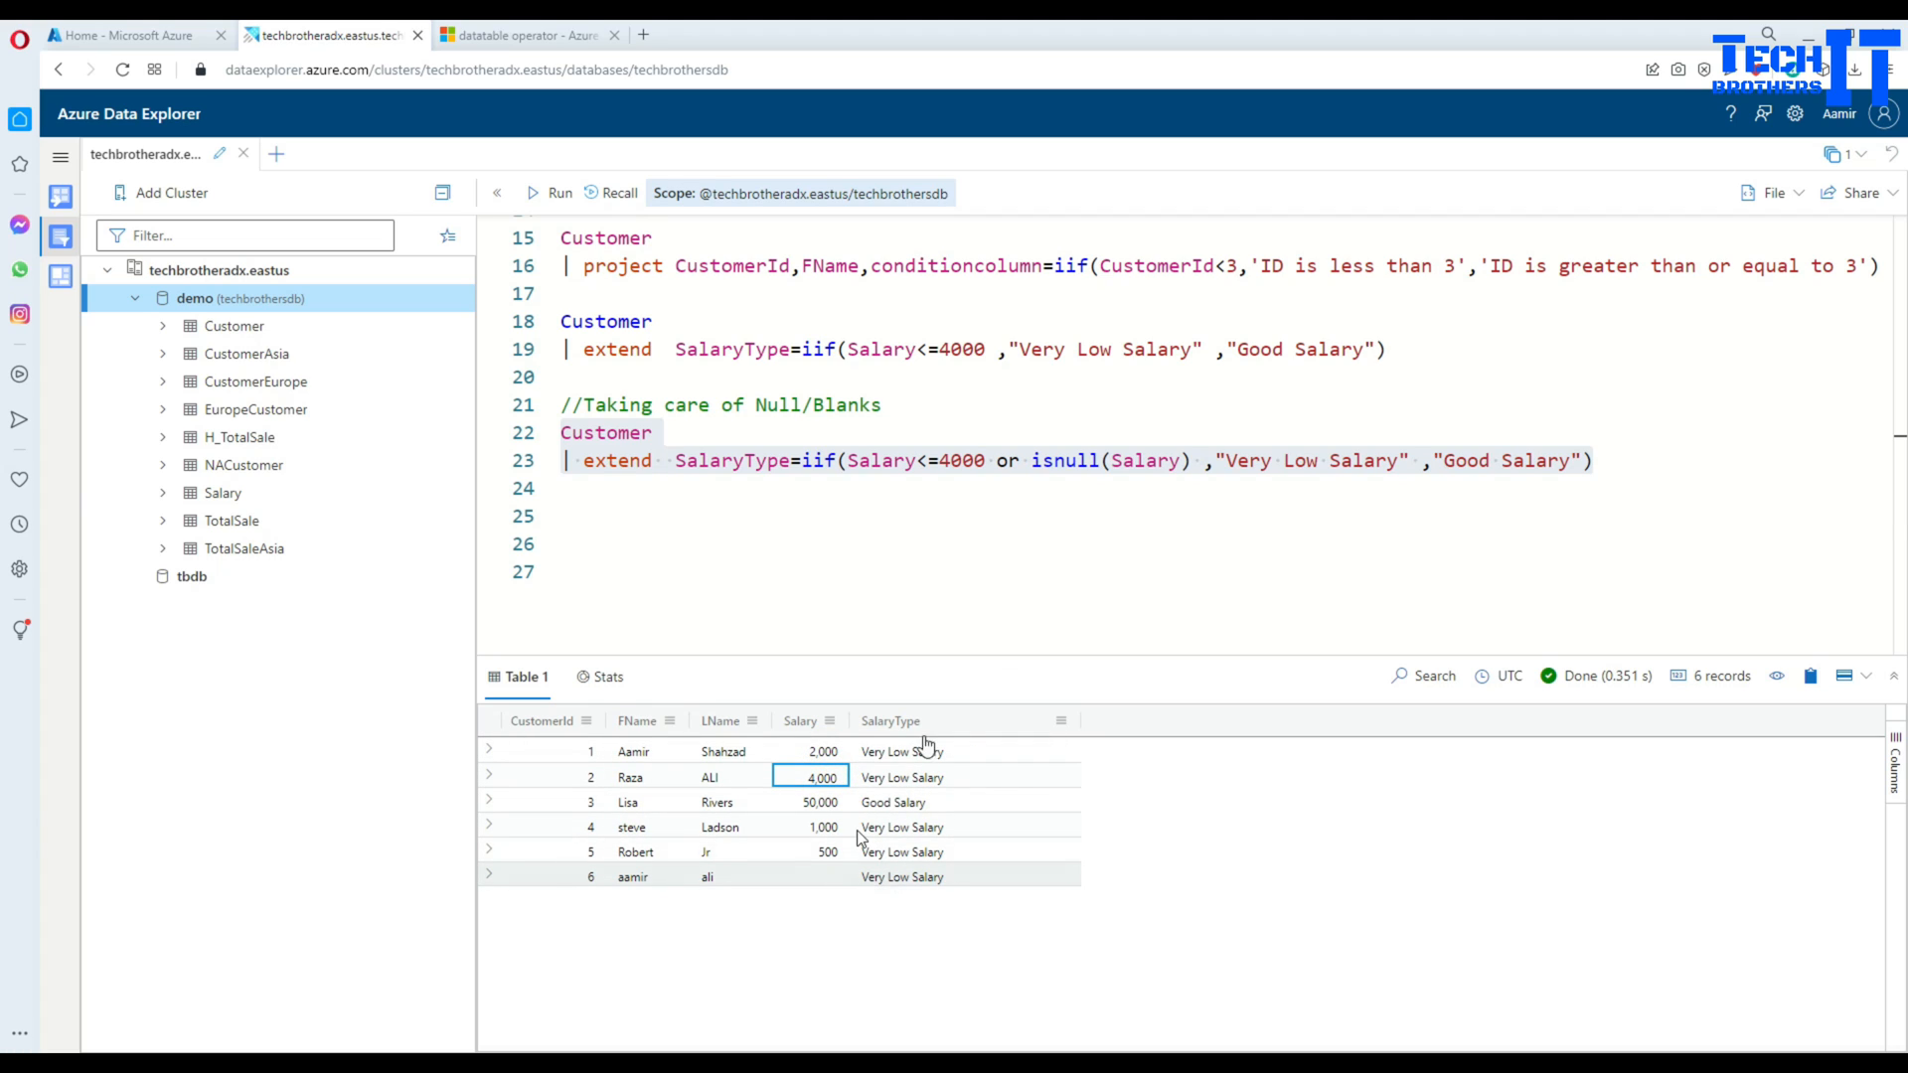
double_click(1109, 459)
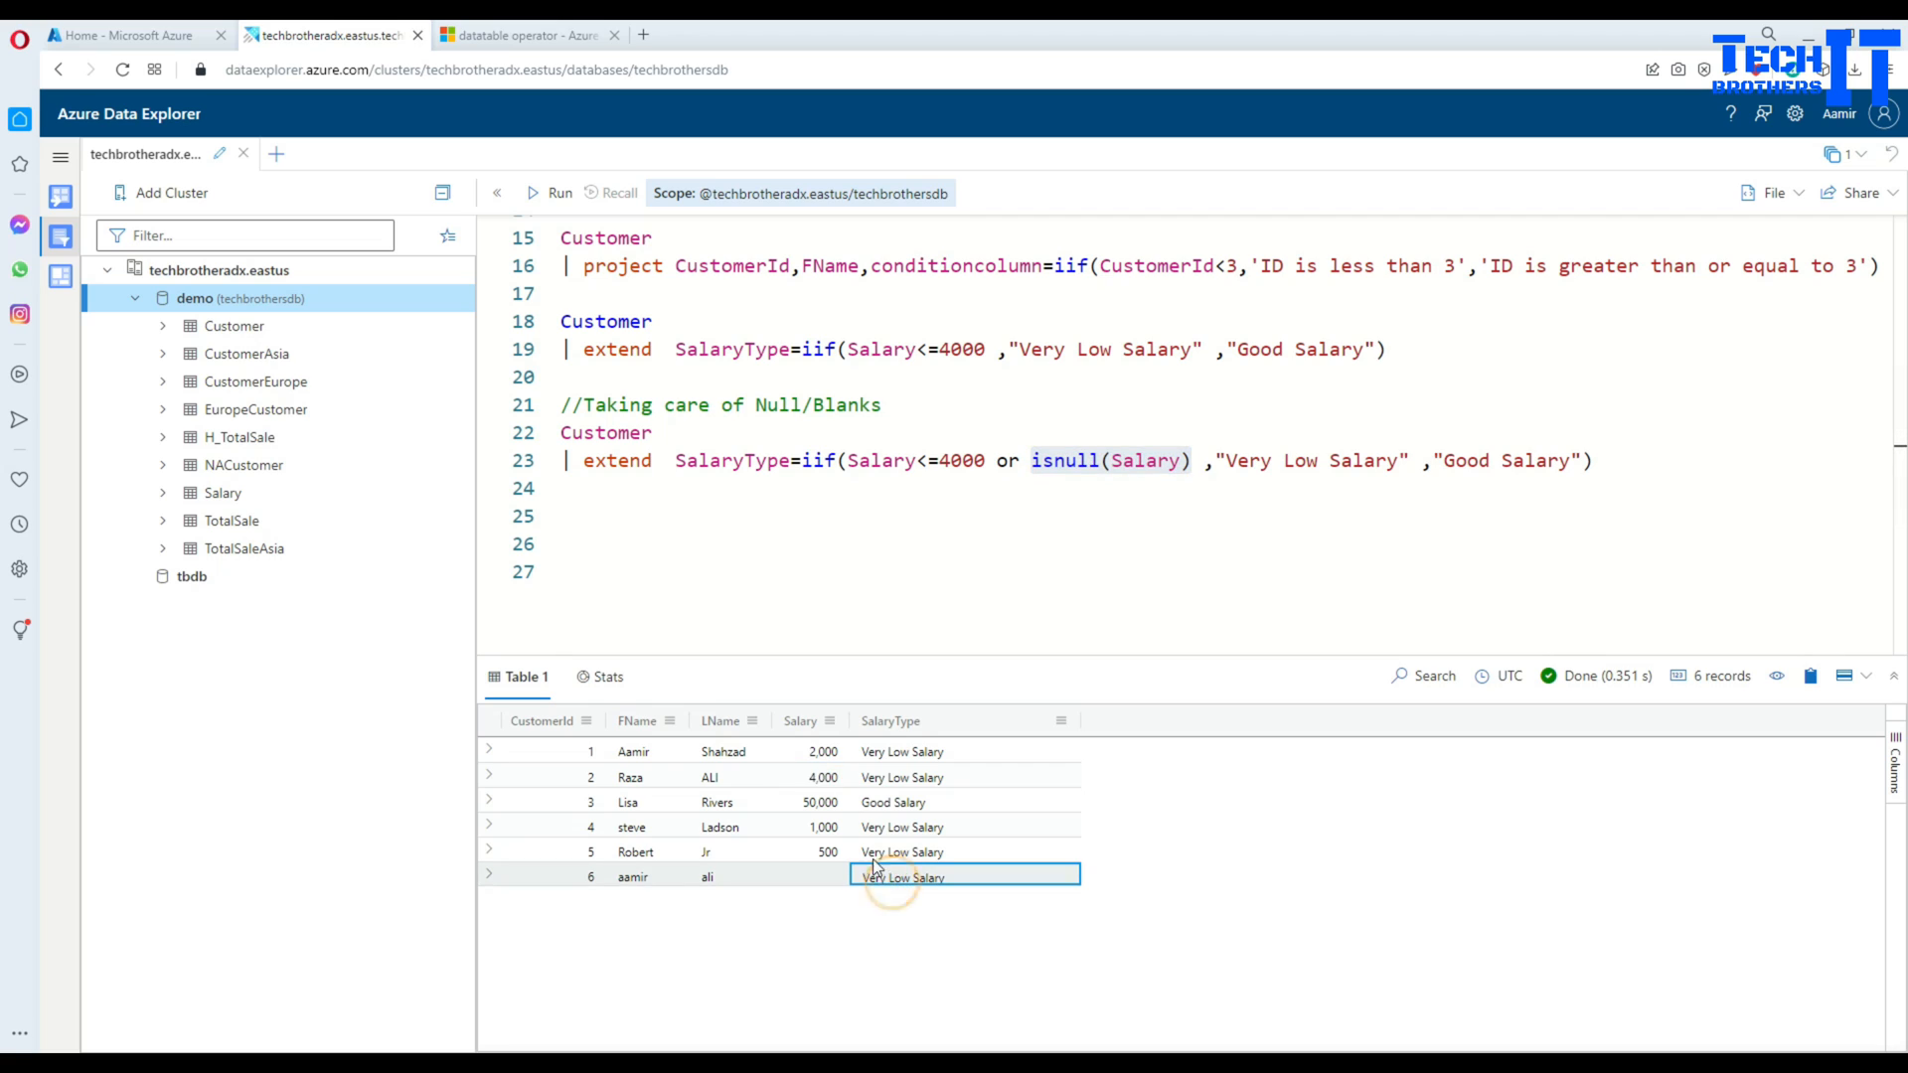
click(962, 801)
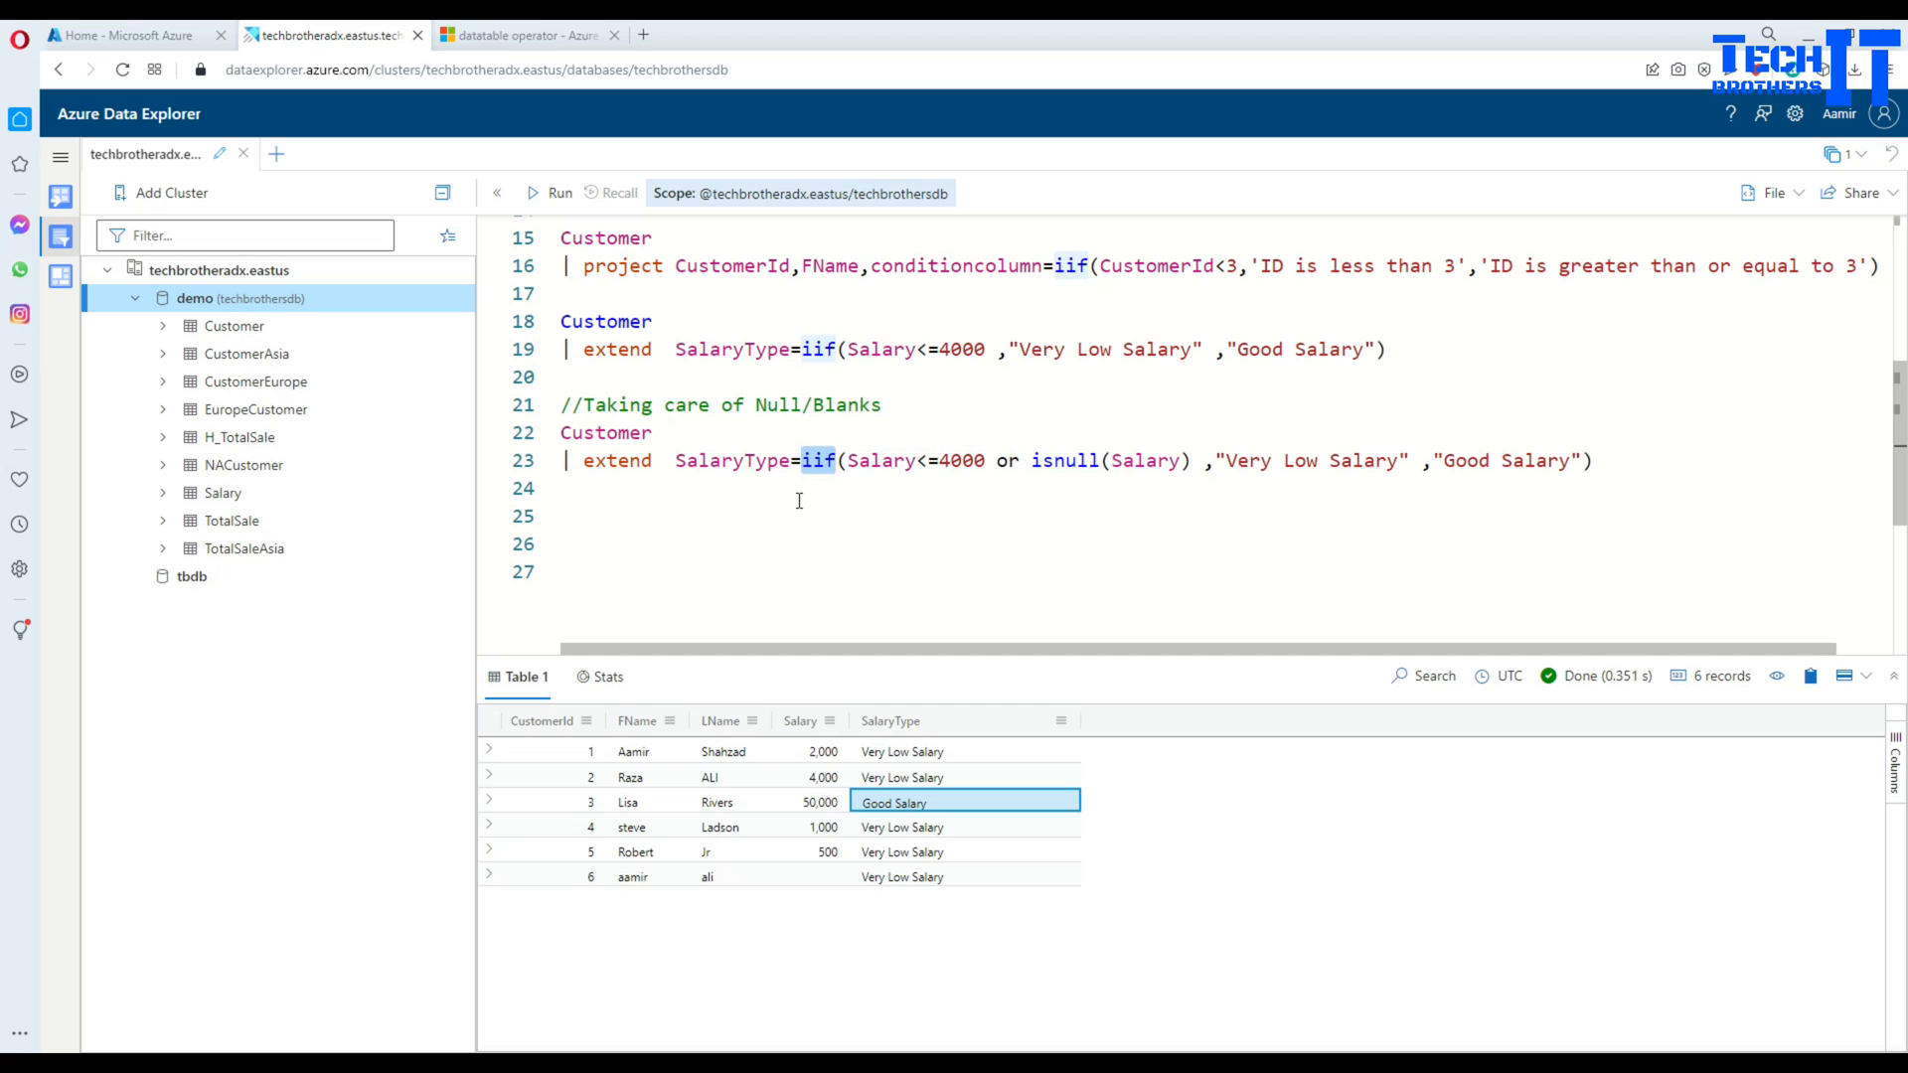
mouse_move(912, 459)
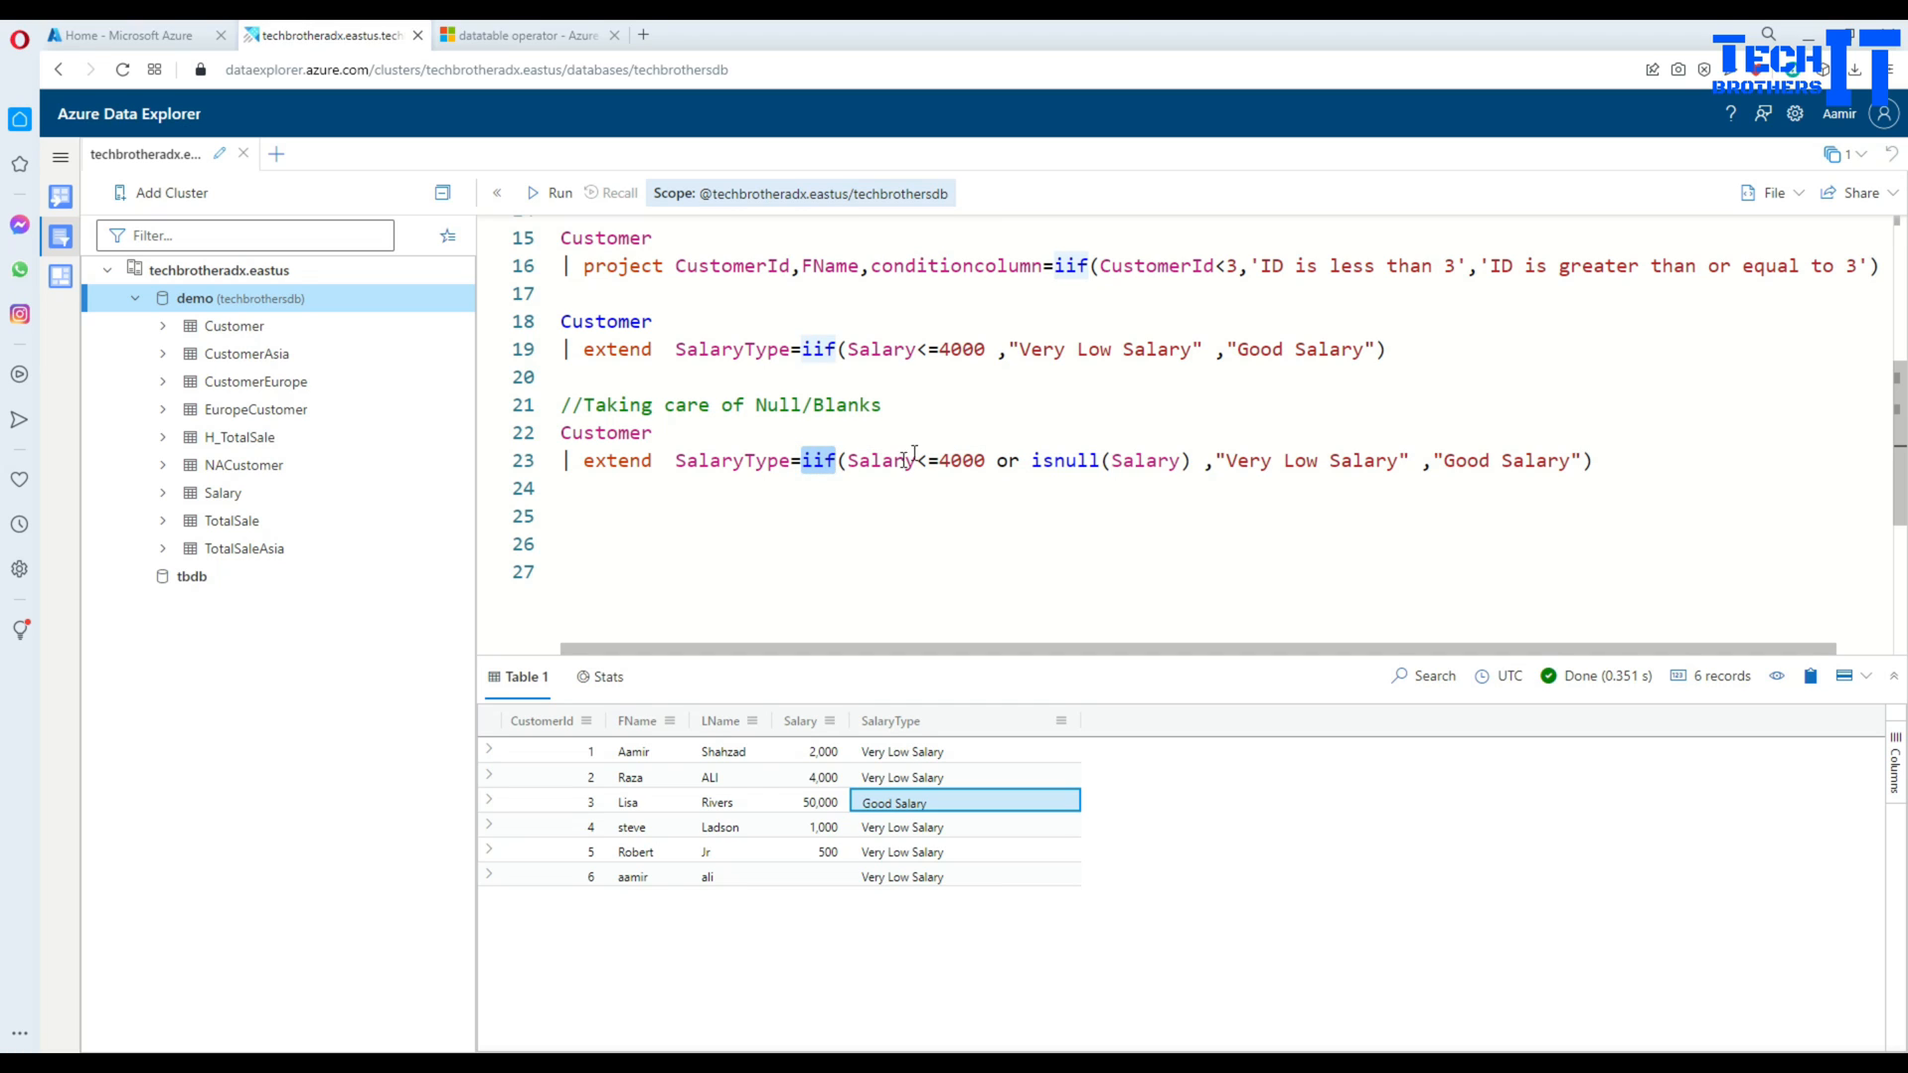
scroll(up, 3)
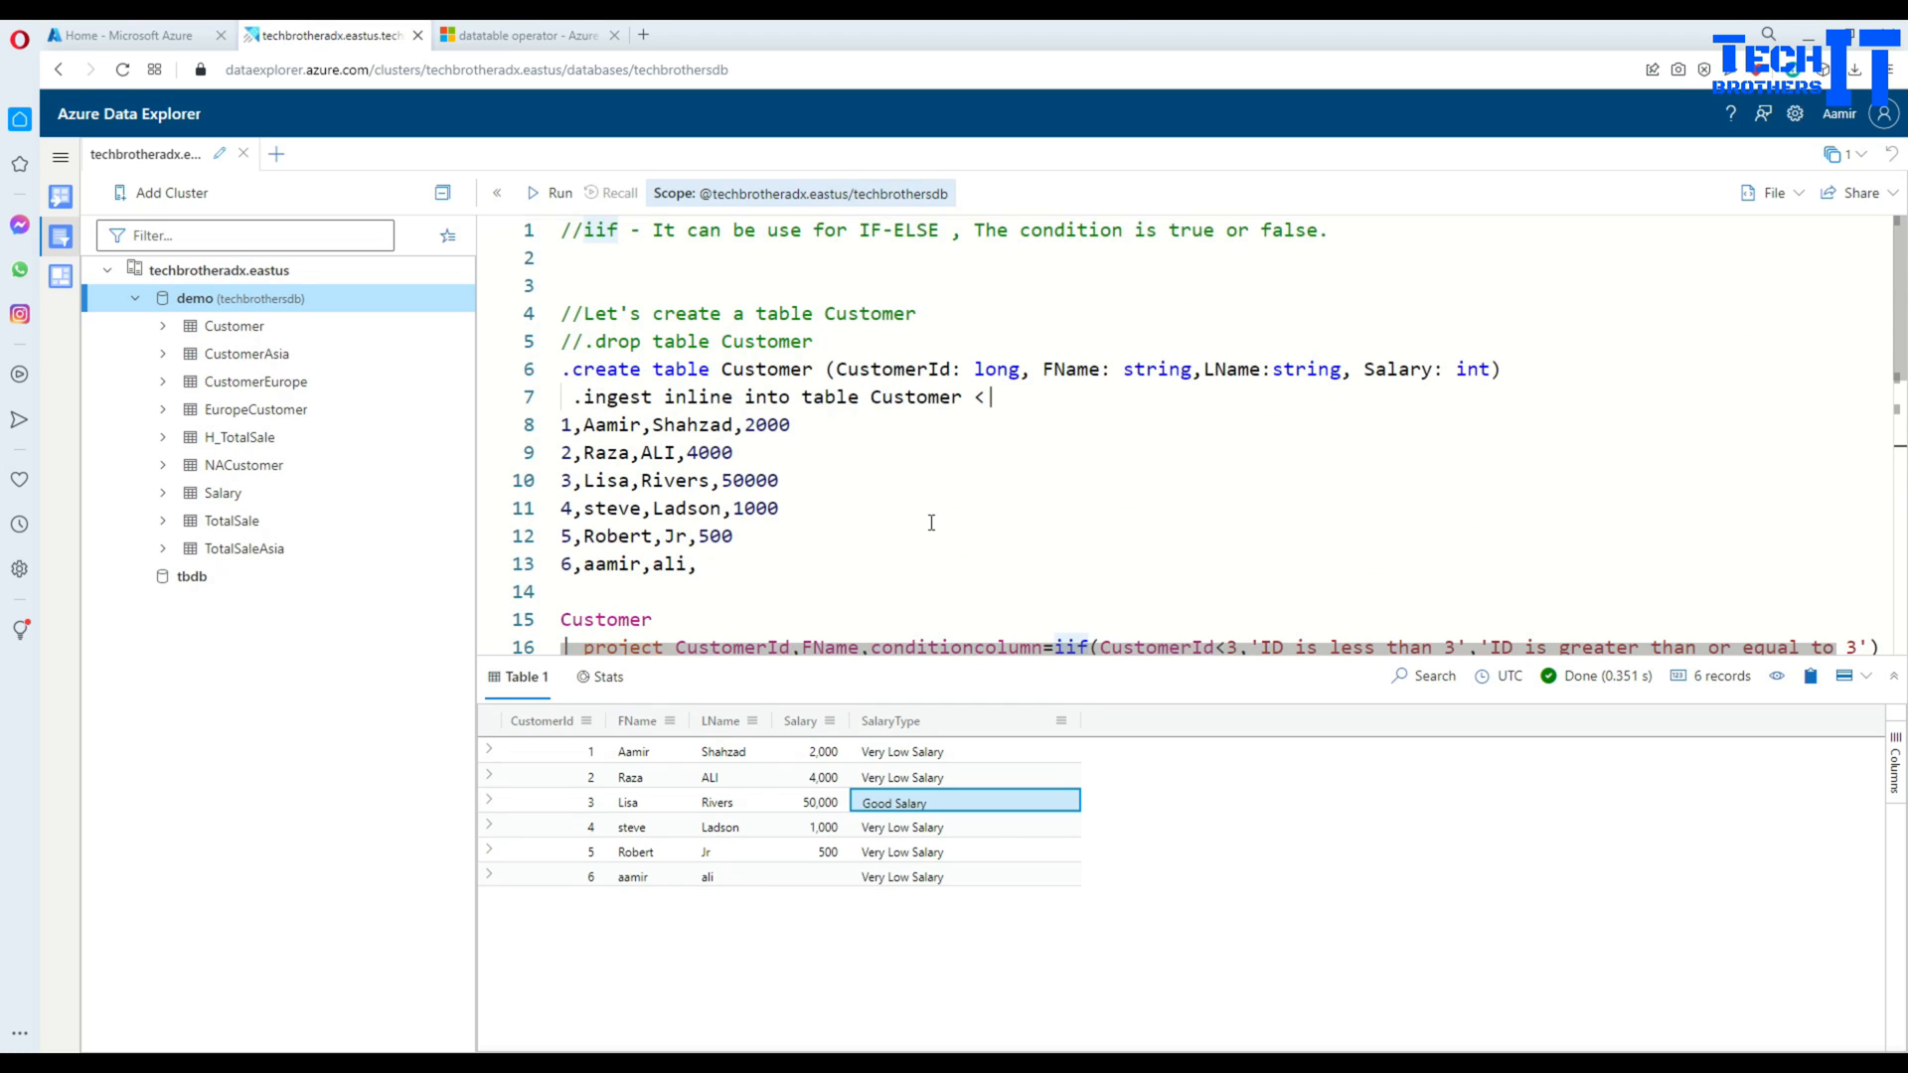